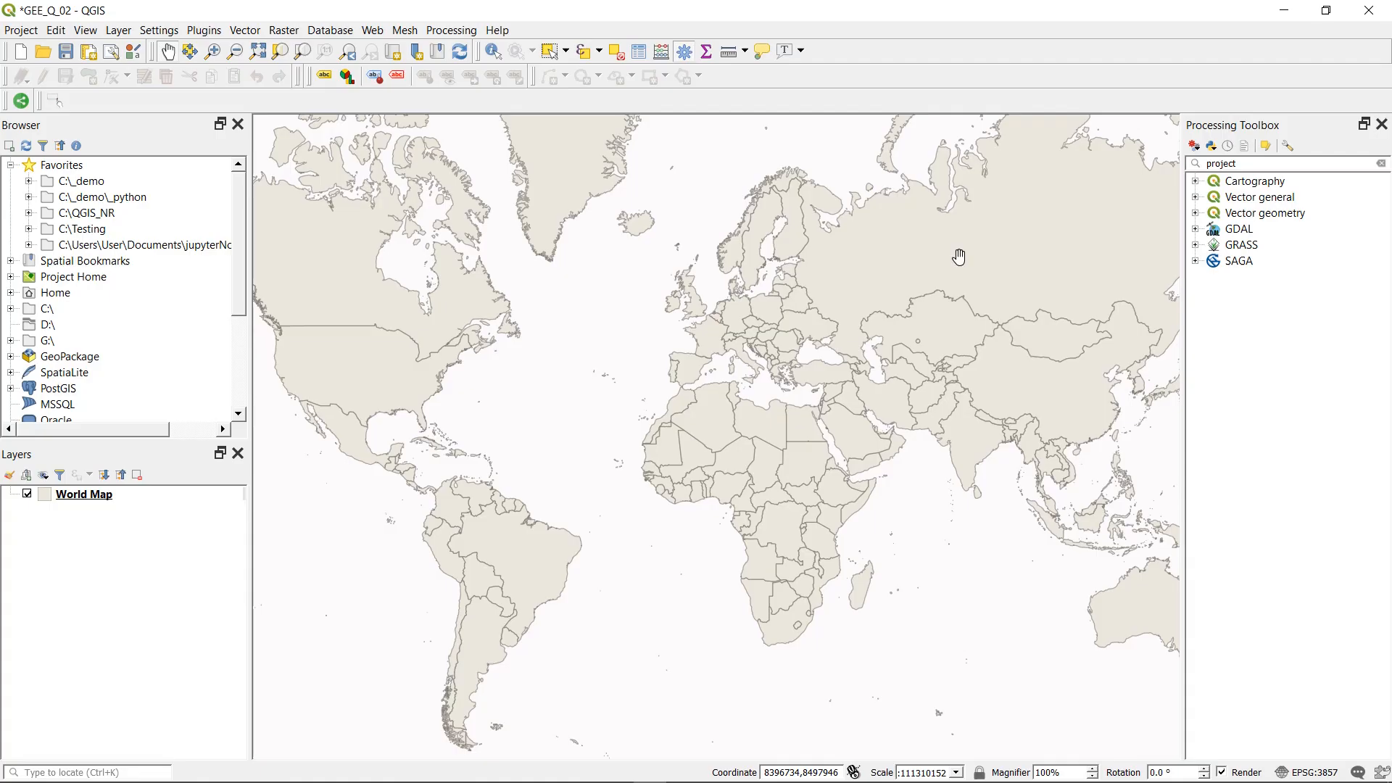
mouse_move(825, 282)
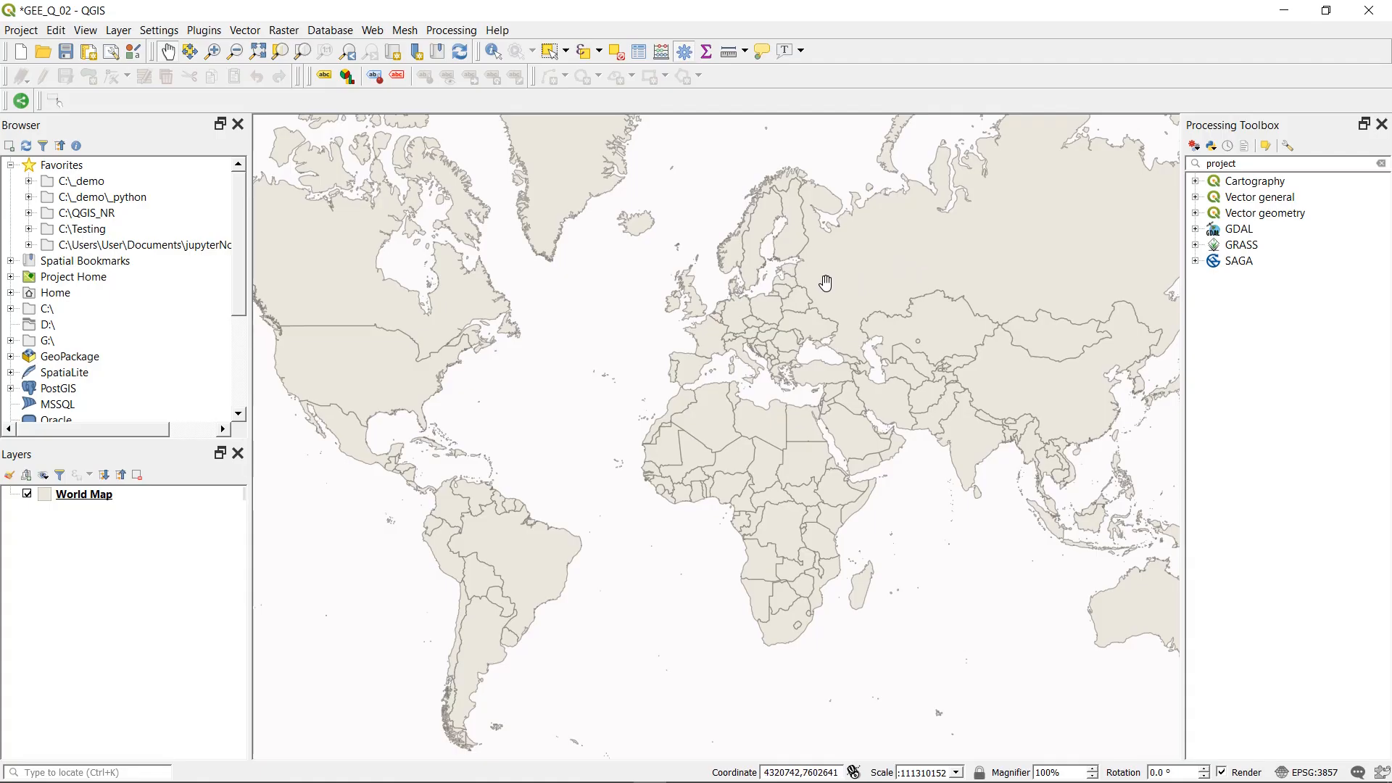
Step: Run GEE_collection_Gen.py from the Python console to generate the monthly NO2 layers
left_click(204, 29)
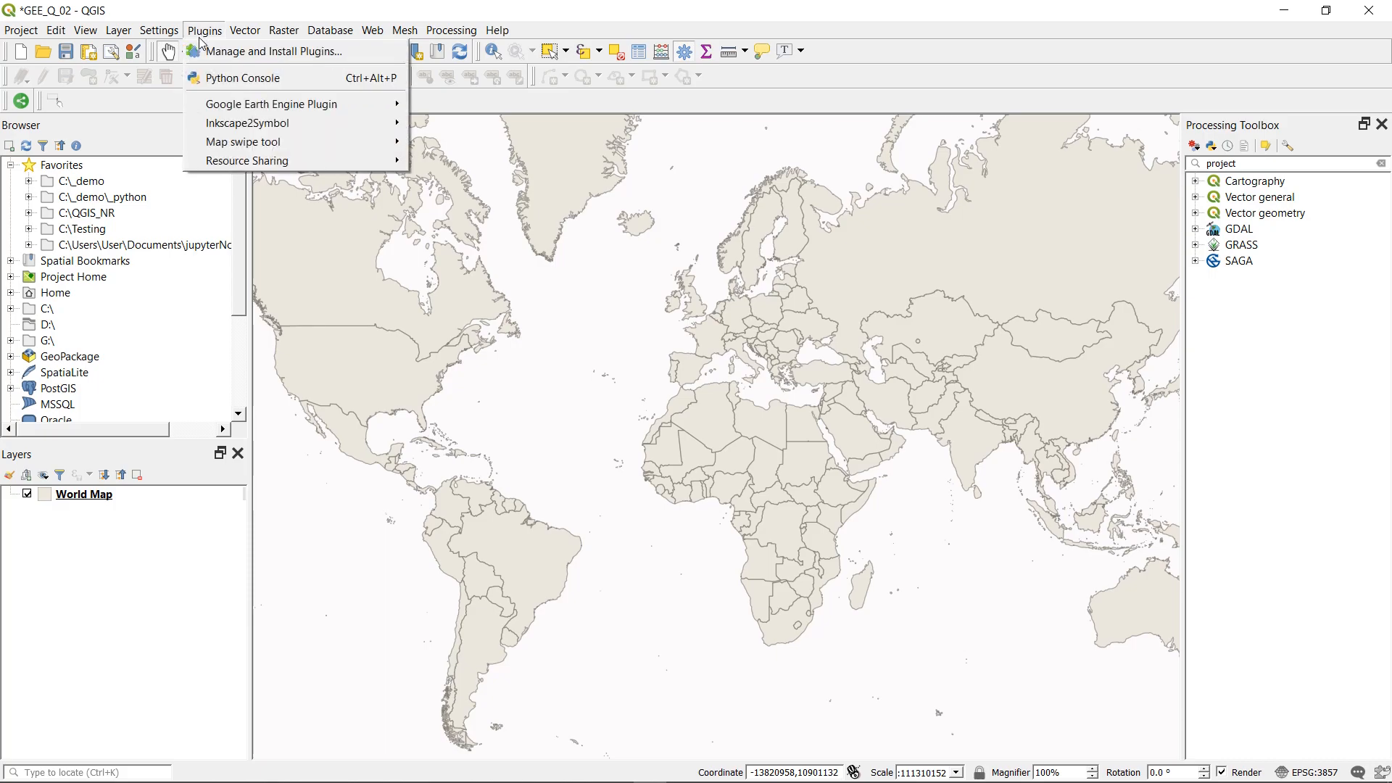
mouse_move(241, 78)
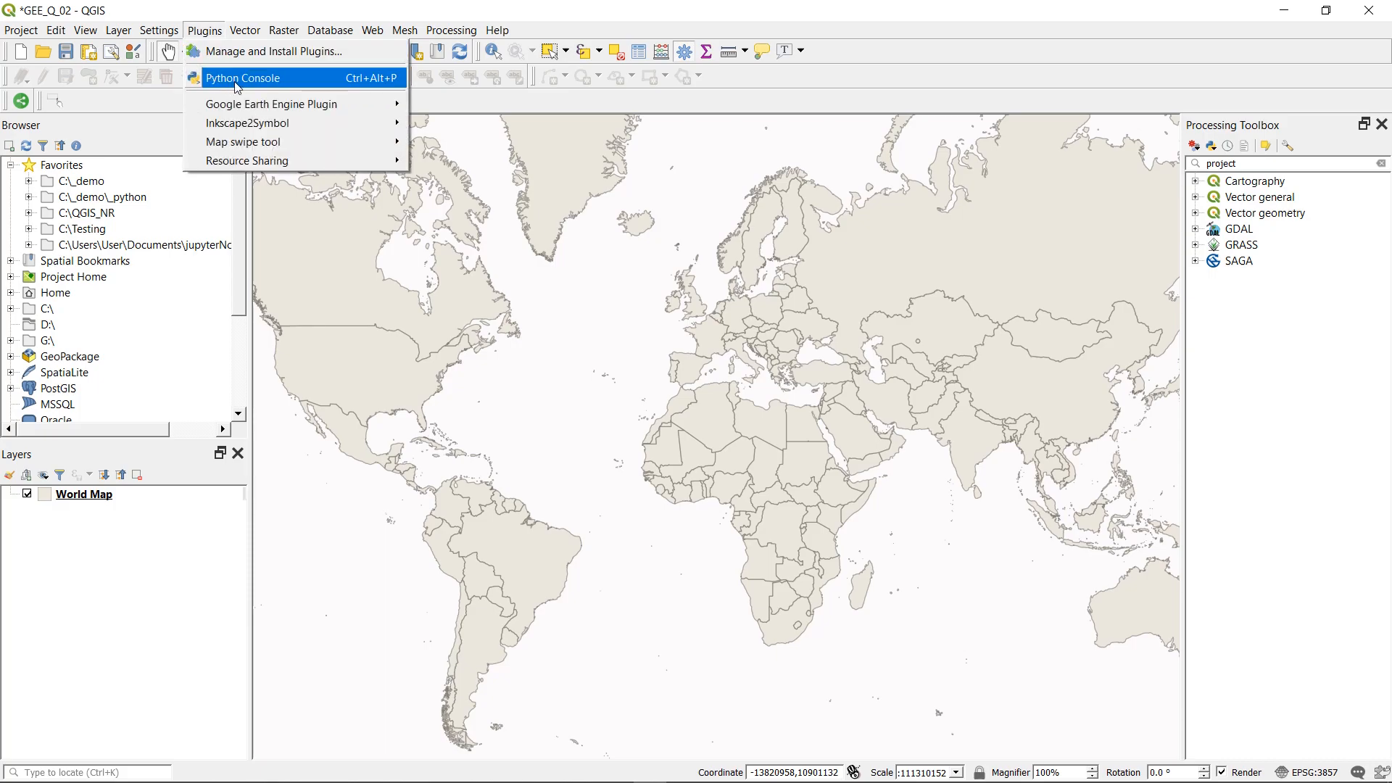
left_click(242, 77)
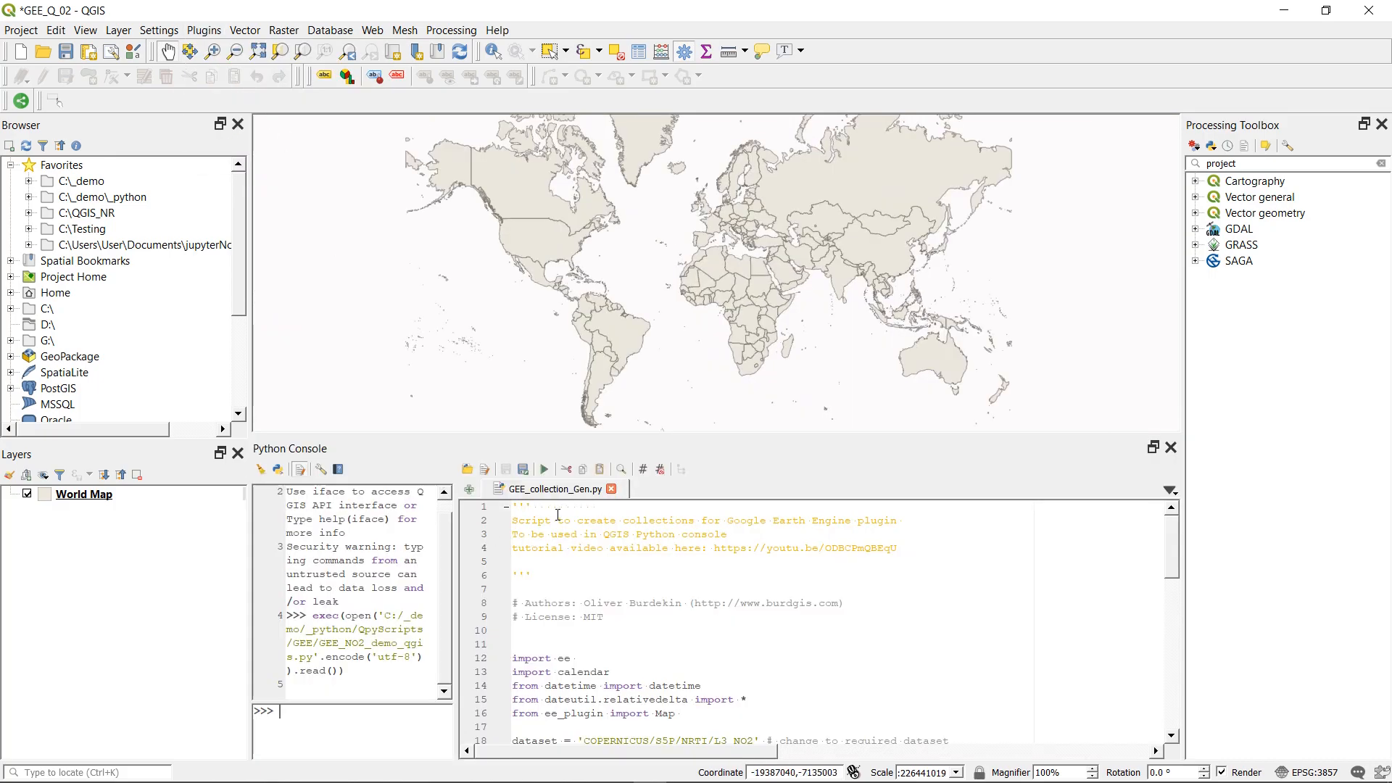
left_click(544, 468)
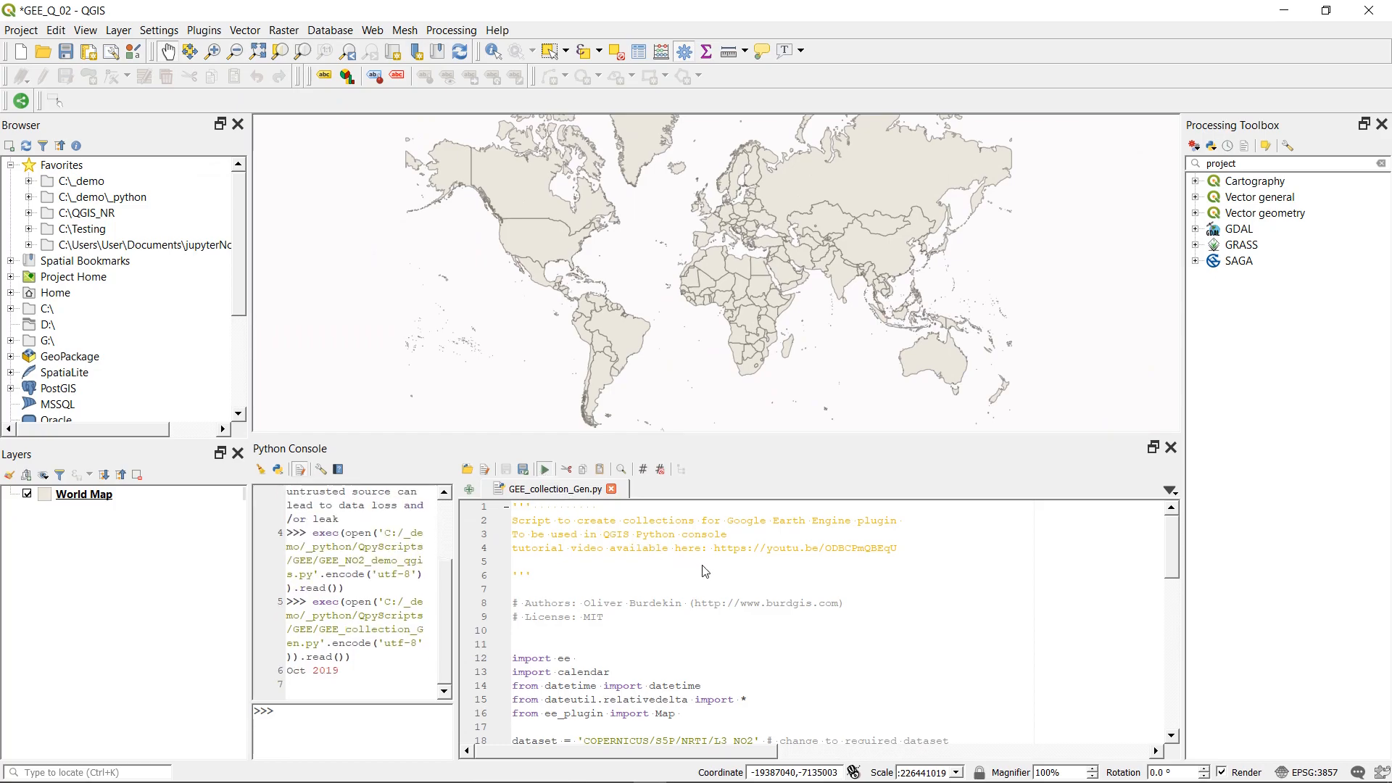
left_click(544, 468)
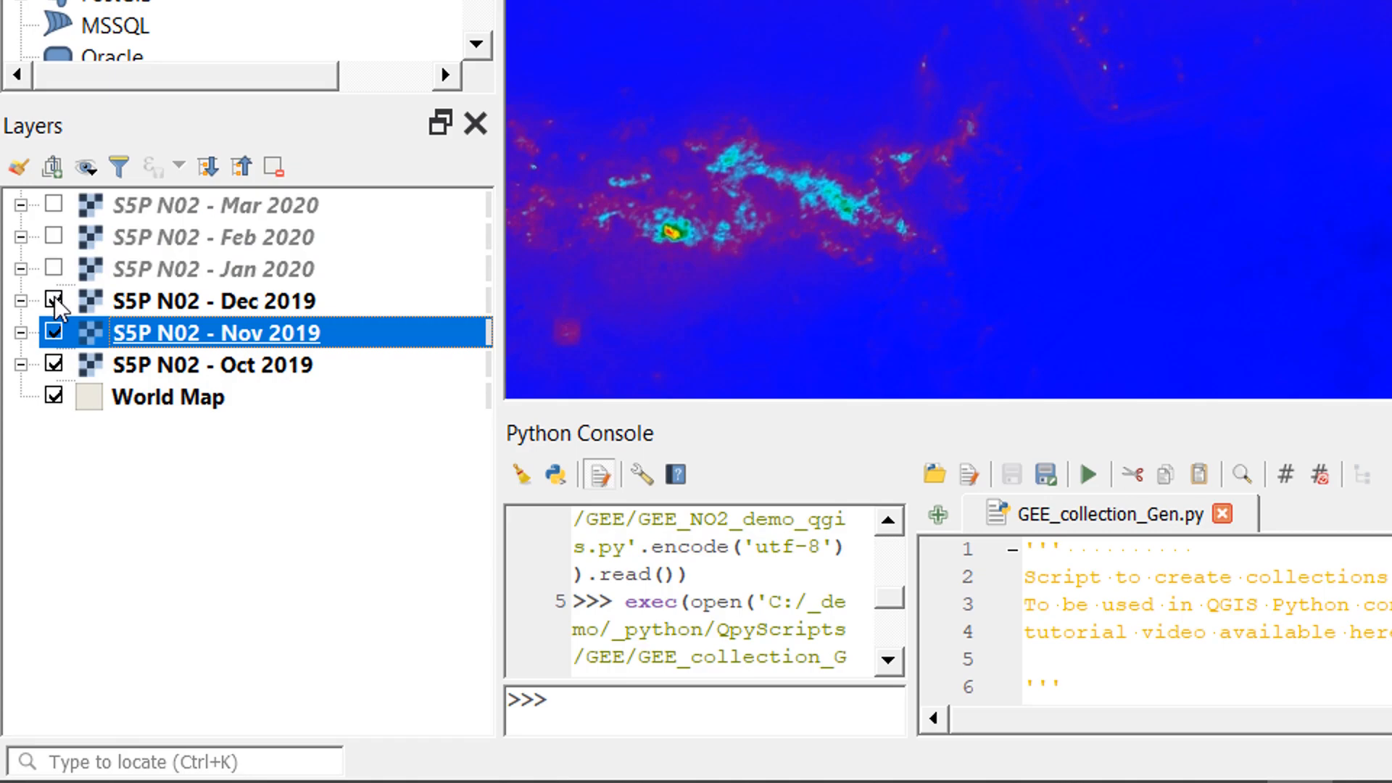
Step: Hide the Dec 2019 layer so only Oct 2019 shows beneath World Map
left_click(52, 300)
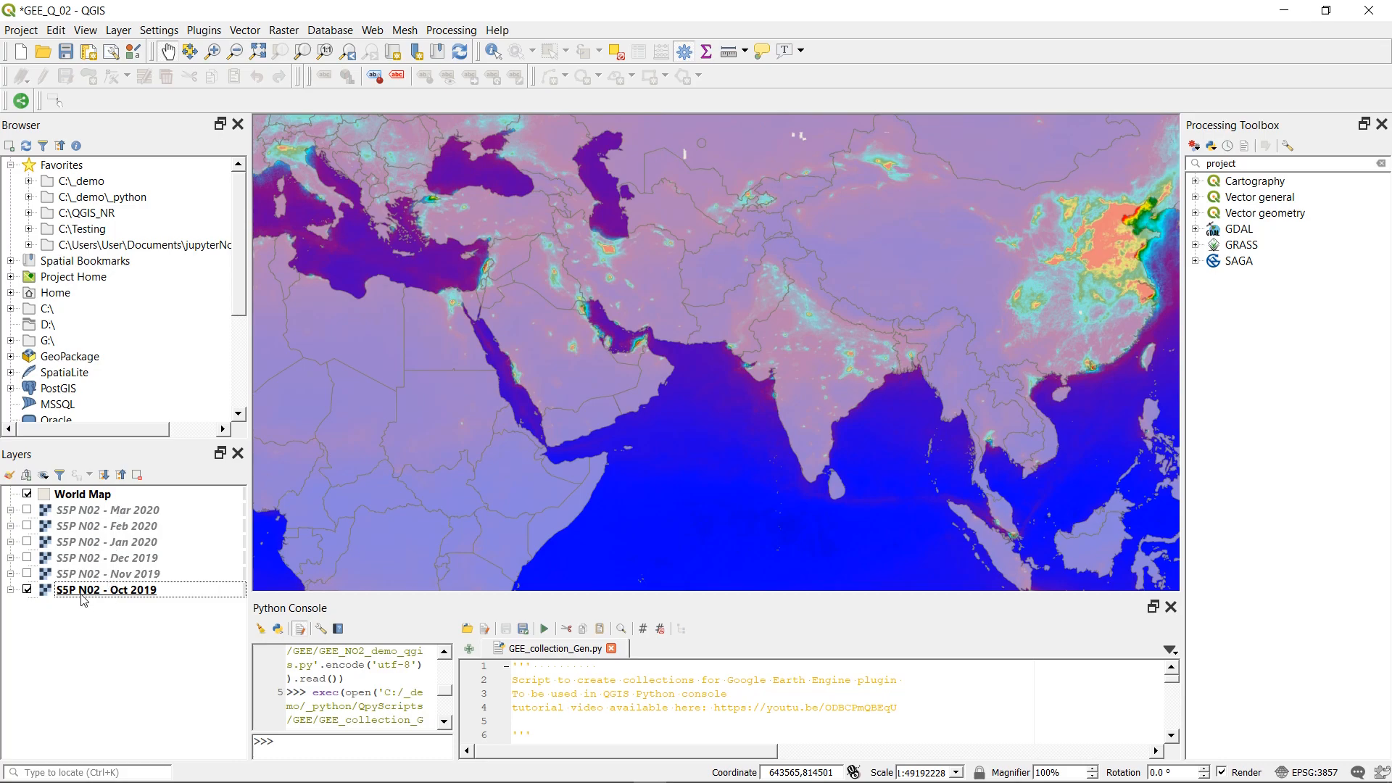
mouse_move(157, 603)
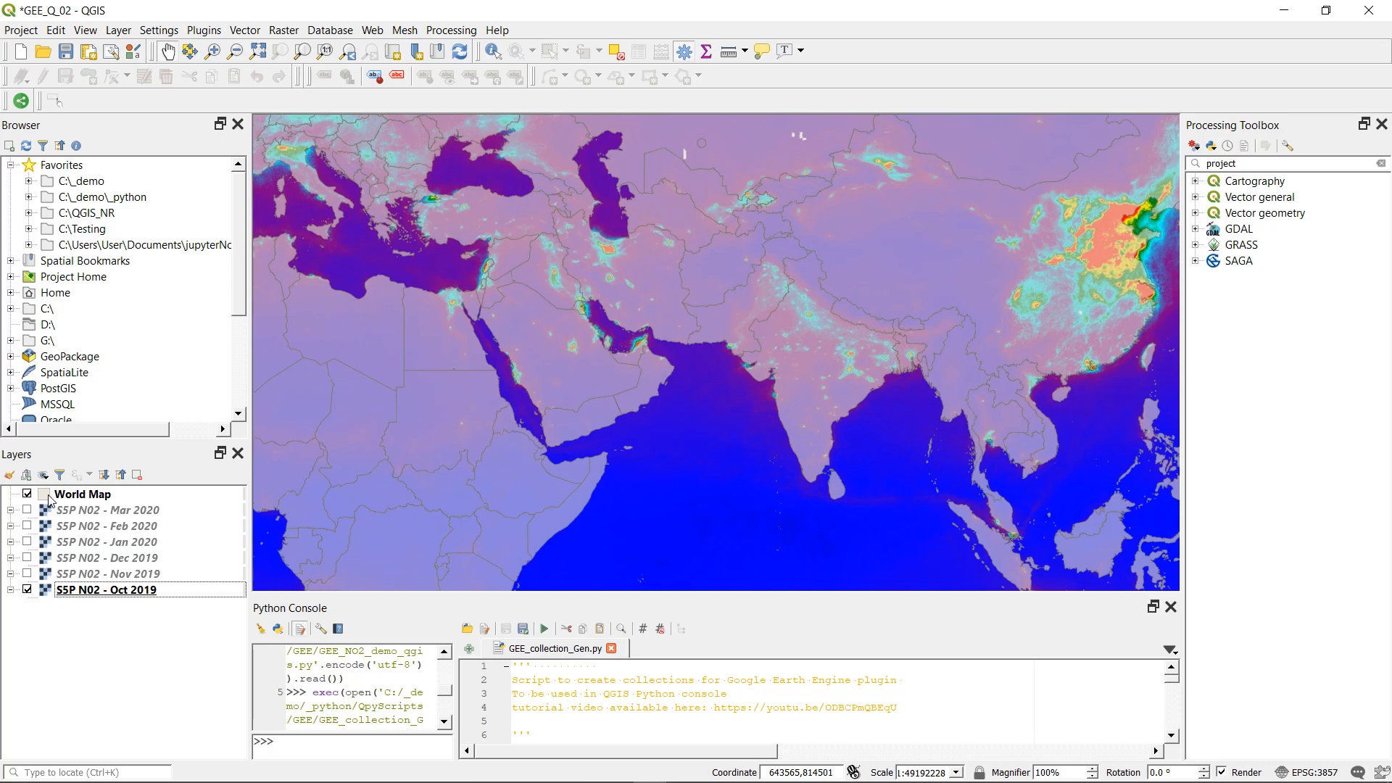
mouse_move(84, 493)
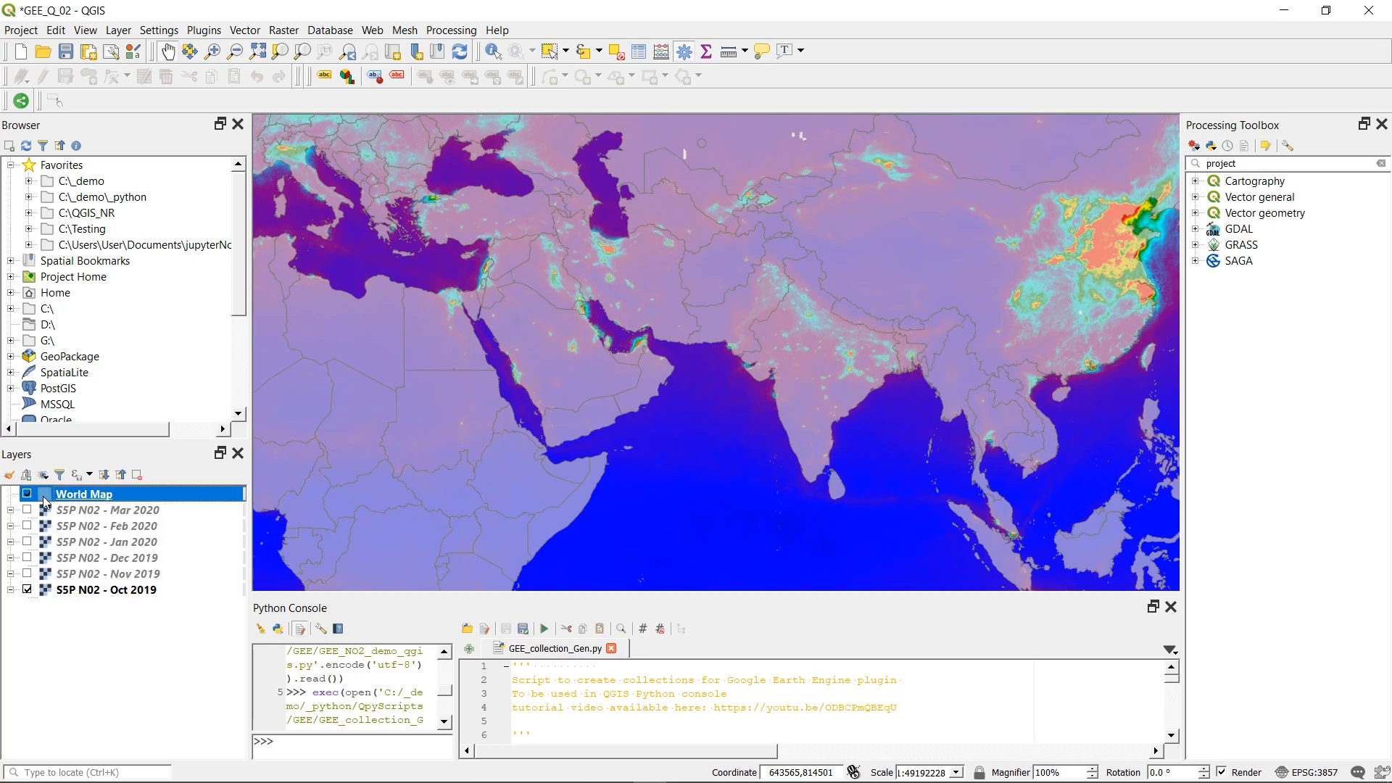
Step: Set the World Map symbology fill to transparent so the NO2 raster shows through
double_click(84, 494)
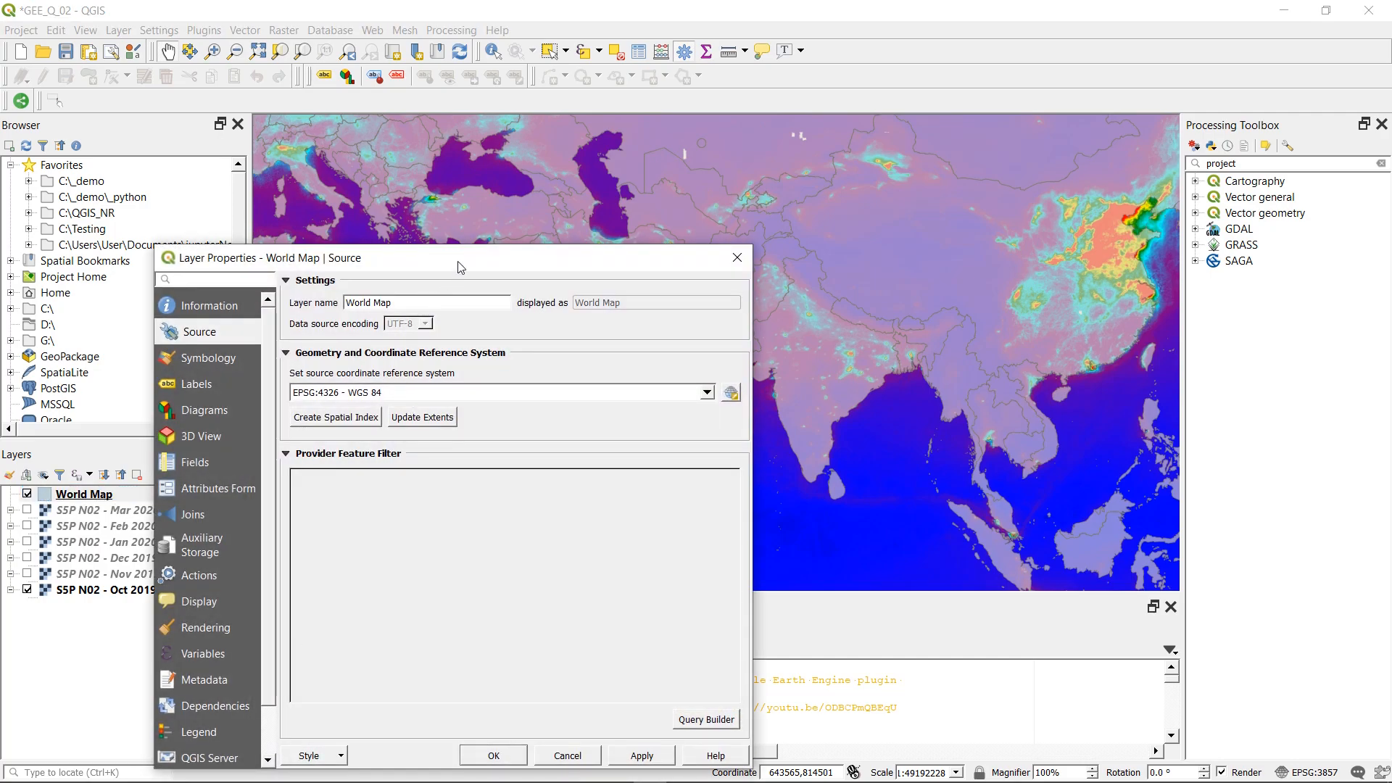
left_click(206, 358)
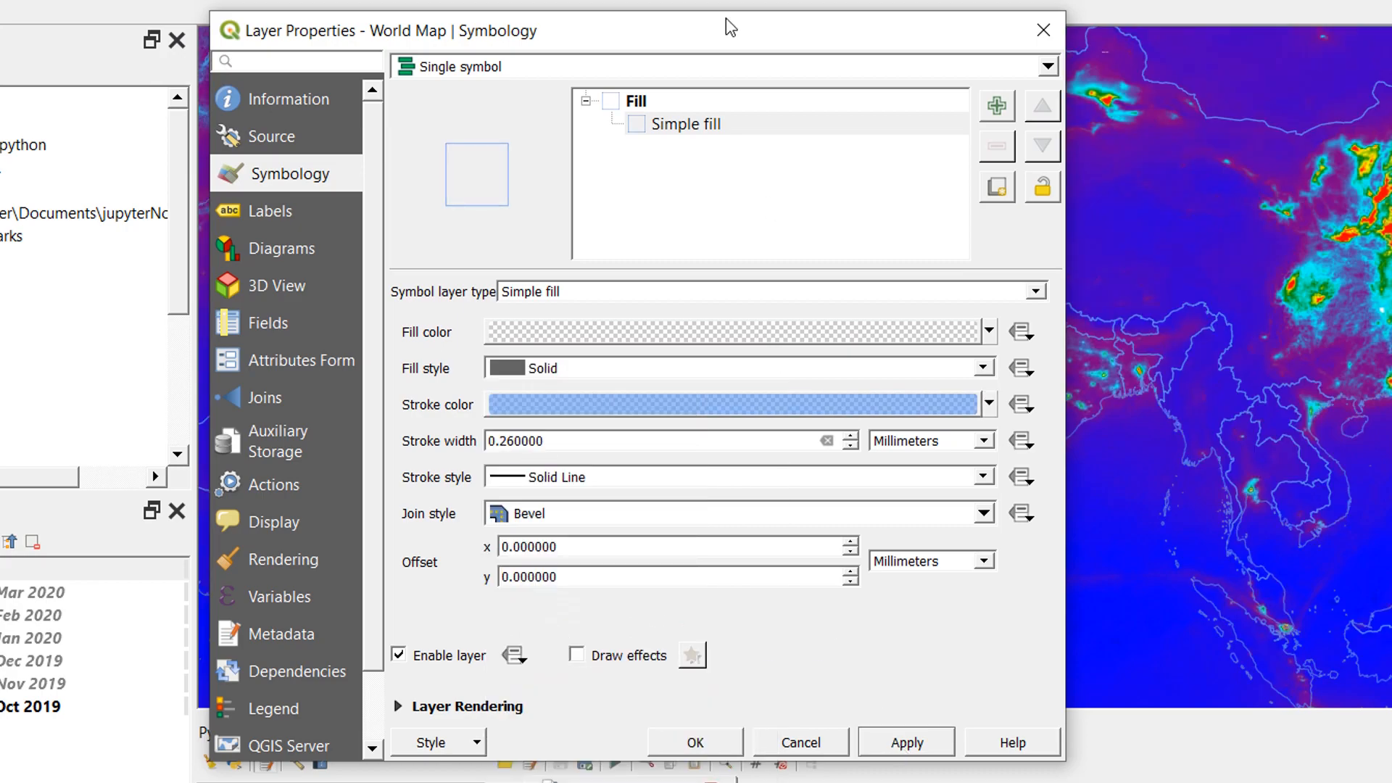
left_click(694, 741)
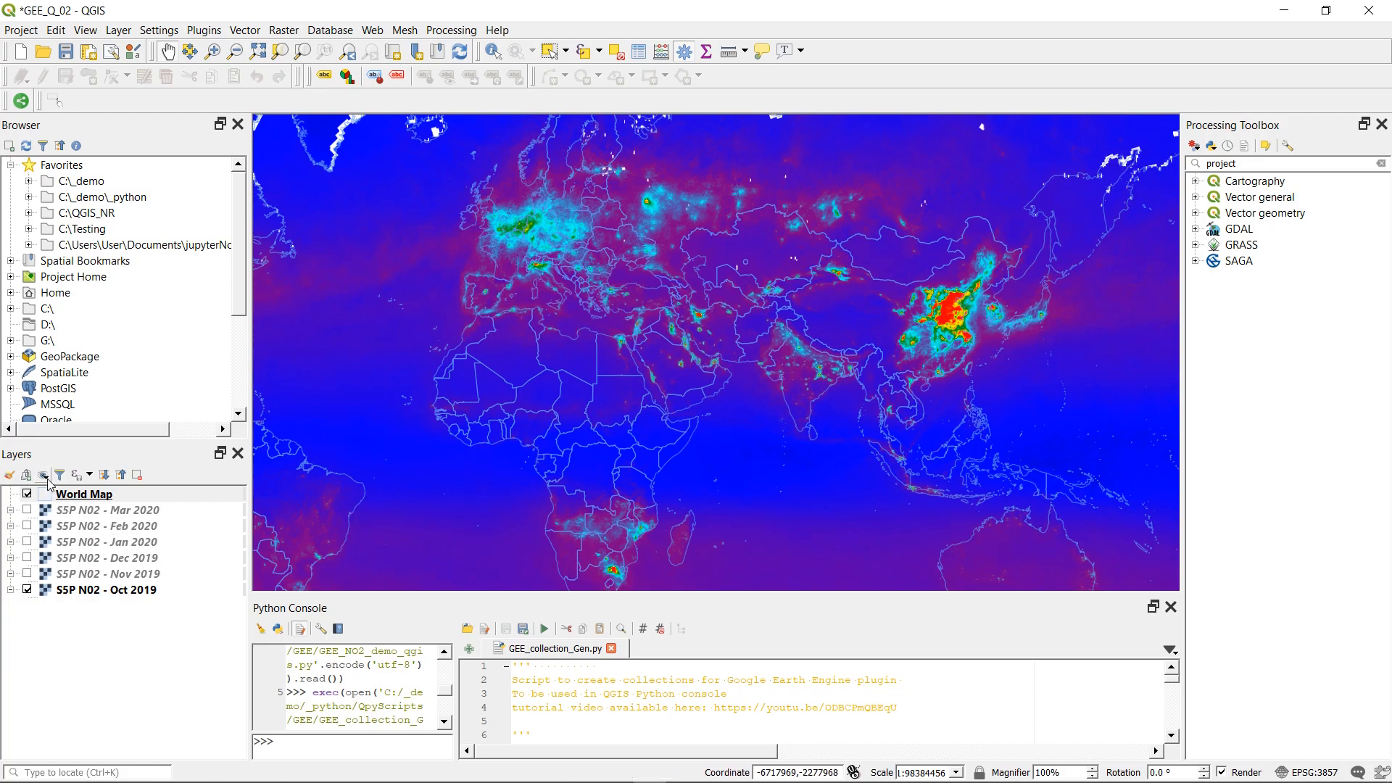
mouse_move(59, 474)
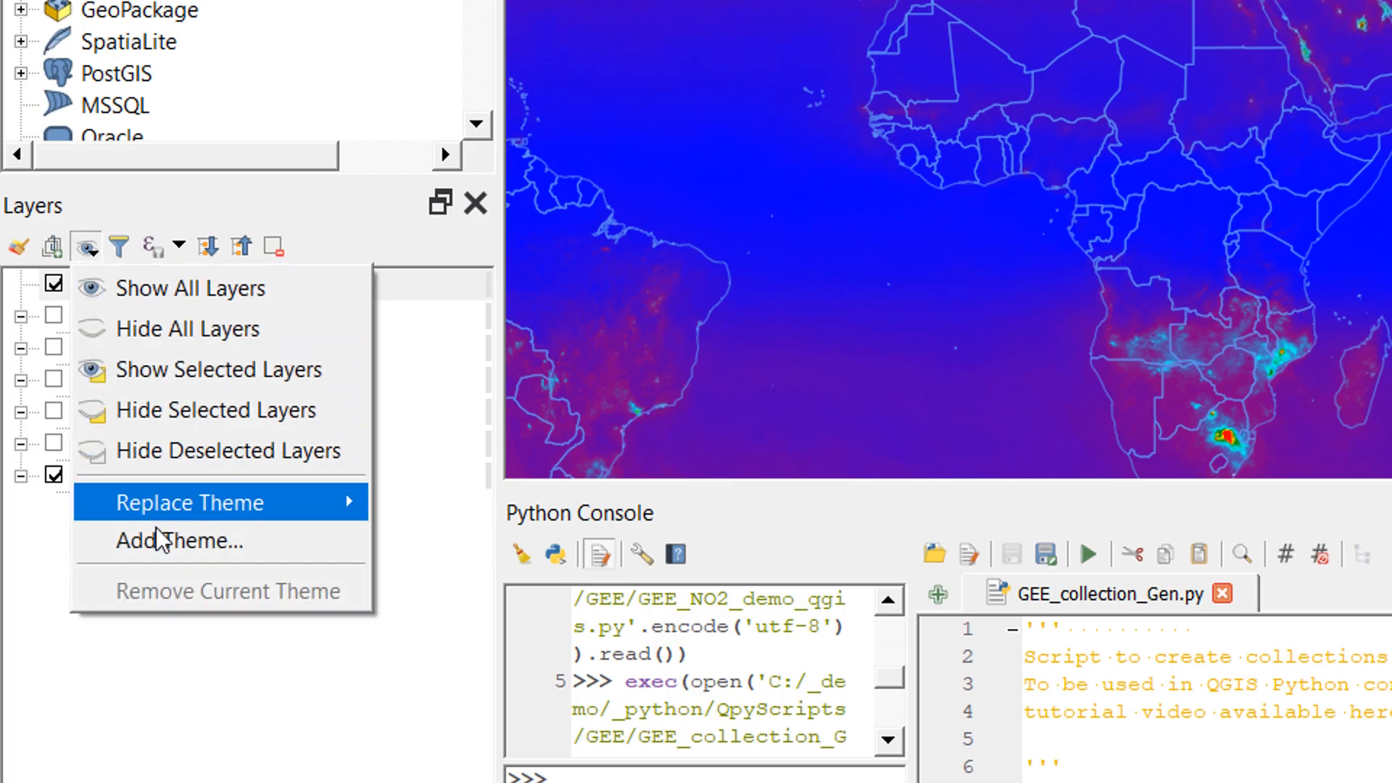
Step: Save the current layer visibility as a map theme named Oct2019
left_click(180, 541)
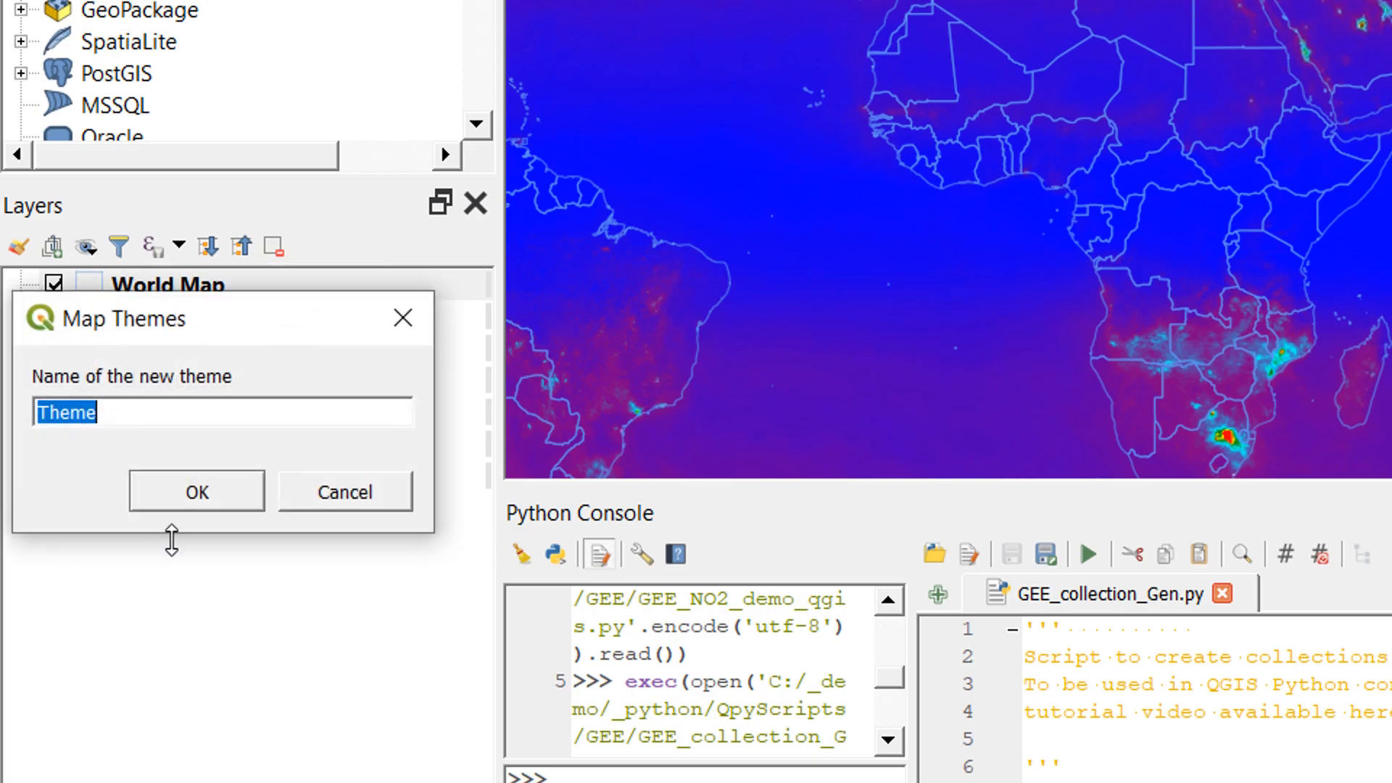
type("Oct")
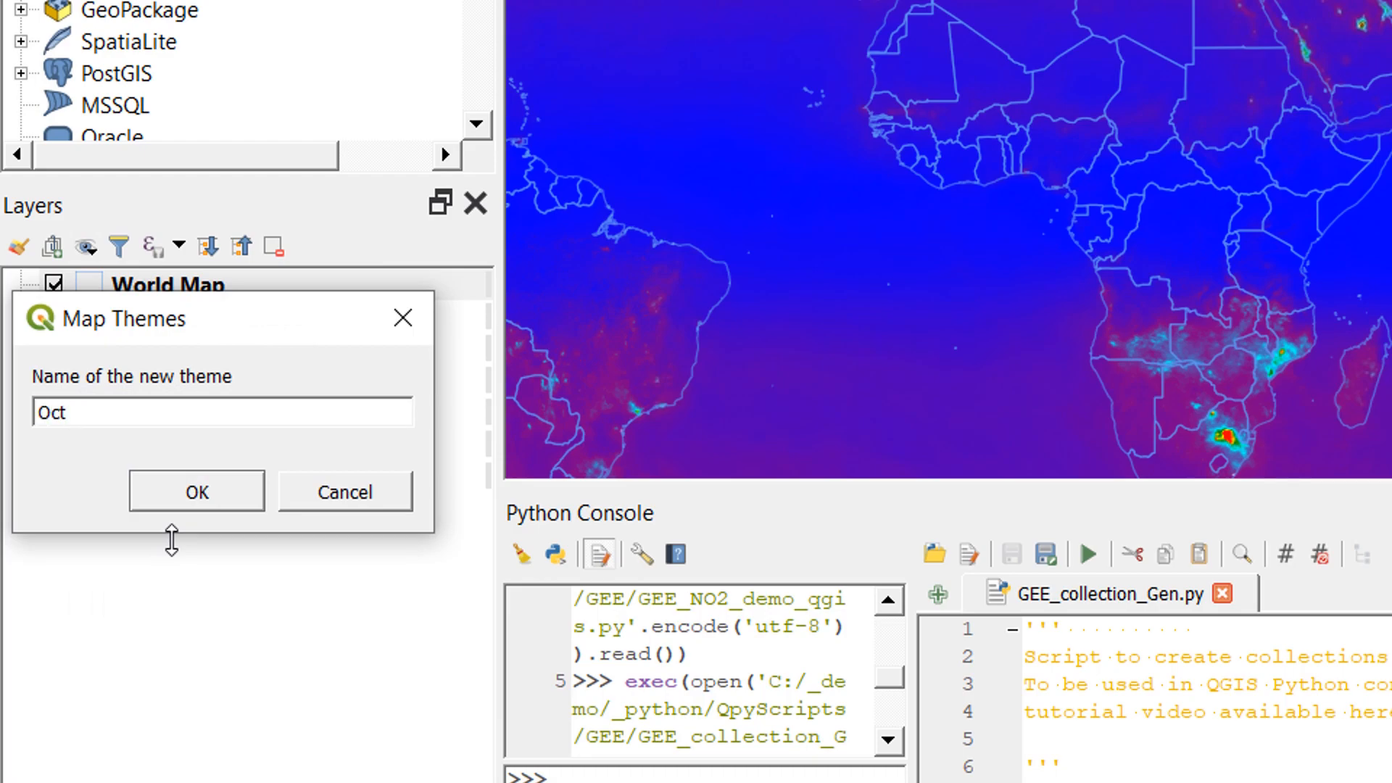
type("2019")
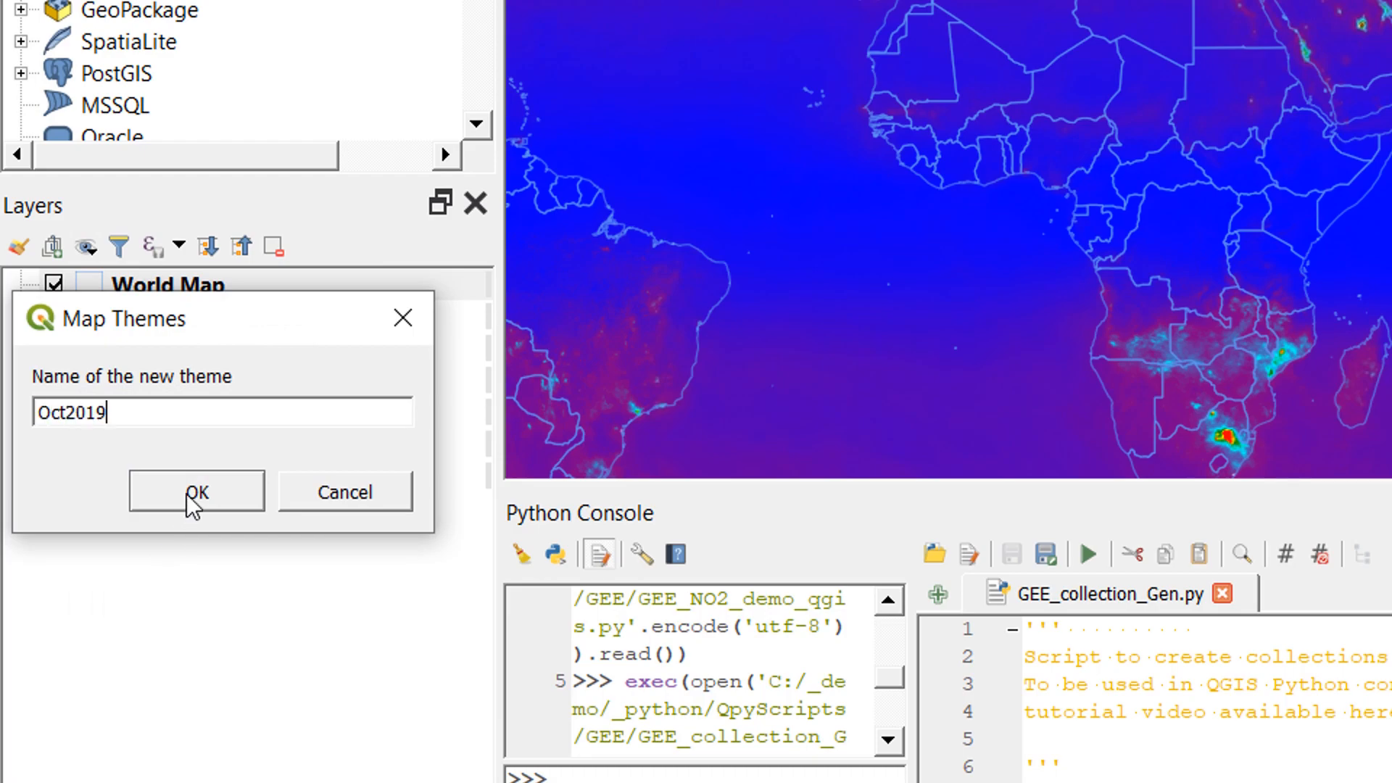
left_click(195, 492)
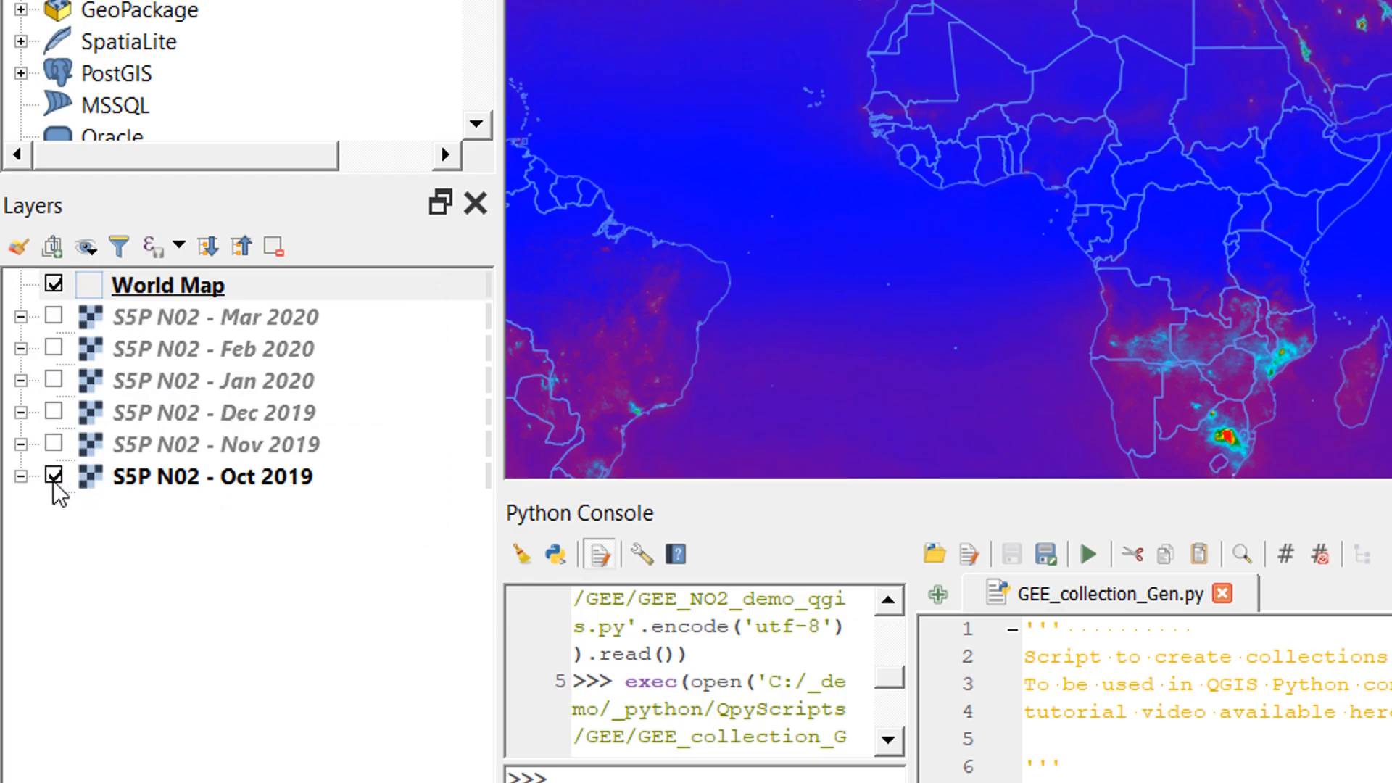
Step: Show only Nov 2019 with World Map and save it as the Nov2019 theme
left_click(52, 477)
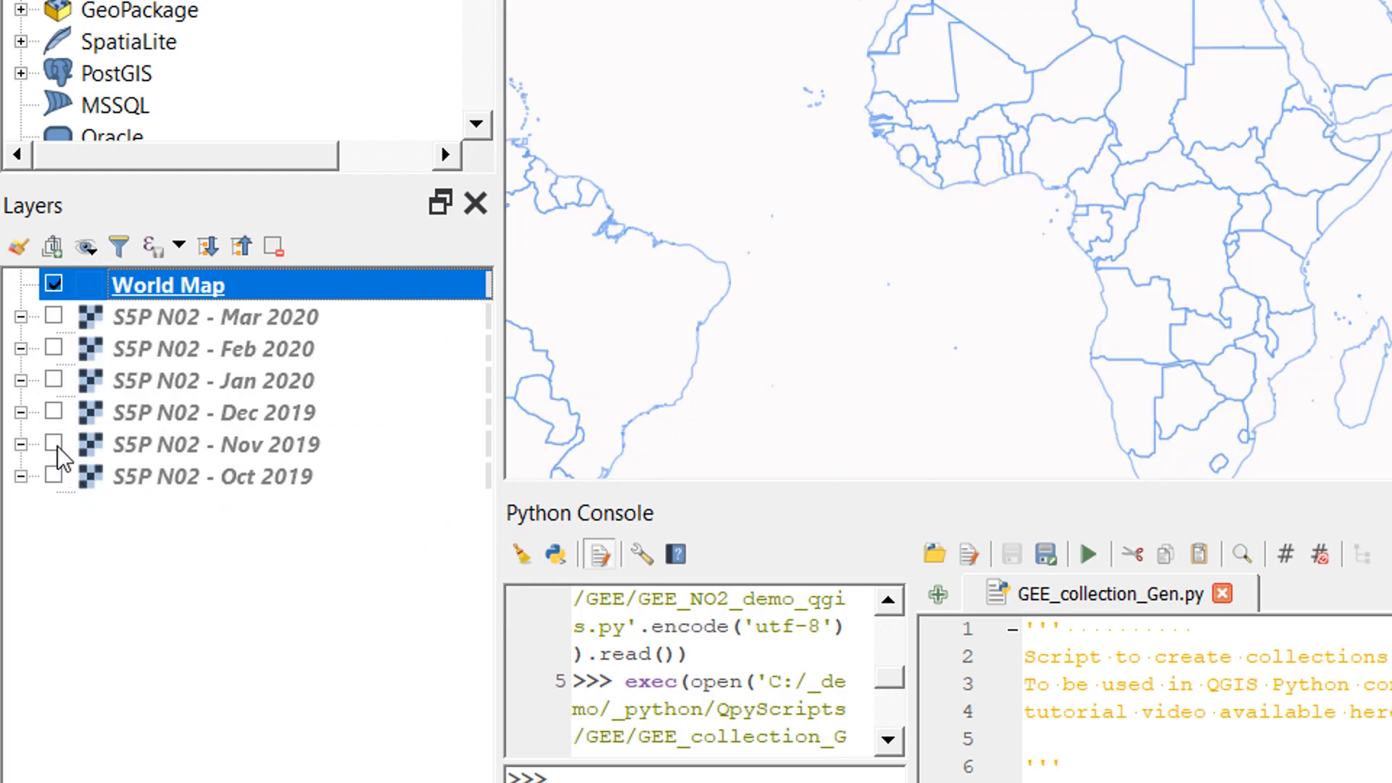
left_click(53, 446)
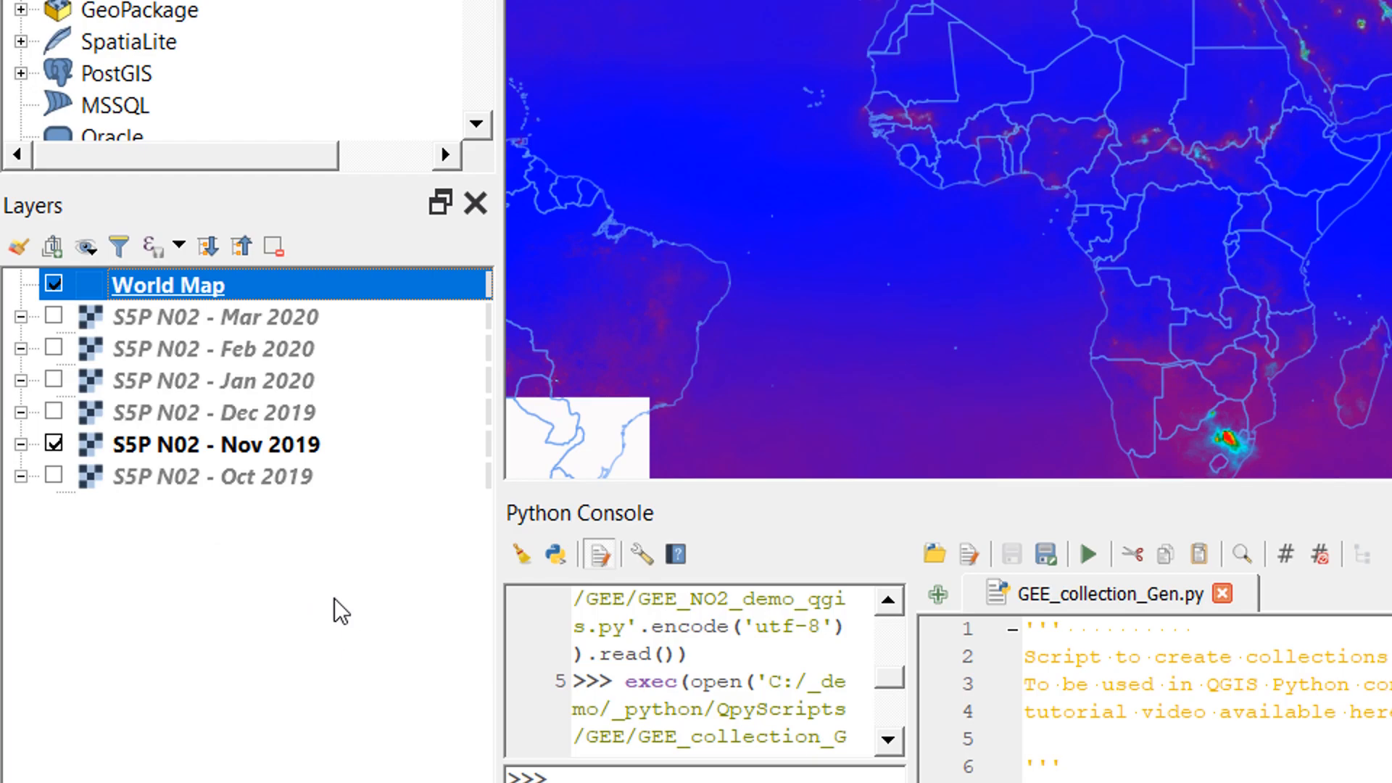
mouse_move(84, 247)
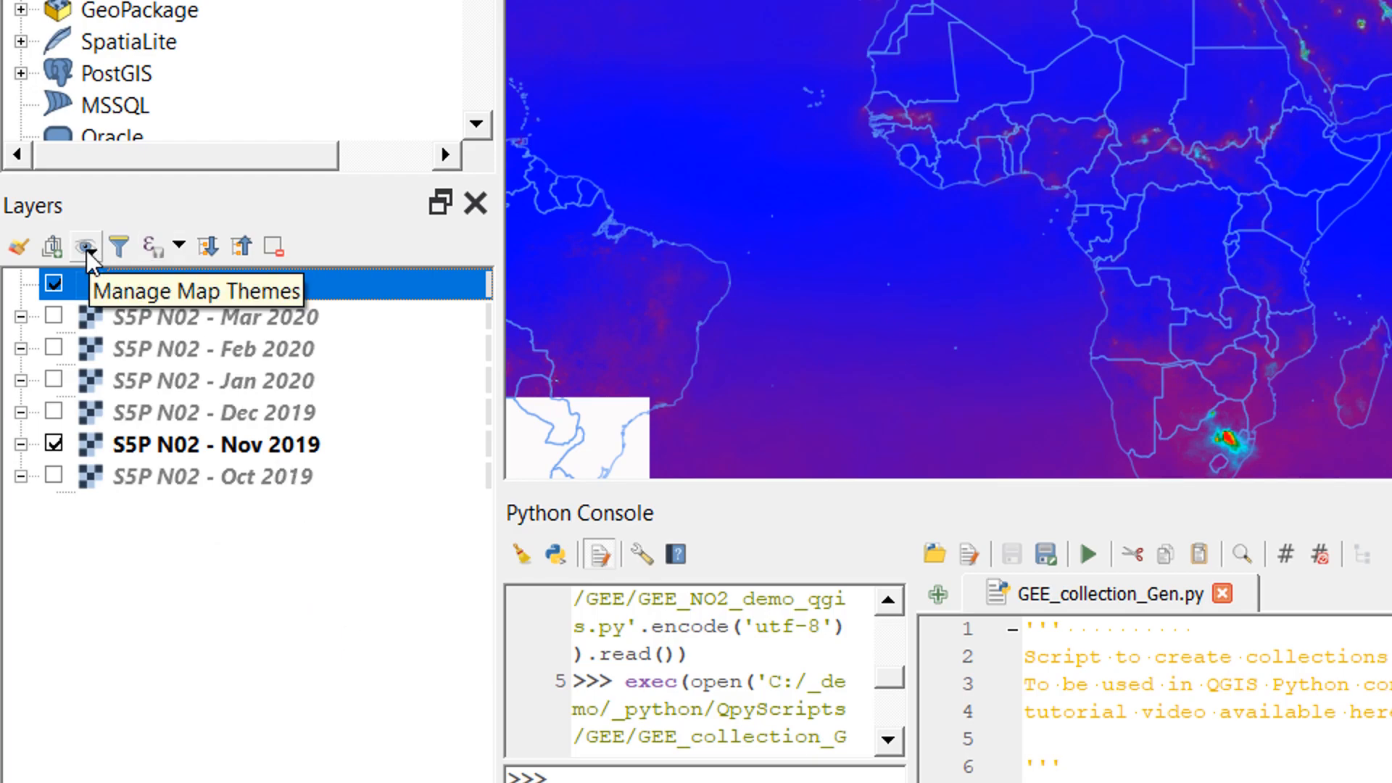
left_click(86, 247)
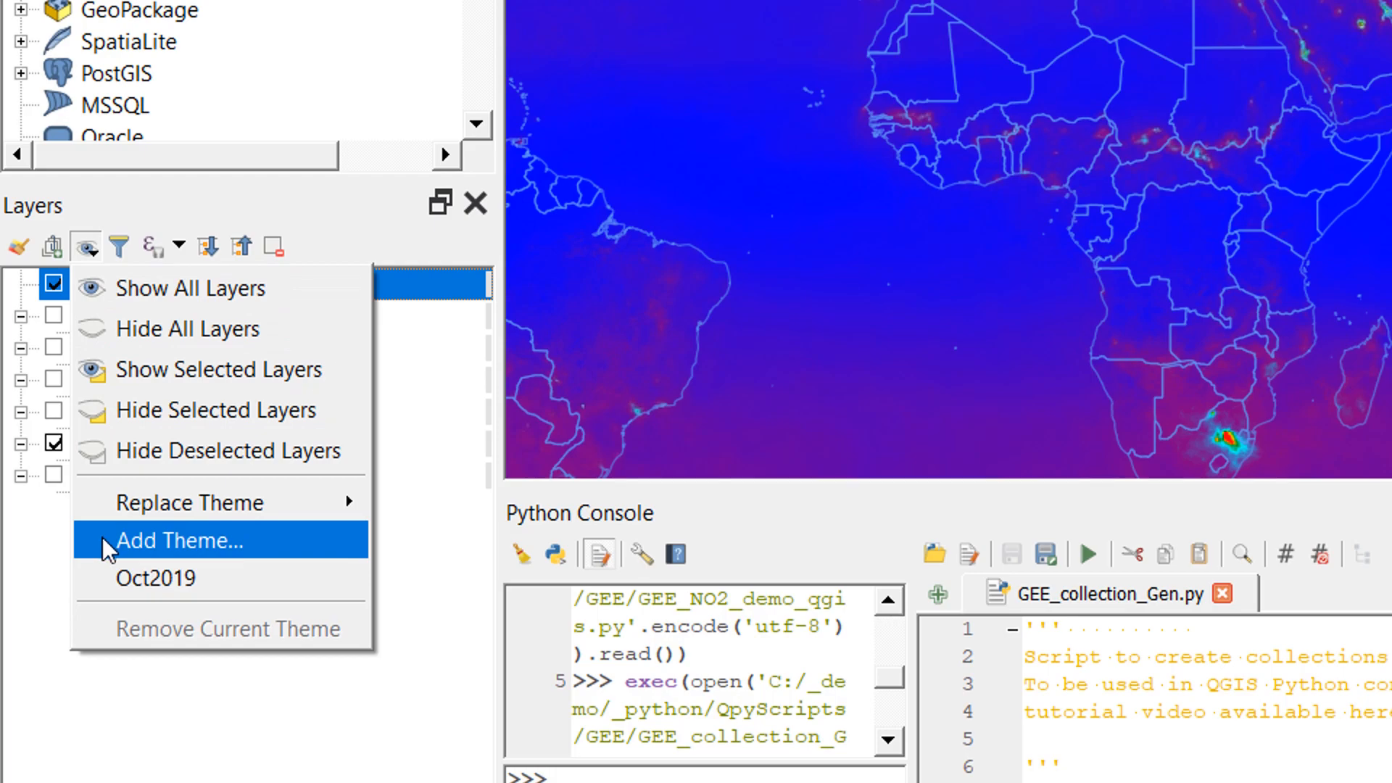
left_click(180, 541)
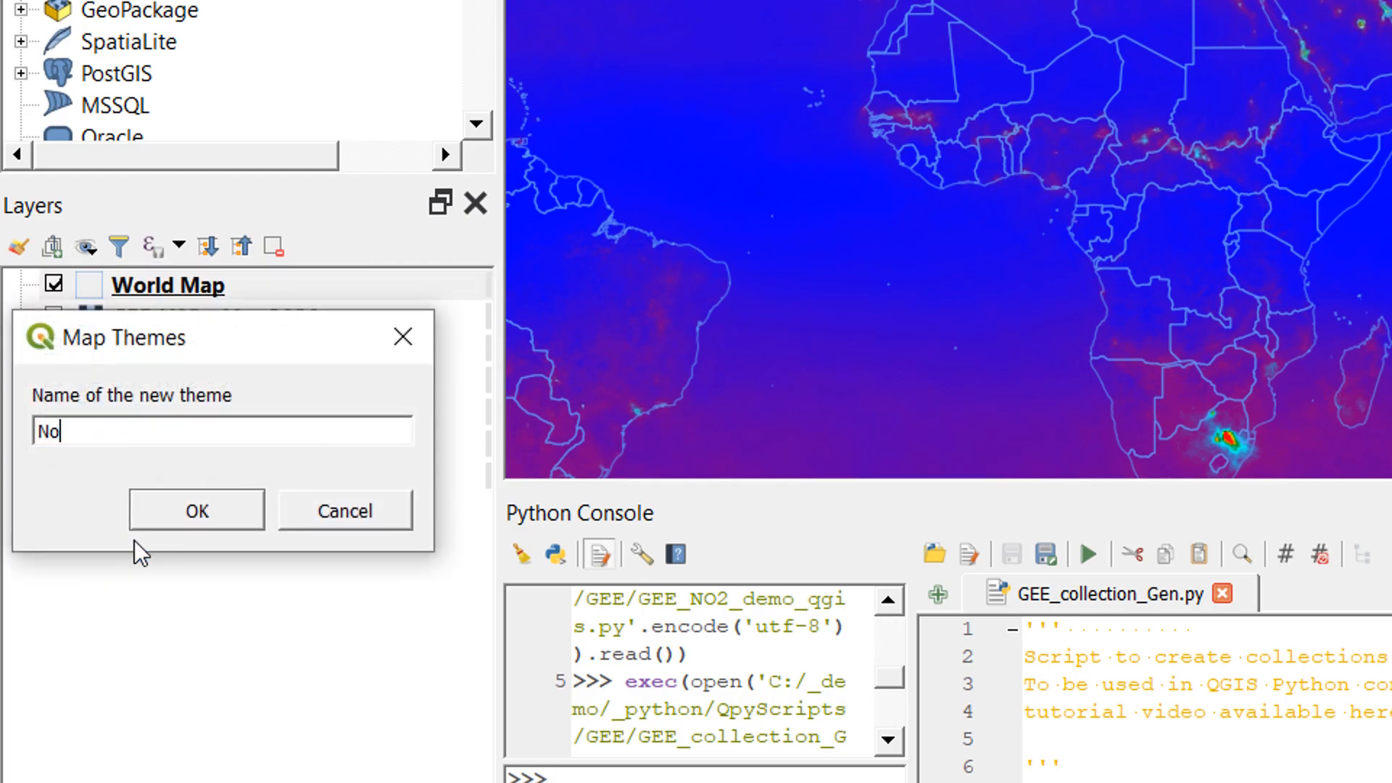
type("v2019")
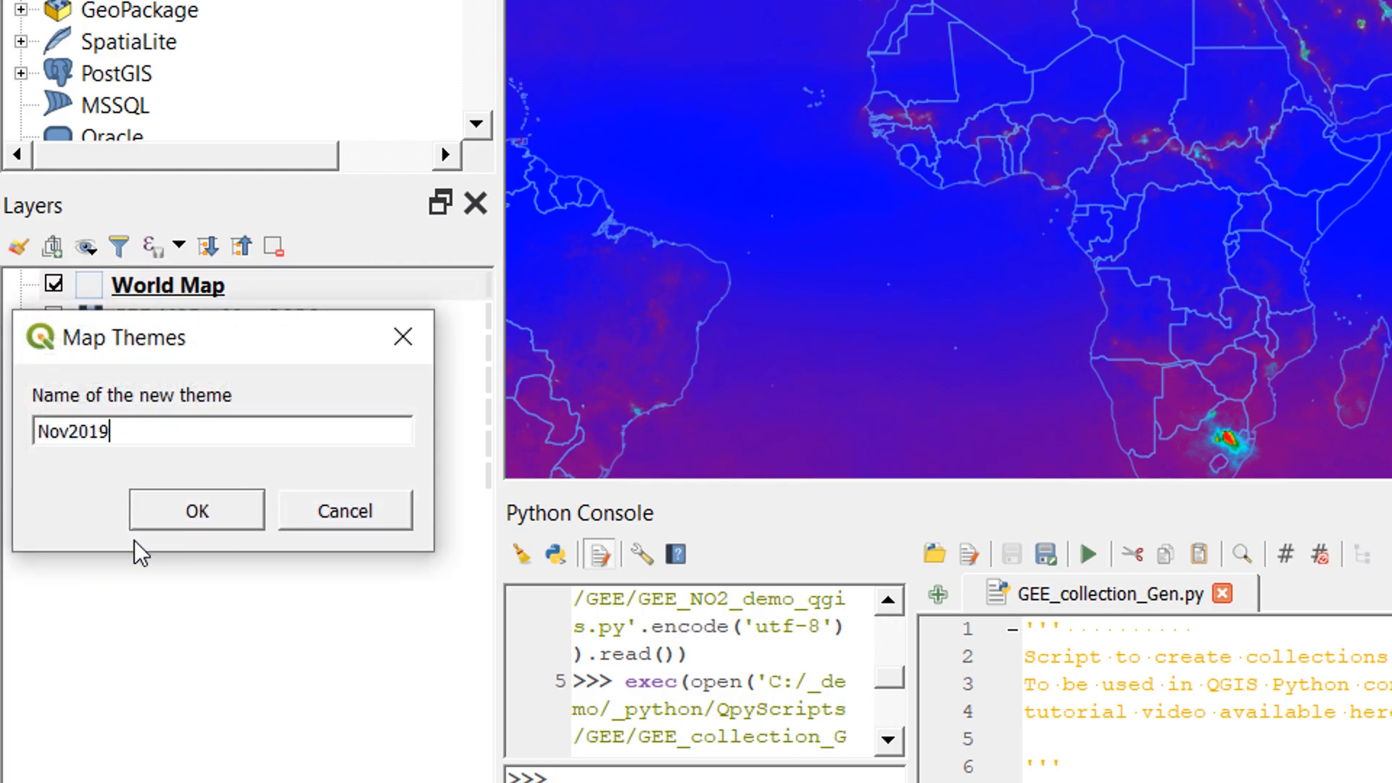
left_click(196, 509)
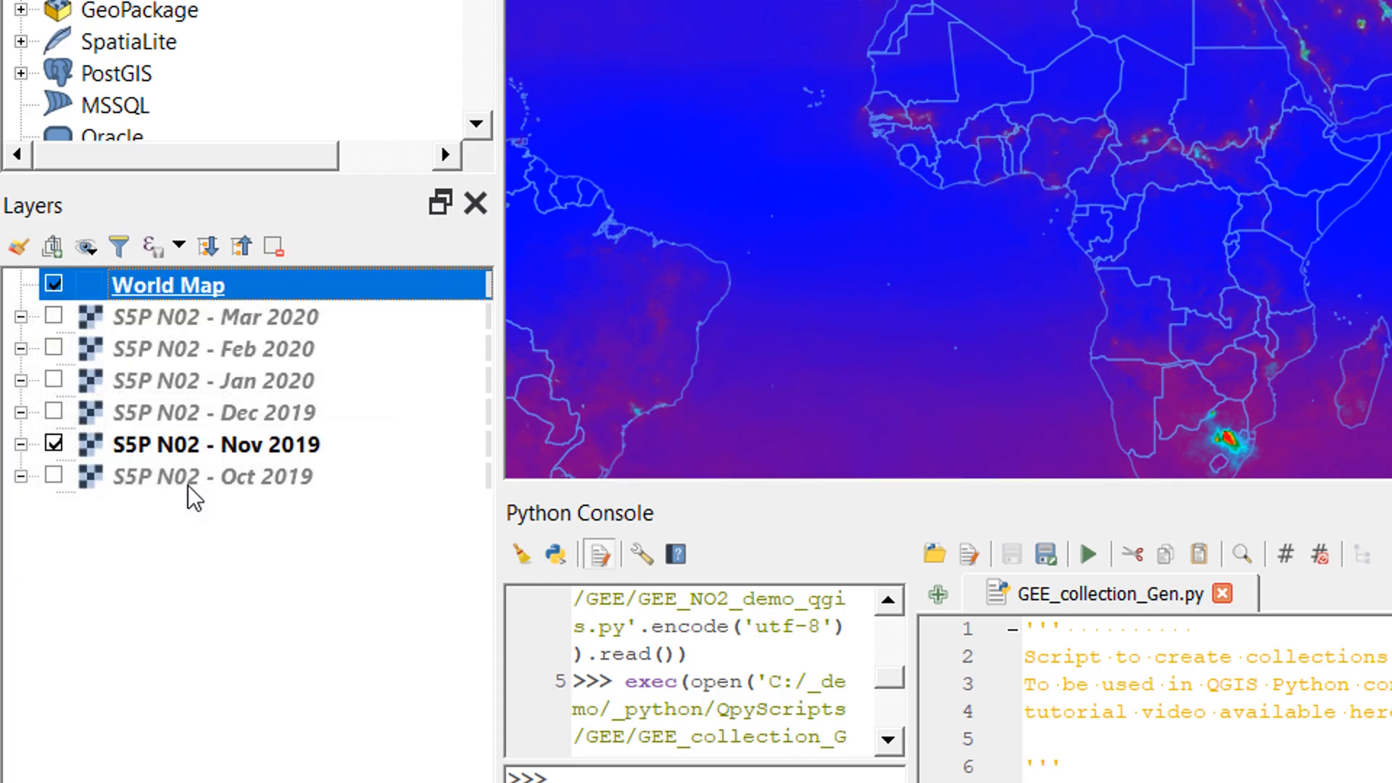
Step: Show only Dec 2019 and save it as the Dec2019 theme
left_click(52, 444)
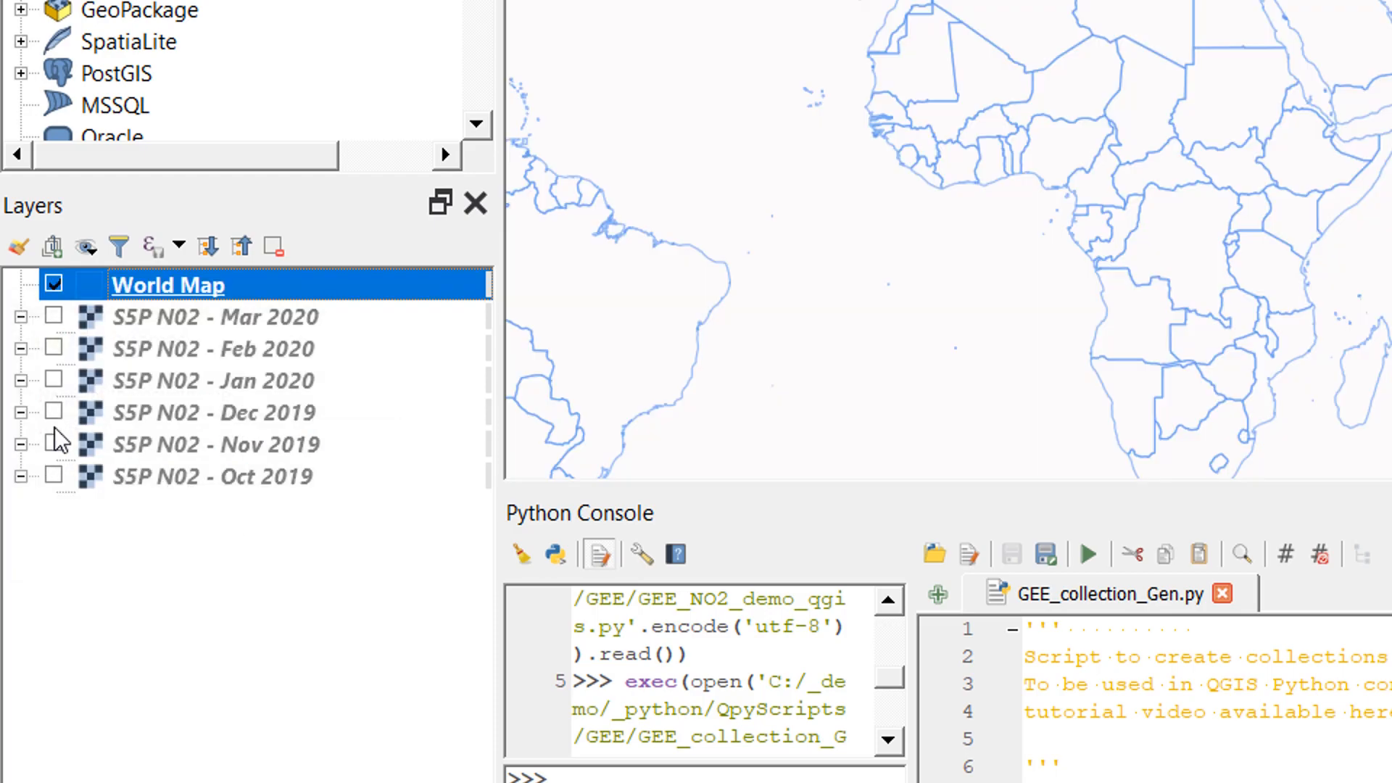
left_click(52, 412)
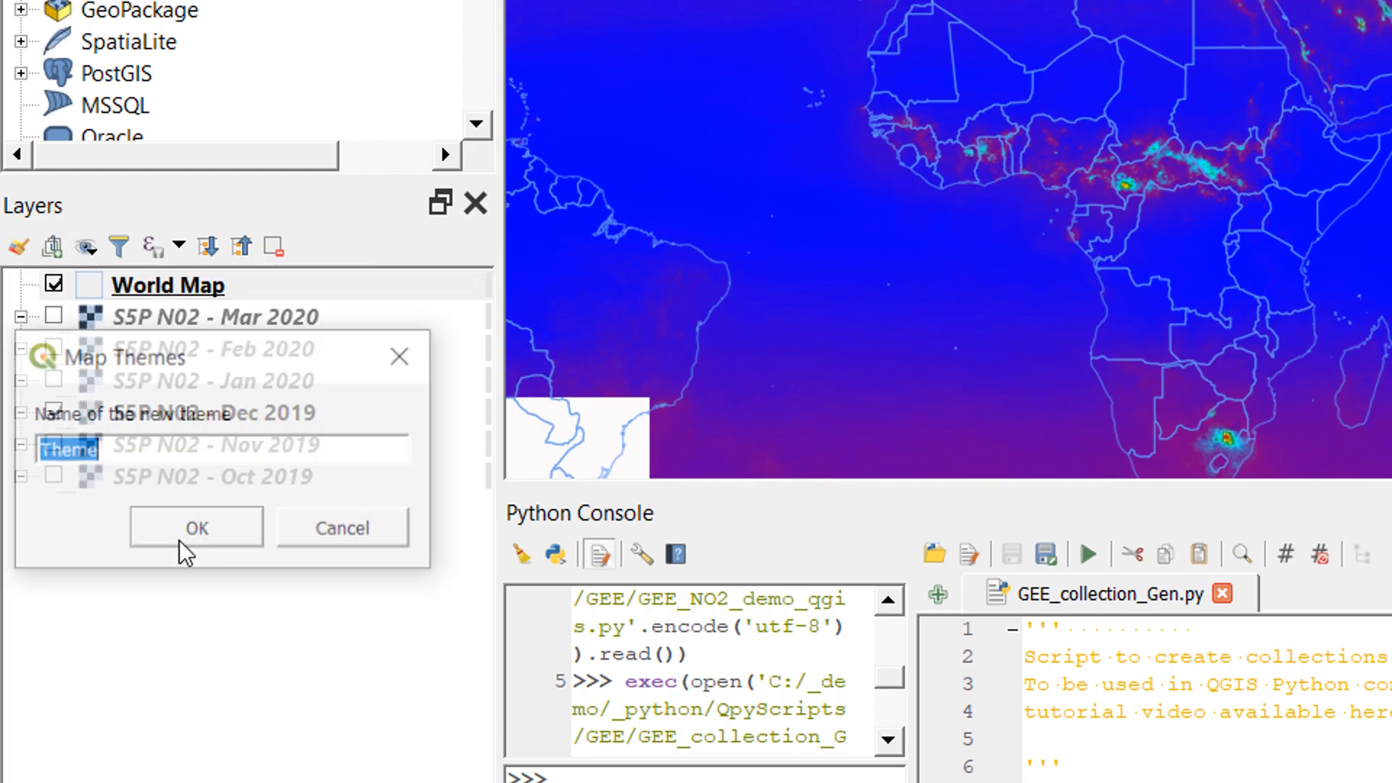
type("Dec")
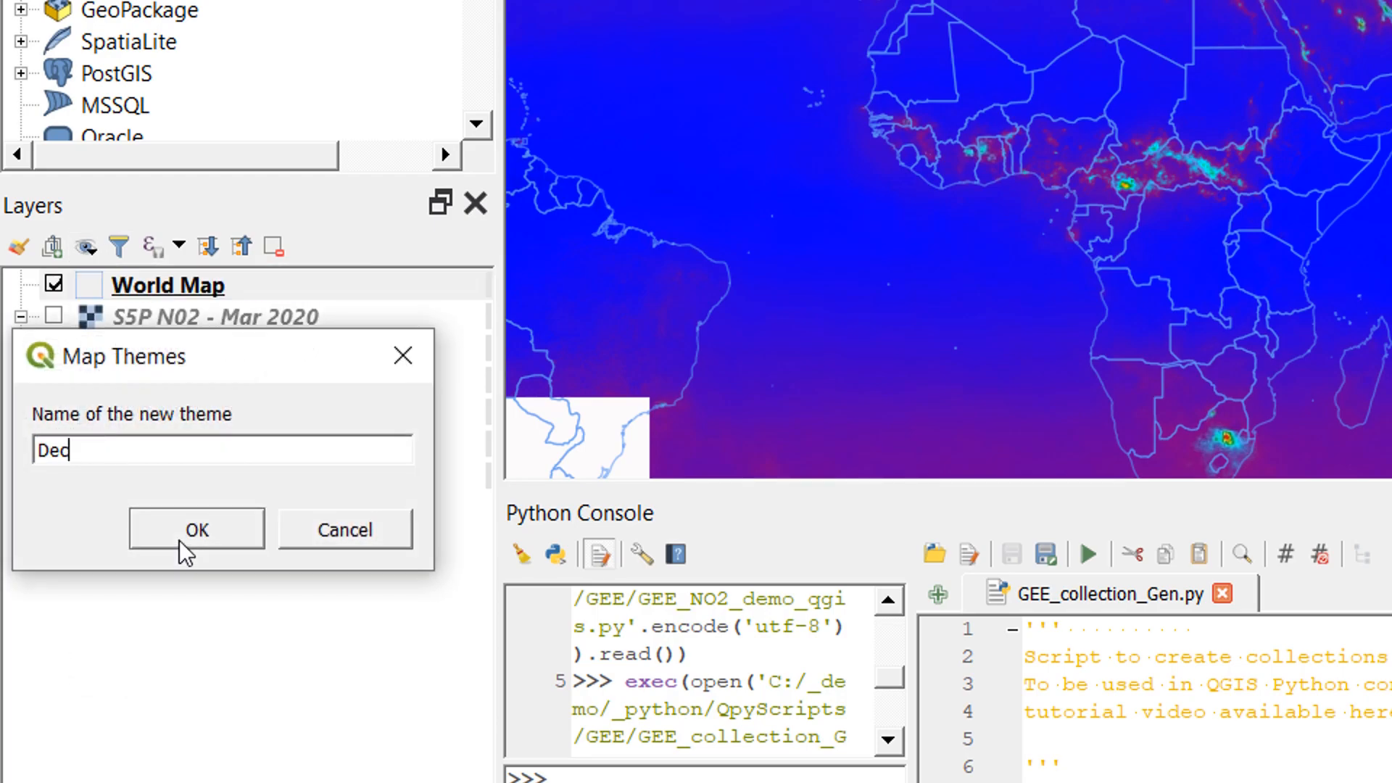
left_click(196, 530)
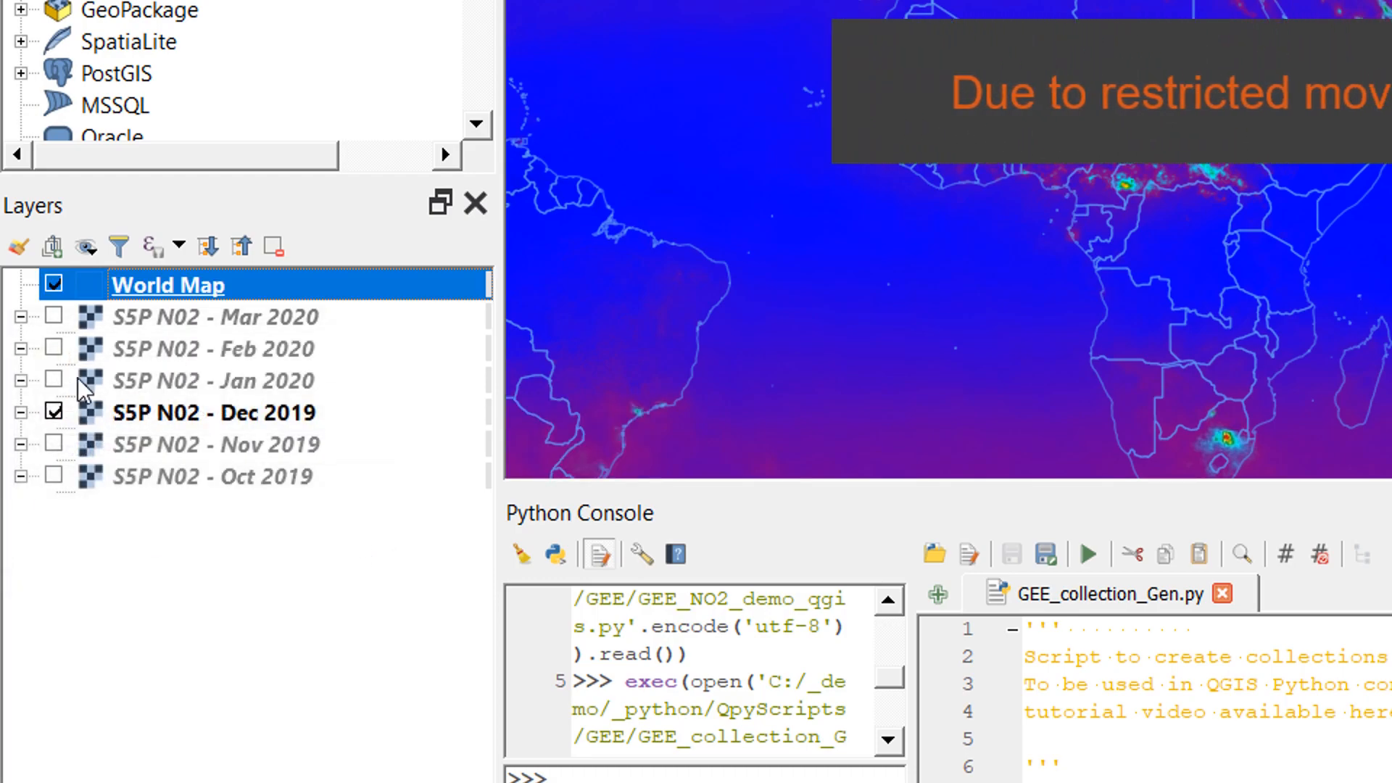
Step: Switch to the next month's layer and save another monthly map theme
left_click(52, 348)
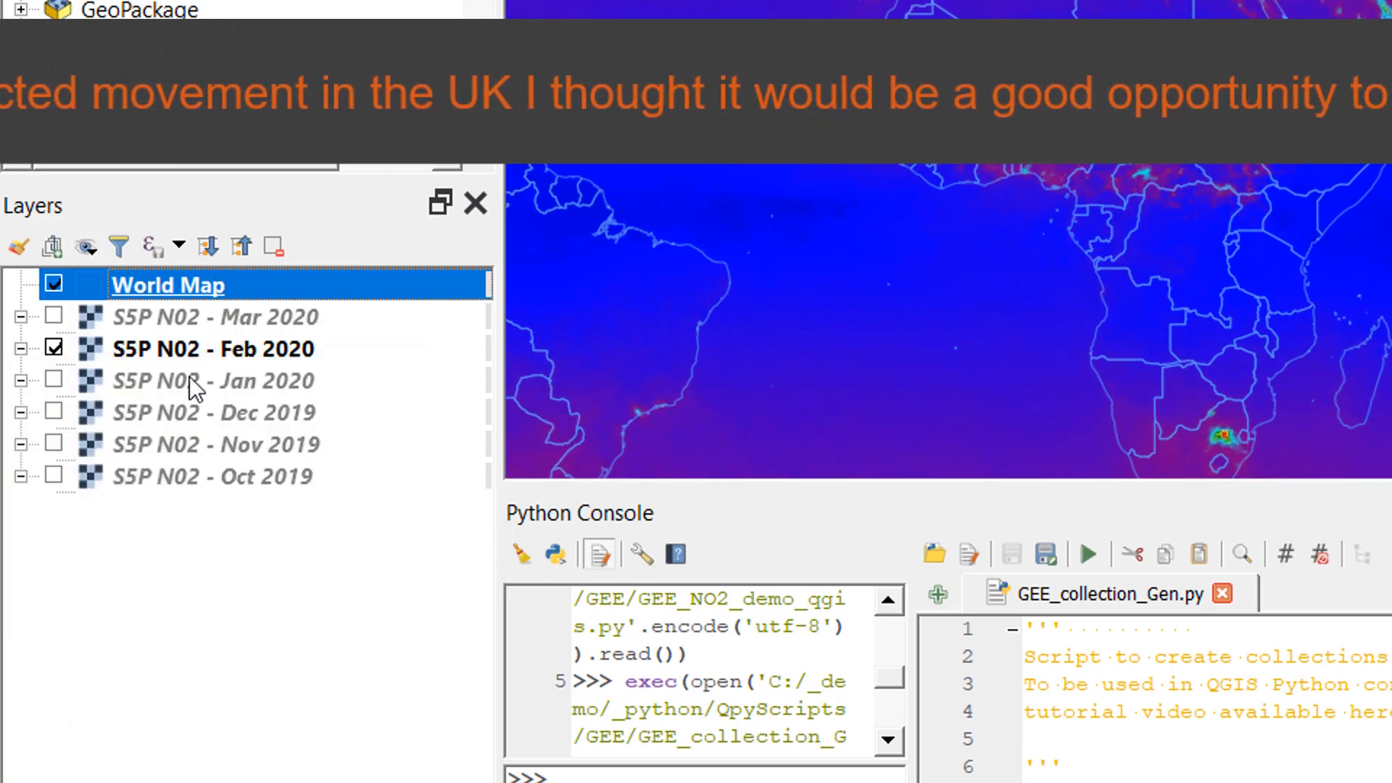
left_click(84, 246)
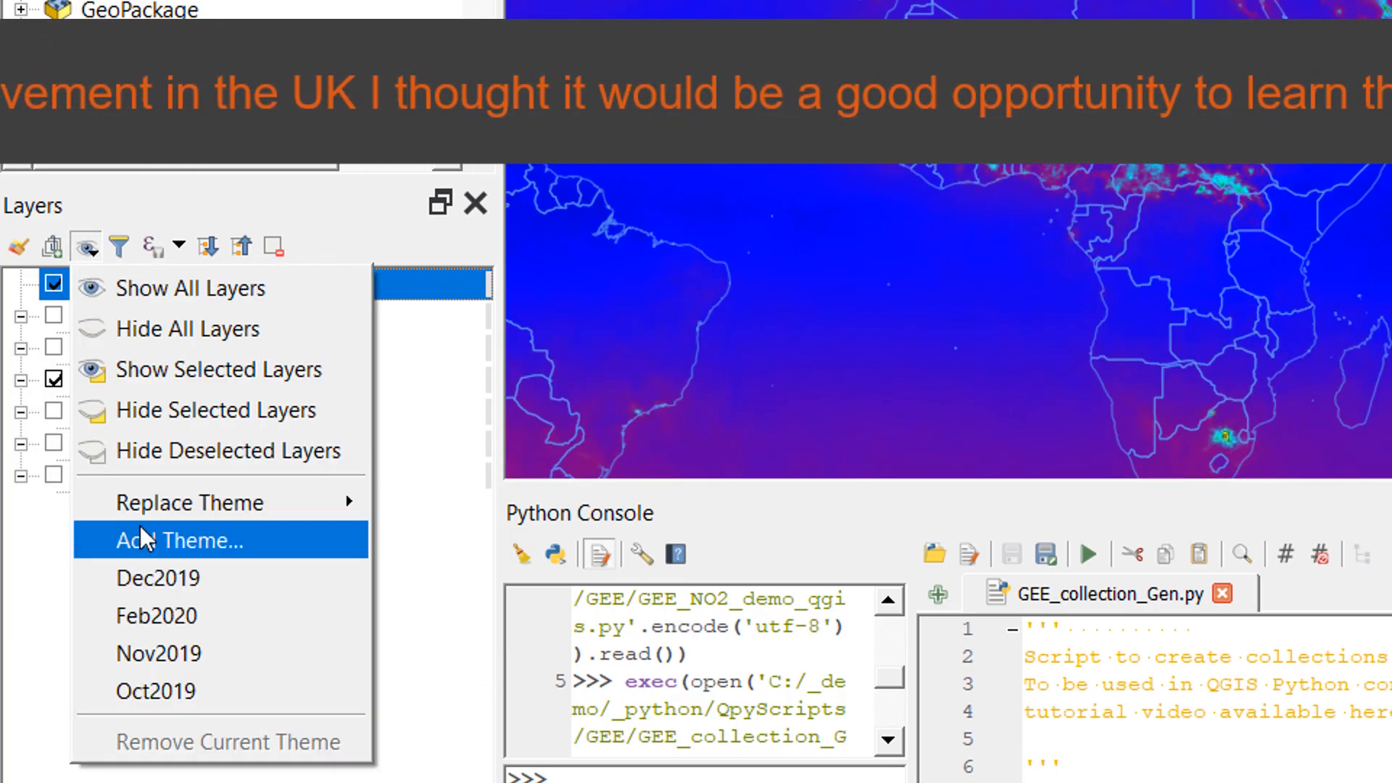
left_click(183, 540)
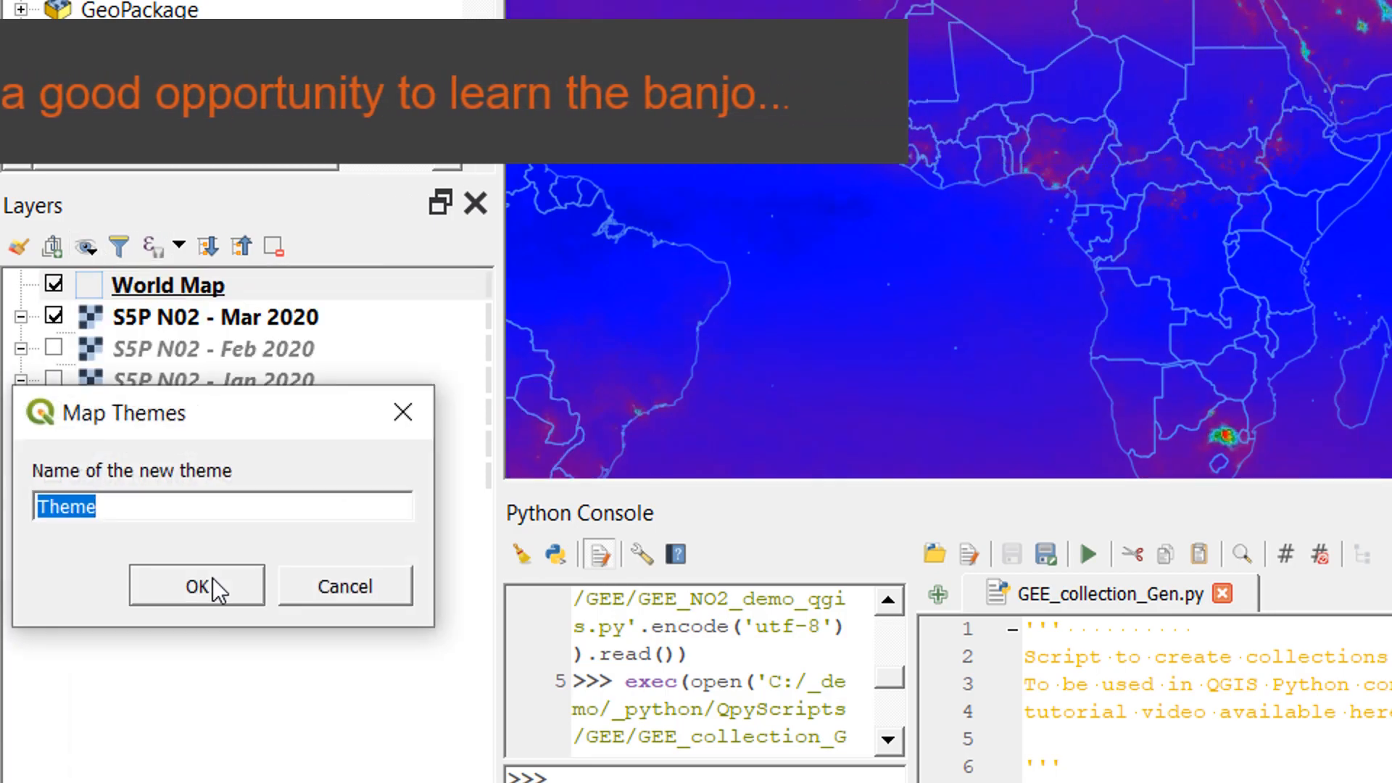
left_click(196, 584)
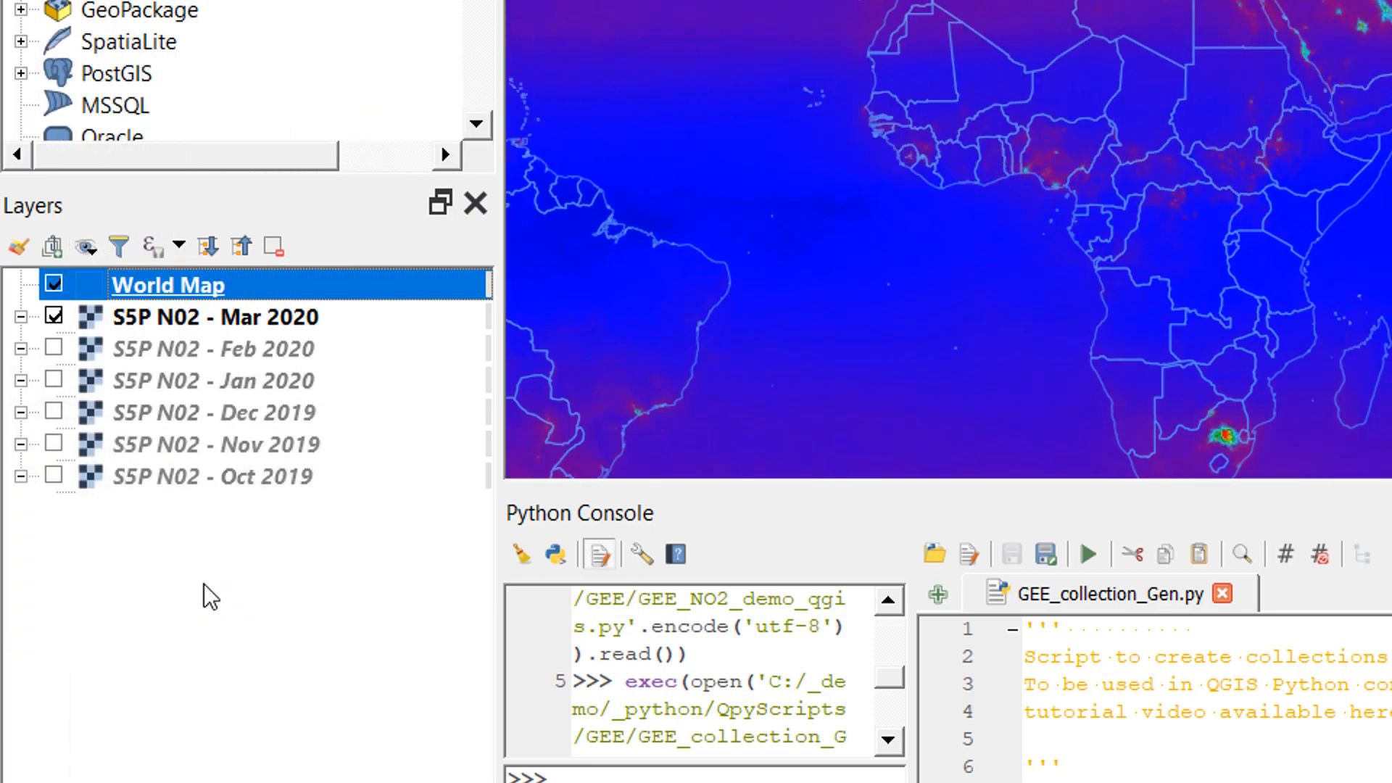
mouse_move(275, 401)
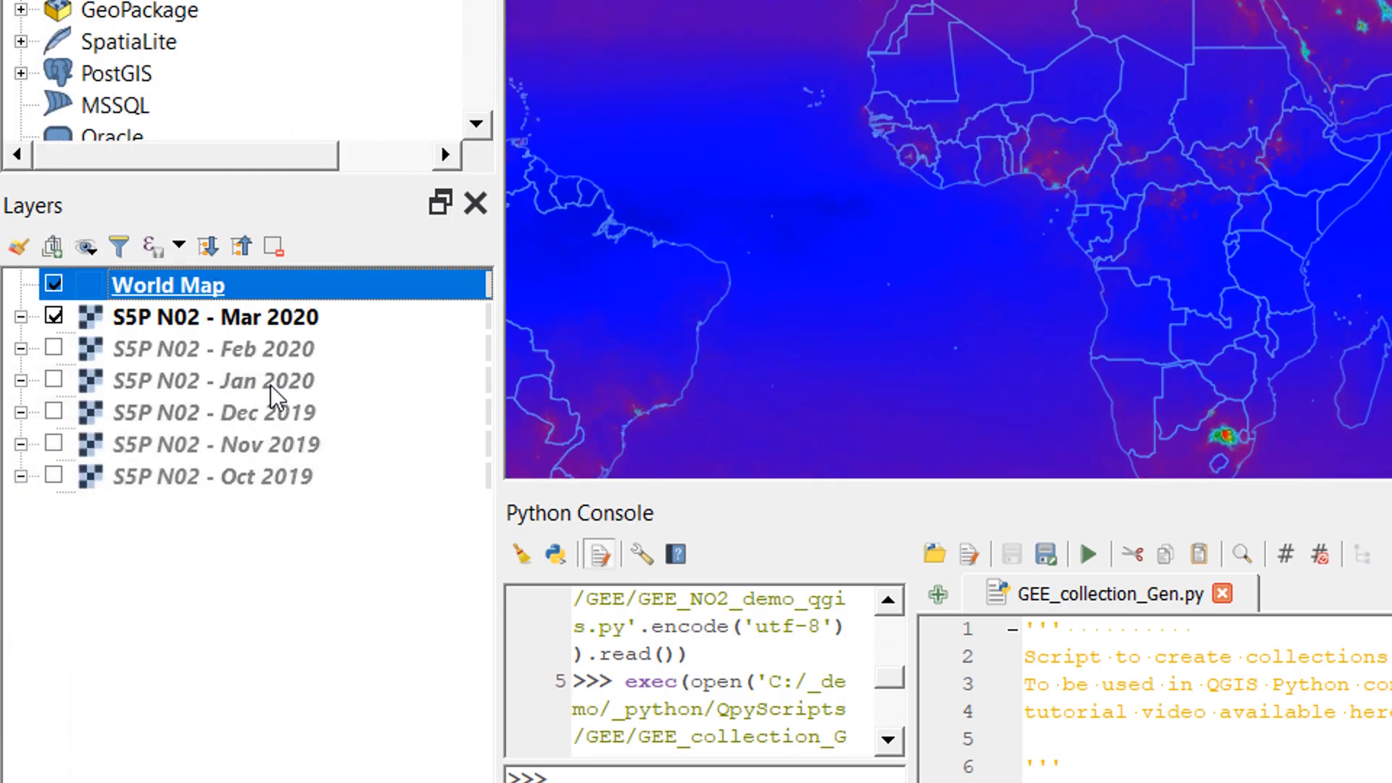
mouse_move(214, 380)
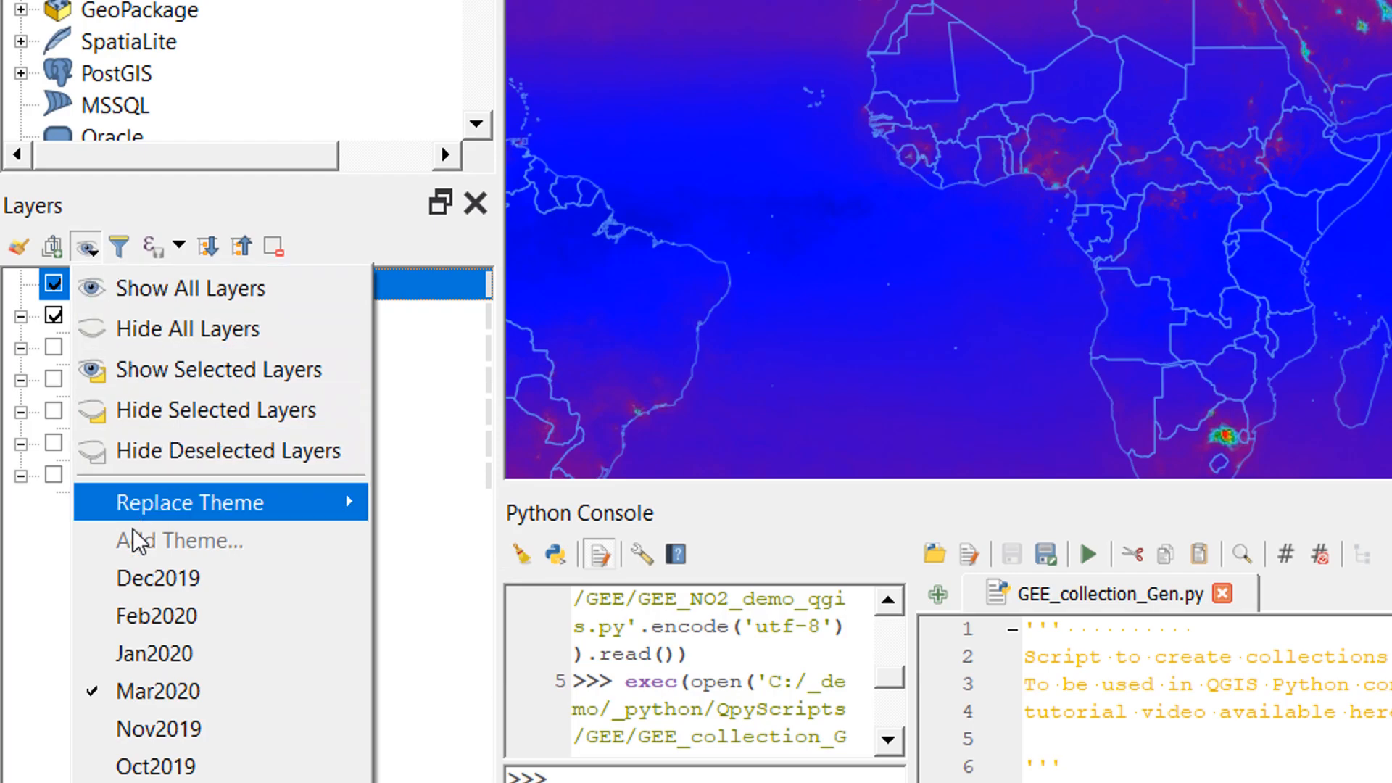
Step: Apply the Dec2019 map theme from the Manage Map Themes menu
left_click(158, 579)
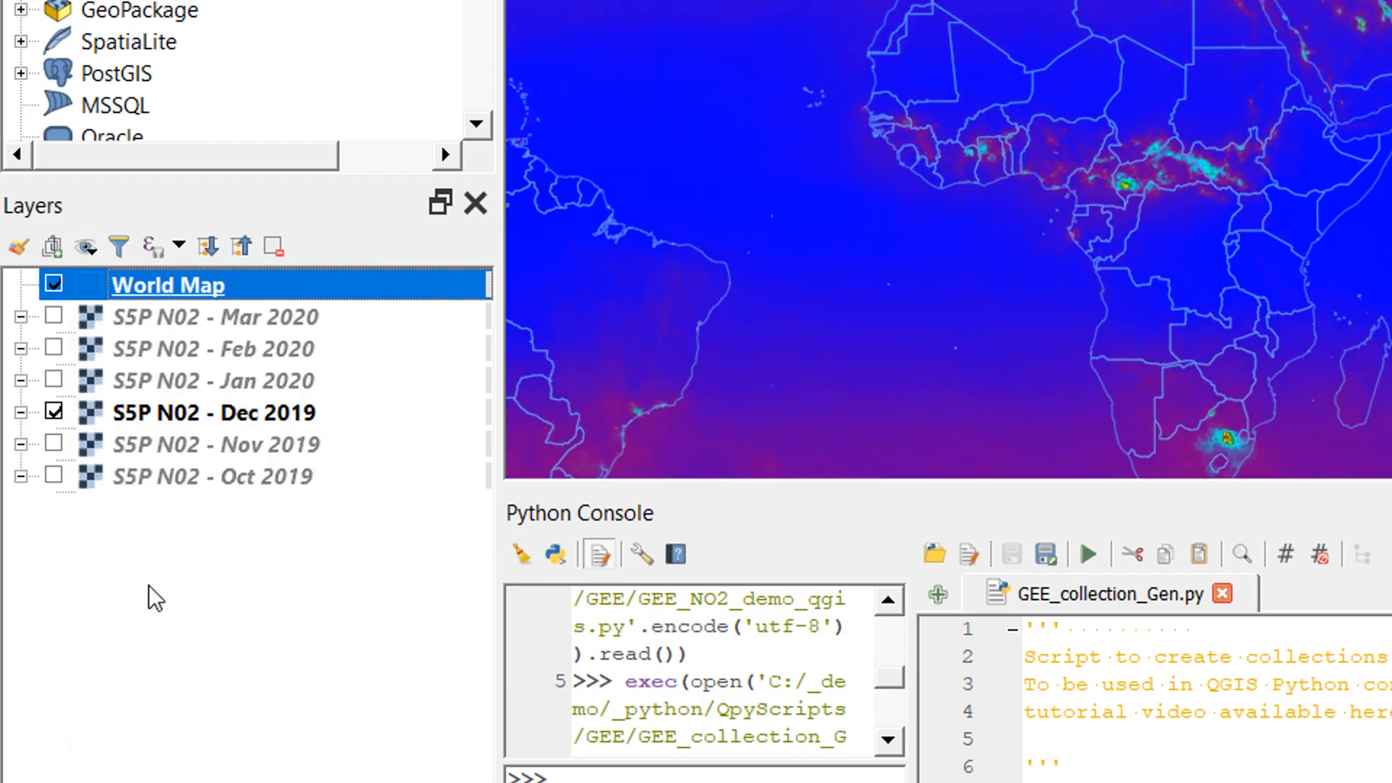
mouse_move(122, 393)
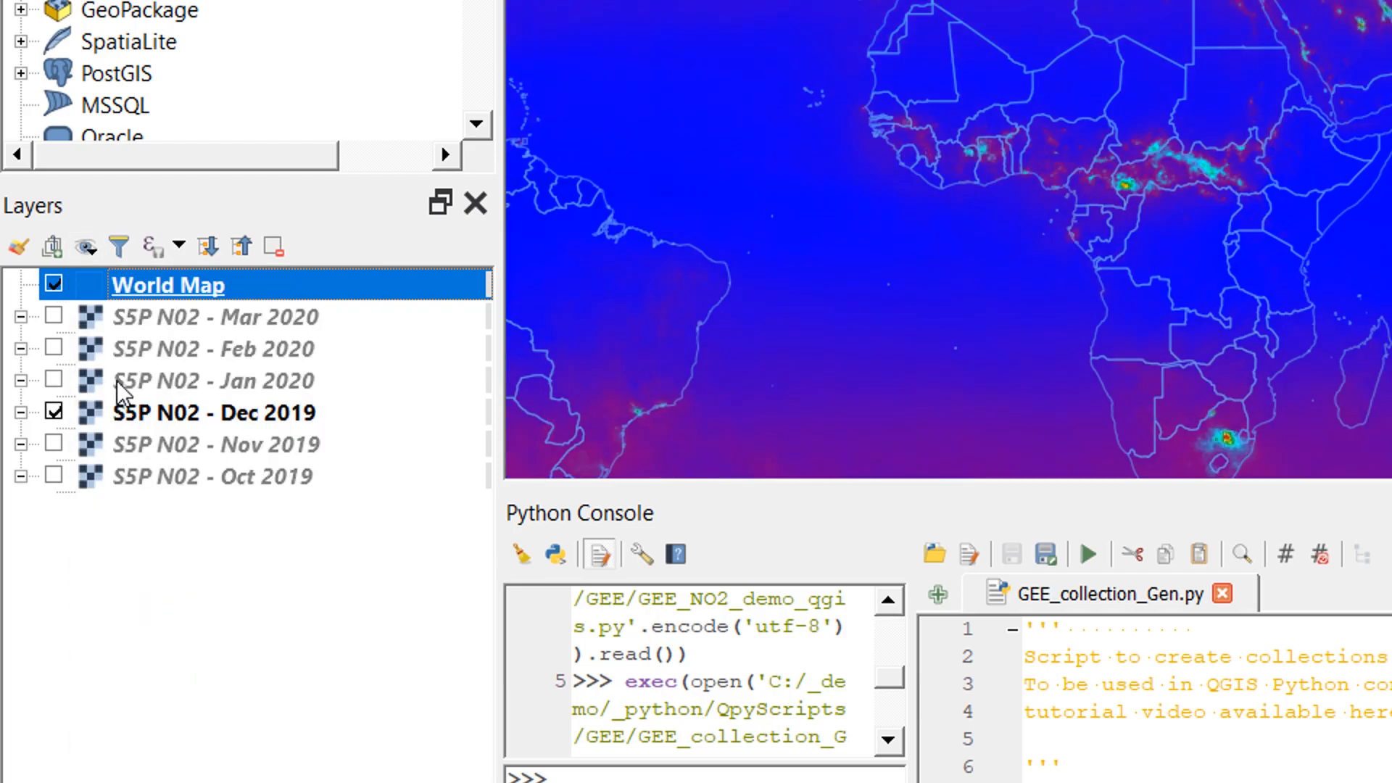
mouse_move(306, 439)
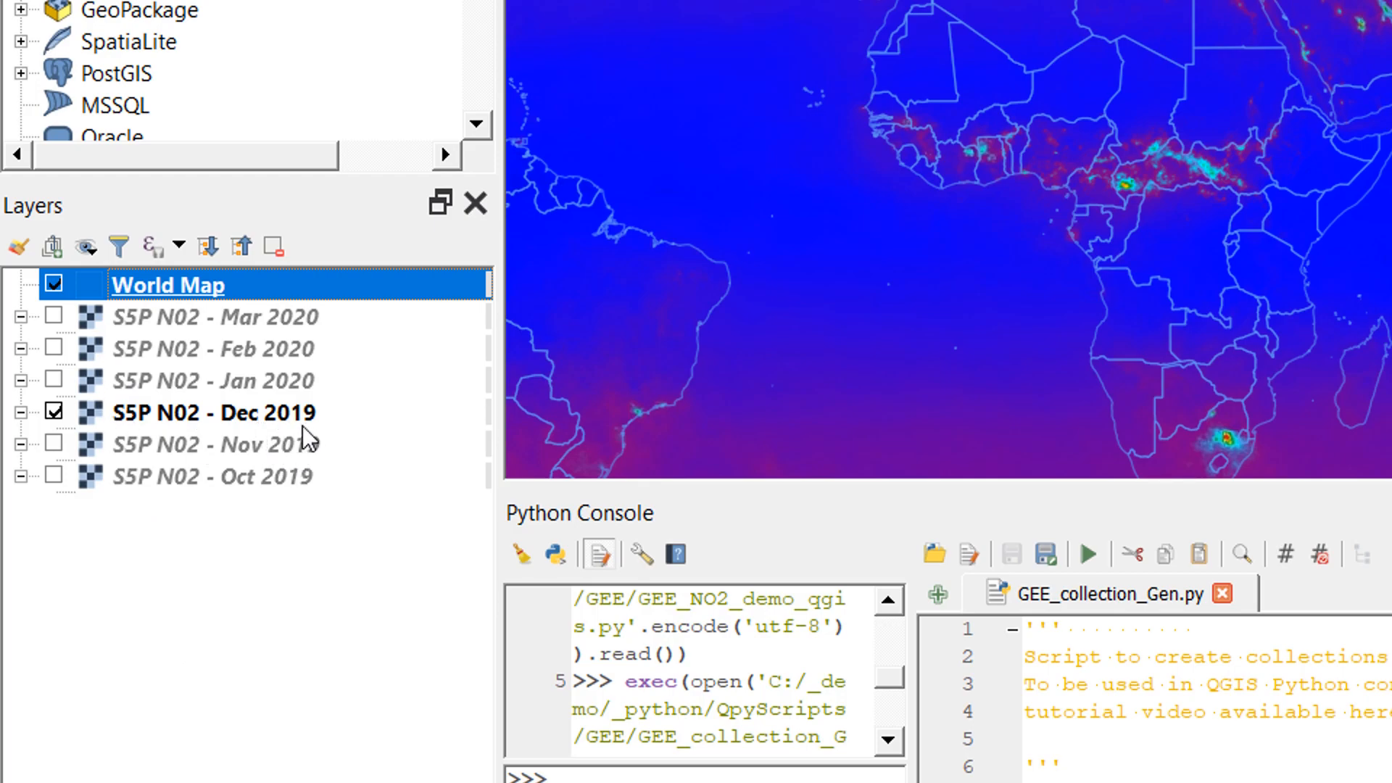
mouse_move(329, 608)
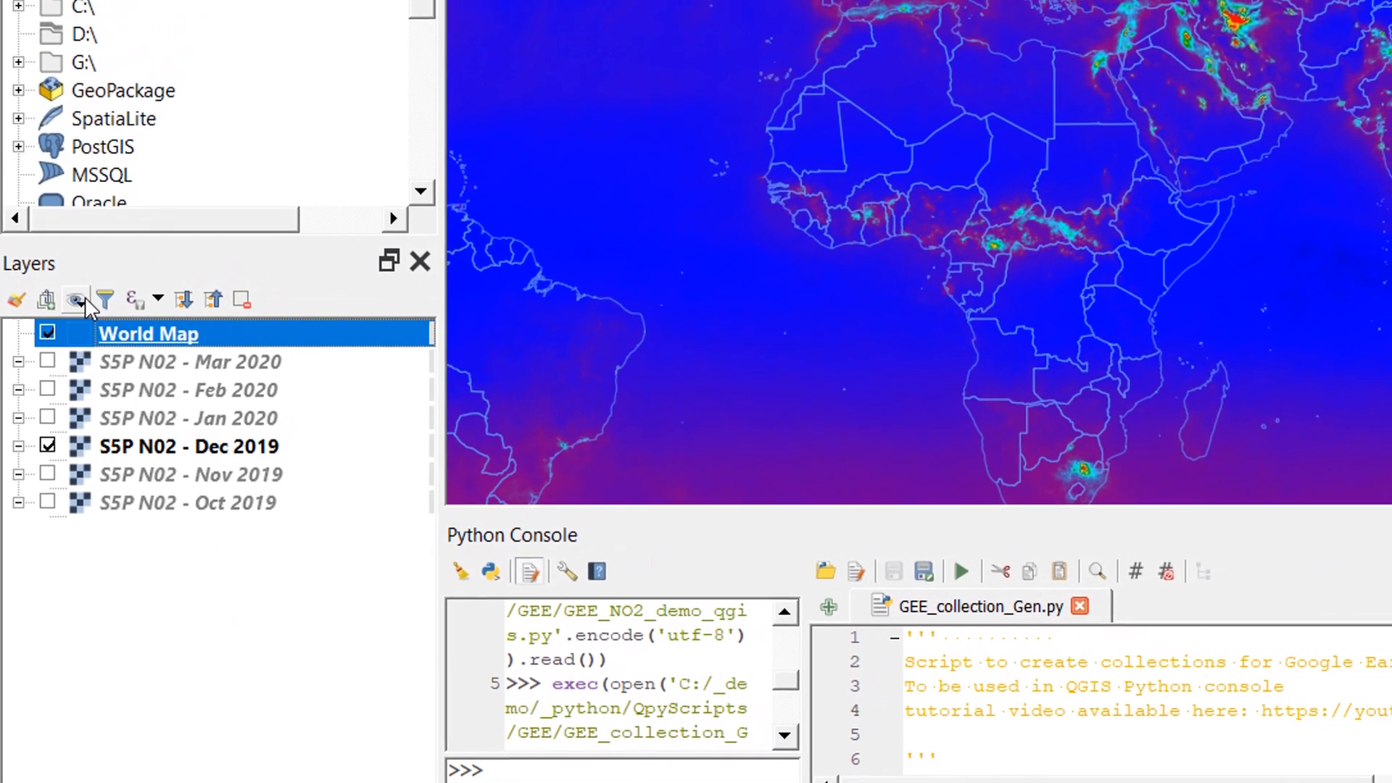
left_click(77, 299)
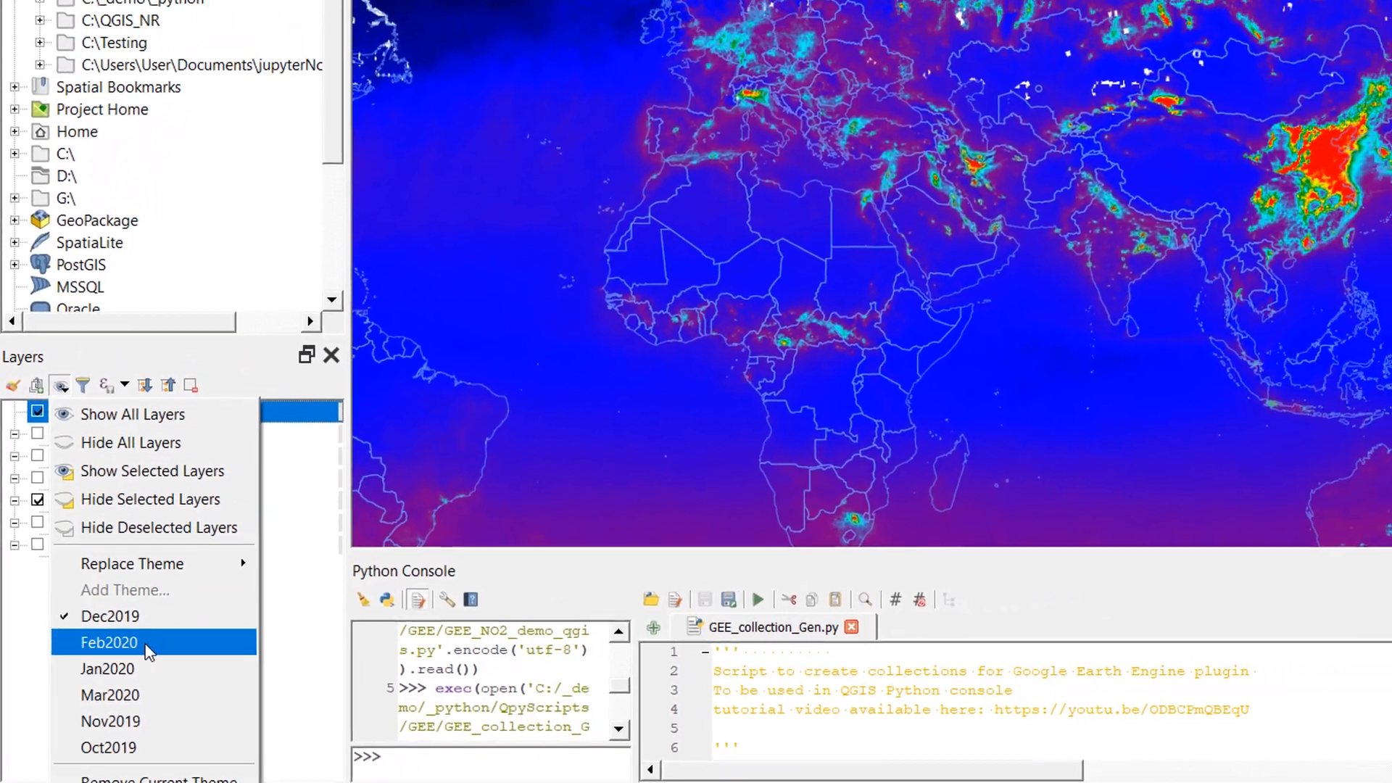
left_click(110, 616)
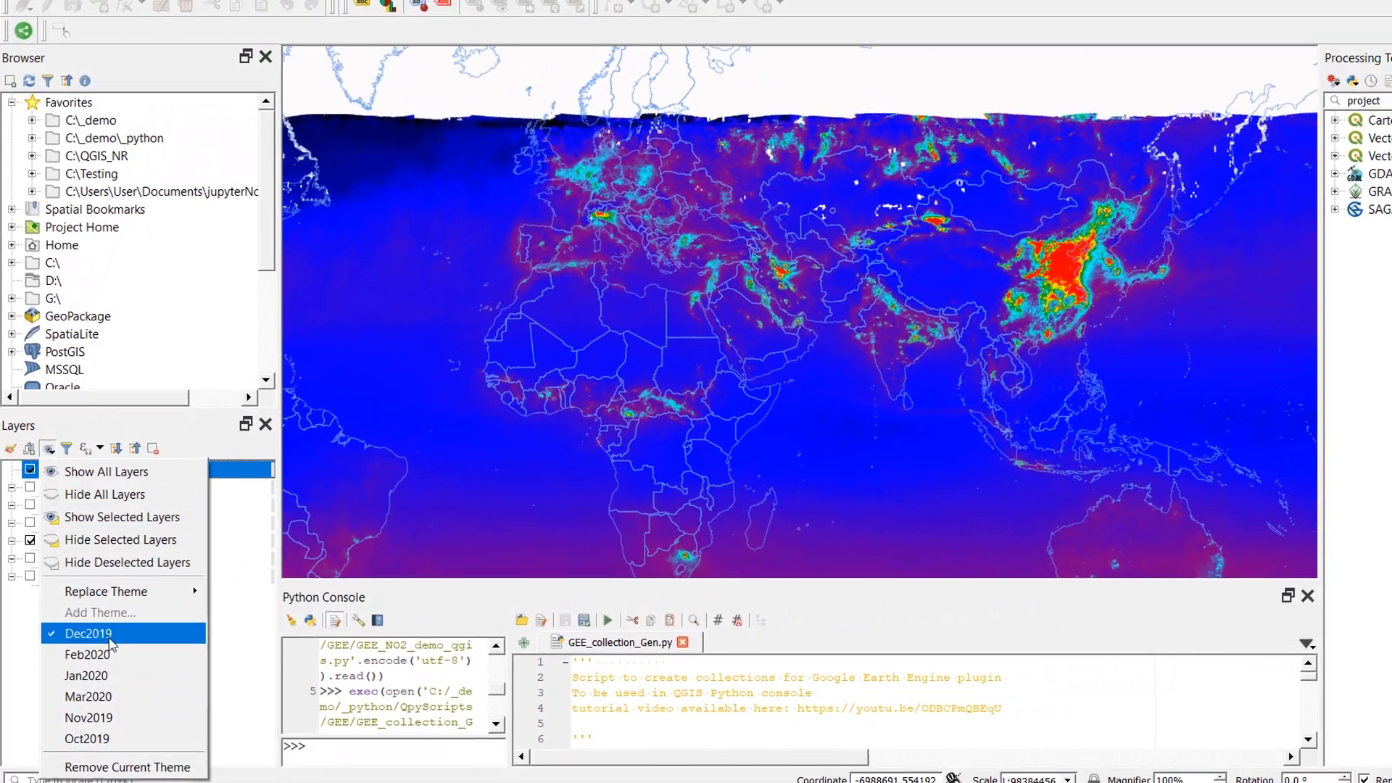
left_click(87, 634)
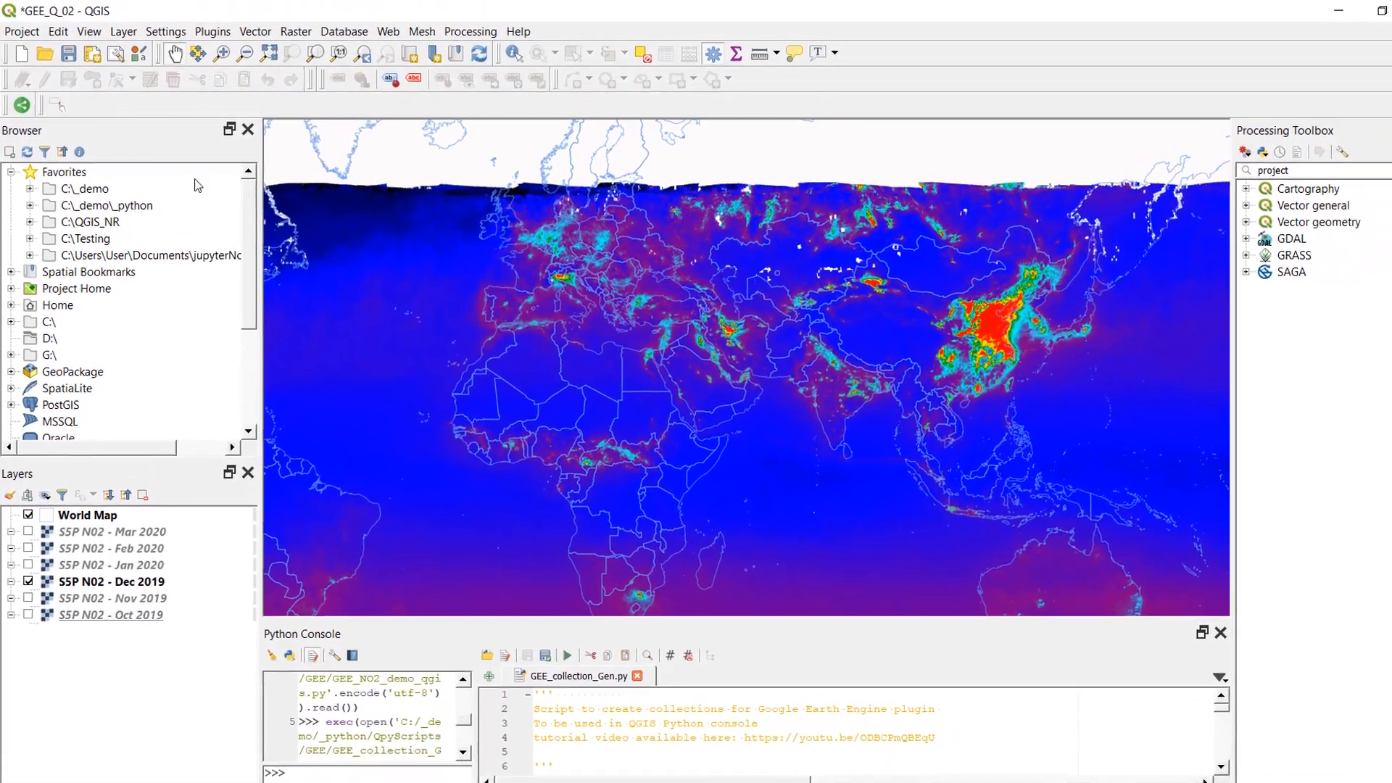
Step: Start a new print layout from the Project menu
left_click(22, 30)
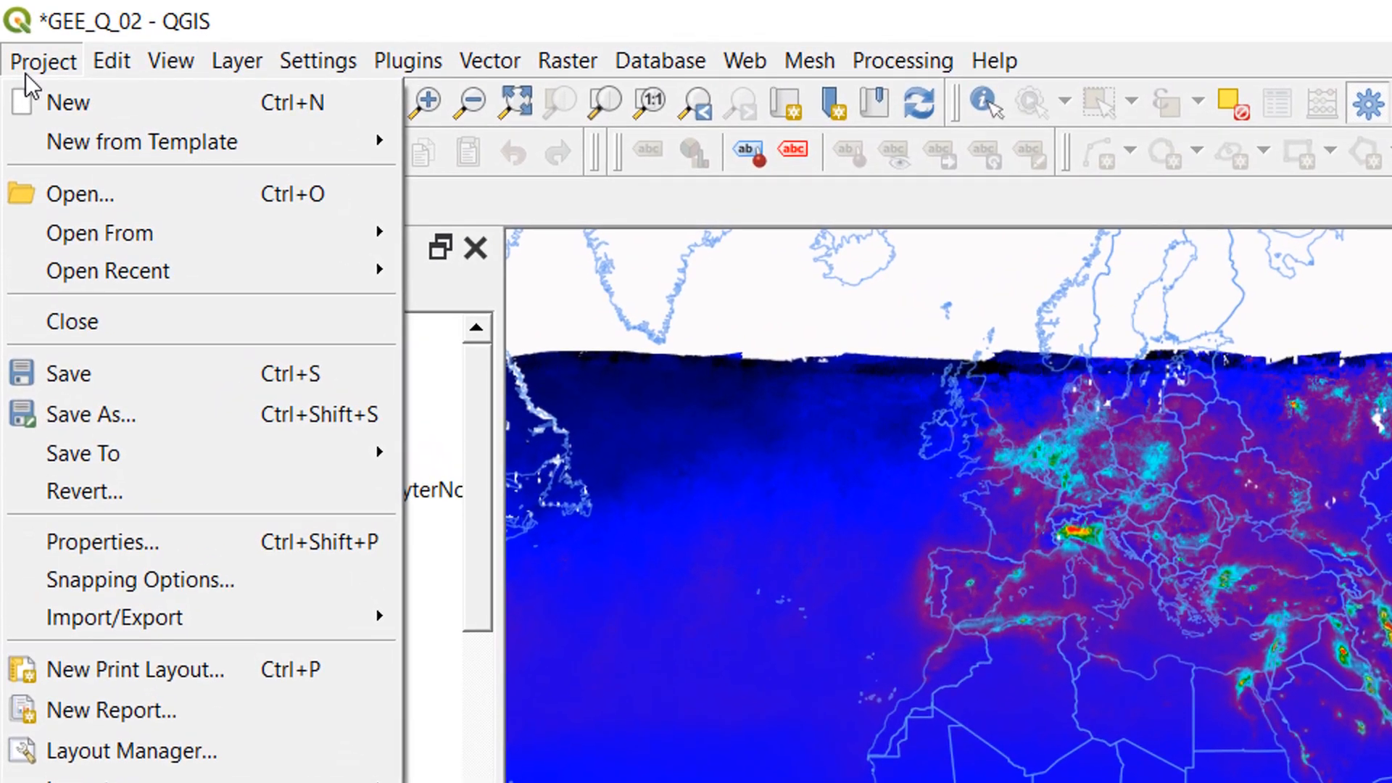
mouse_move(138, 669)
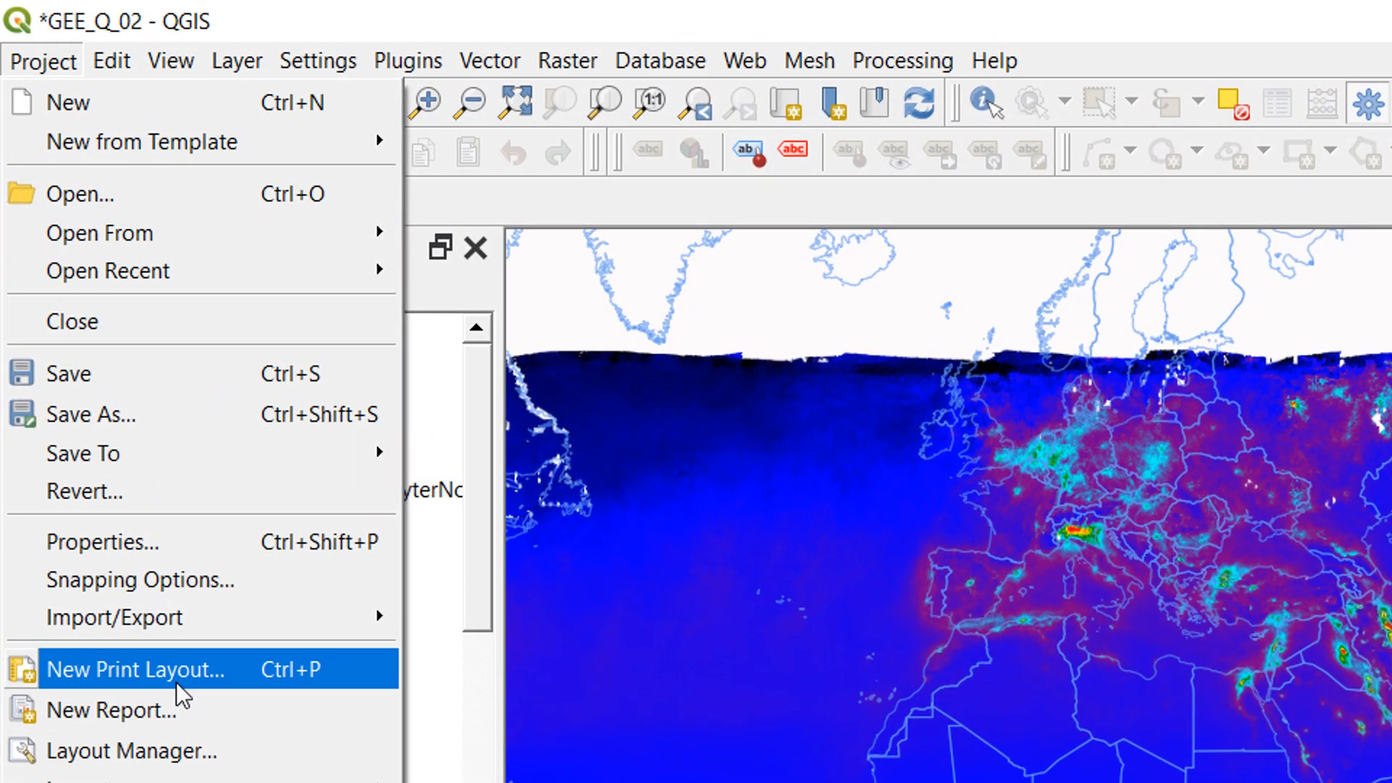
left_click(136, 669)
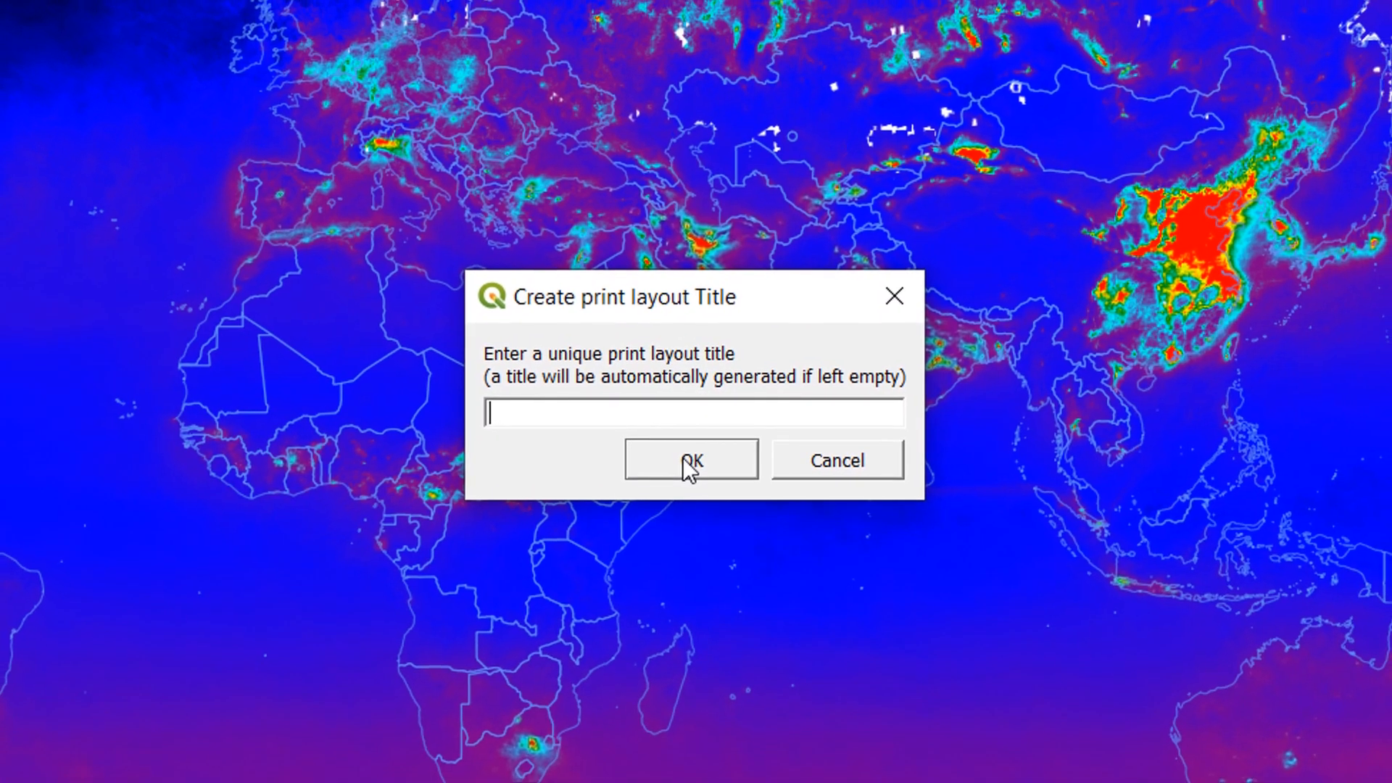
Step: Accept an empty title so a blank Layout 1 opens
left_click(690, 459)
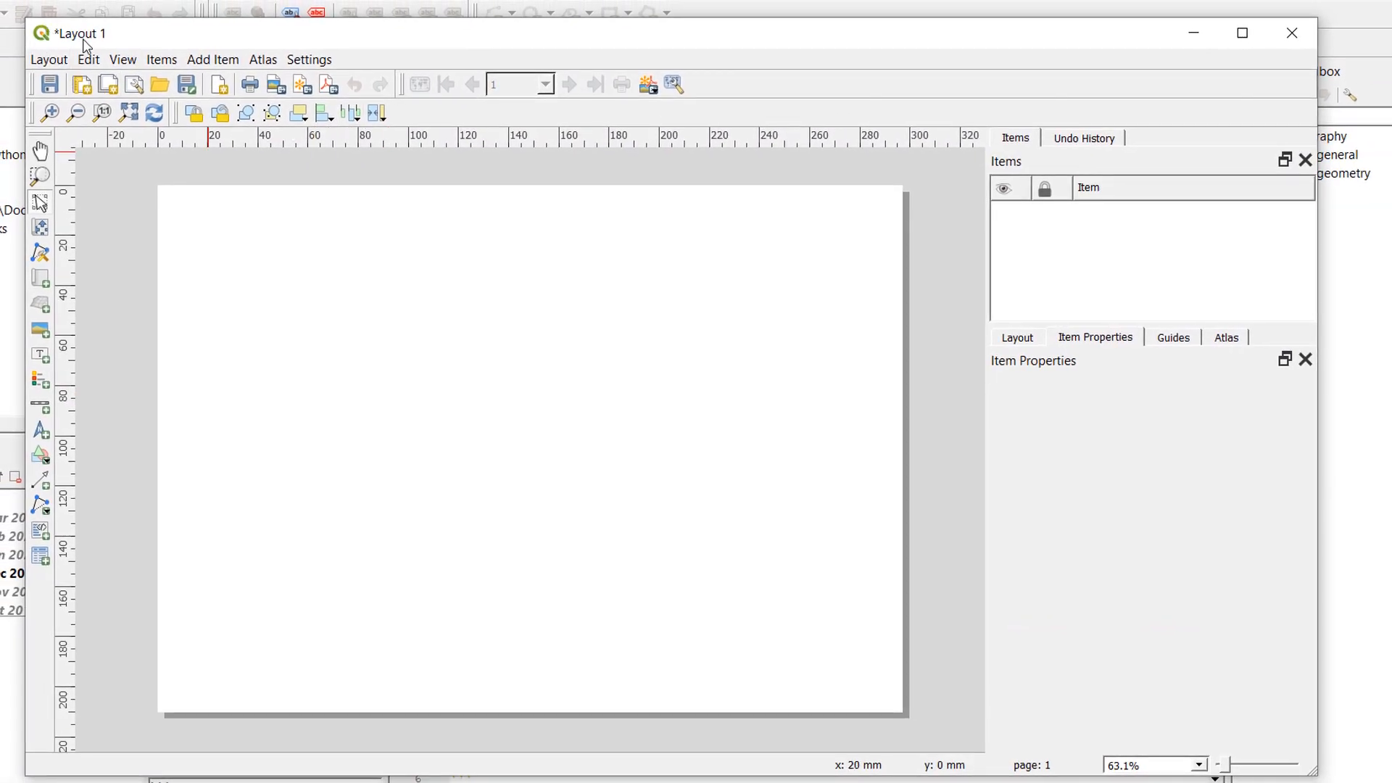
mouse_move(469, 498)
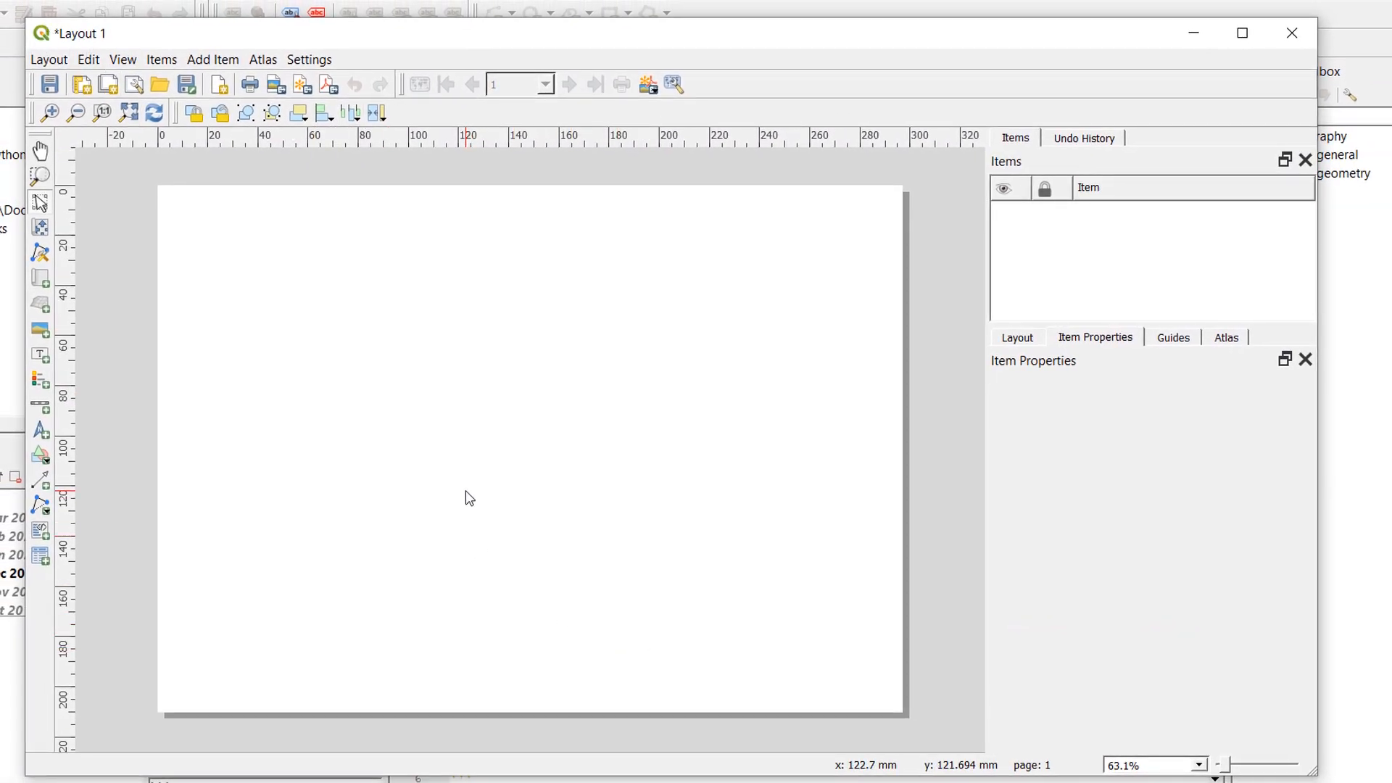
mouse_move(474, 508)
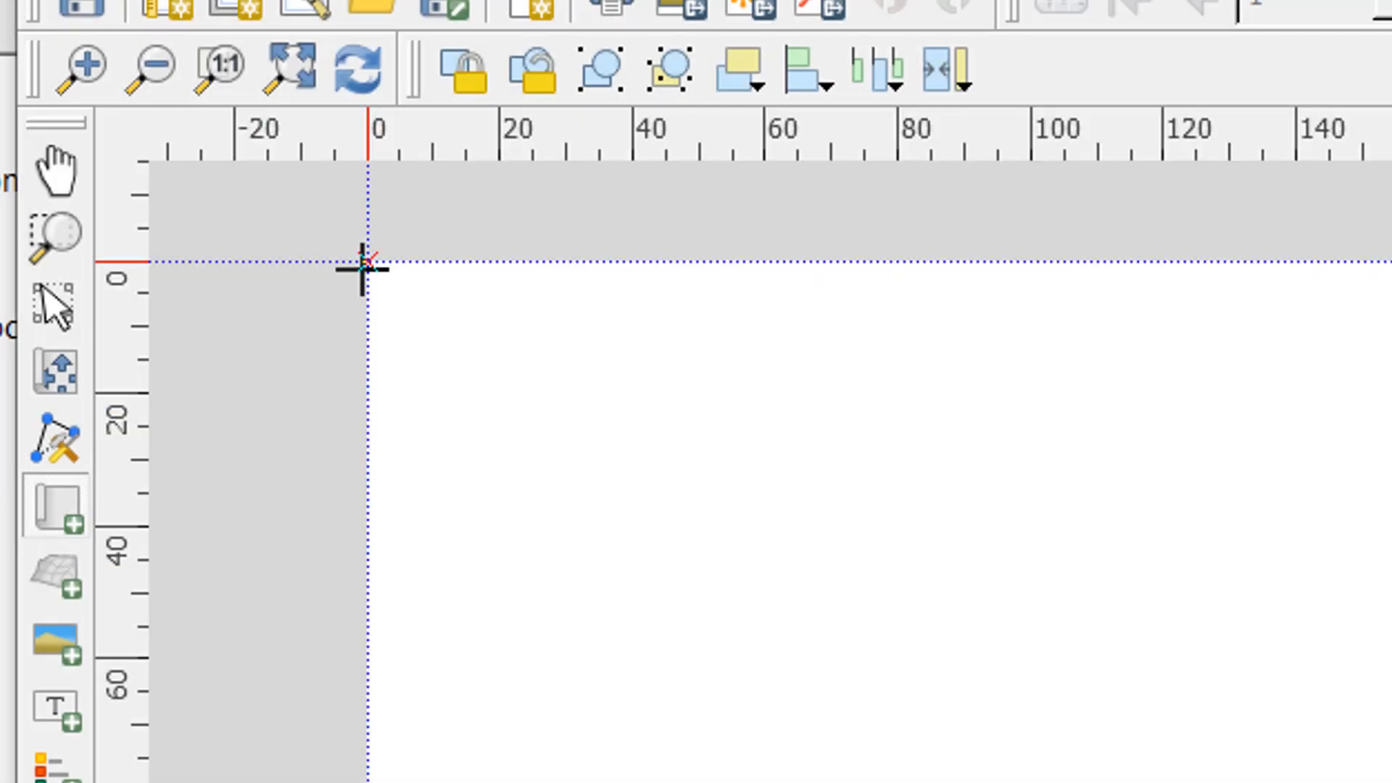
mouse_move(364, 266)
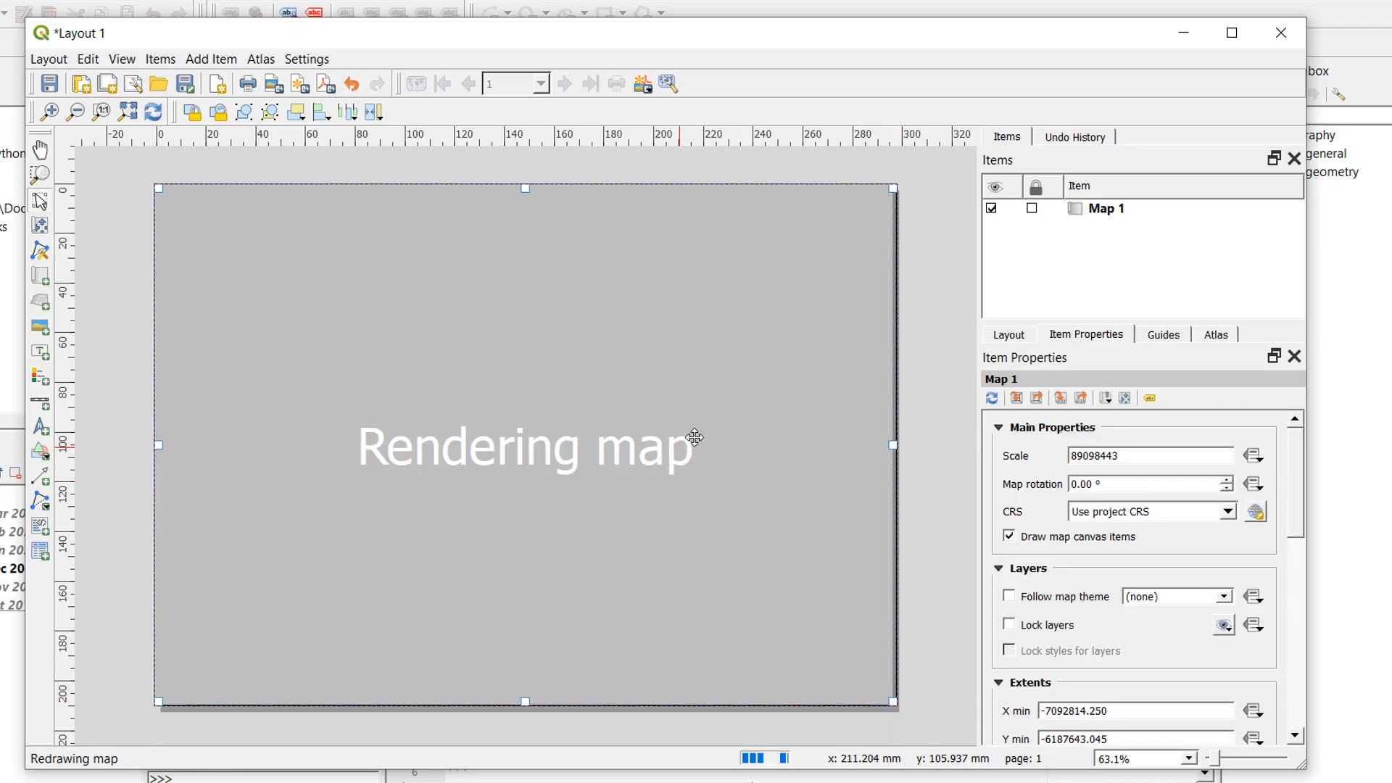
mouse_move(719, 401)
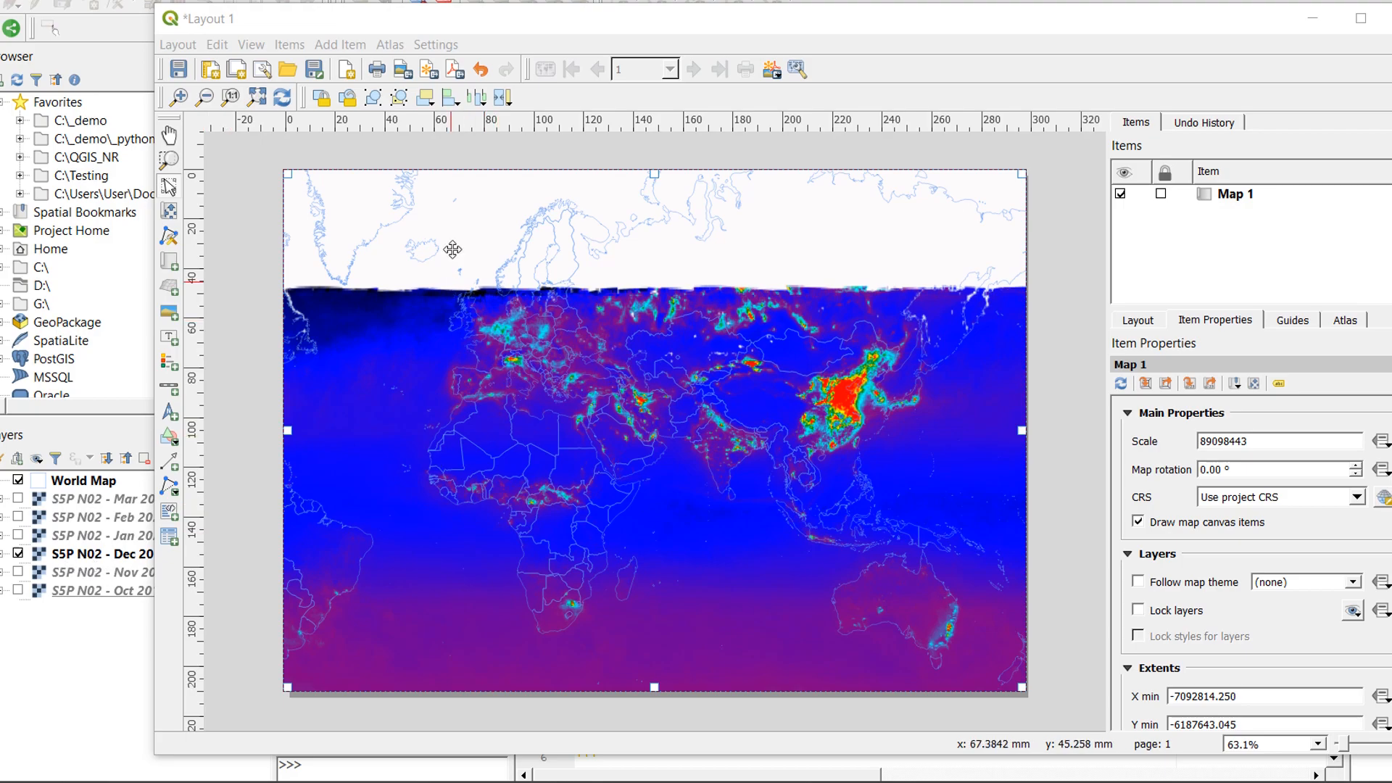
mouse_move(475, 401)
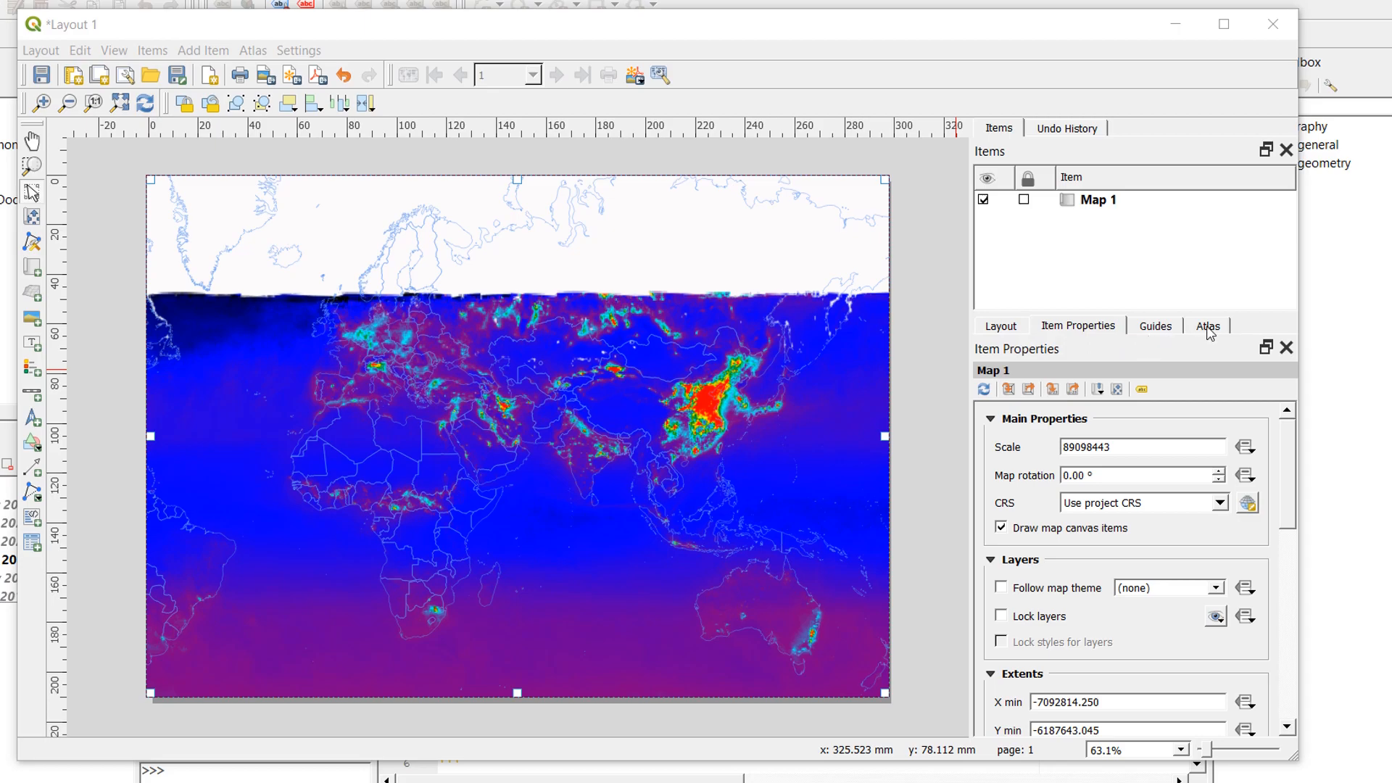
Step: Enable atlas generation with World Map as coverage layer and NAME as page name
left_click(1207, 327)
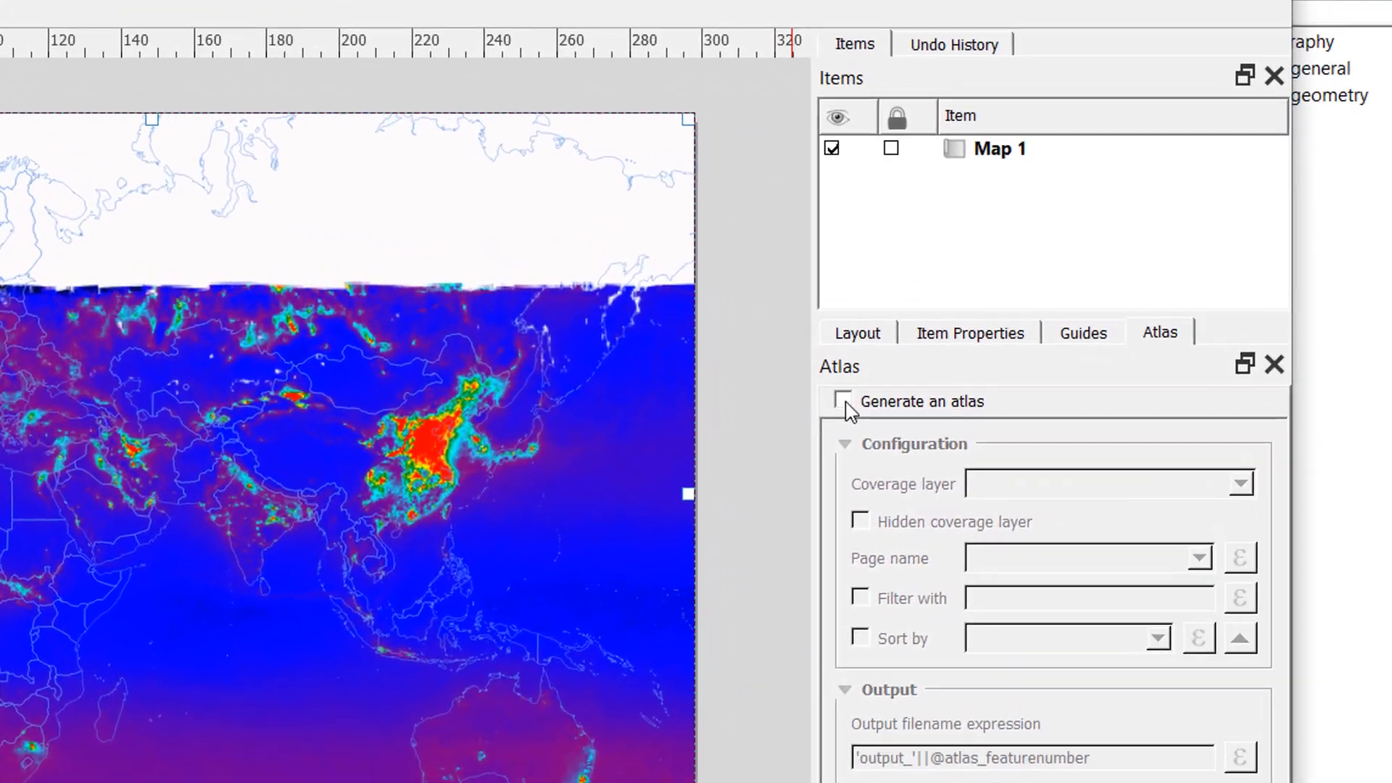
left_click(842, 401)
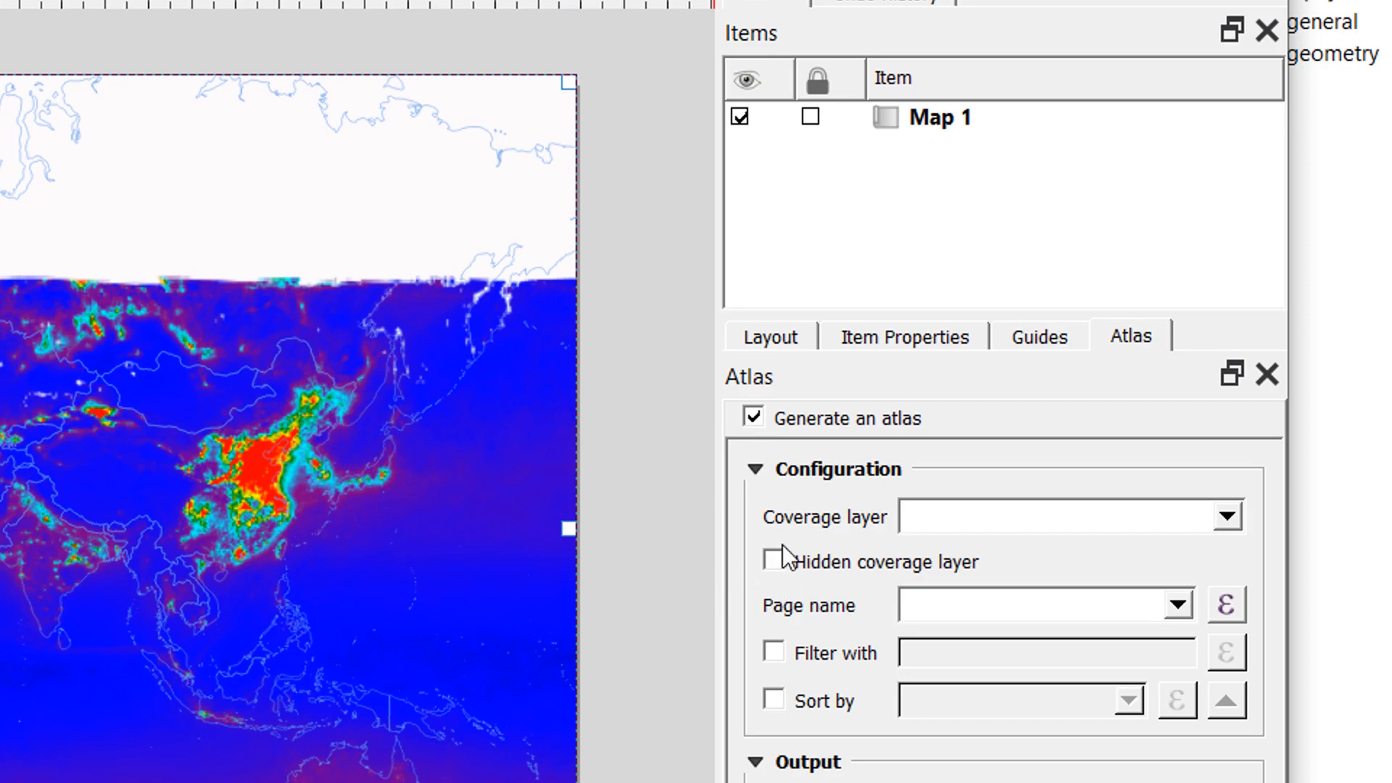
mouse_move(964, 530)
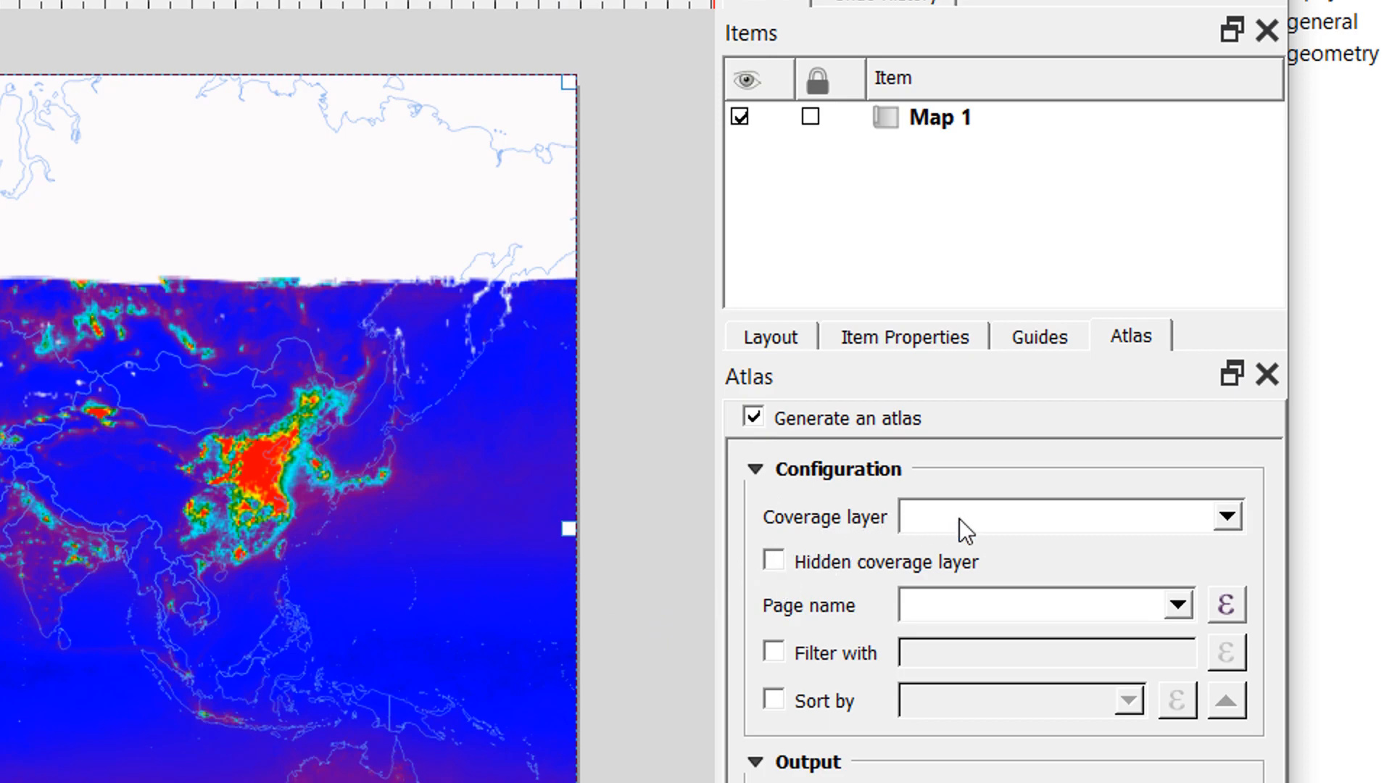
mouse_move(966, 537)
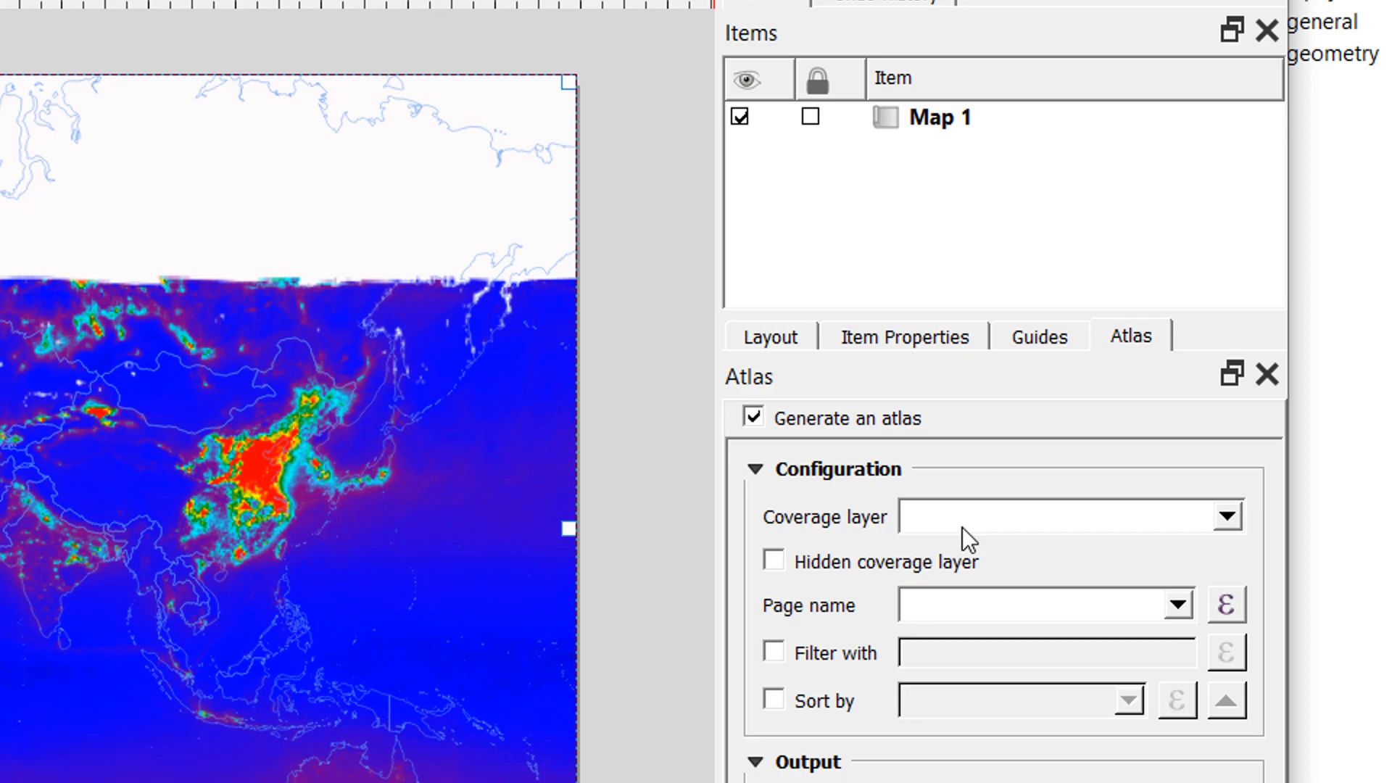
mouse_move(1233, 531)
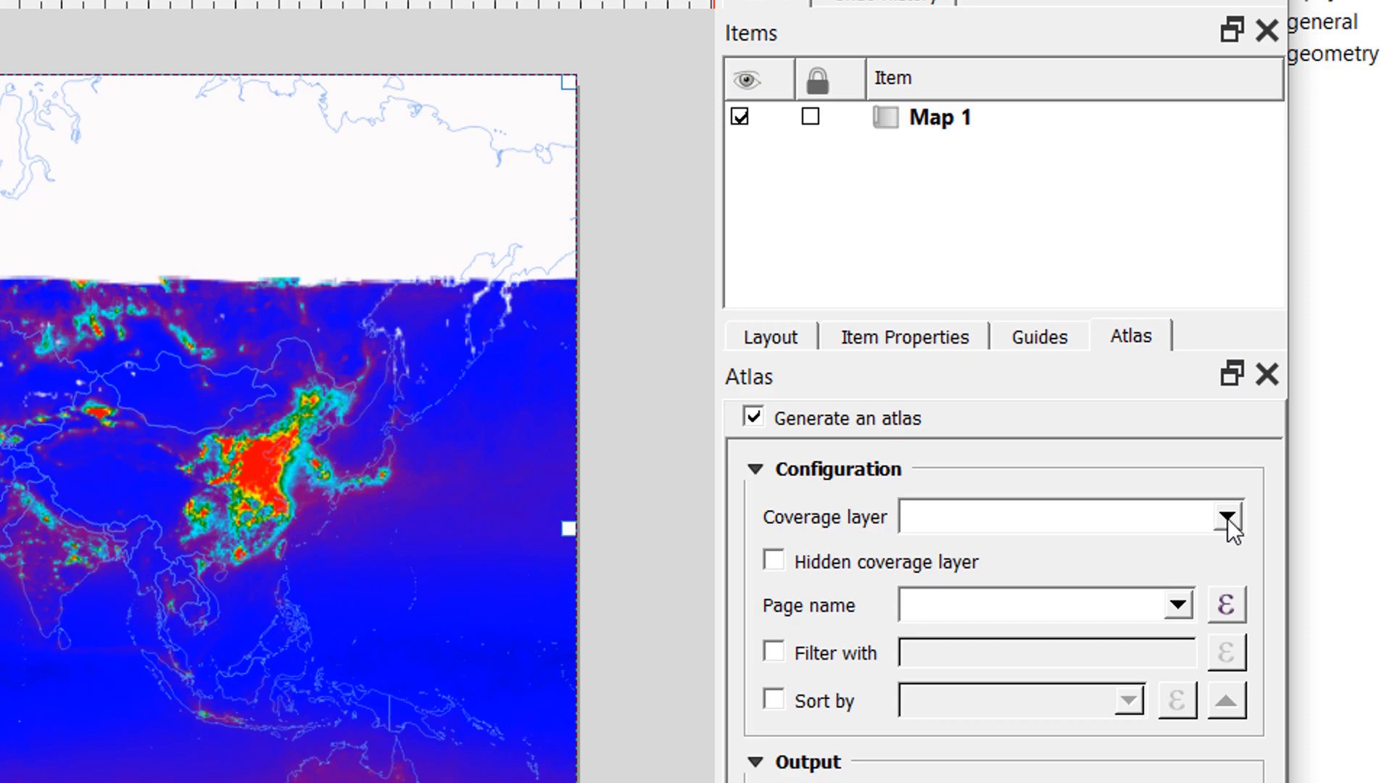
left_click(1229, 518)
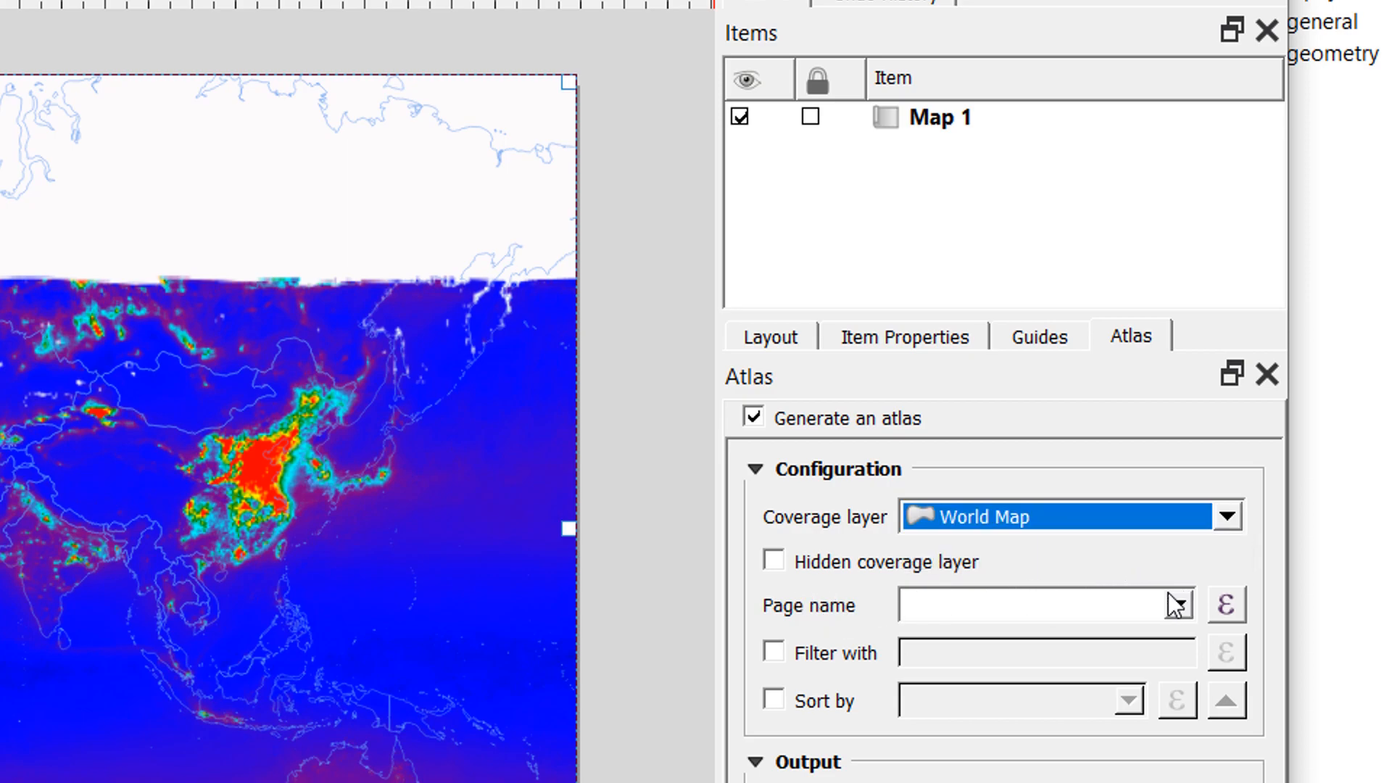
left_click(1178, 605)
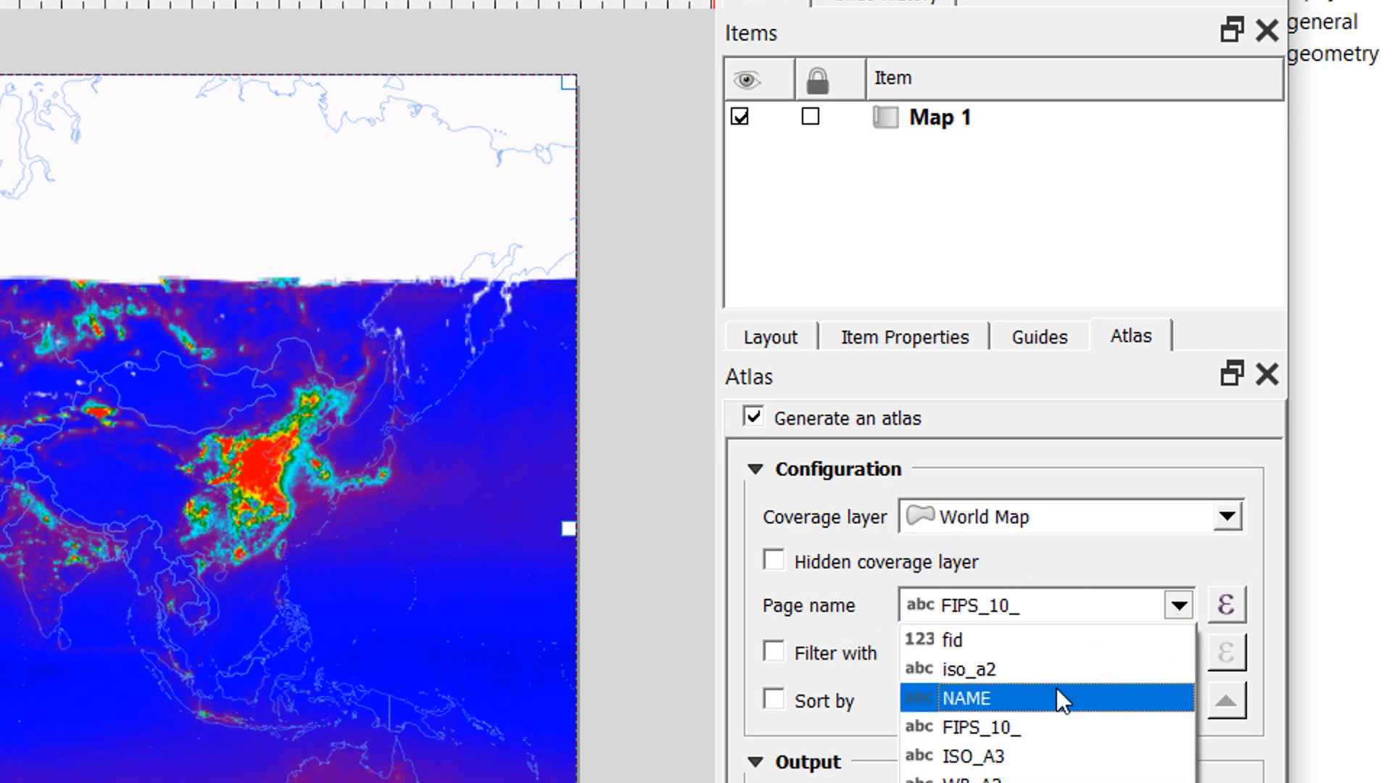
left_click(968, 698)
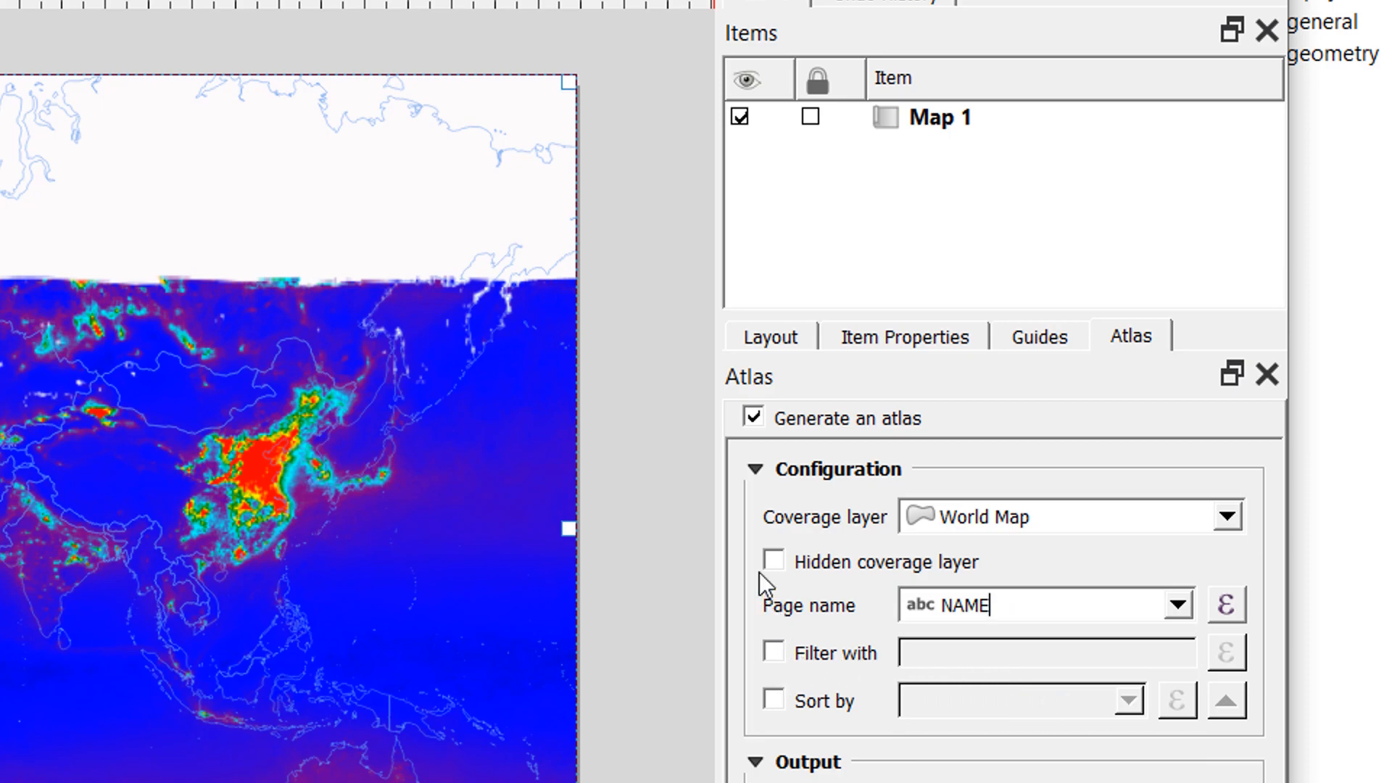
mouse_move(895, 600)
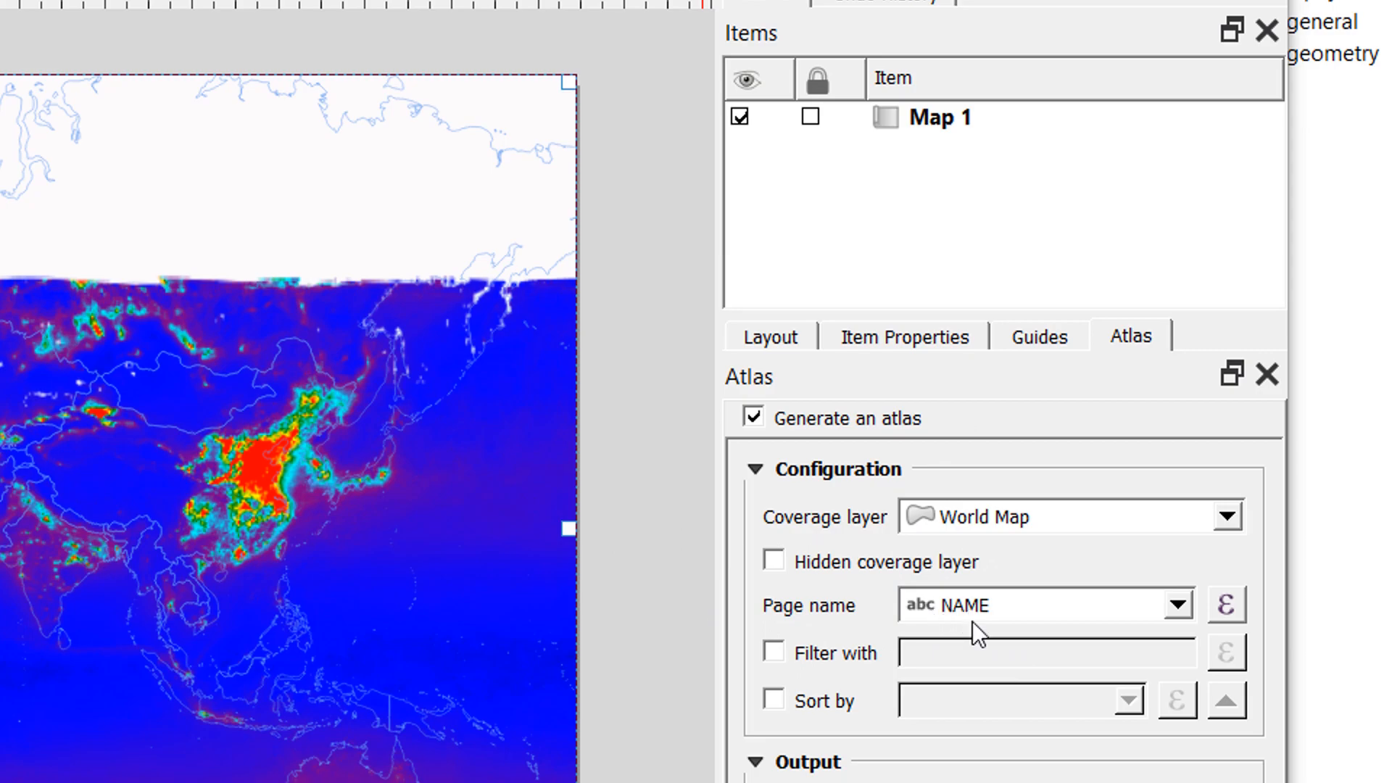
mouse_move(1046, 354)
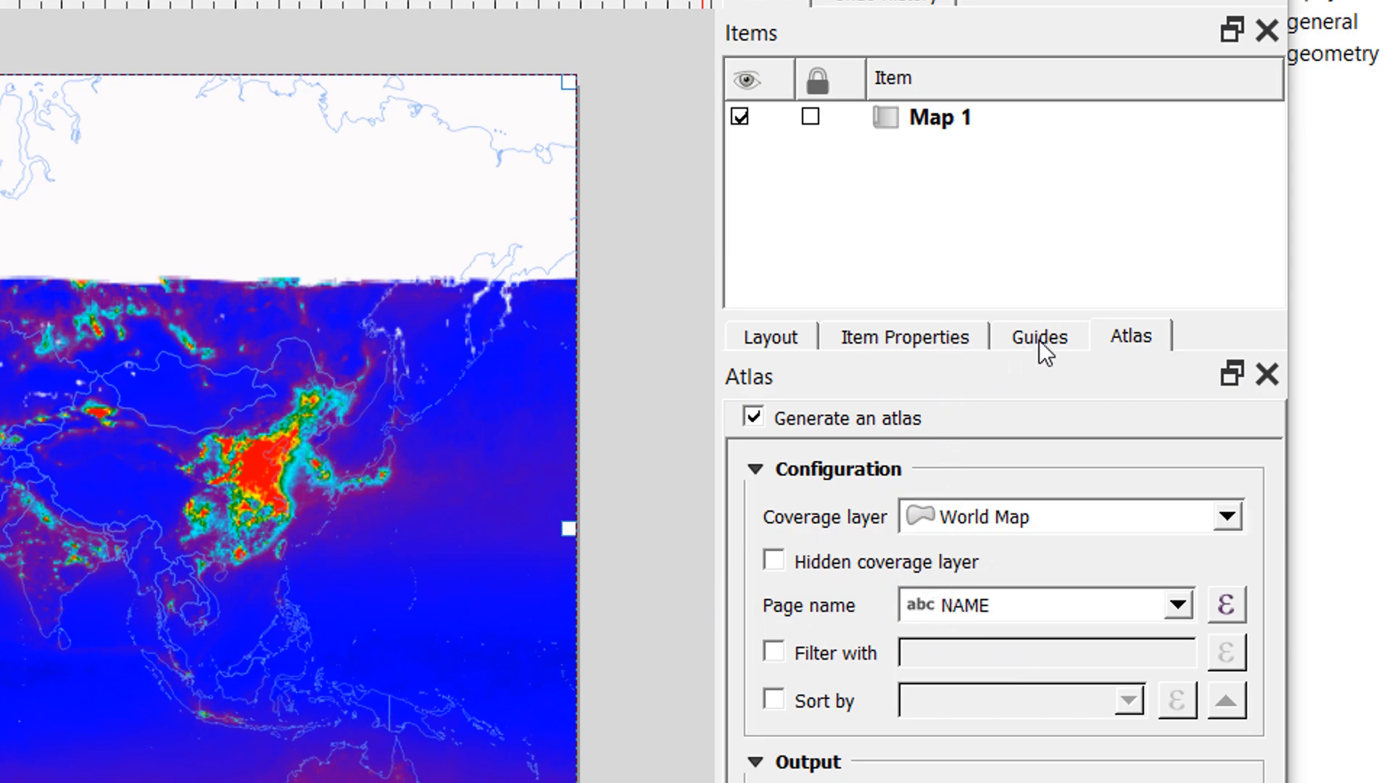
mouse_move(908, 350)
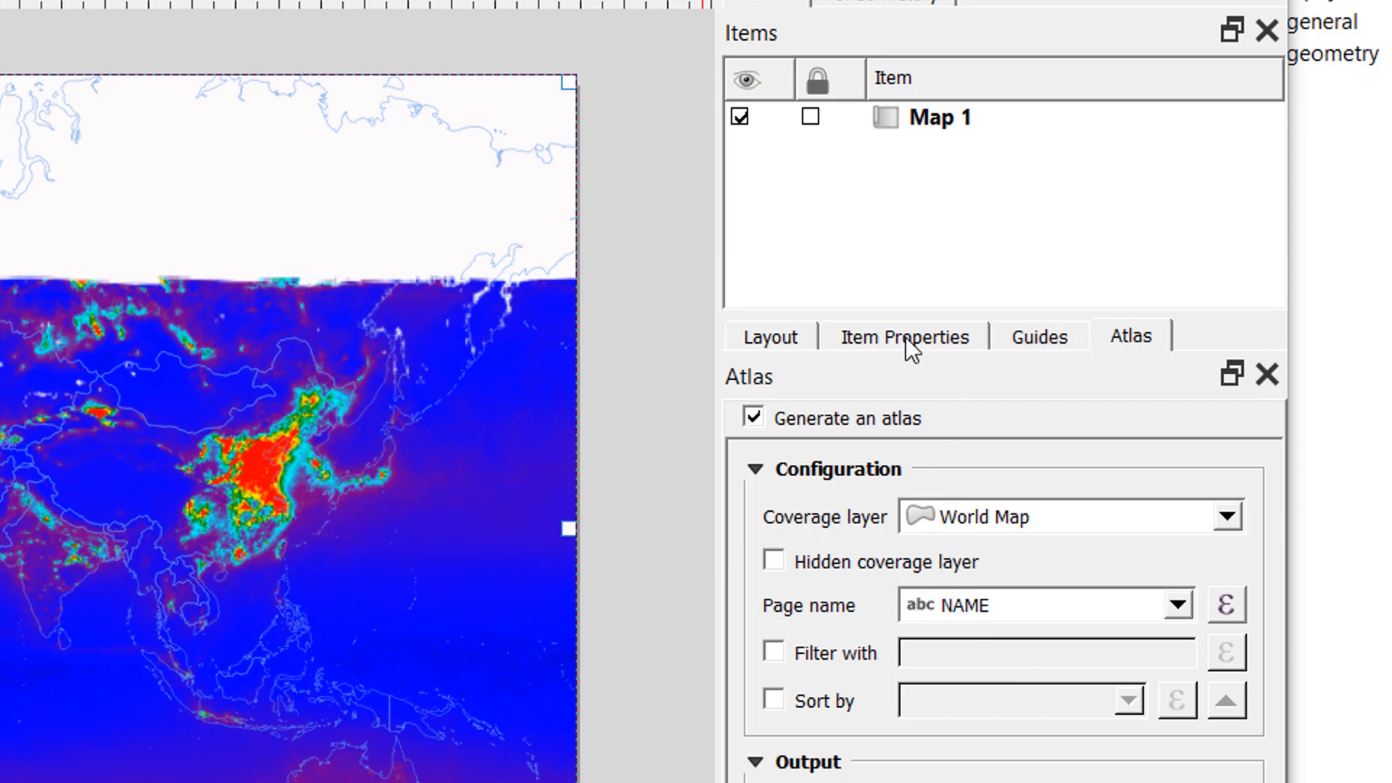
Step: Tick Controlled by Atlas for Map 1, keeping a 10% margin around each feature
left_click(903, 335)
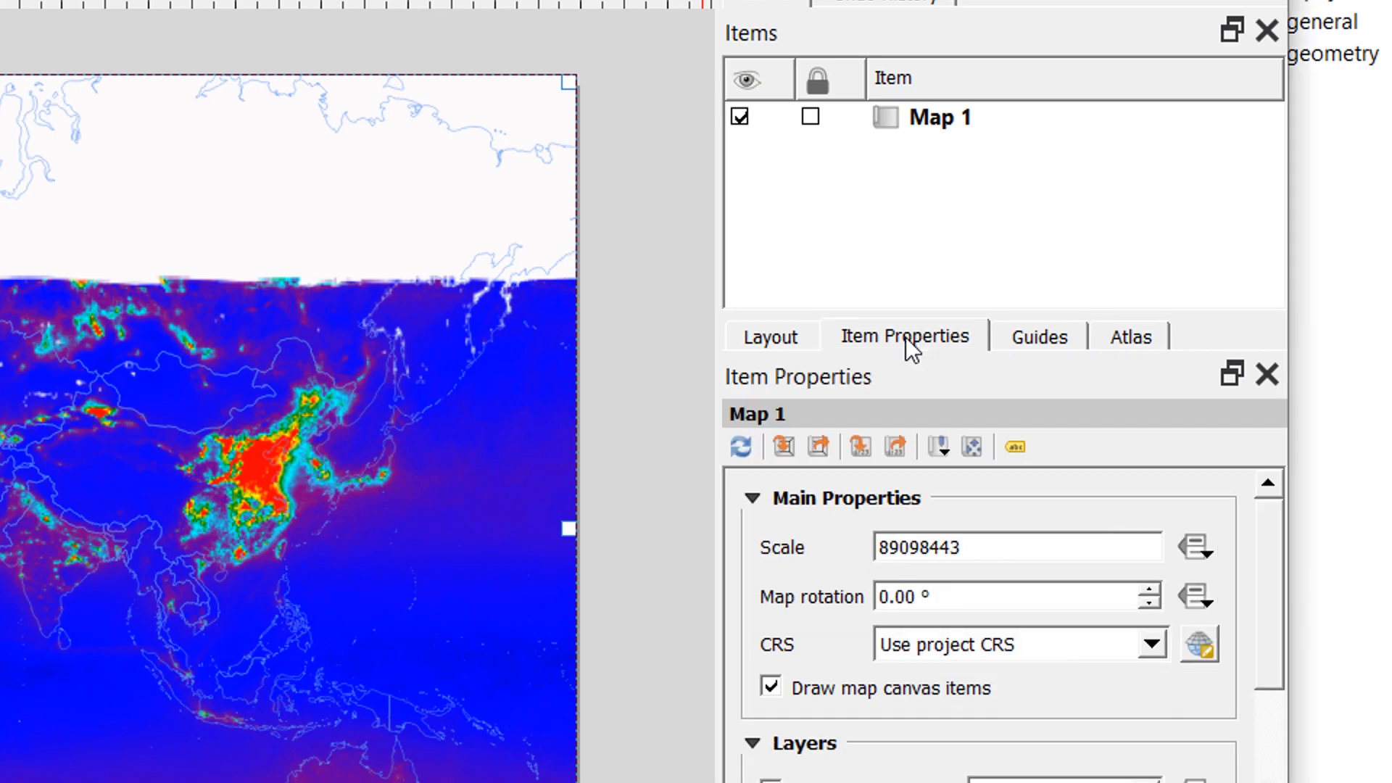
scroll("down", 3)
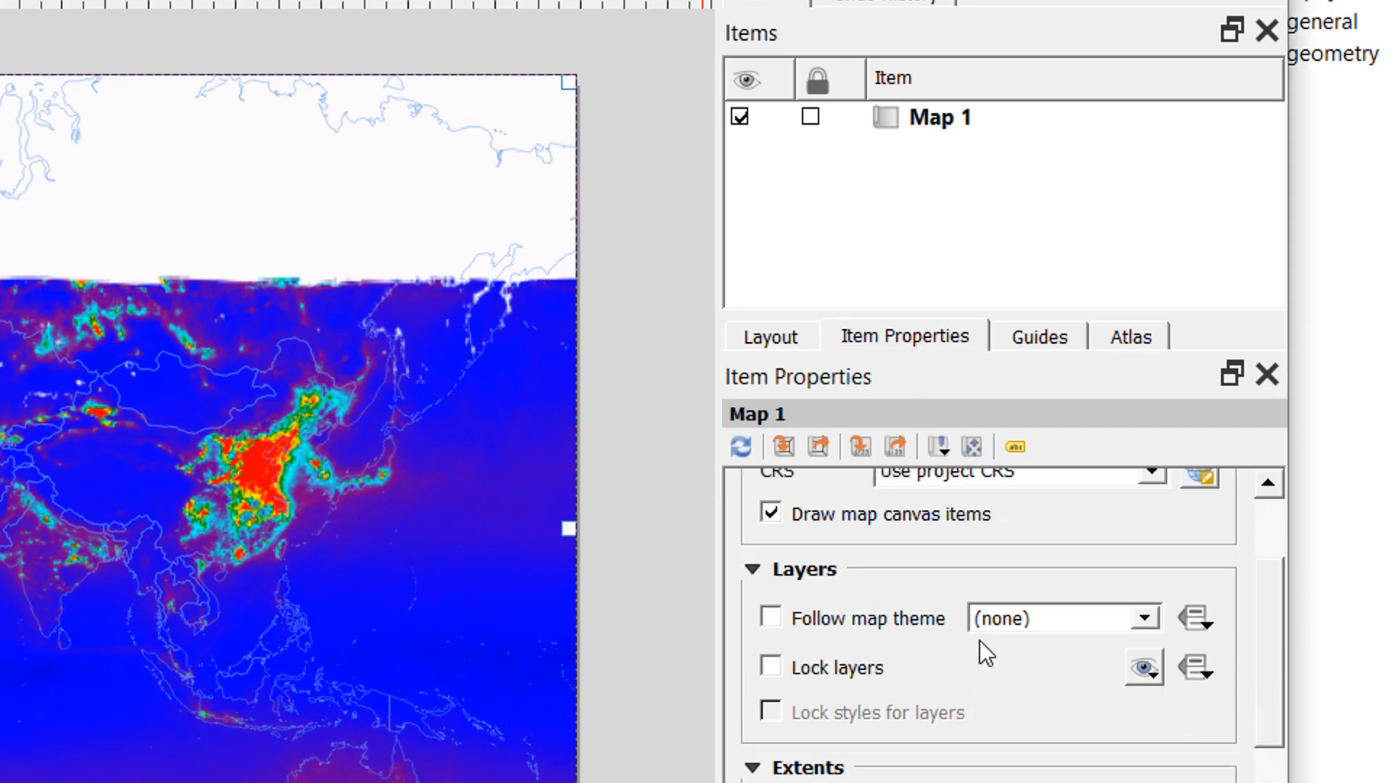
scroll("down", 3)
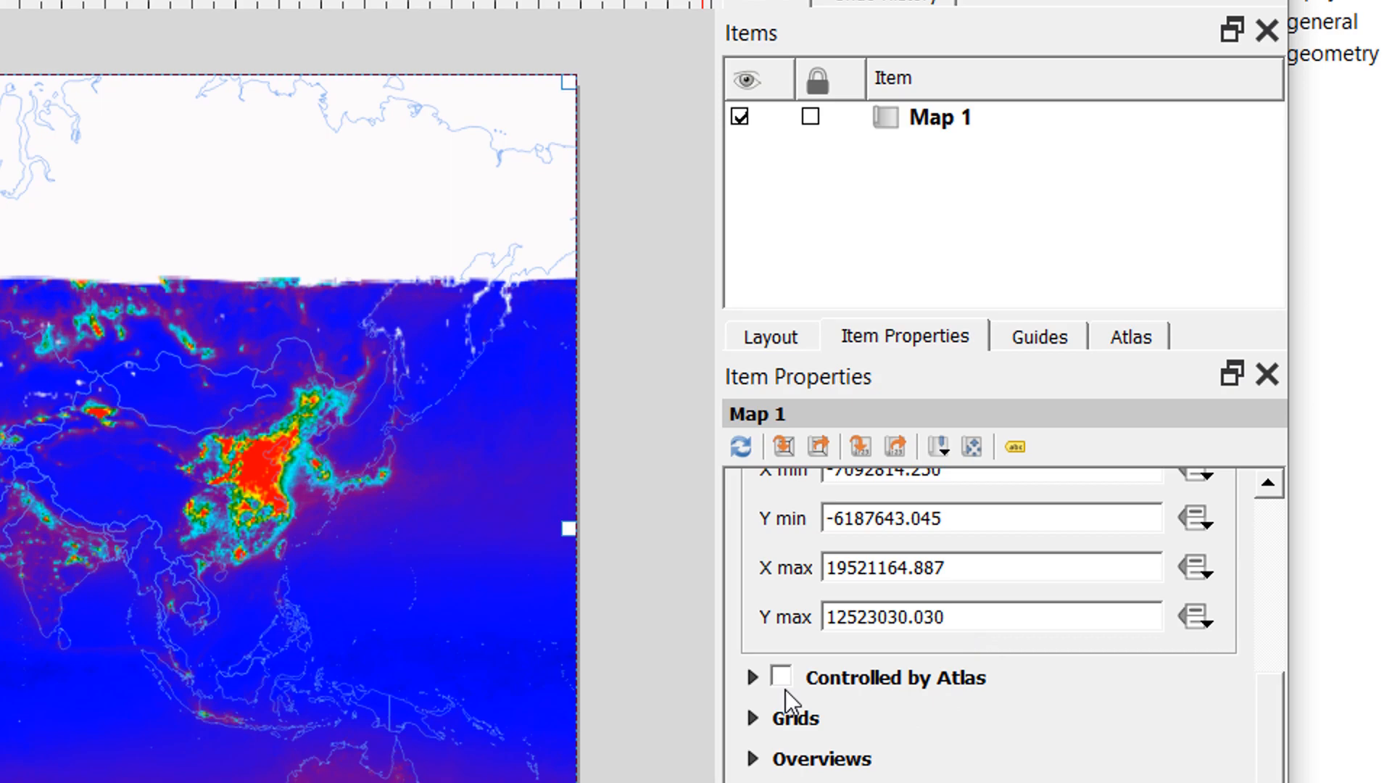
mouse_move(875, 695)
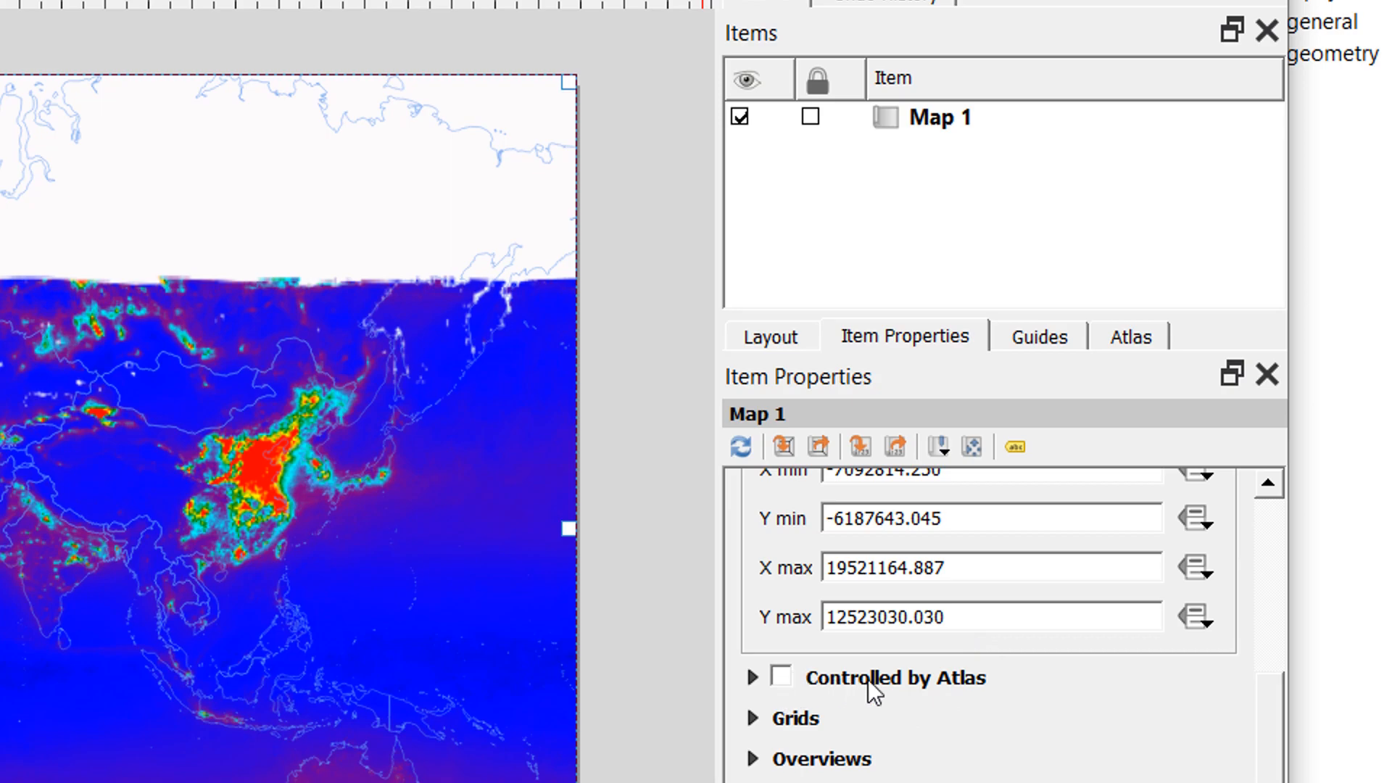
mouse_move(789, 690)
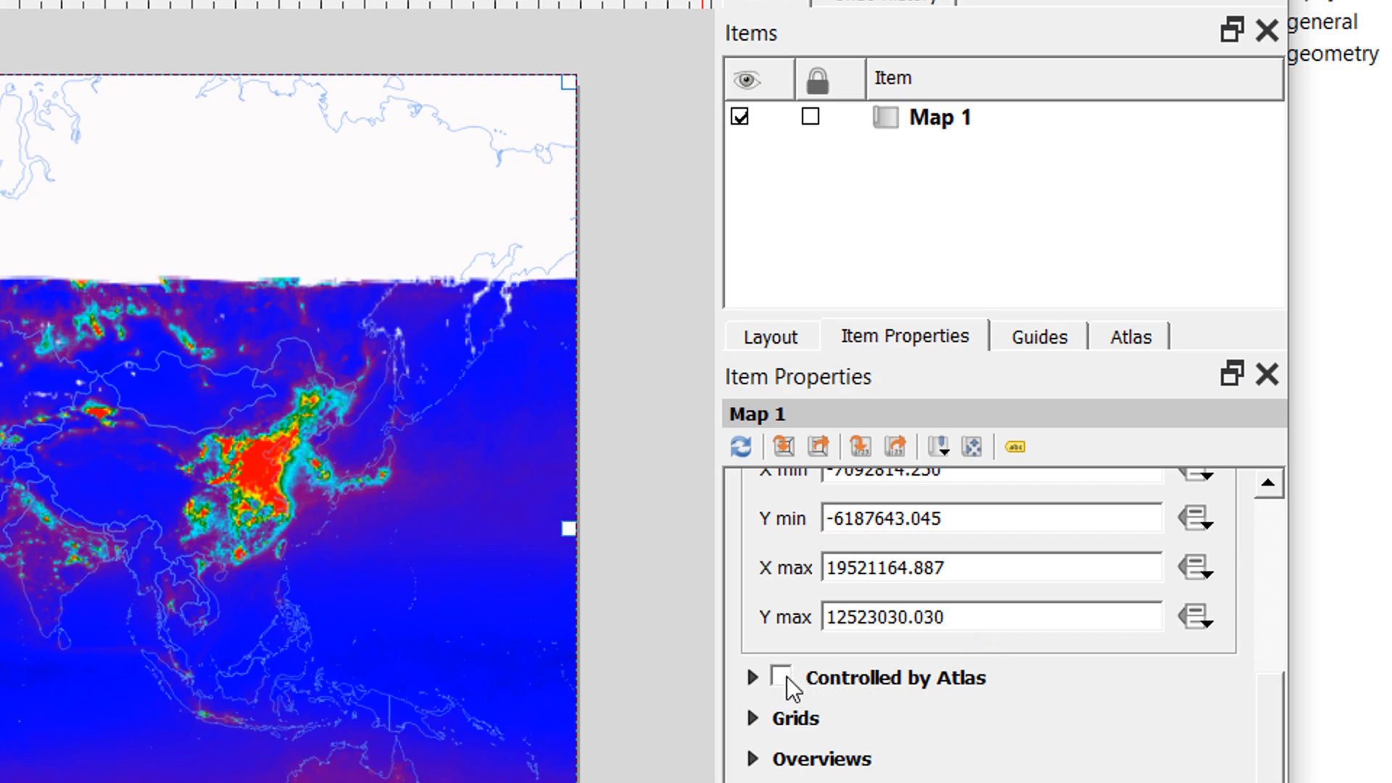
left_click(950, 116)
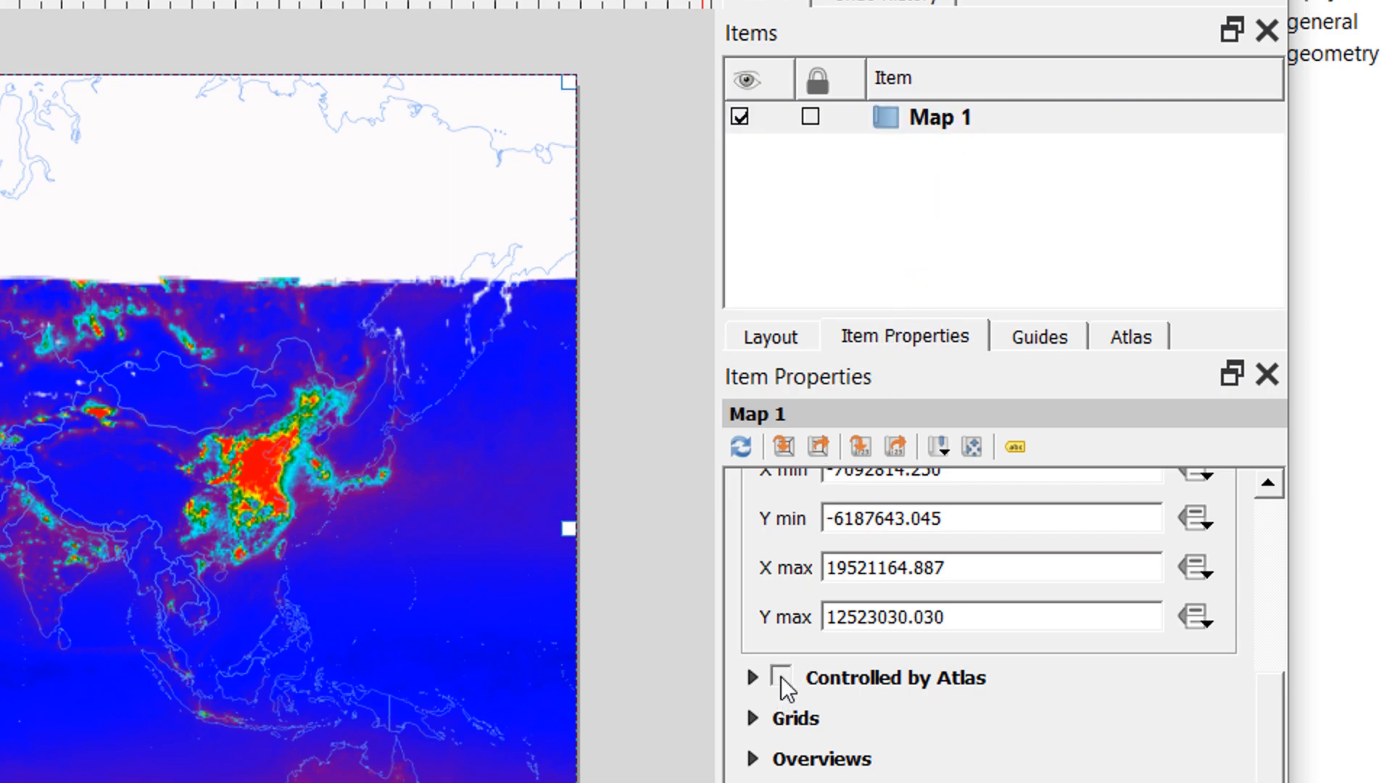
left_click(780, 678)
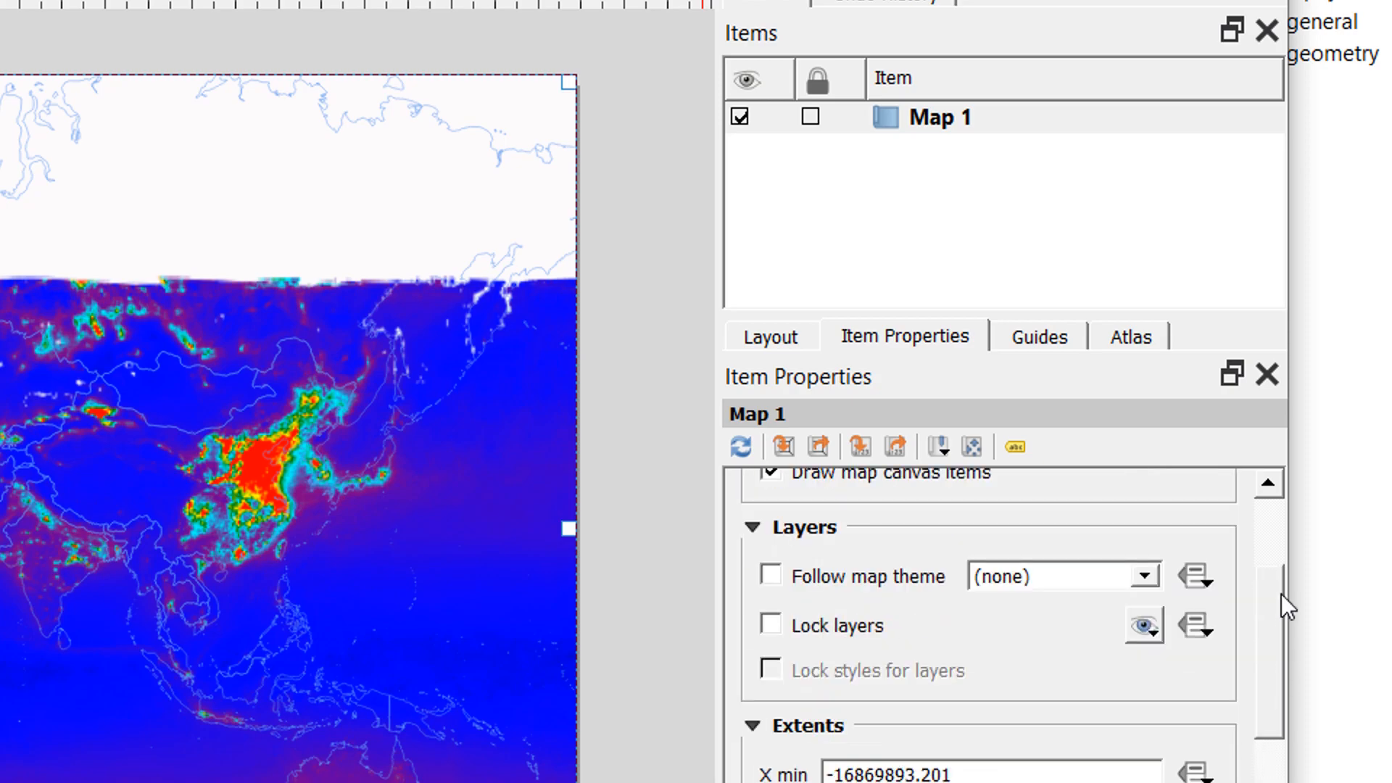
Step: Recheck the atlas tab and return to the map item's atlas settings
scroll("up", 3)
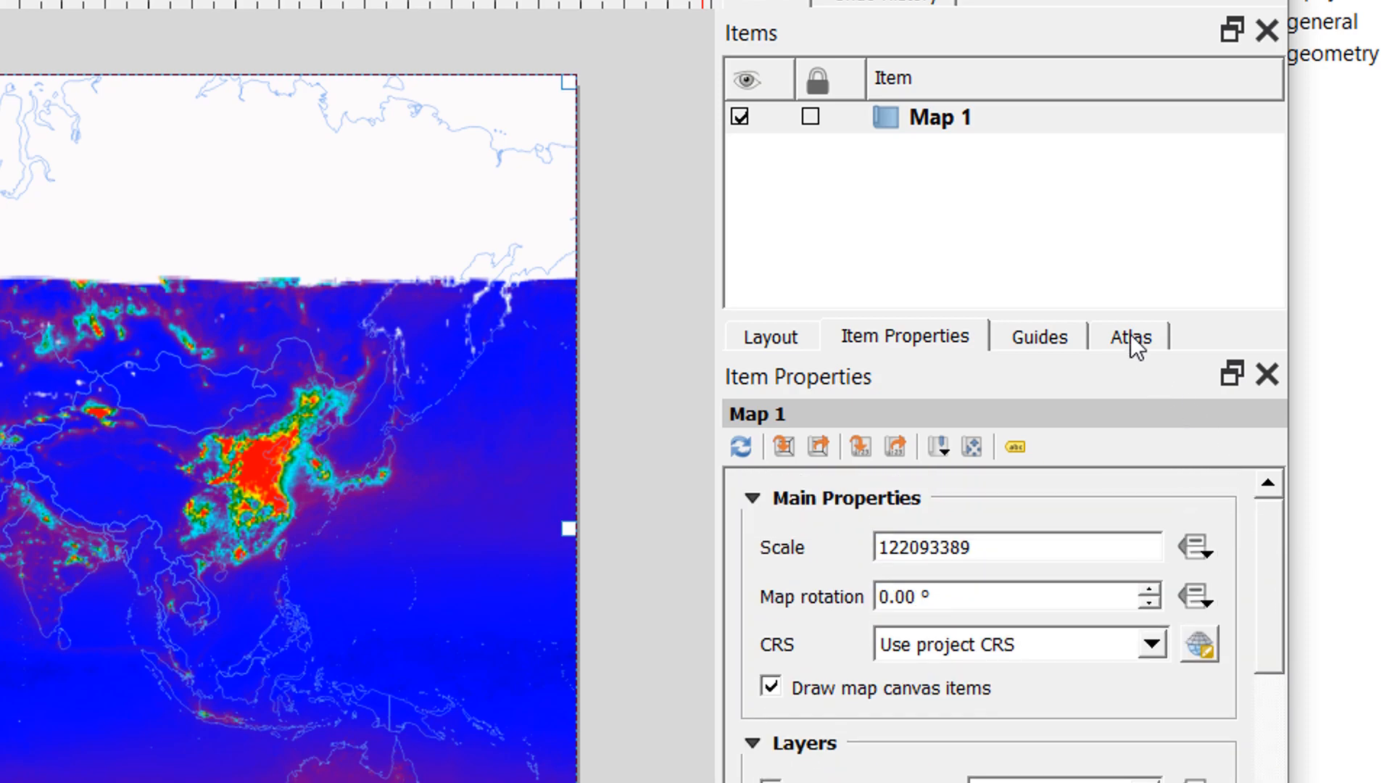
left_click(1129, 335)
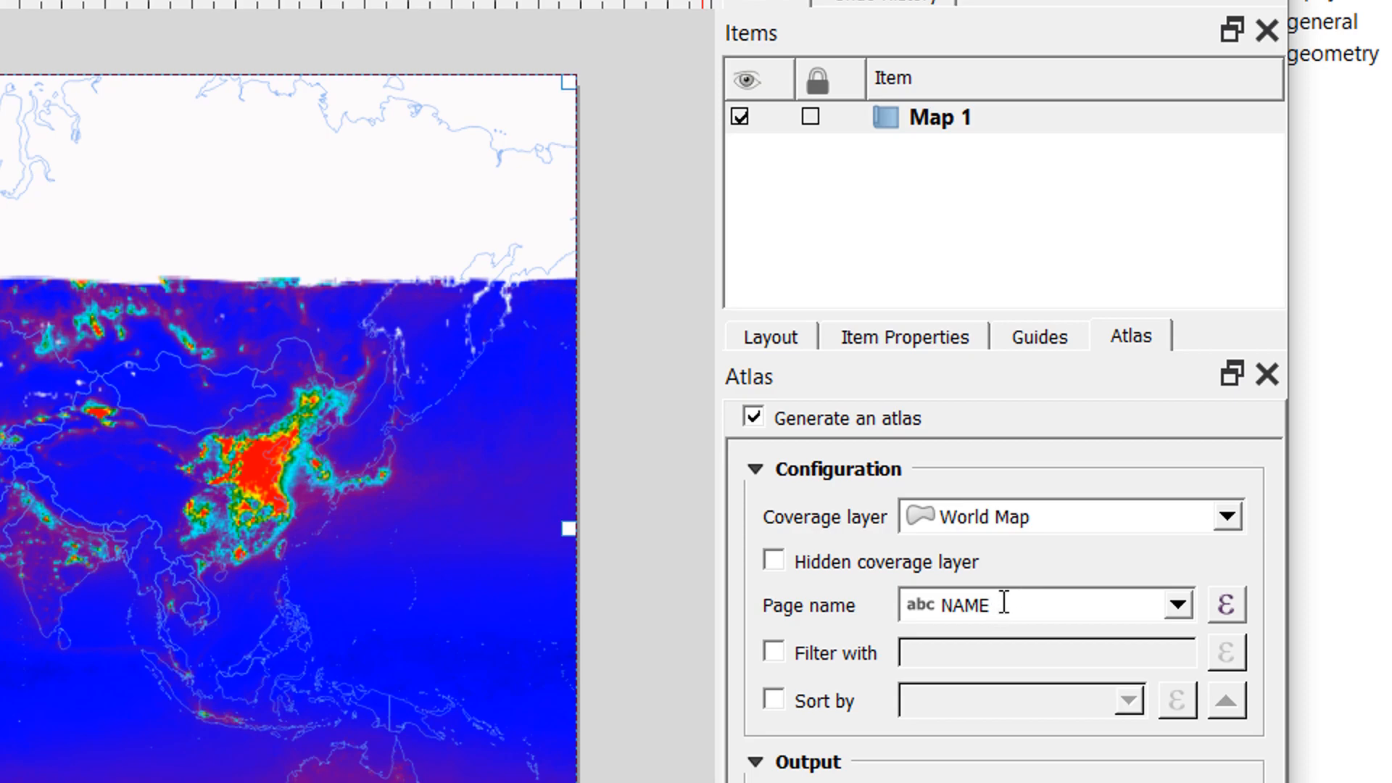
left_click(904, 335)
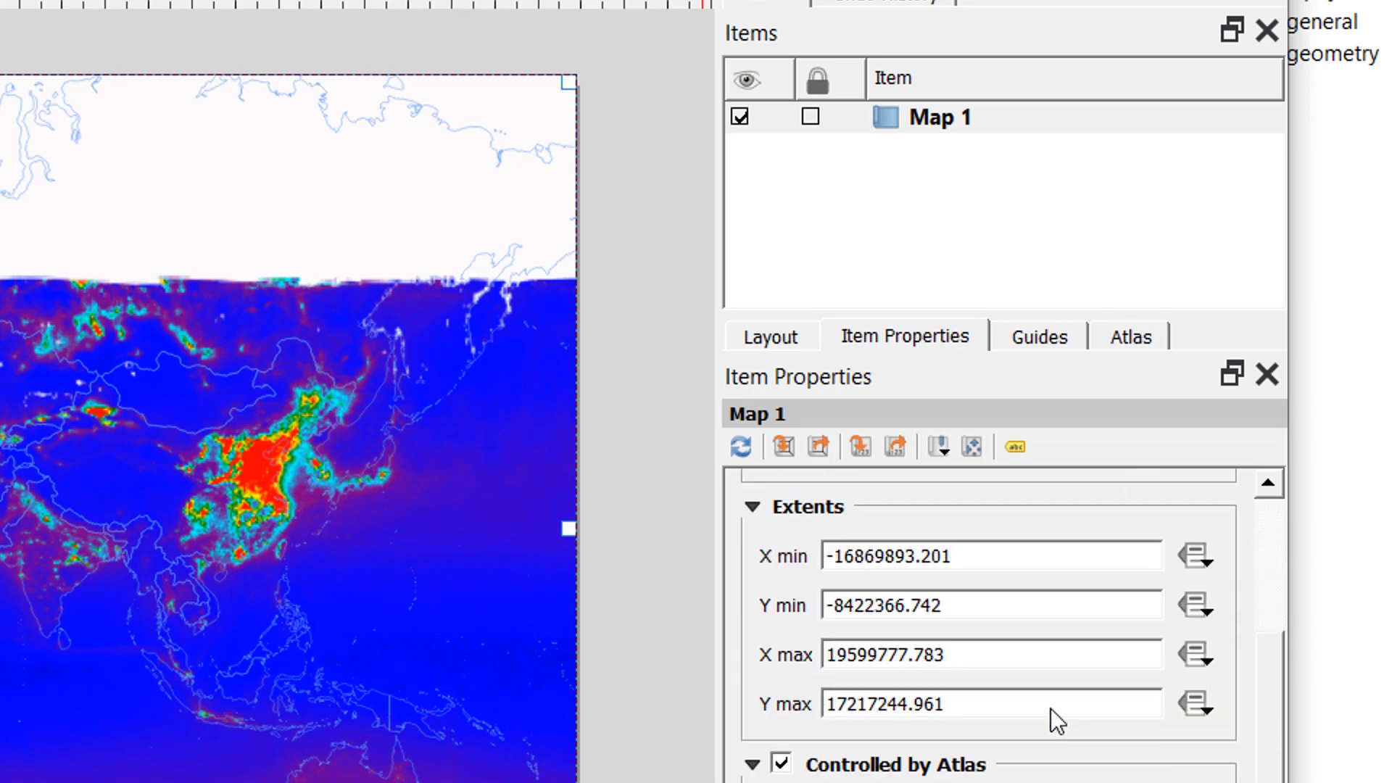
scroll("down", 3)
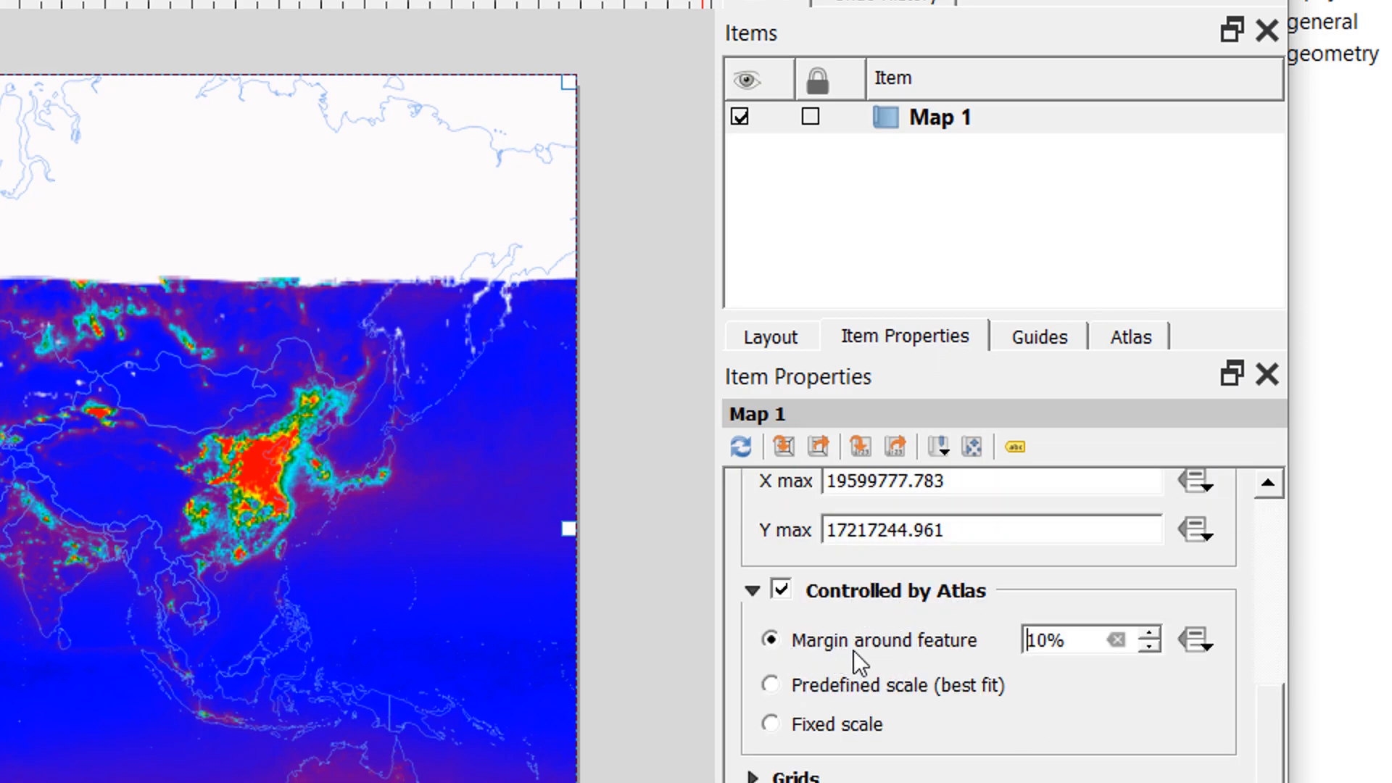
mouse_move(1061, 649)
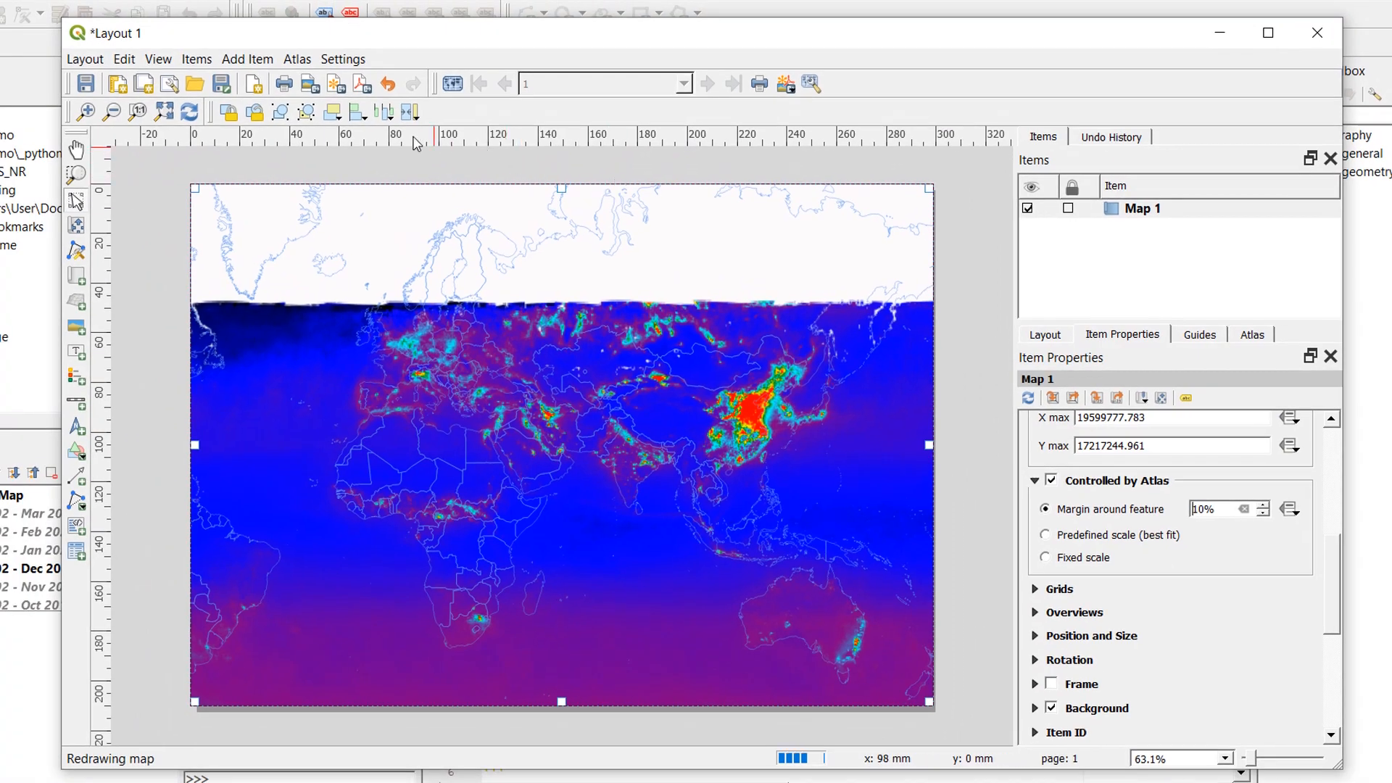
mouse_move(452, 84)
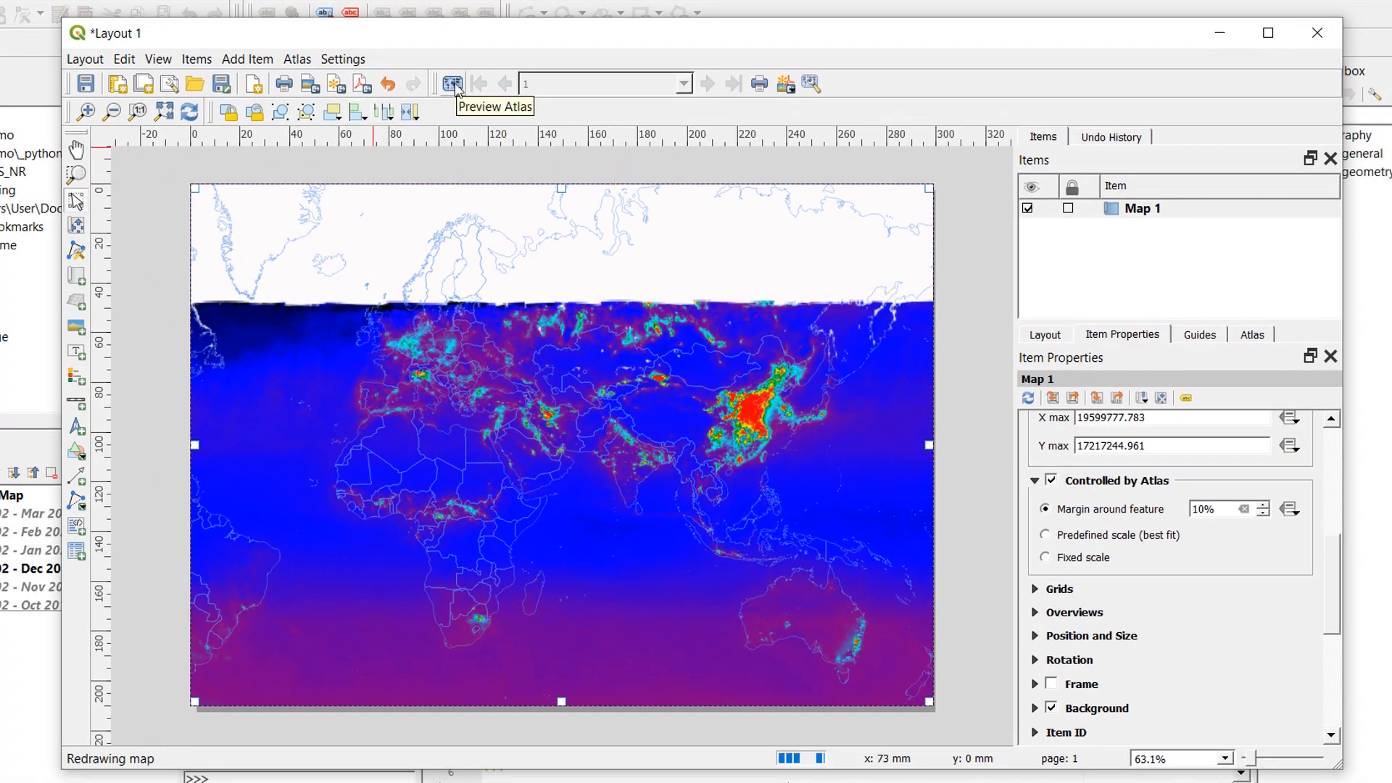
Step: Turn on the atlas preview and jump to page 16: Ecuador
left_click(453, 84)
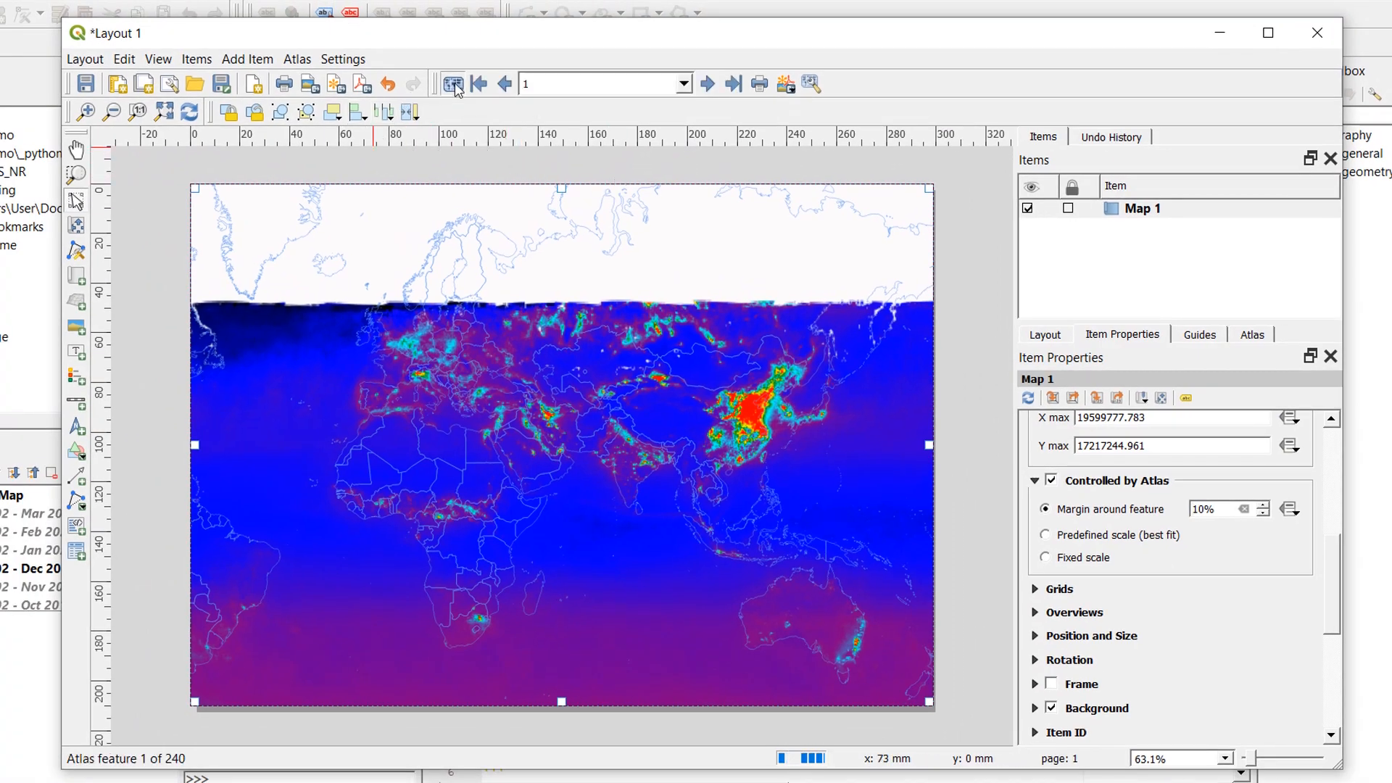
left_click(683, 84)
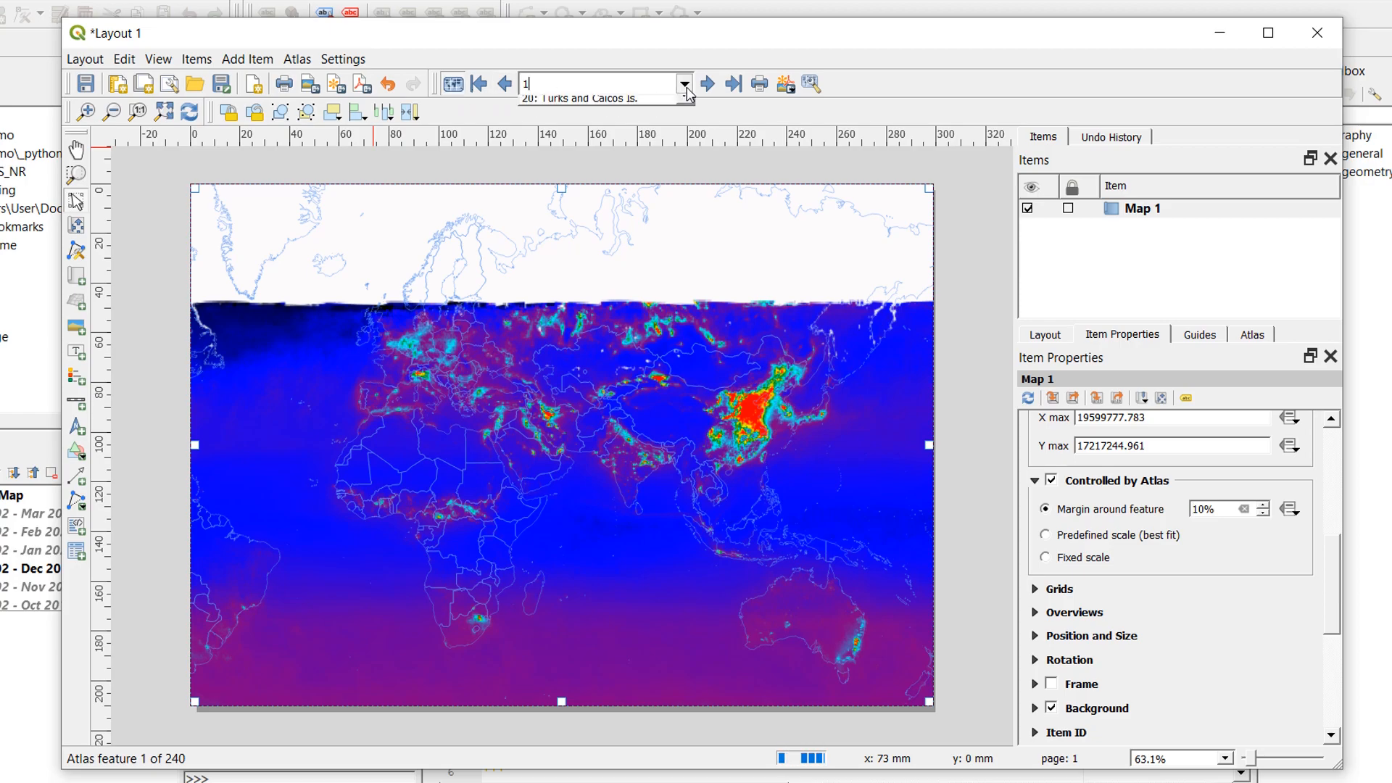
left_click(683, 84)
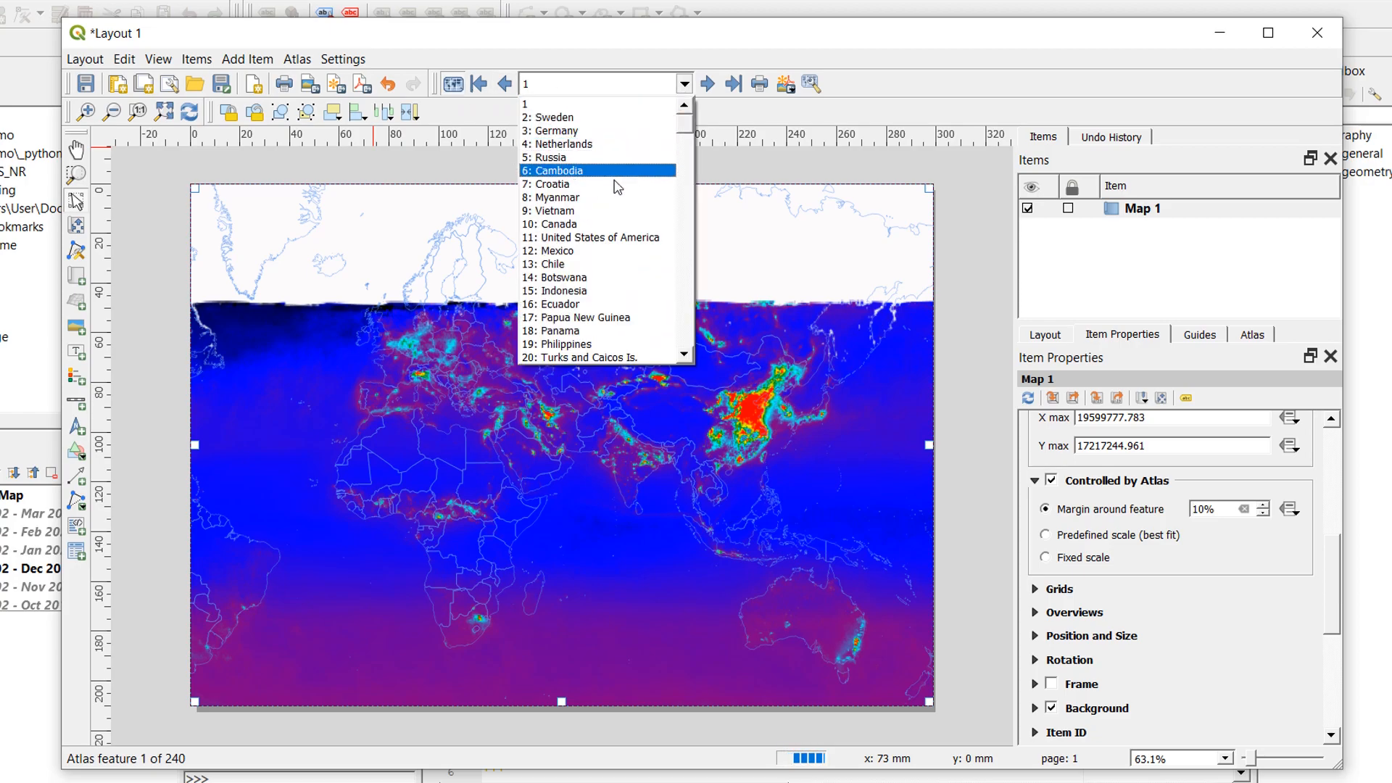
scroll("down", 3)
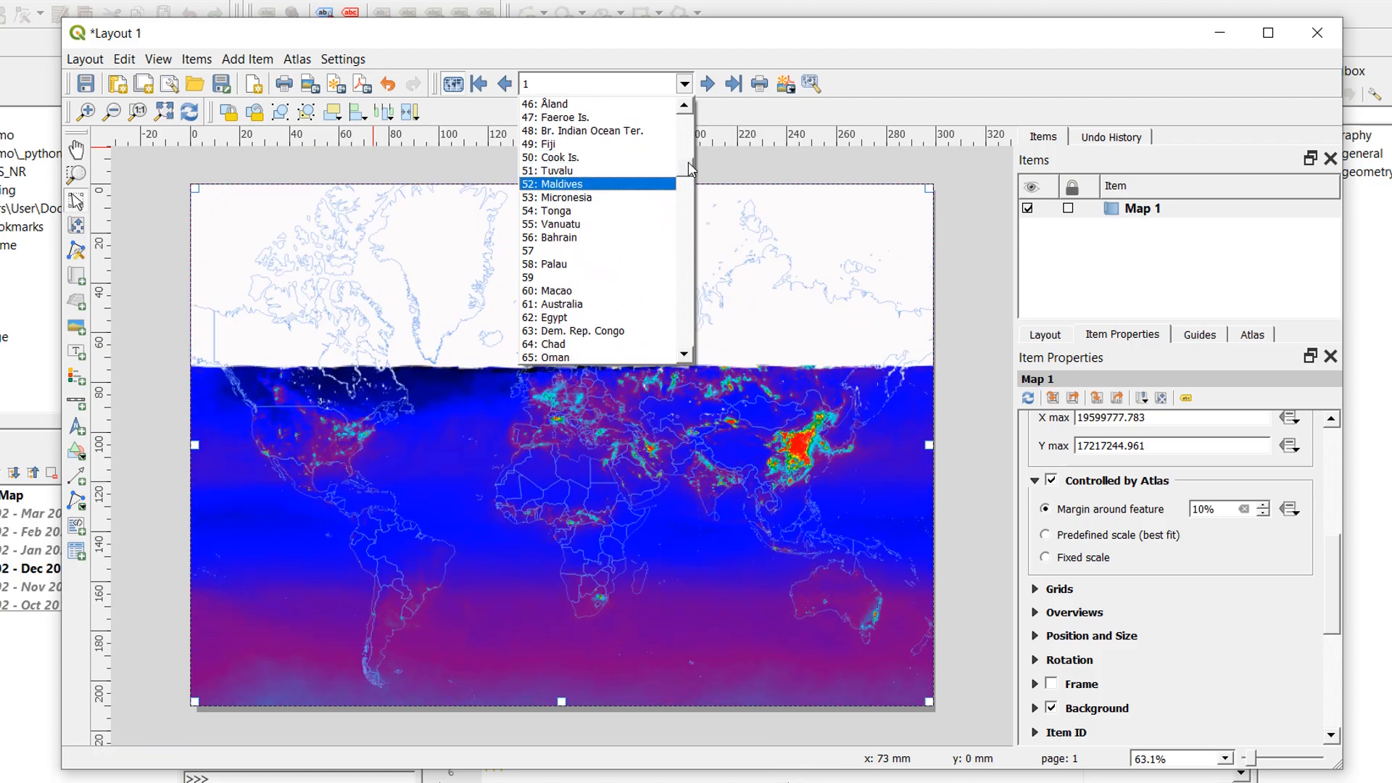
scroll("down", 3)
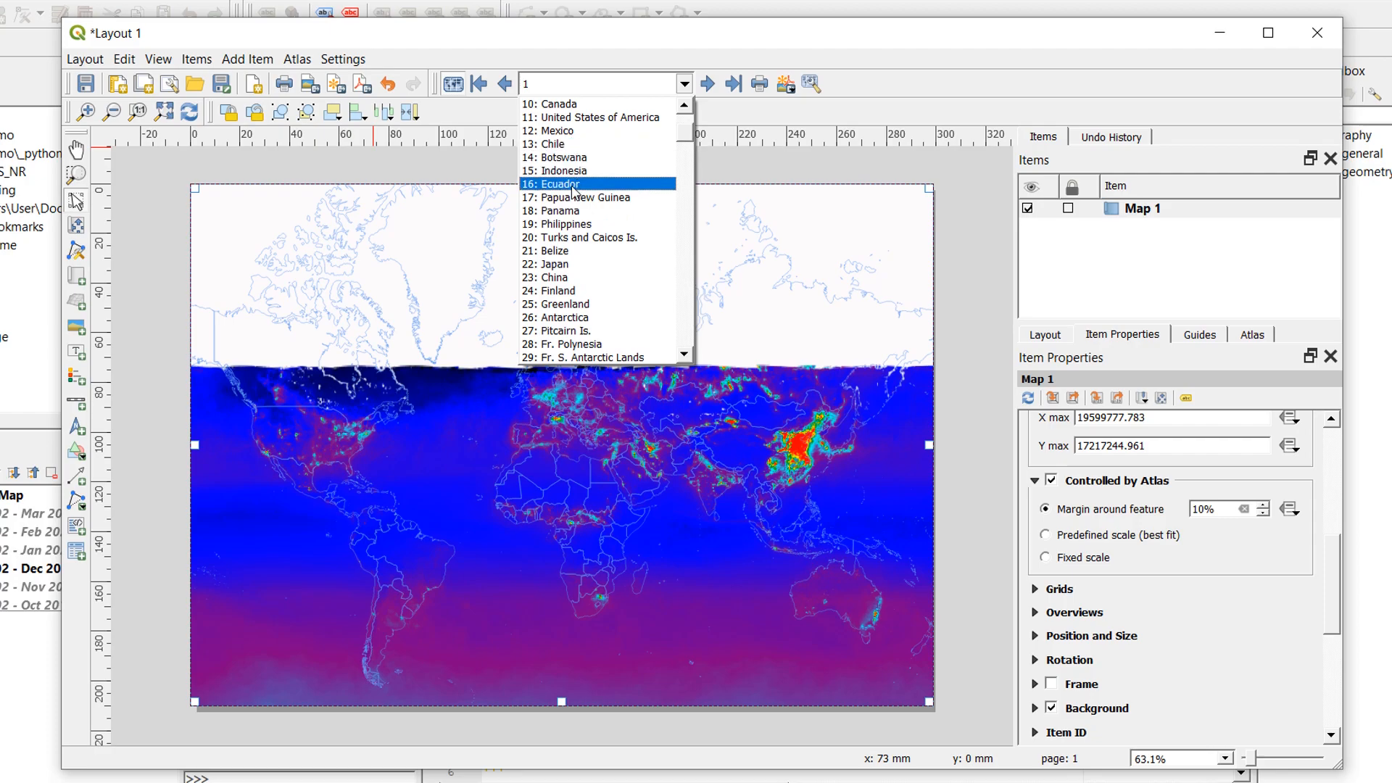
left_click(556, 184)
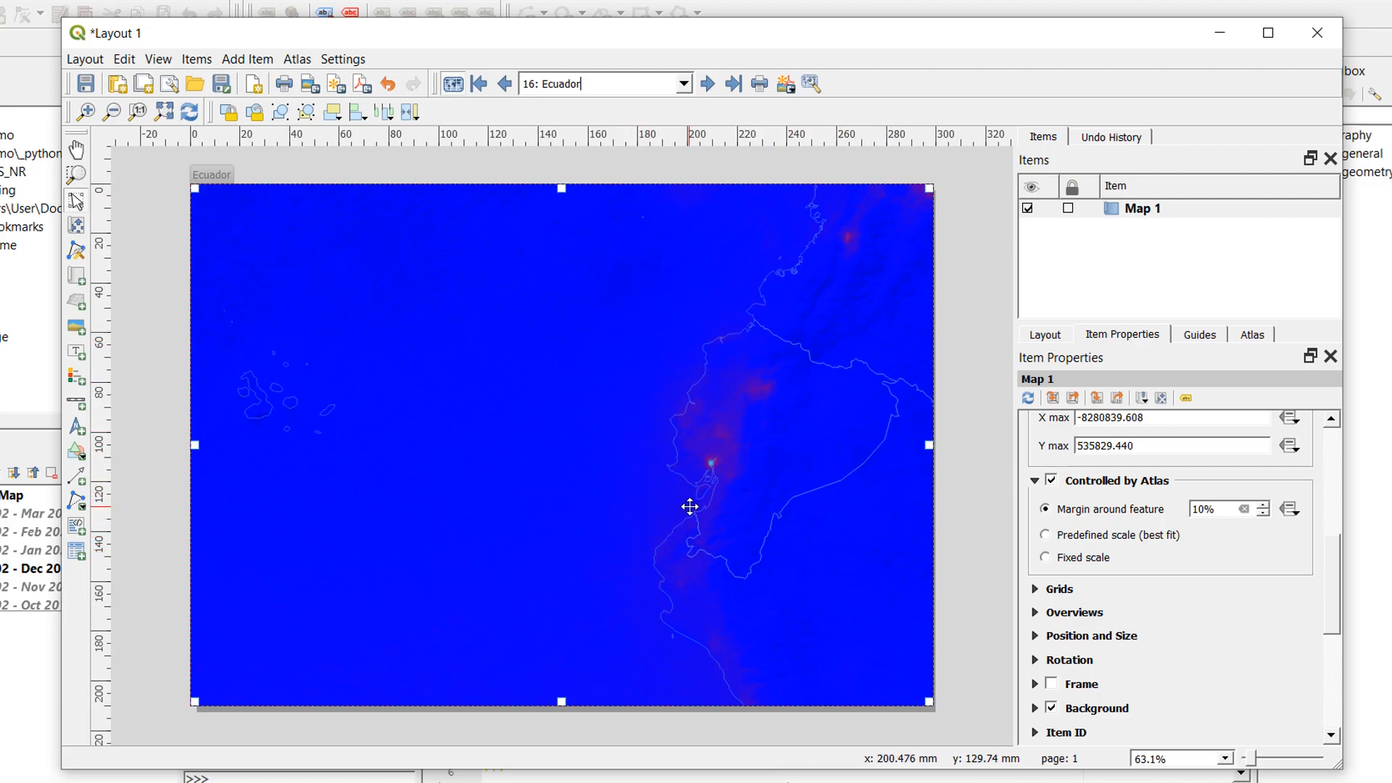
mouse_move(832, 519)
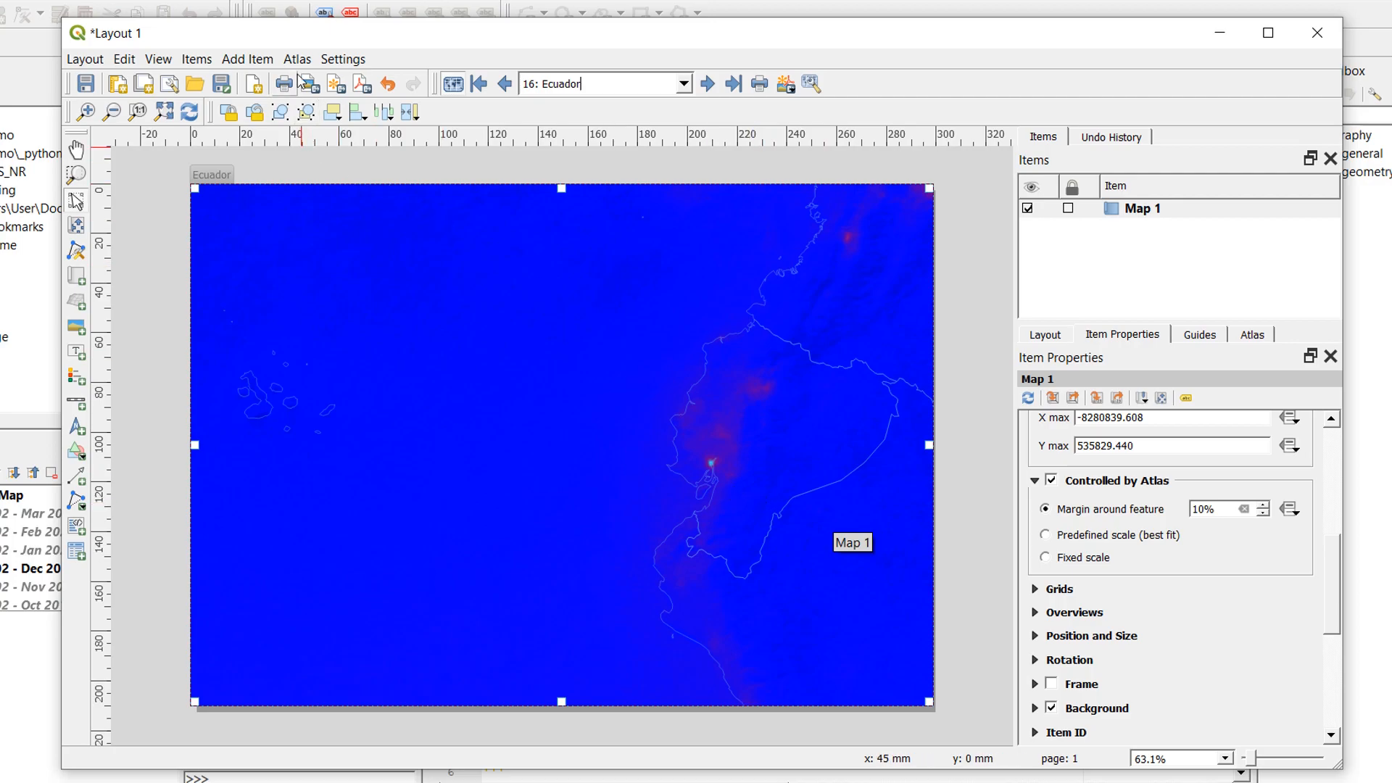
left_click(295, 58)
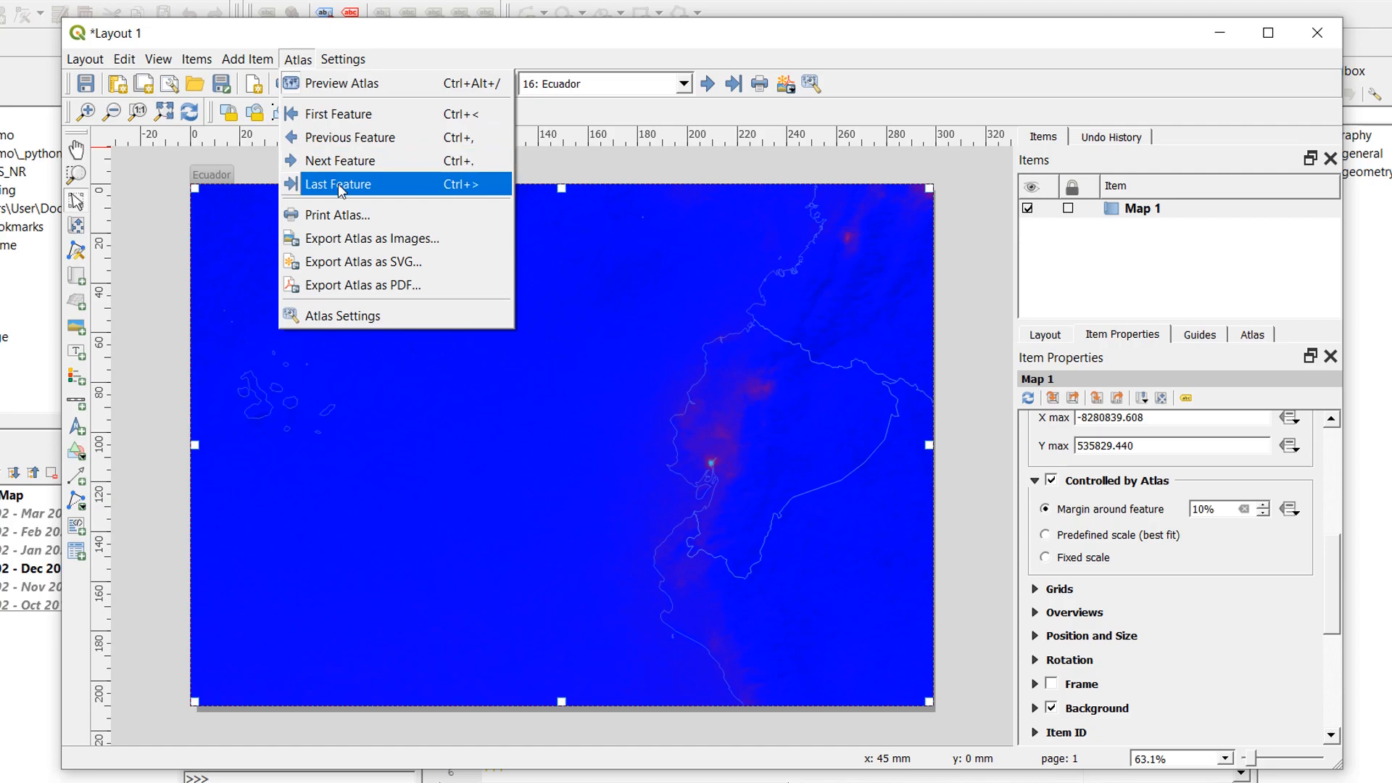
mouse_move(371, 238)
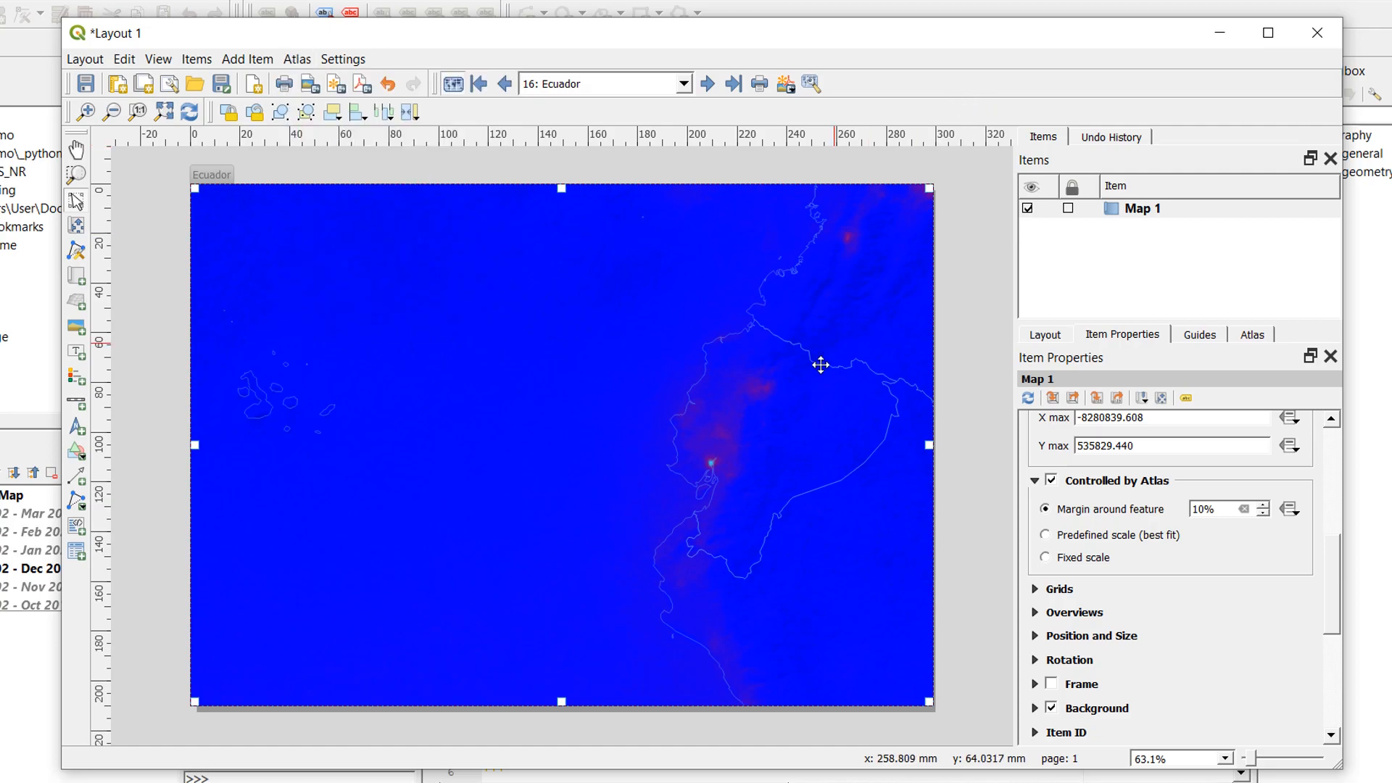
mouse_move(694, 492)
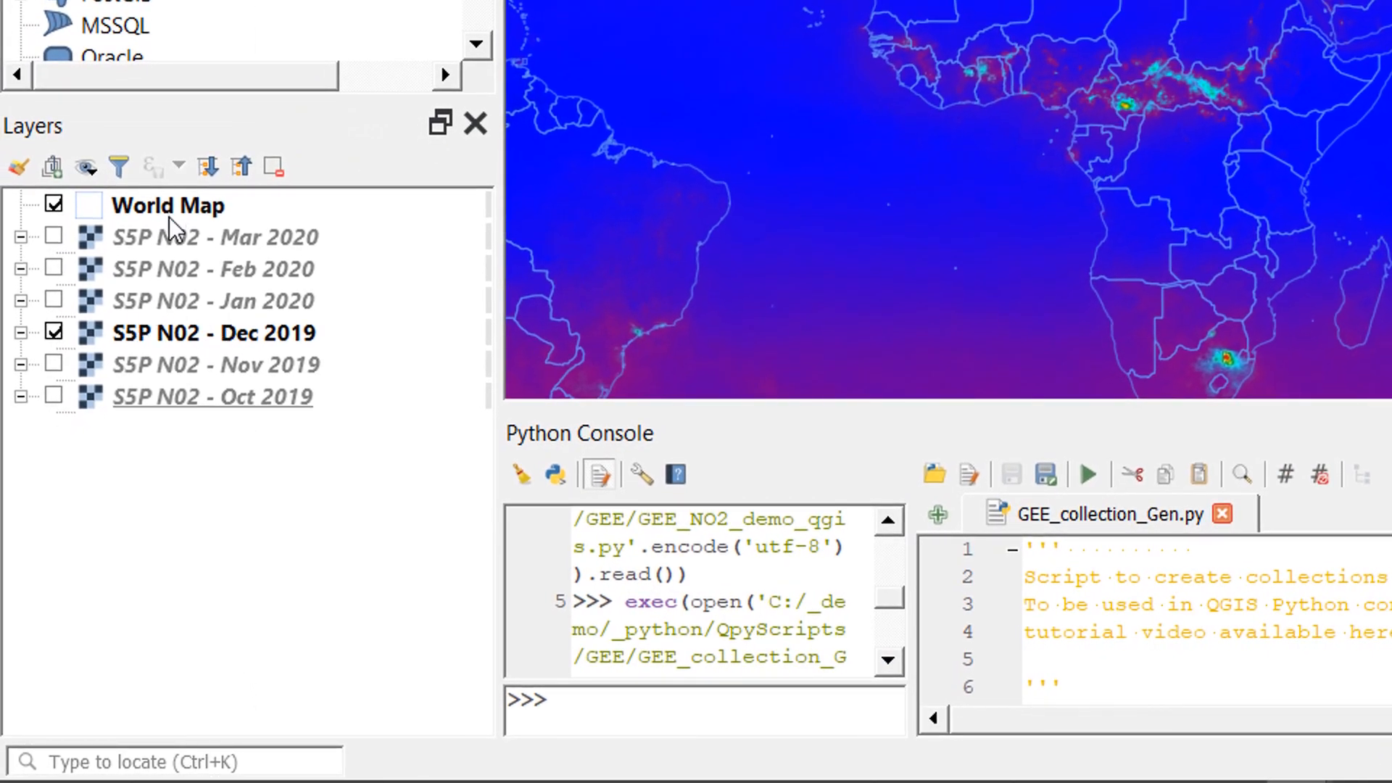
Step: Select the Mar 2020 layer and bring up the New Shapefile Layer dialog
left_click(216, 236)
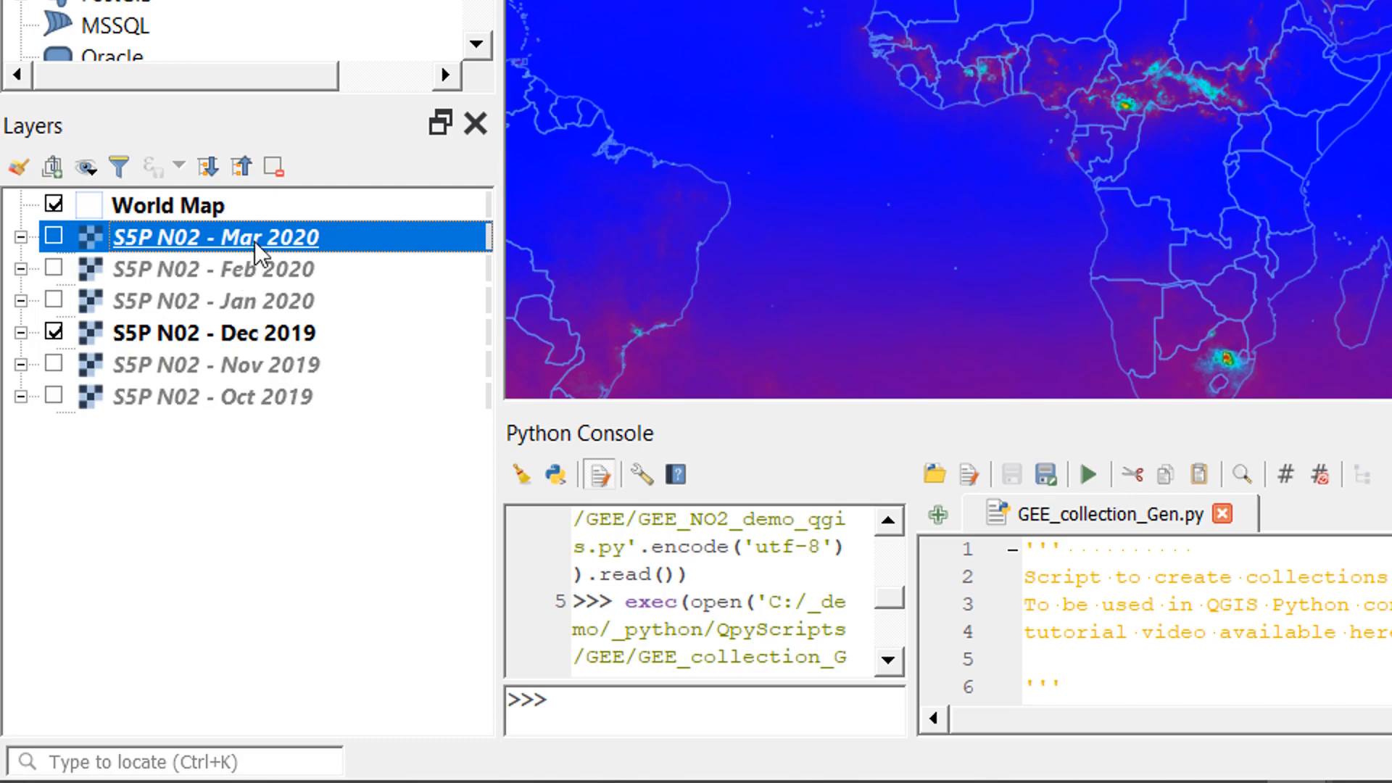
mouse_move(239, 270)
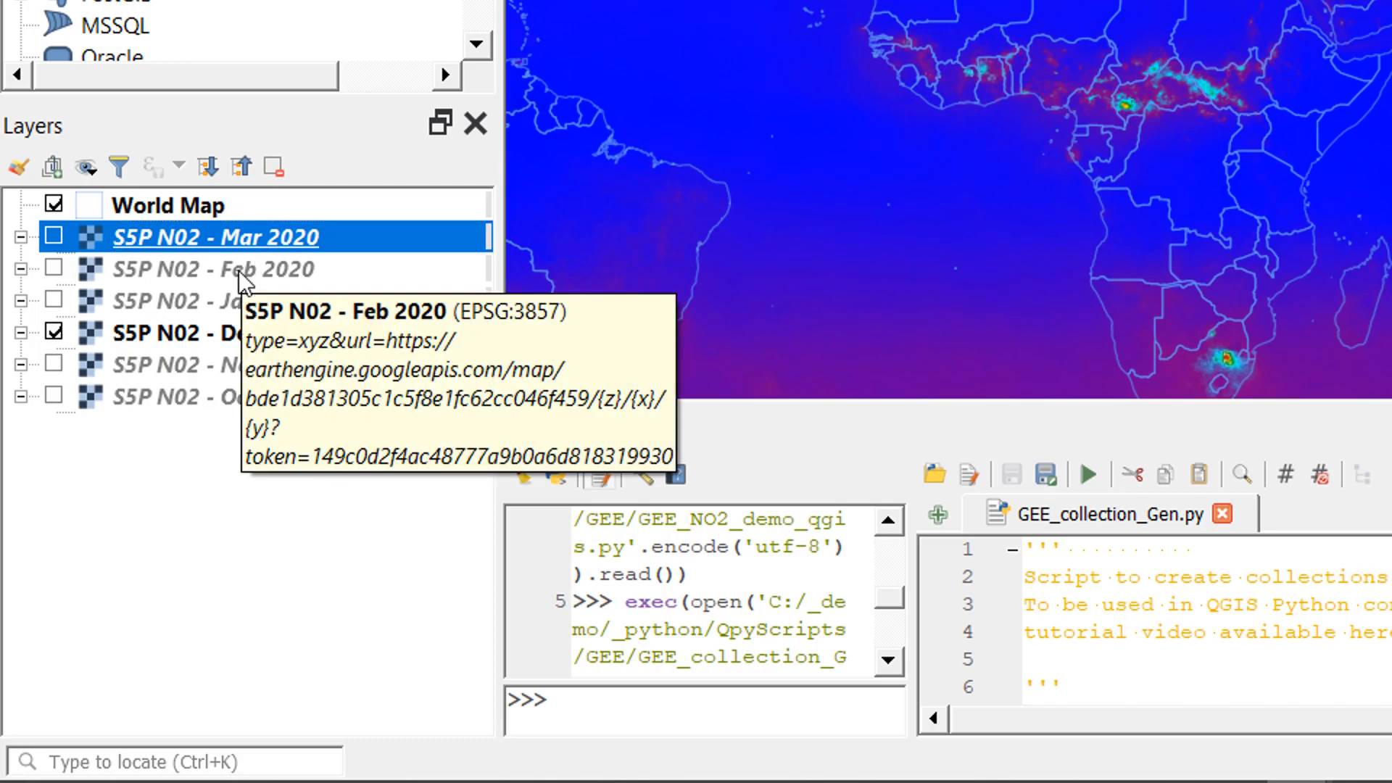
mouse_move(244, 280)
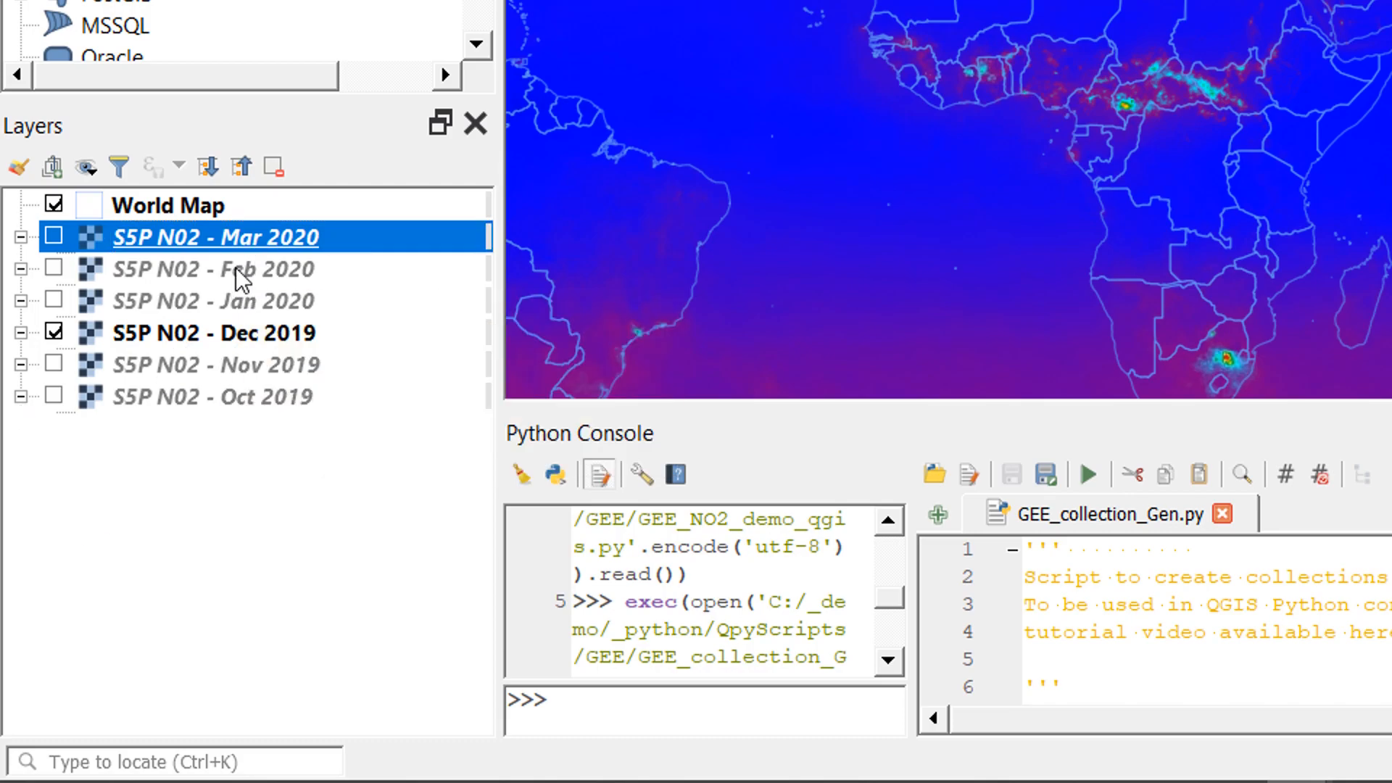
mouse_move(171, 237)
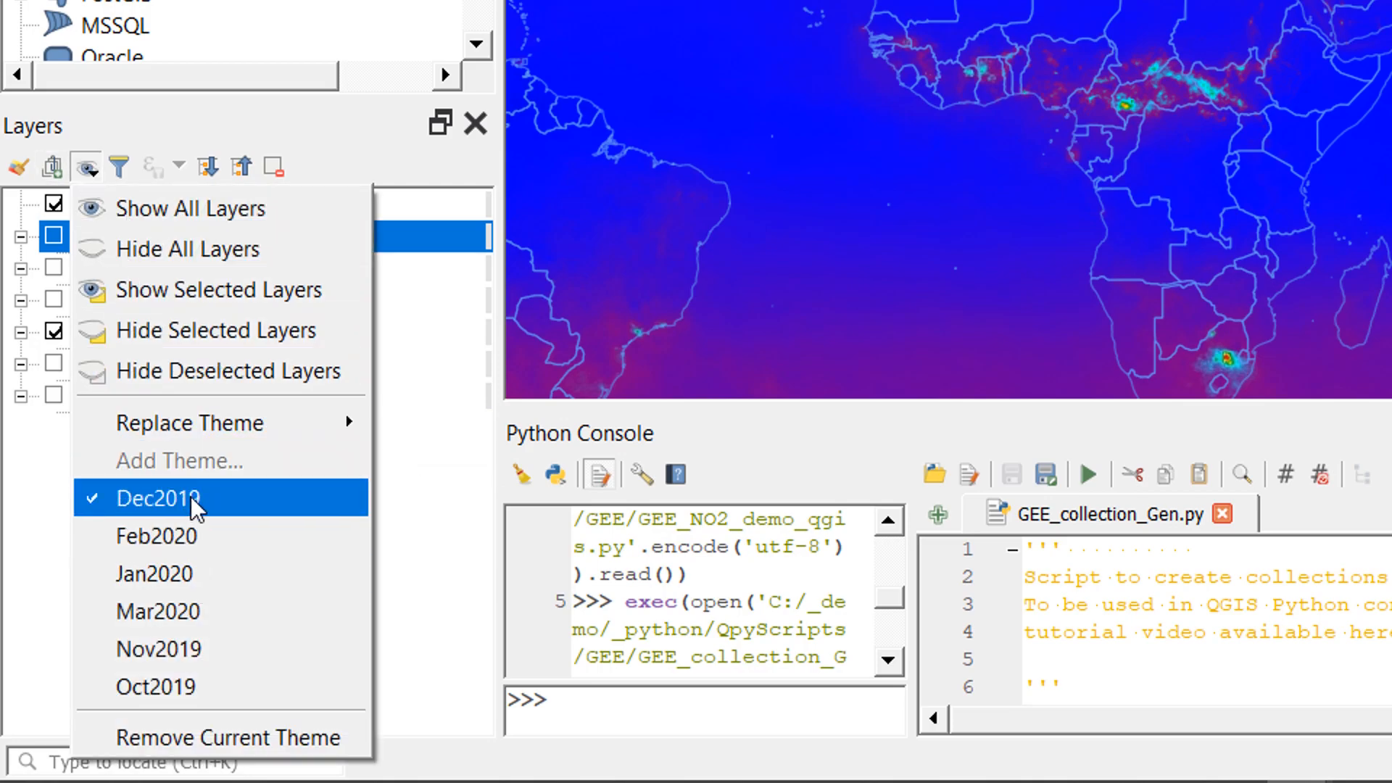
mouse_move(158, 610)
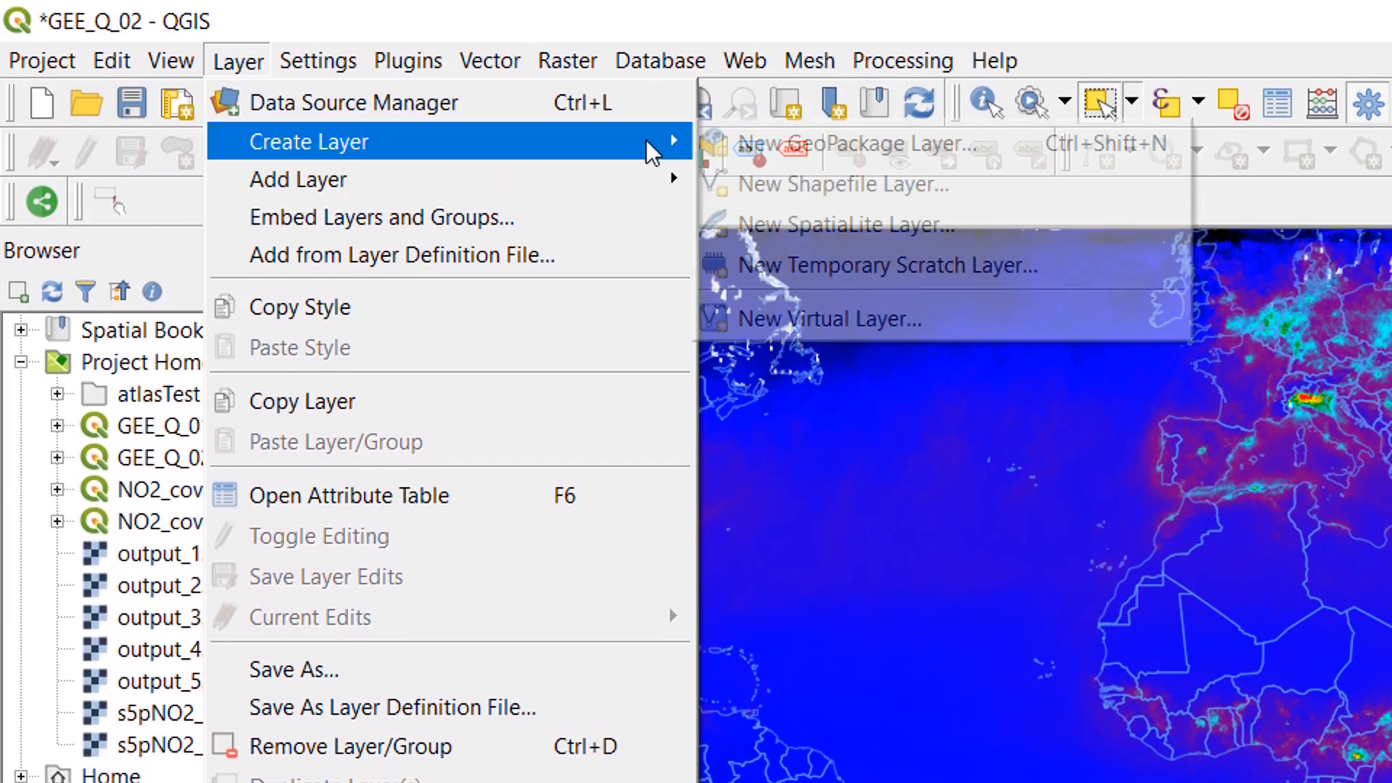
left_click(841, 184)
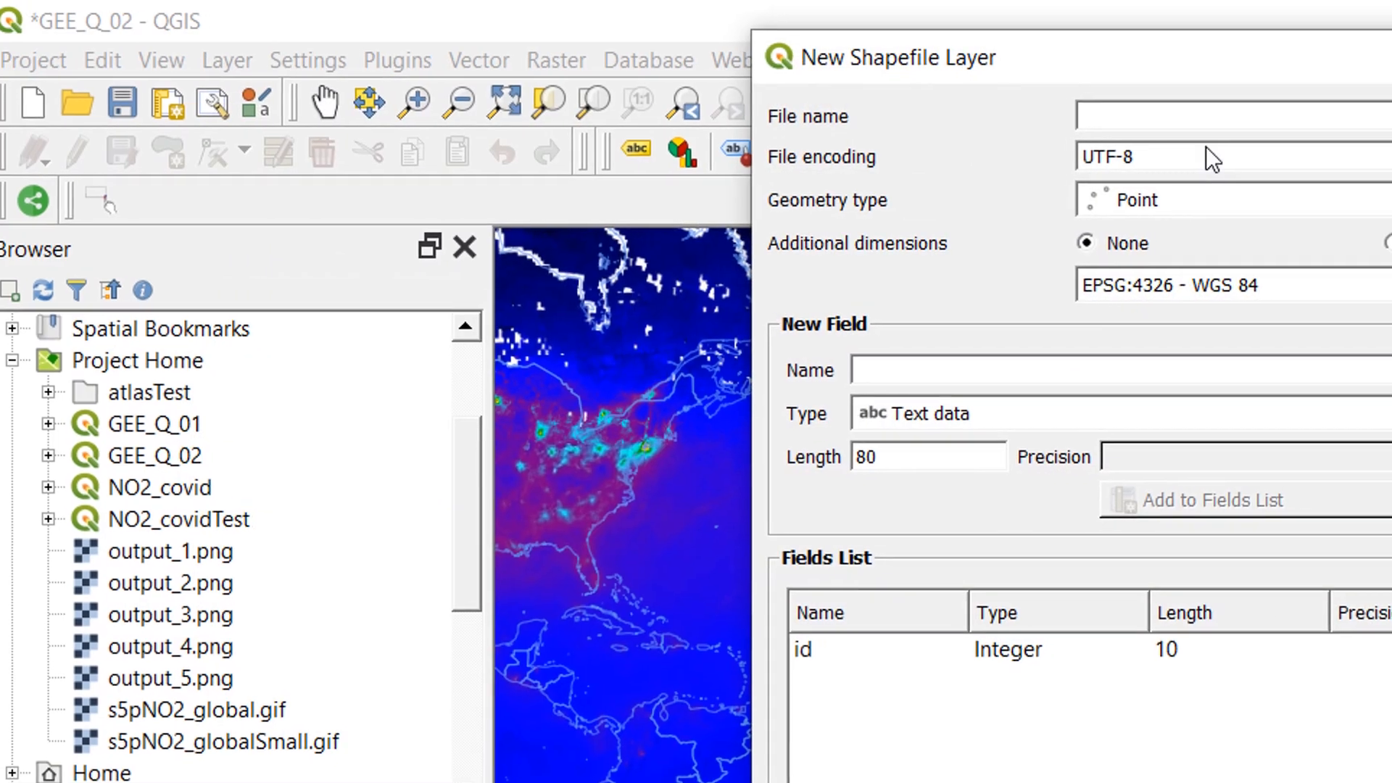
Step: Name the shapefile atlasGuide and add a text field 'atlas' of length 7
type("atlas")
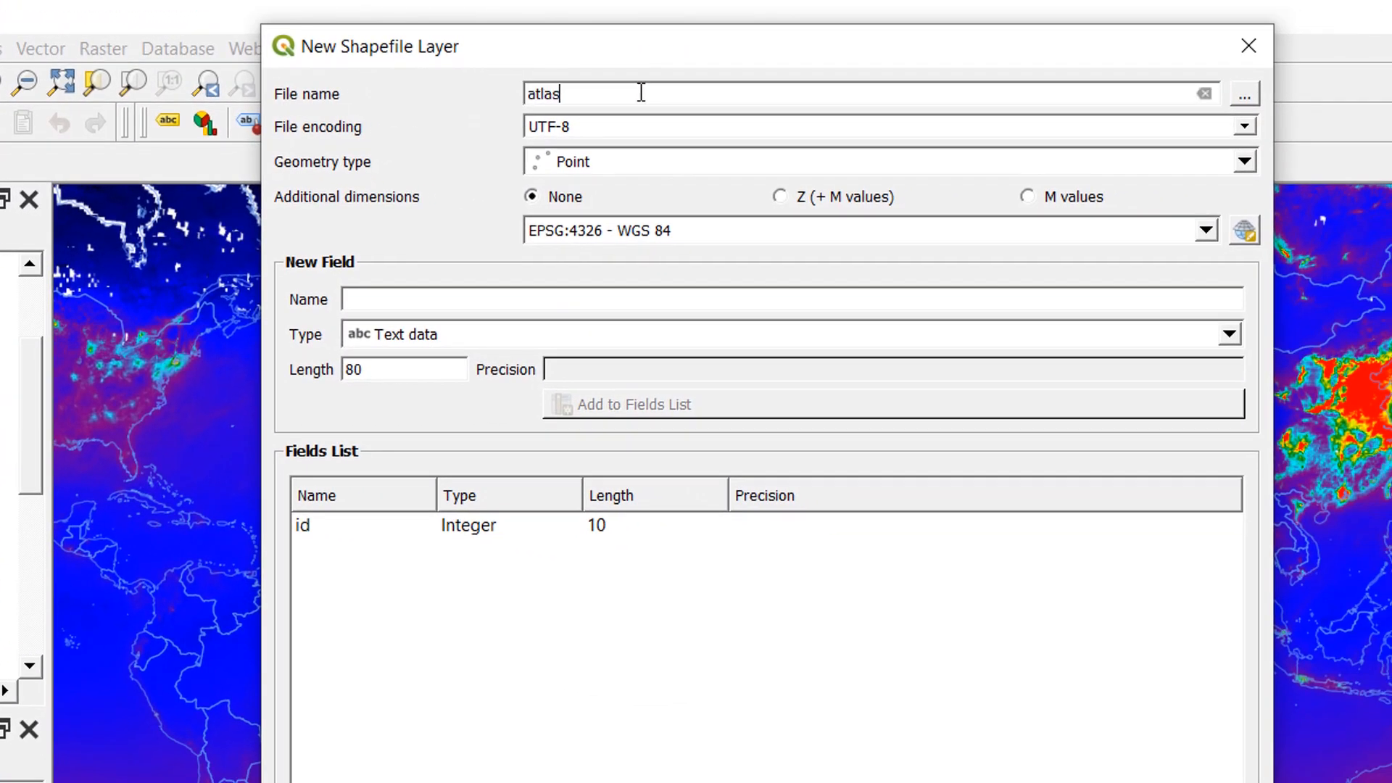
type("Guide")
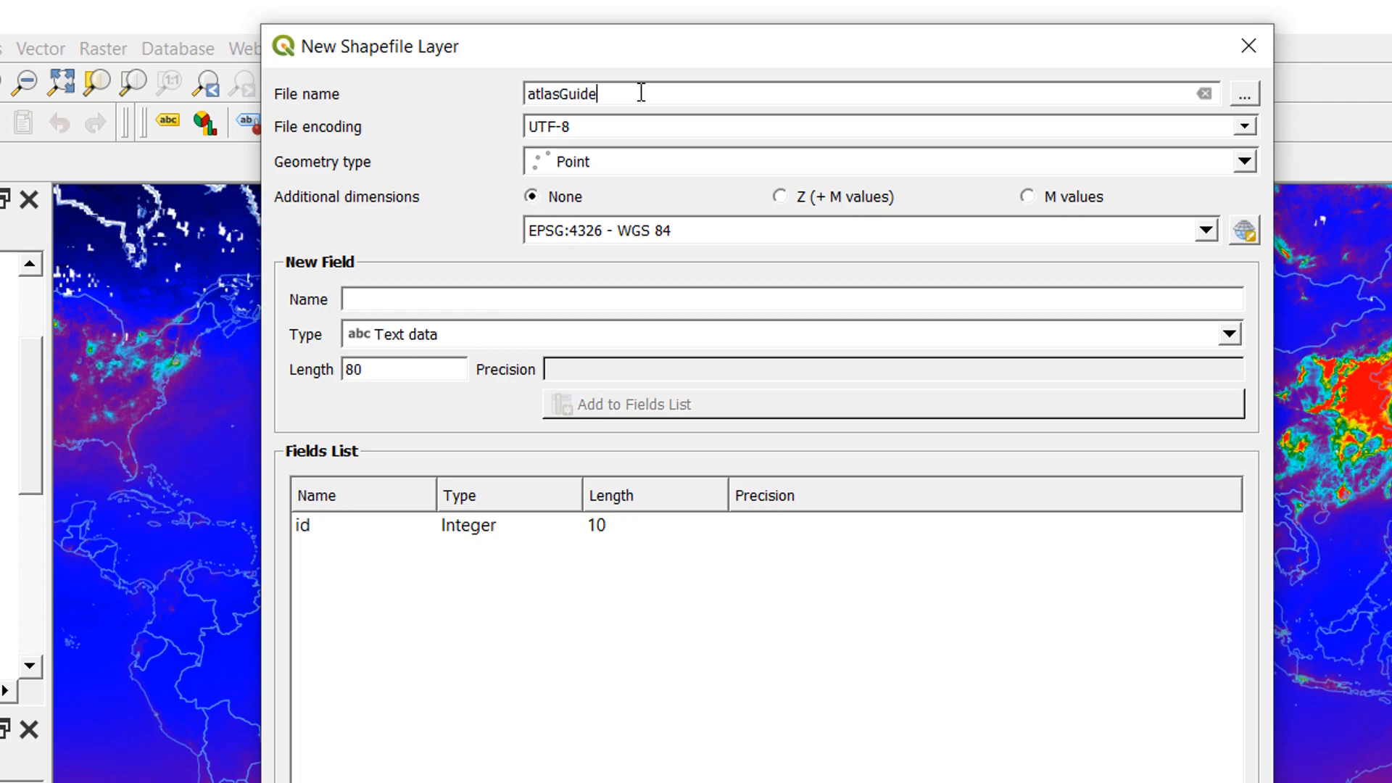
mouse_move(475, 290)
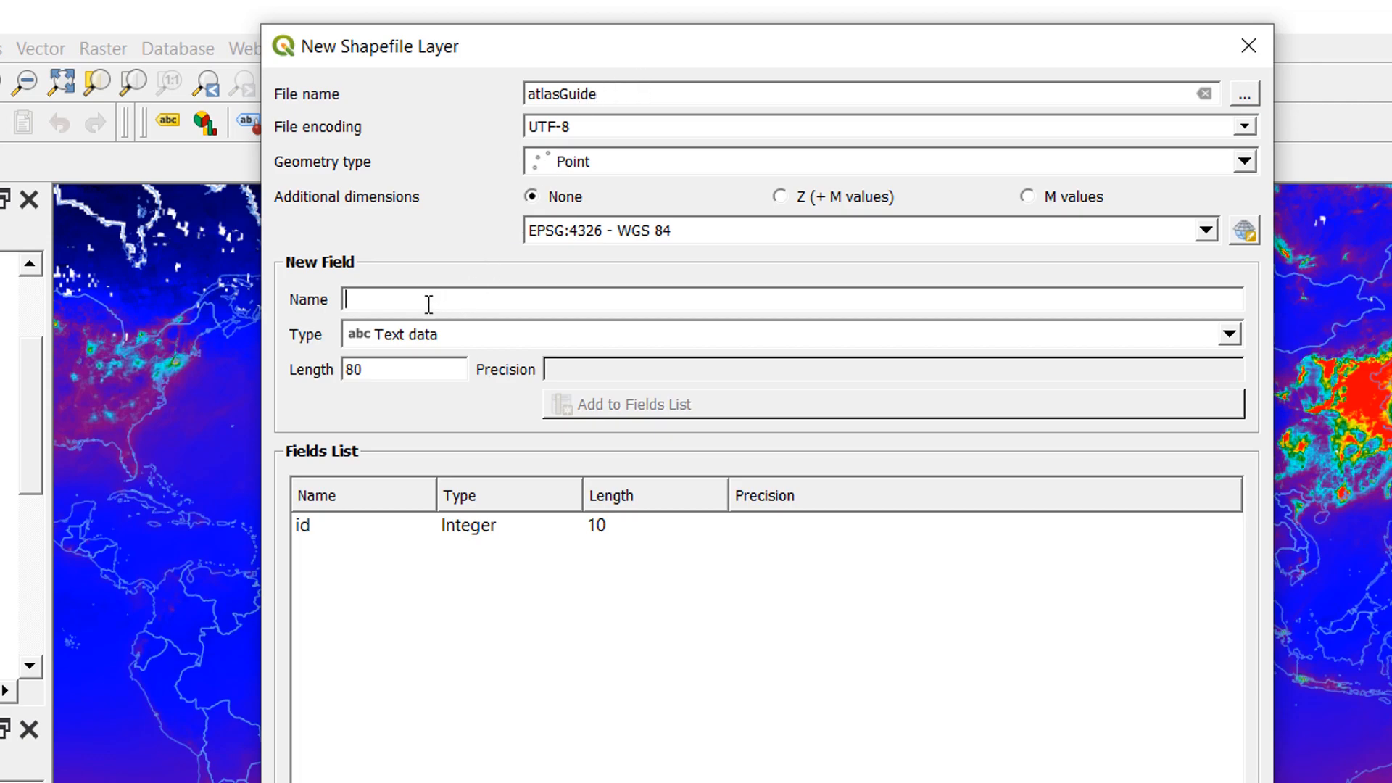
type("atlas")
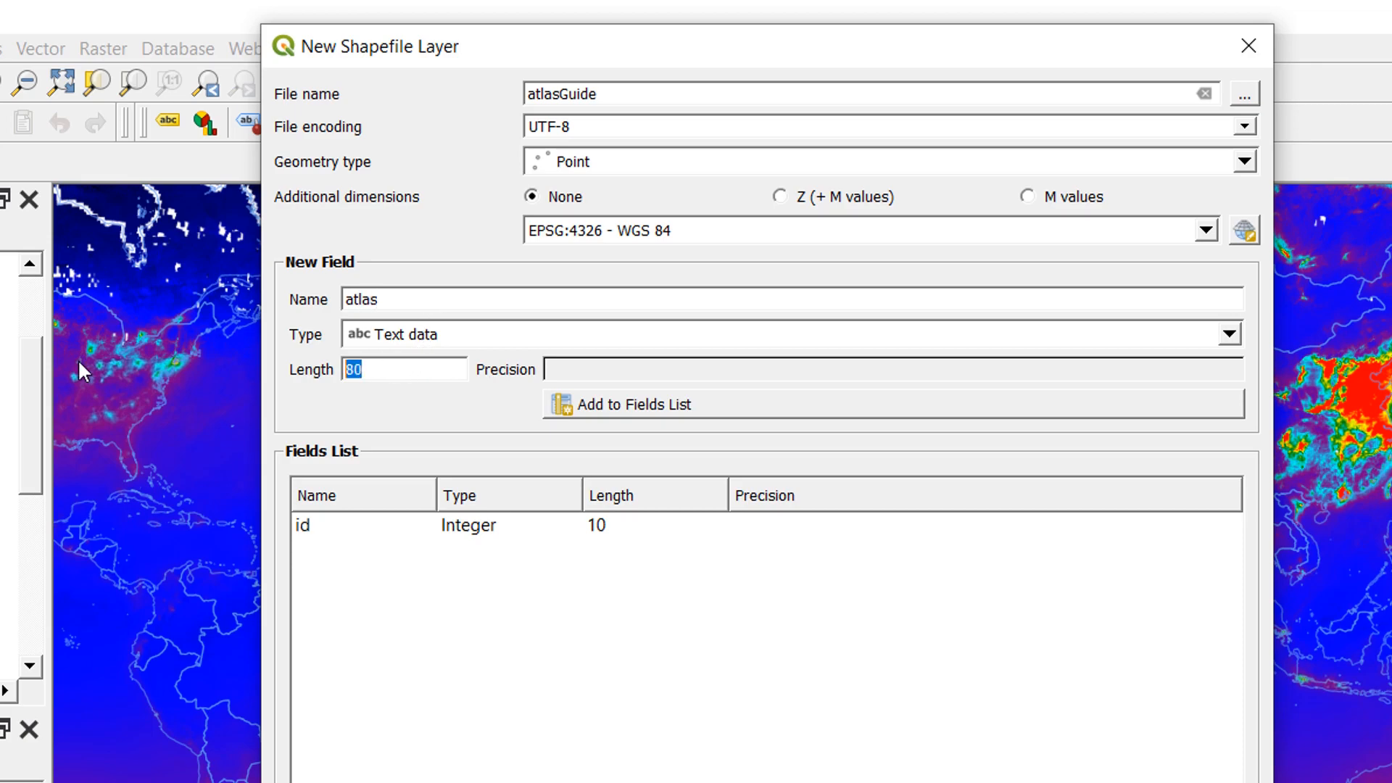
type("7")
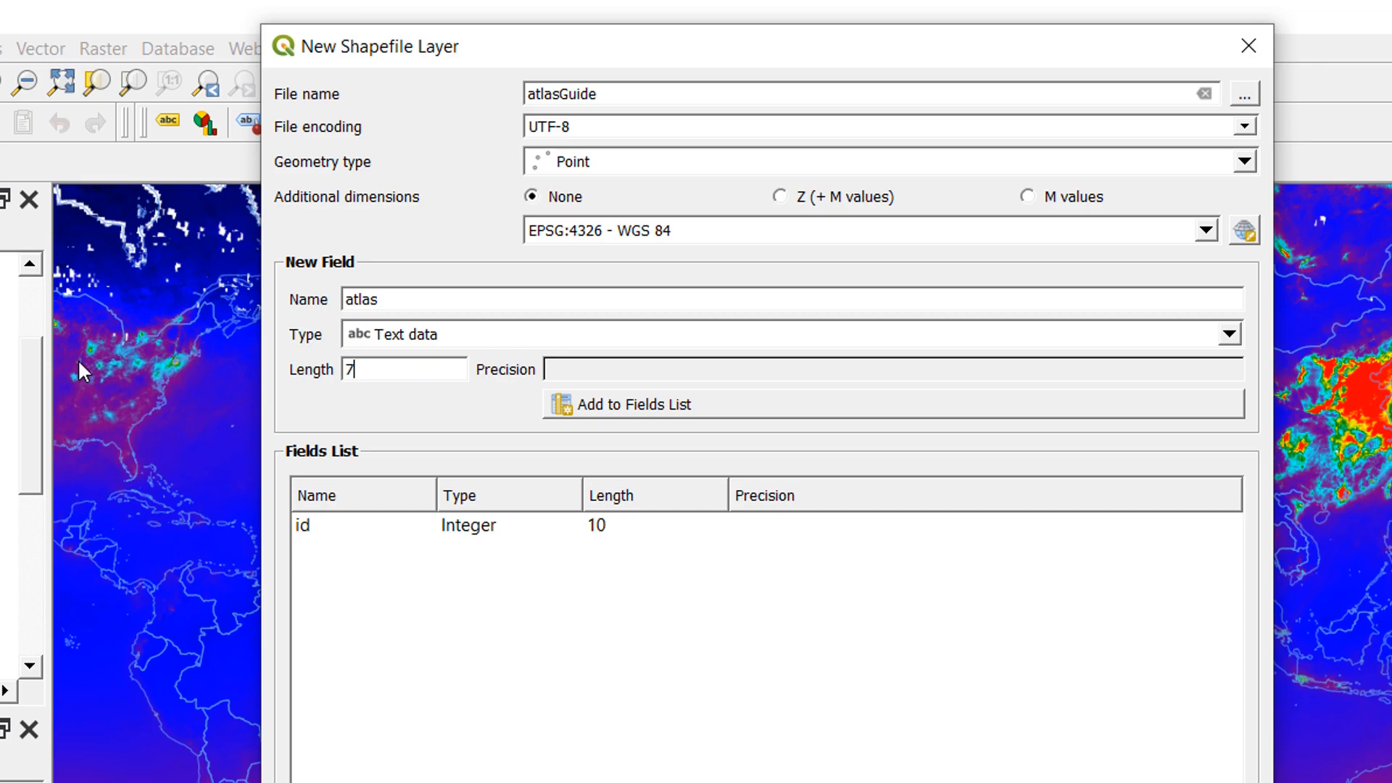
left_click(634, 405)
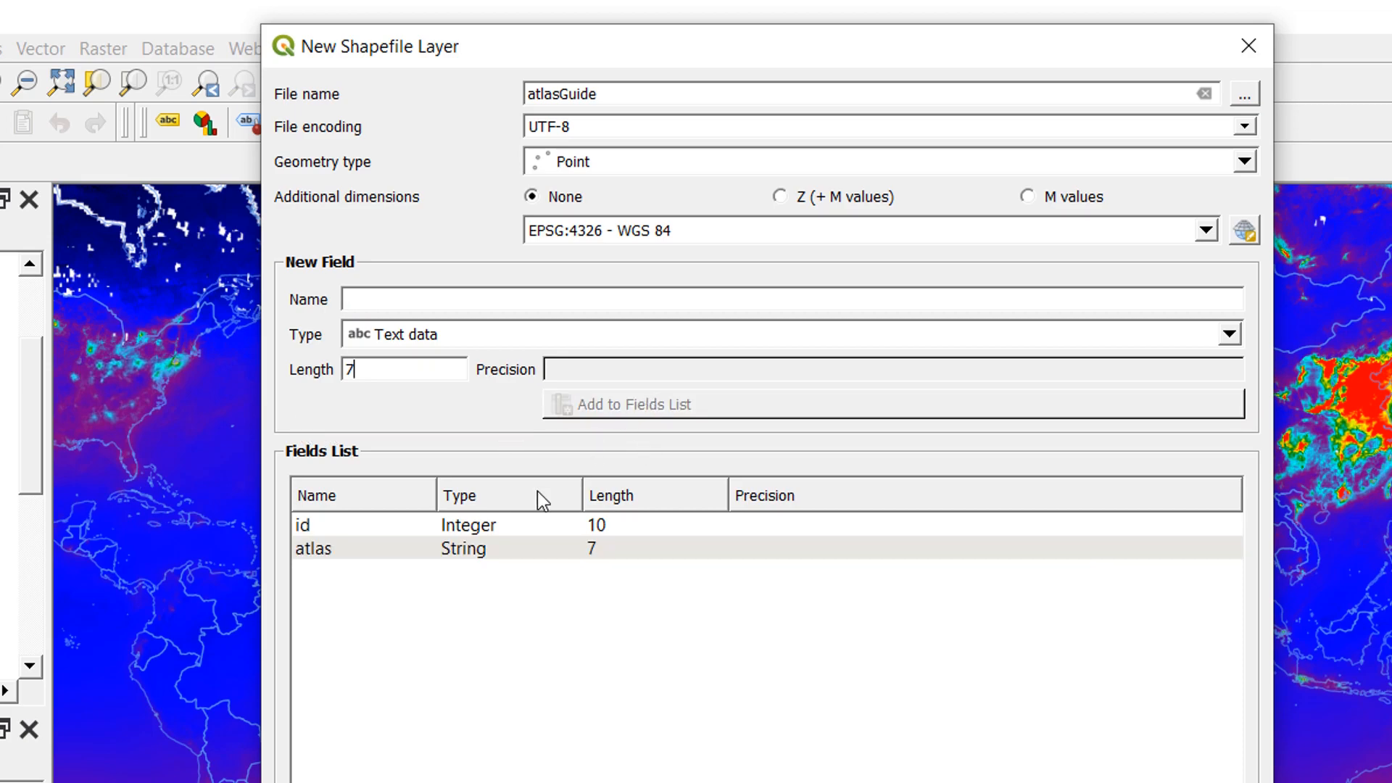
mouse_move(615, 262)
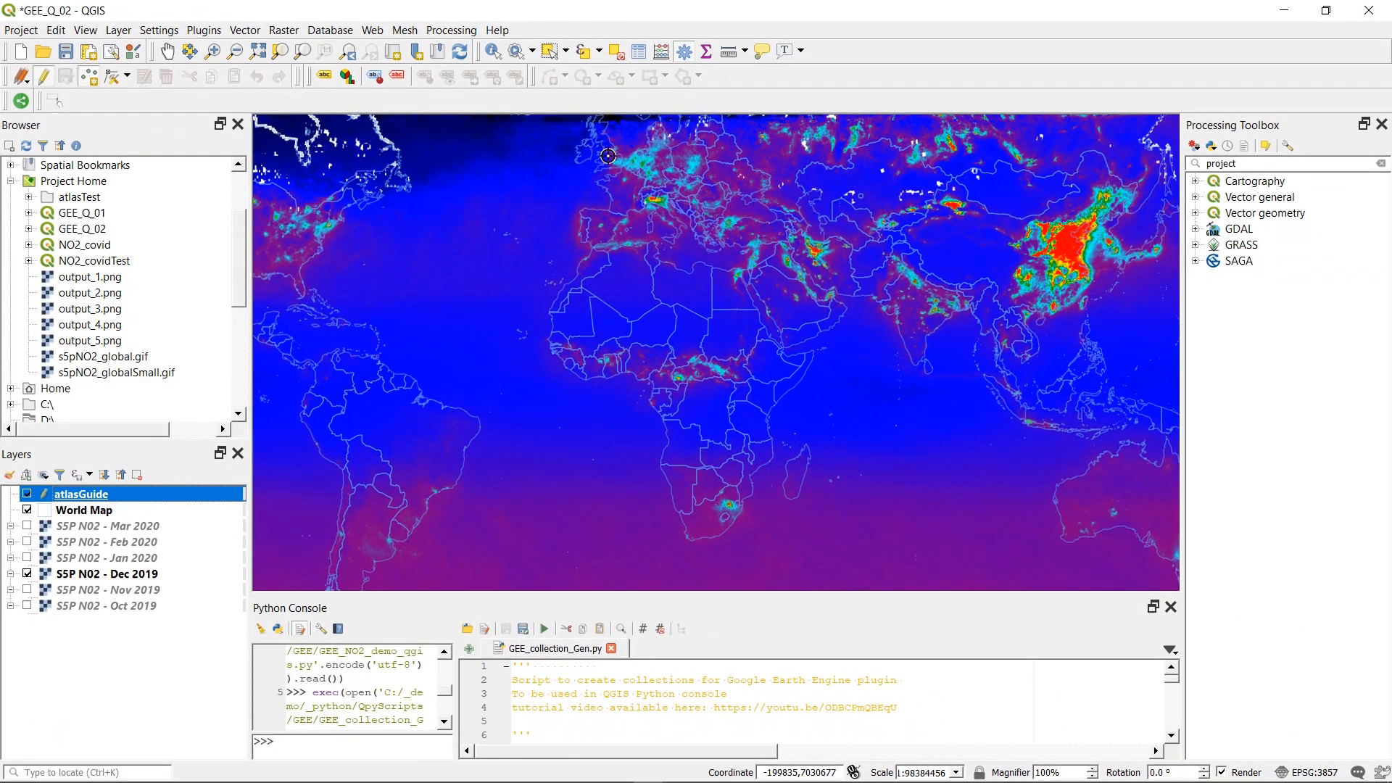
mouse_move(600, 396)
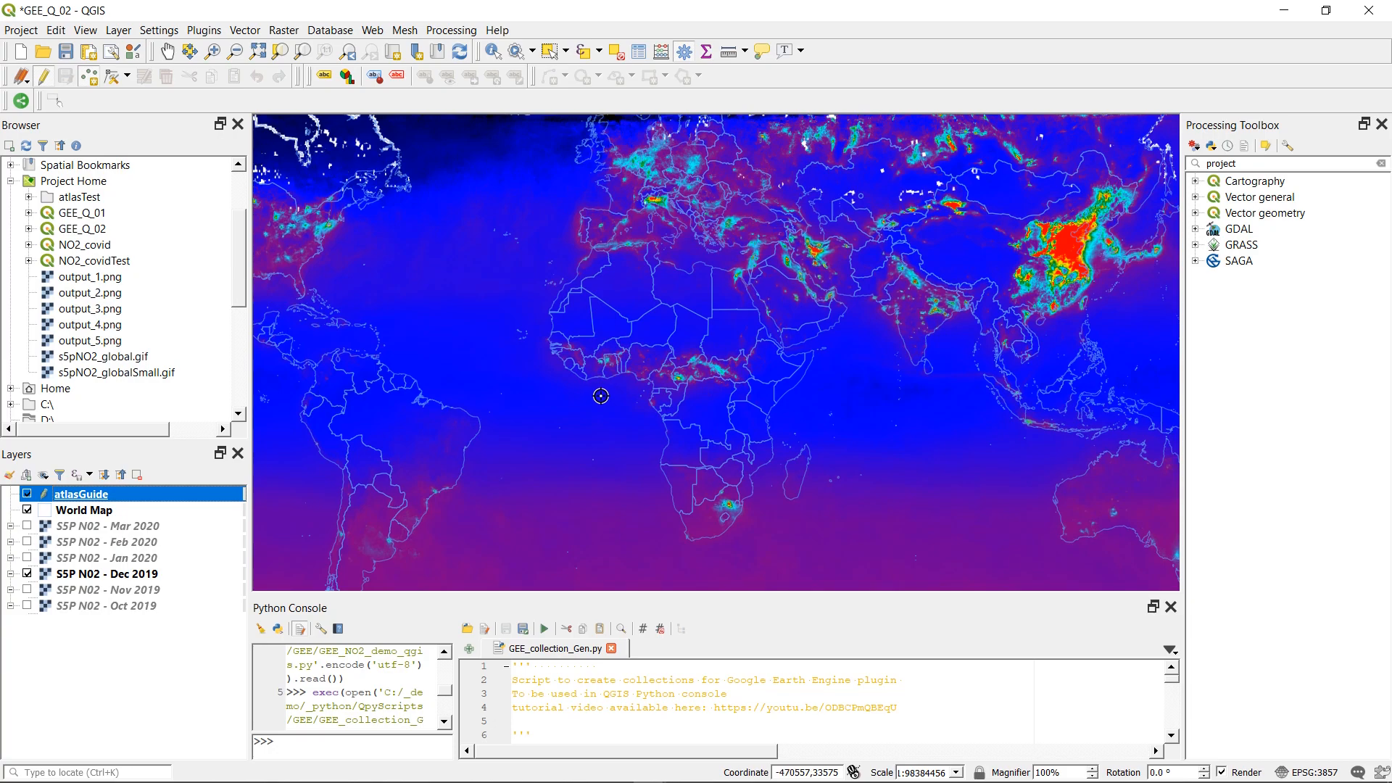
mouse_move(604, 394)
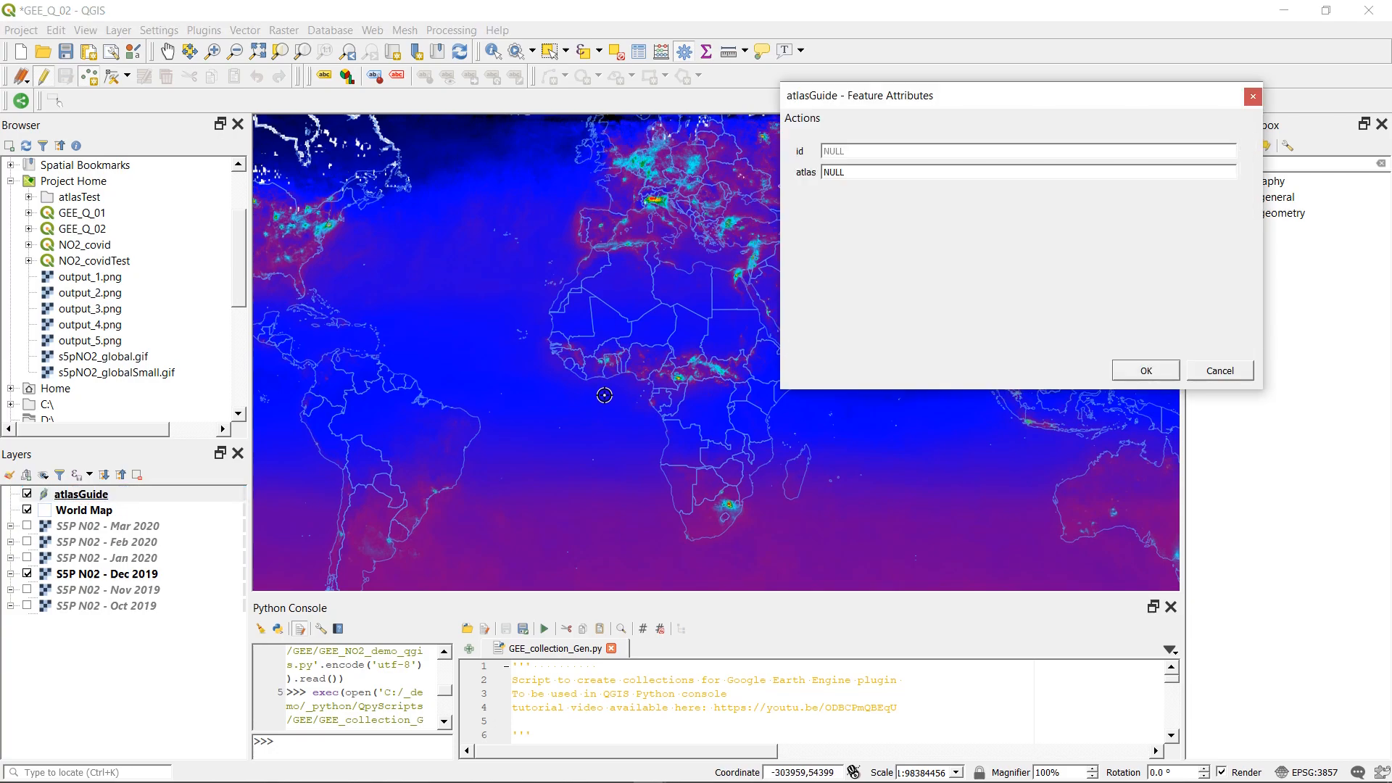
Step: Give the new point feature id 01 and atlas value Oct2019, and confirm it
type("01")
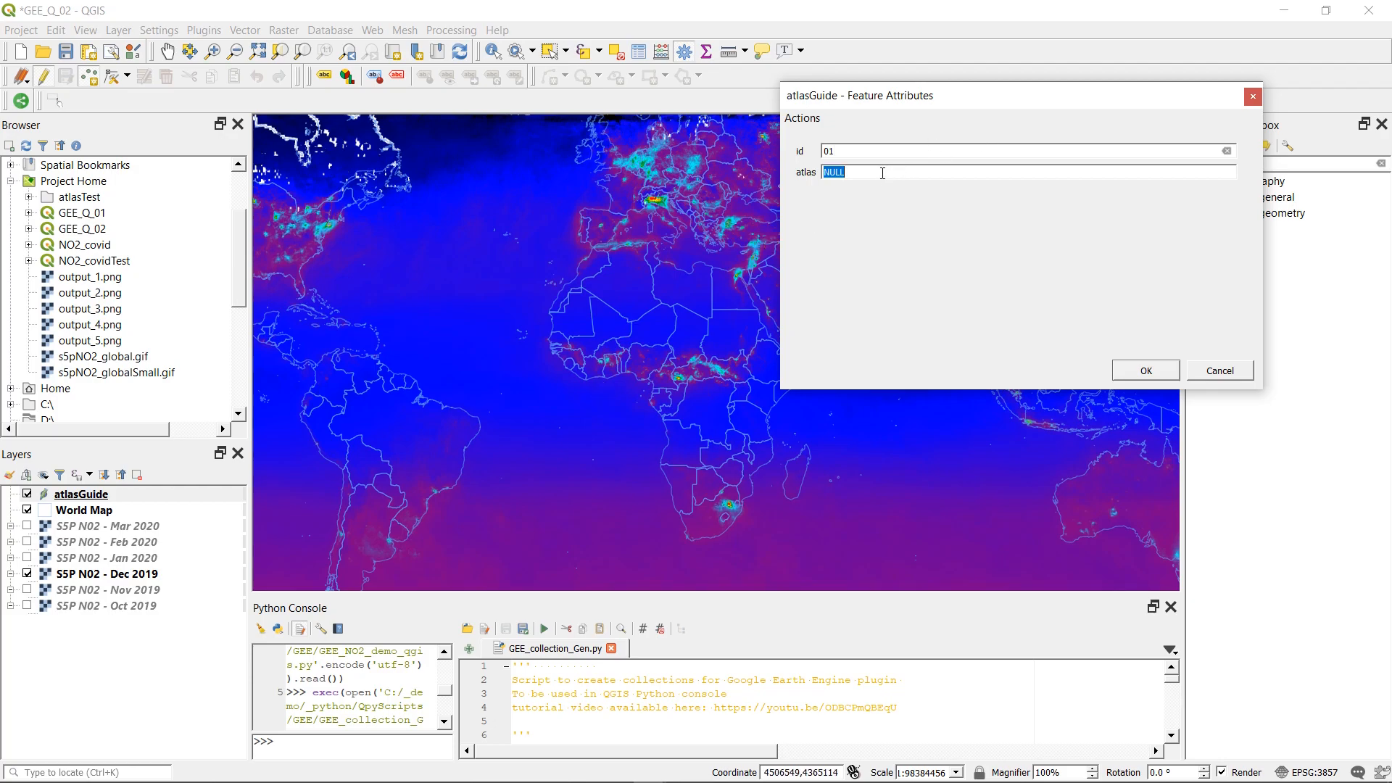
mouse_move(184, 624)
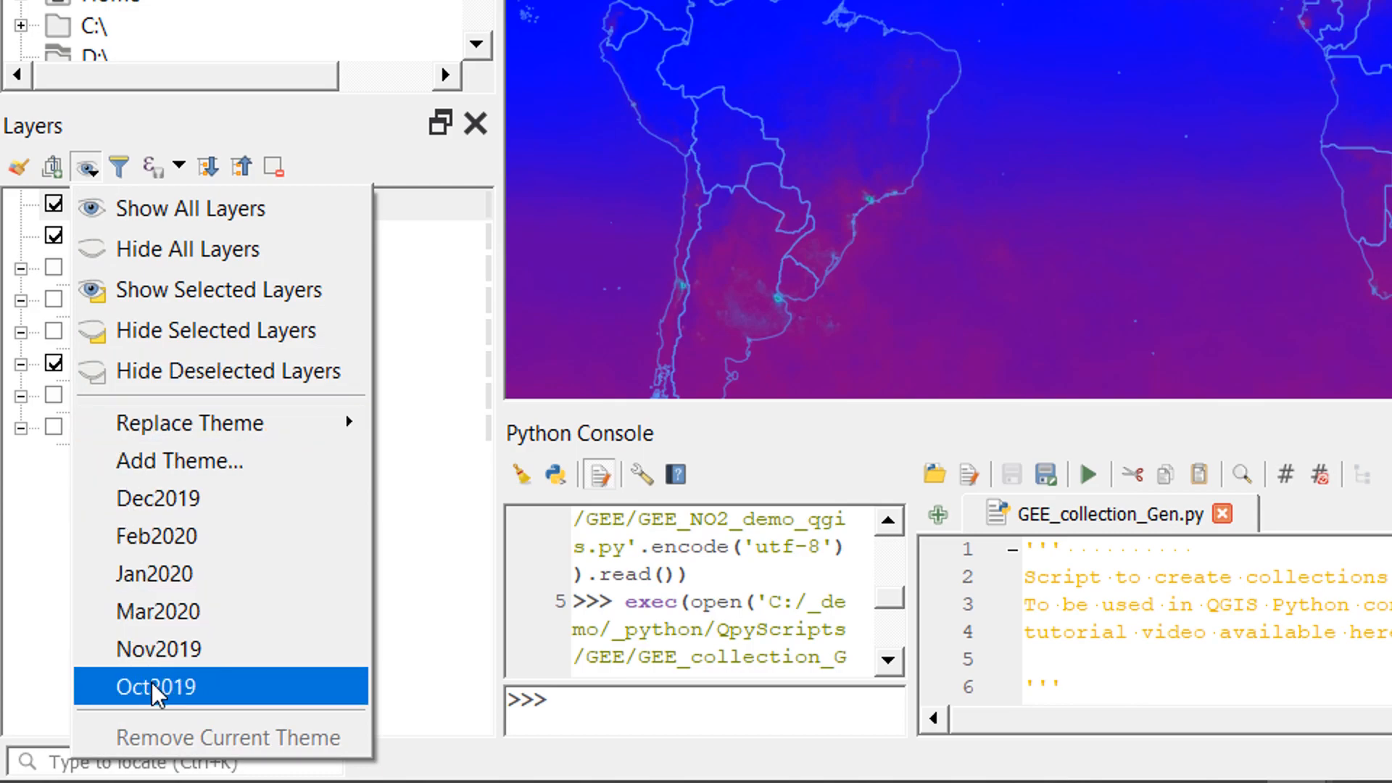
left_click(155, 686)
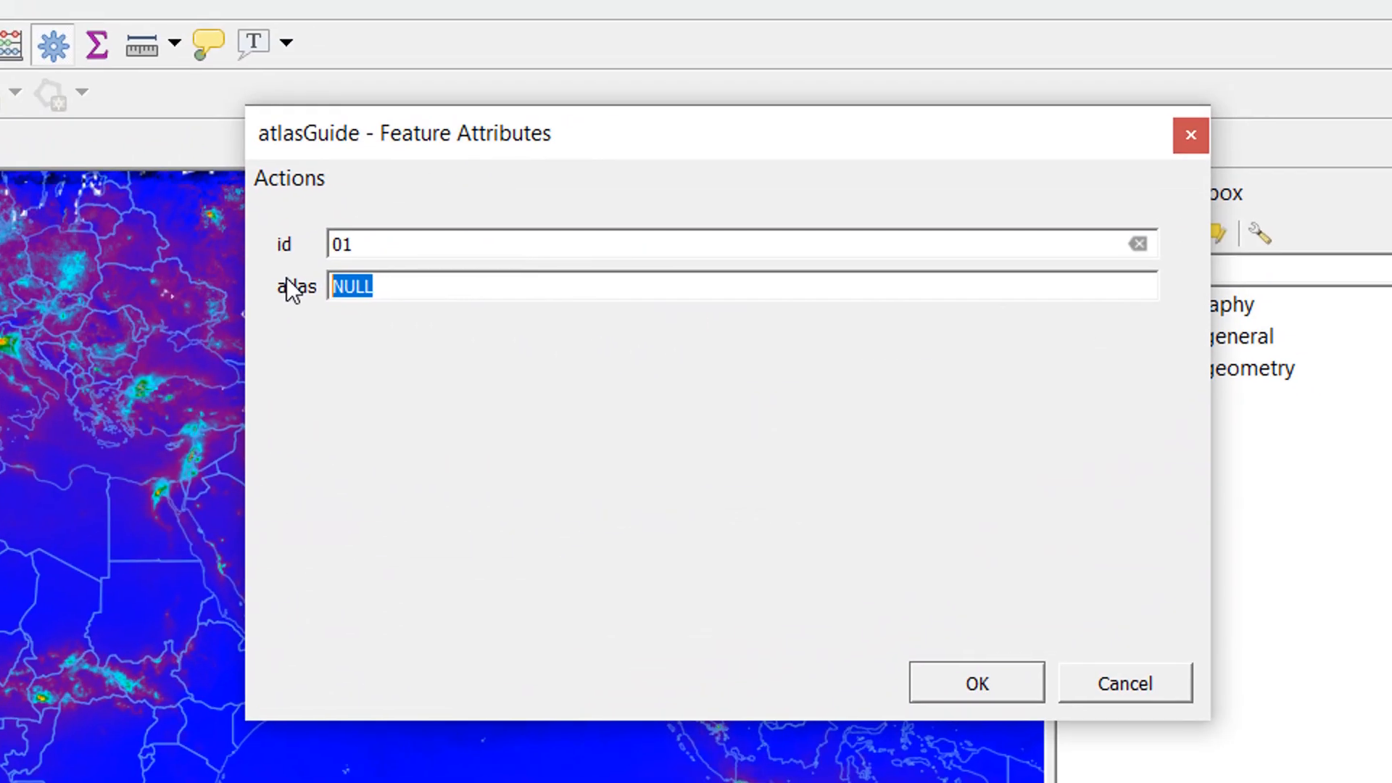
type("Oct20")
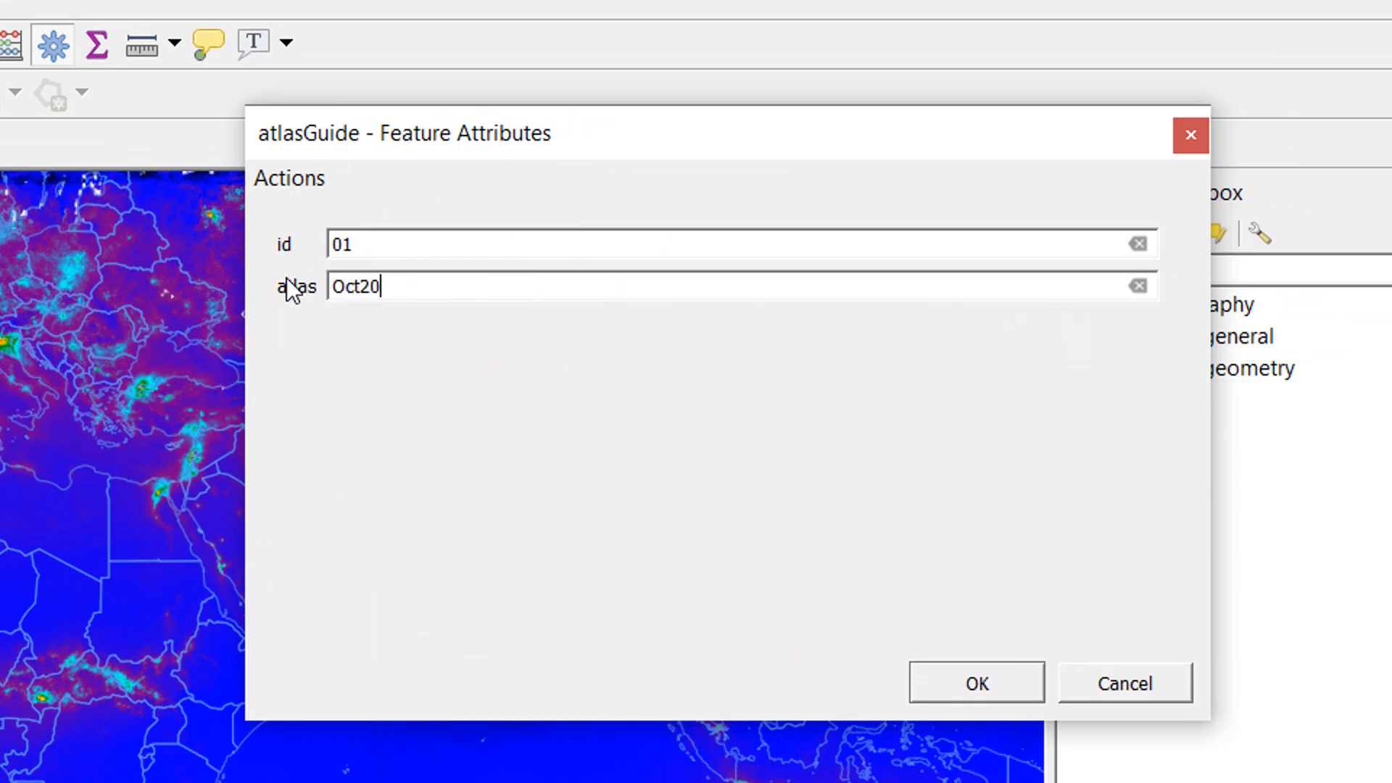
left_click(975, 683)
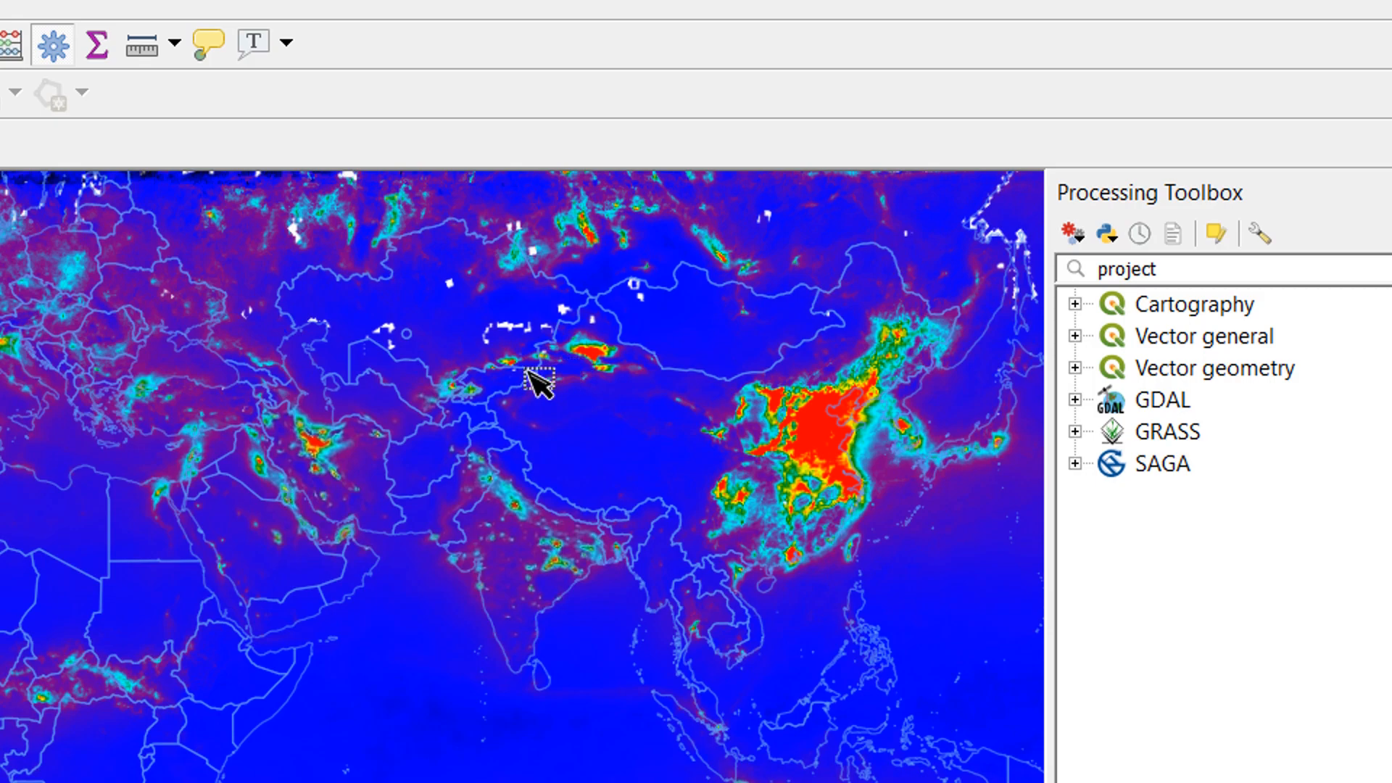
right_click(67, 495)
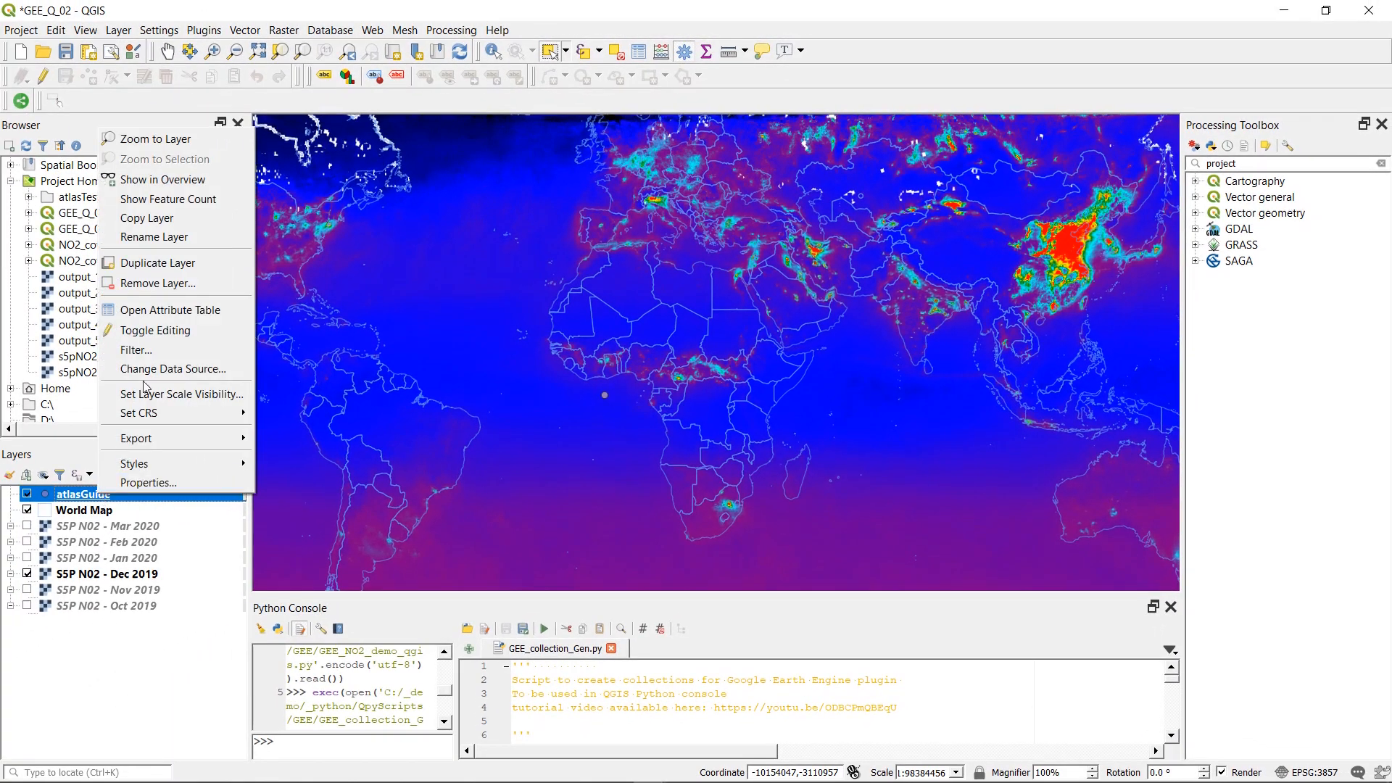
Step: Open atlasGuide's attribute table in edit mode and select the Oct2019 row
left_click(169, 308)
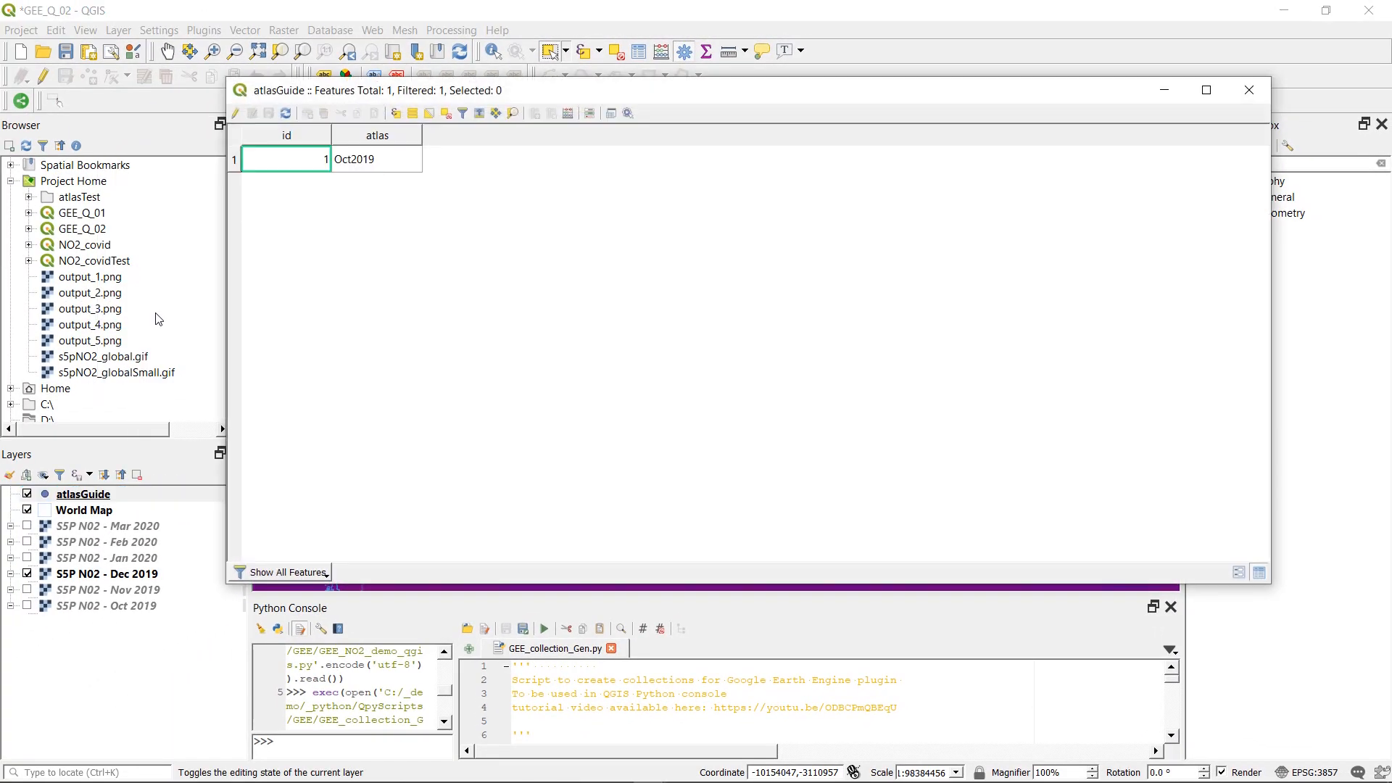
left_click(237, 113)
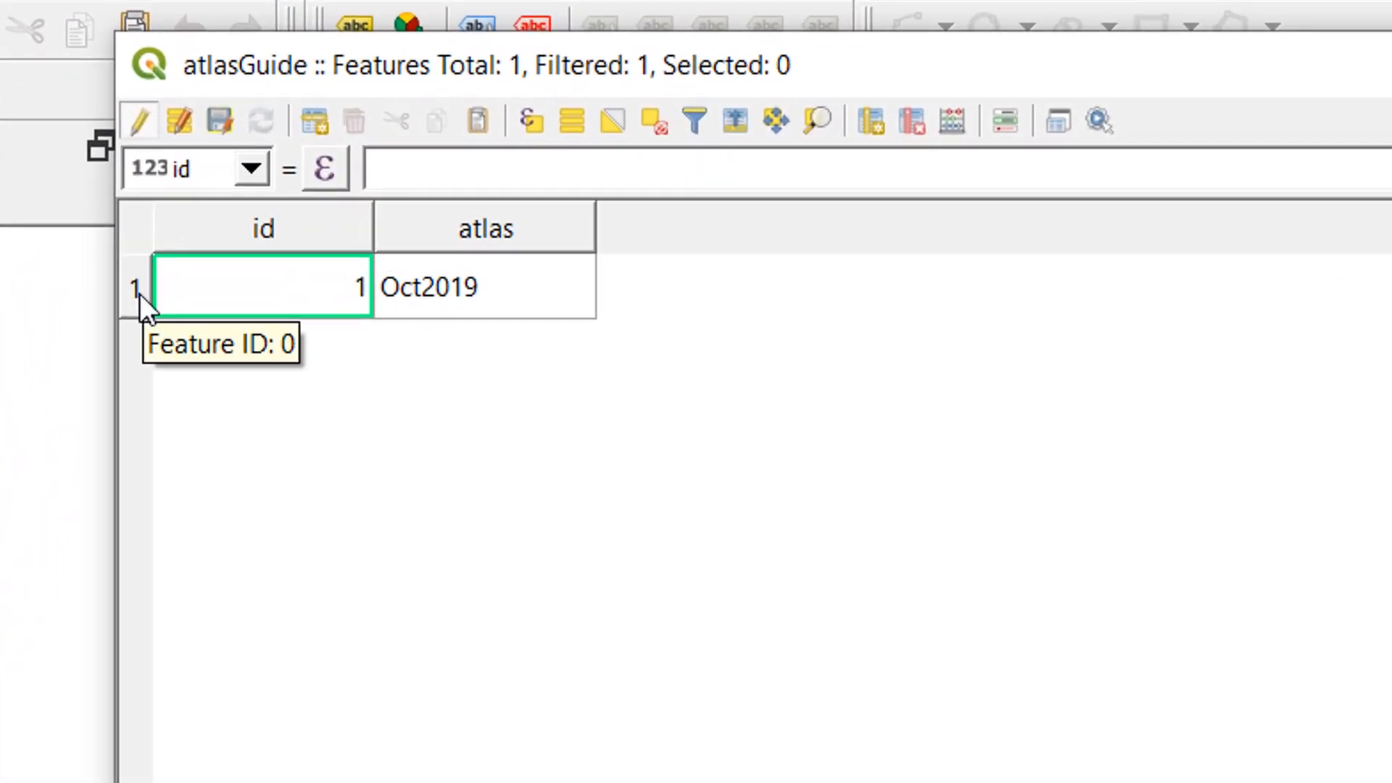
left_click(133, 286)
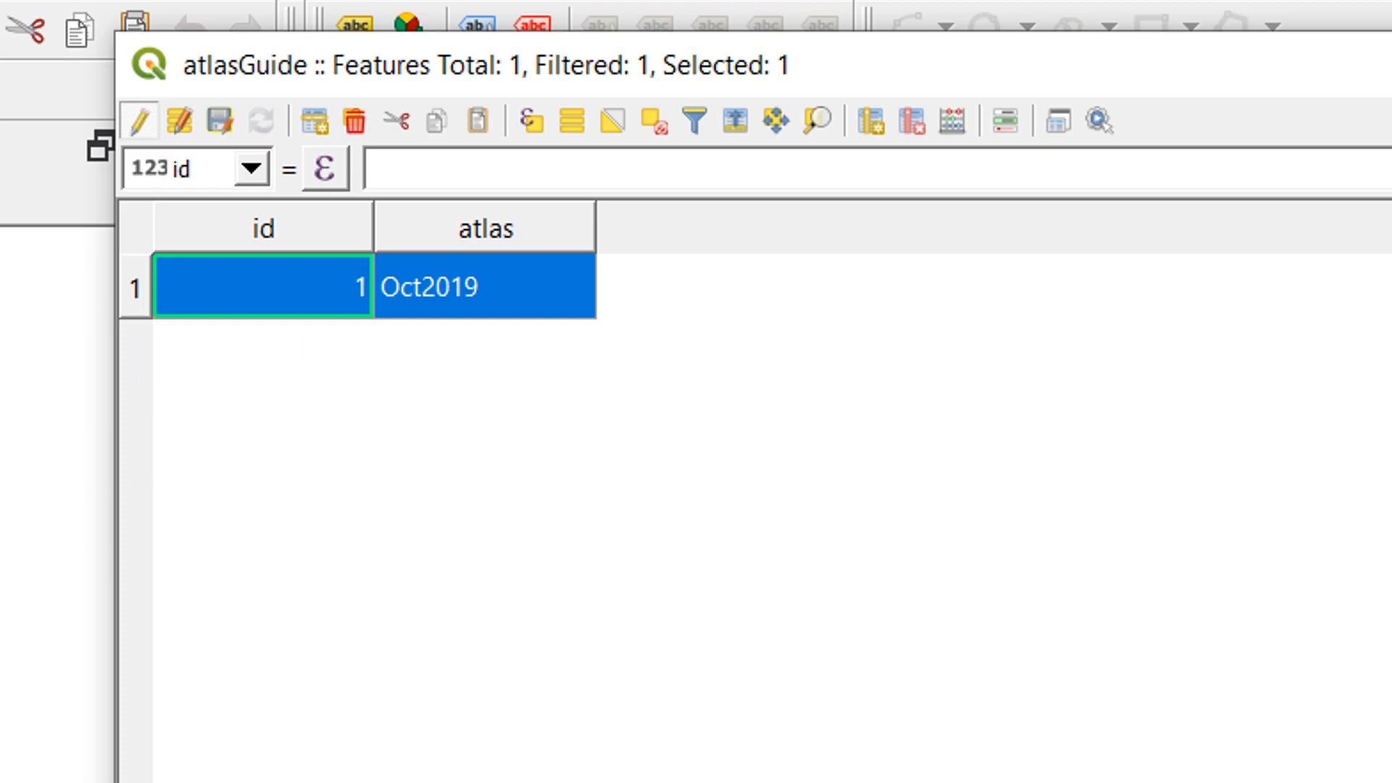
mouse_move(494, 432)
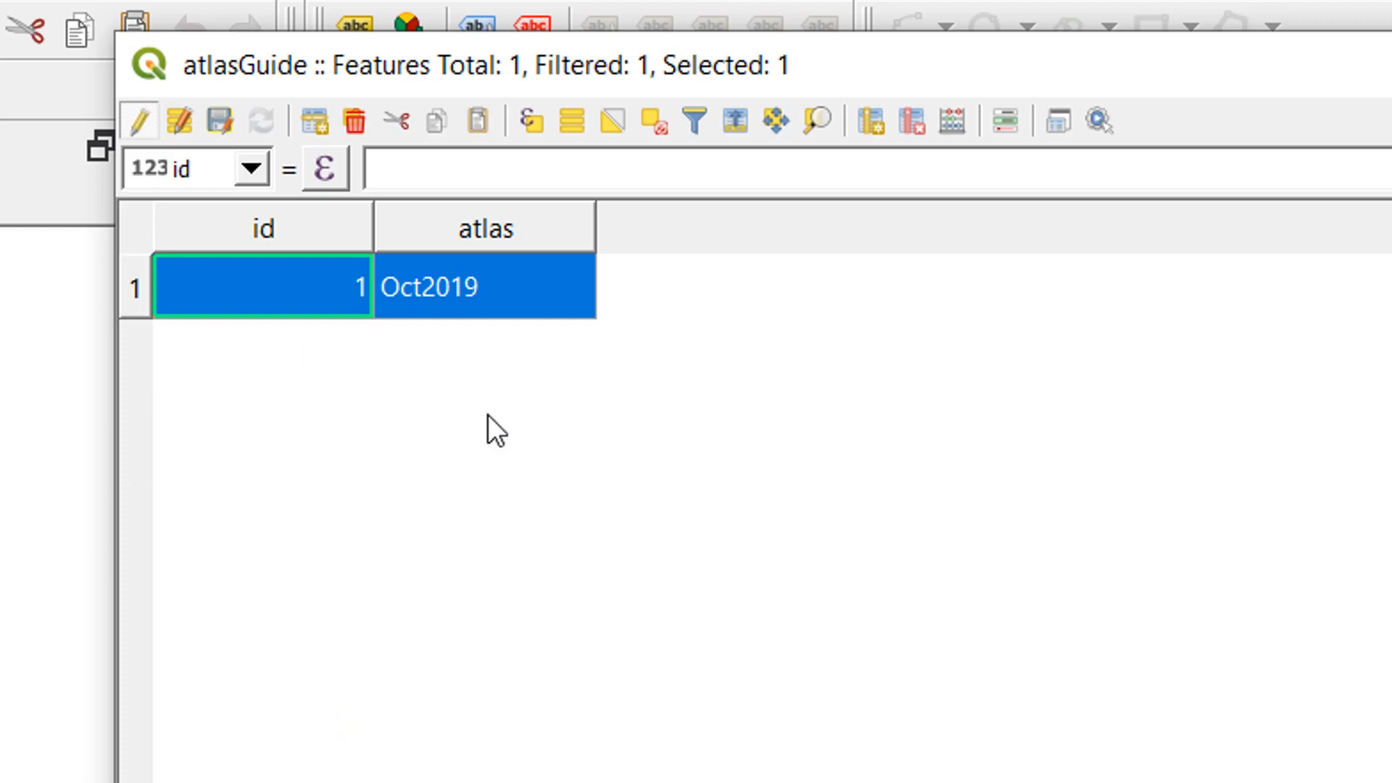
mouse_move(416, 155)
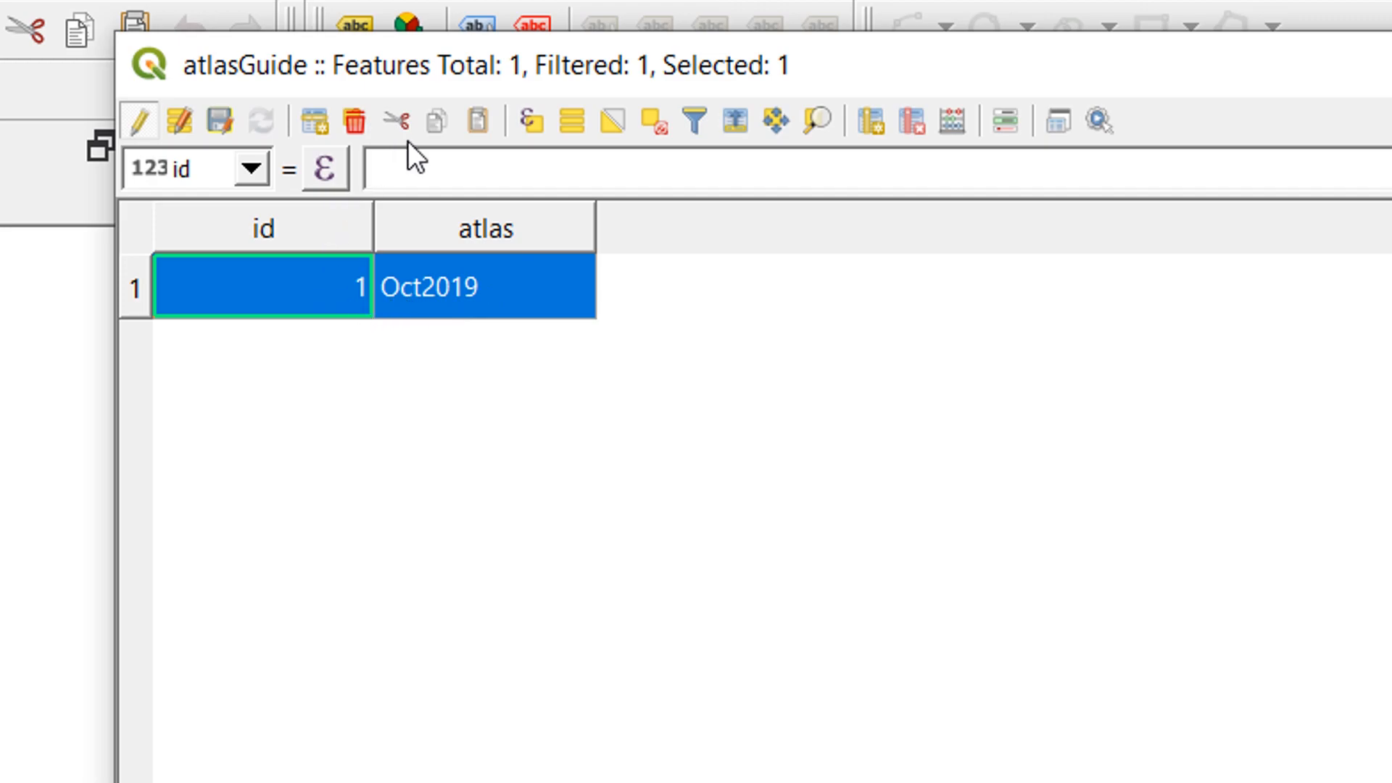
mouse_move(433, 121)
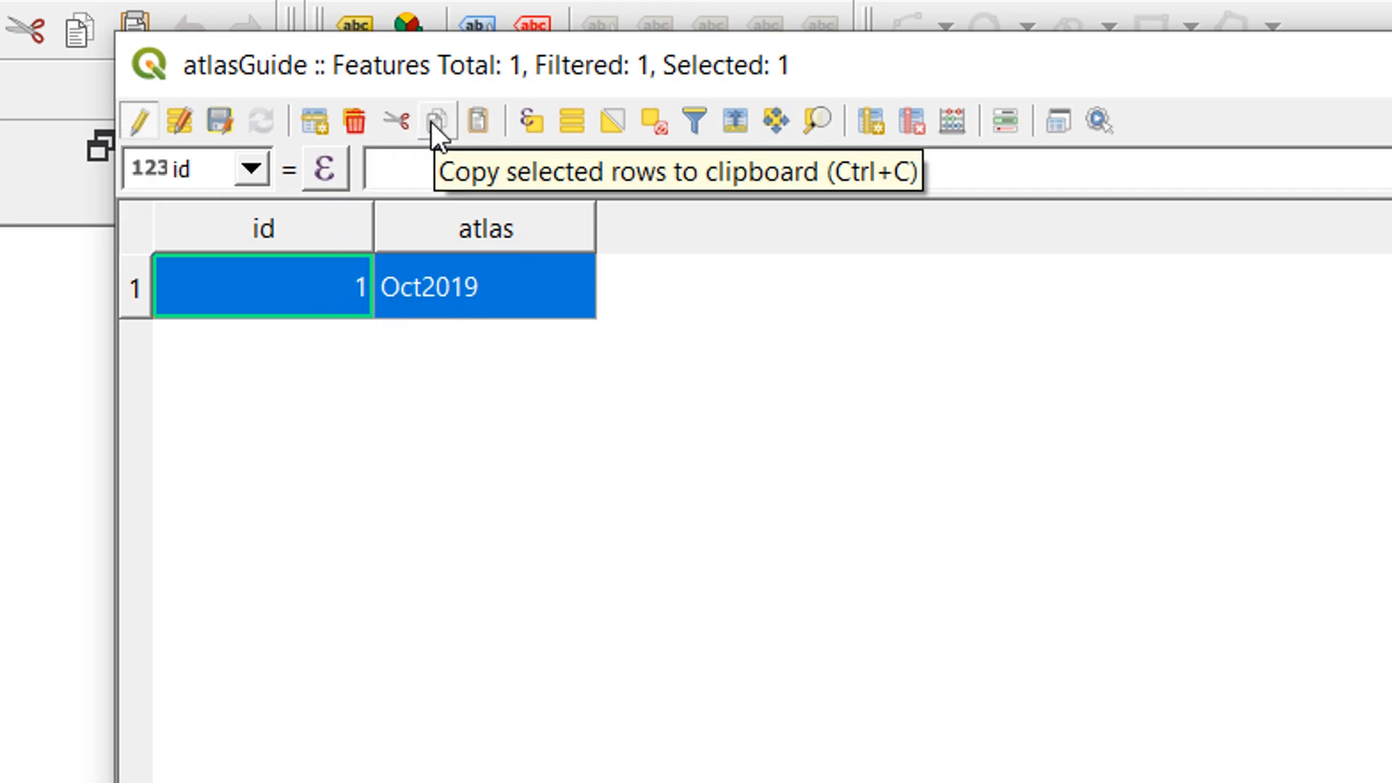
mouse_move(480, 122)
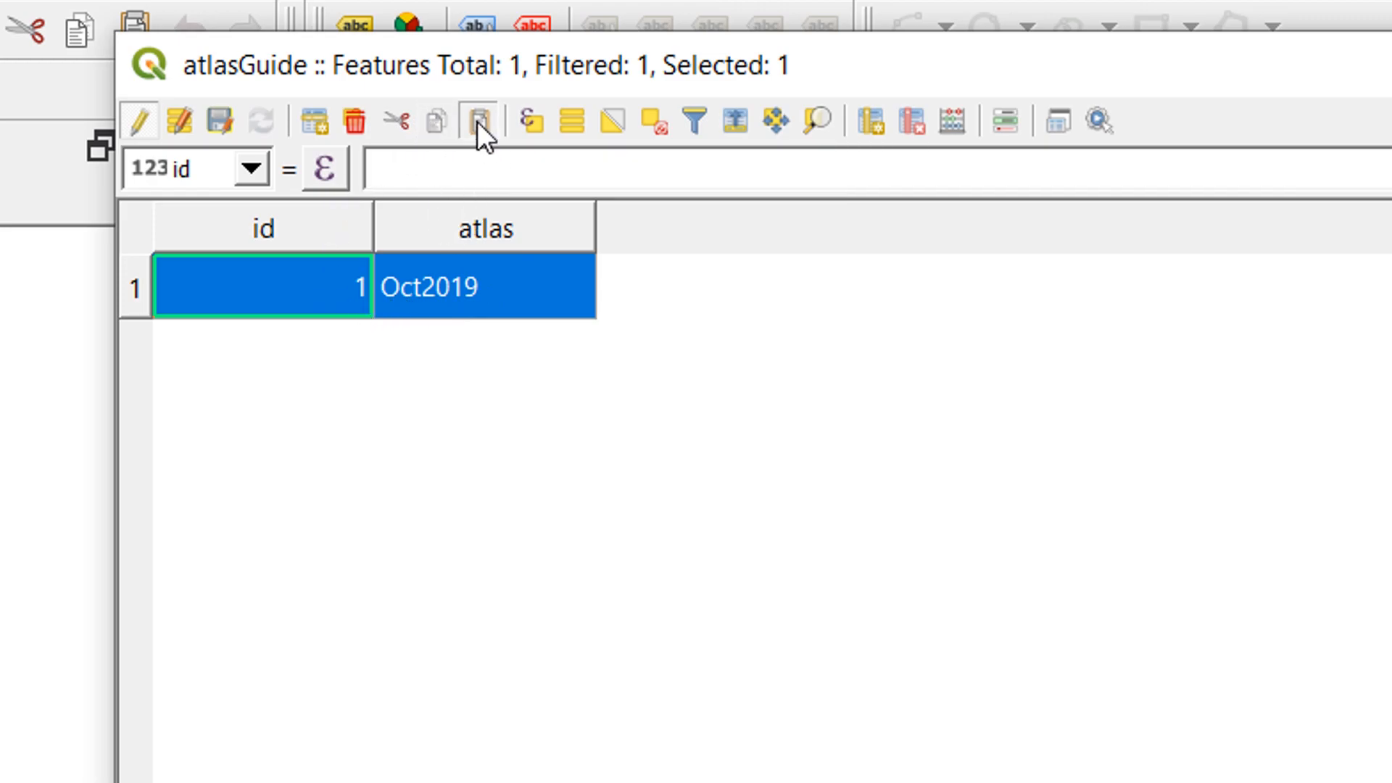
Step: Paste copies of the Oct2019 feature to build six rows for months through Mar2020
left_click(480, 122)
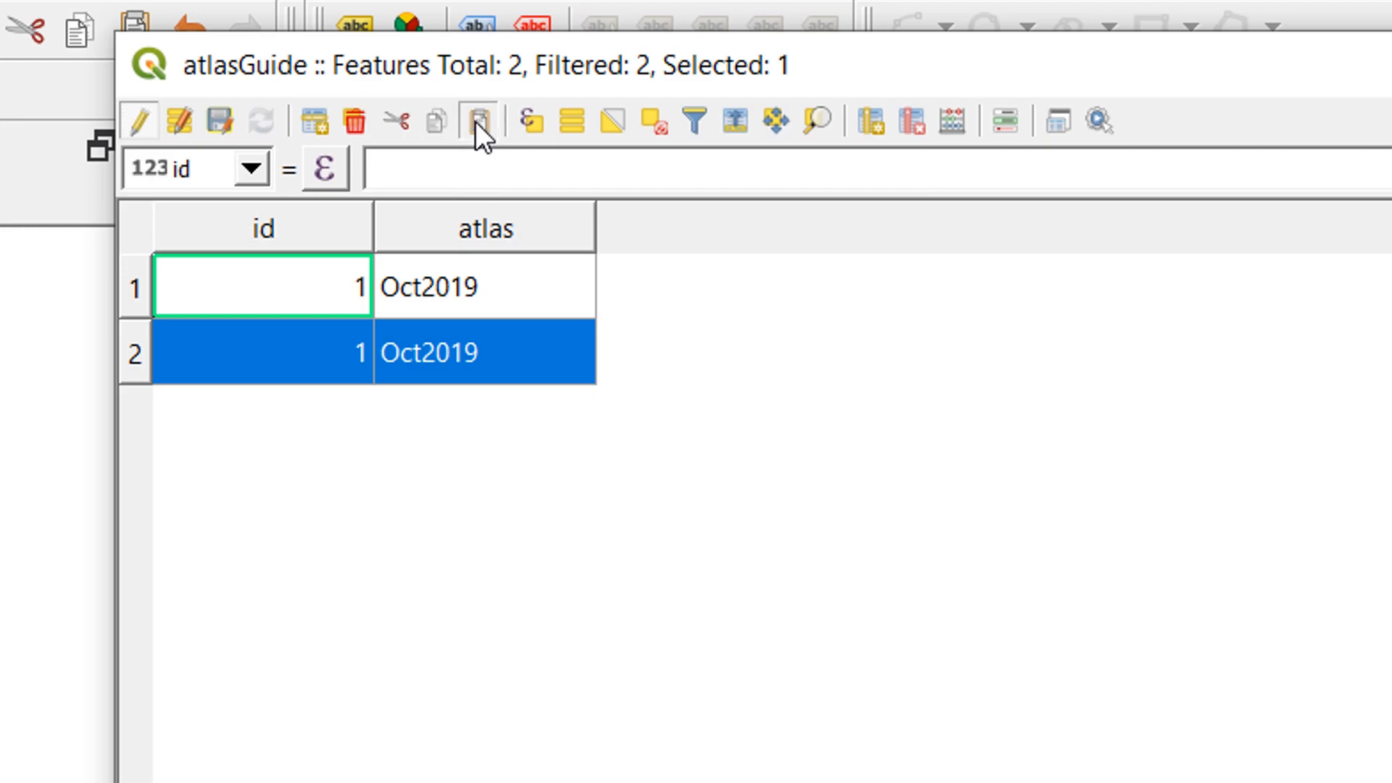
left_click(480, 122)
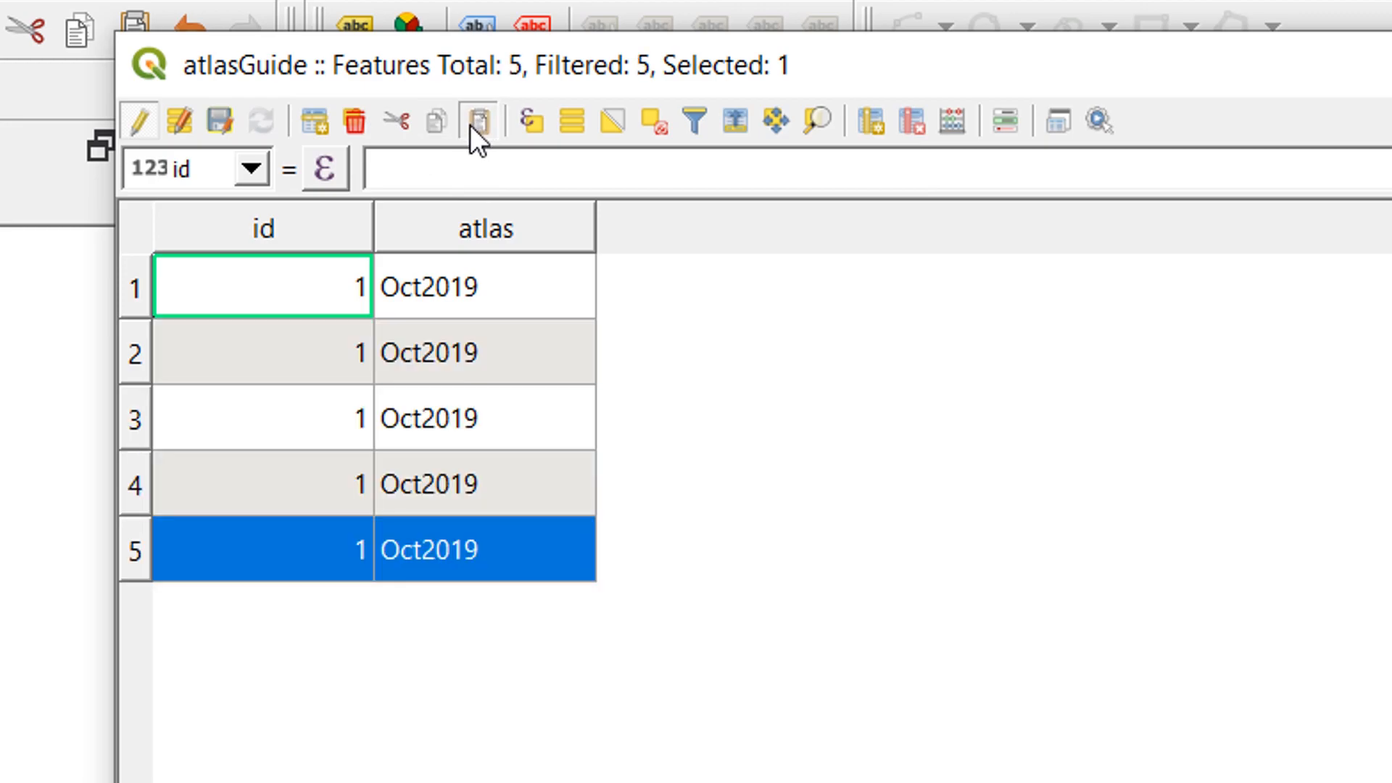
left_click(477, 121)
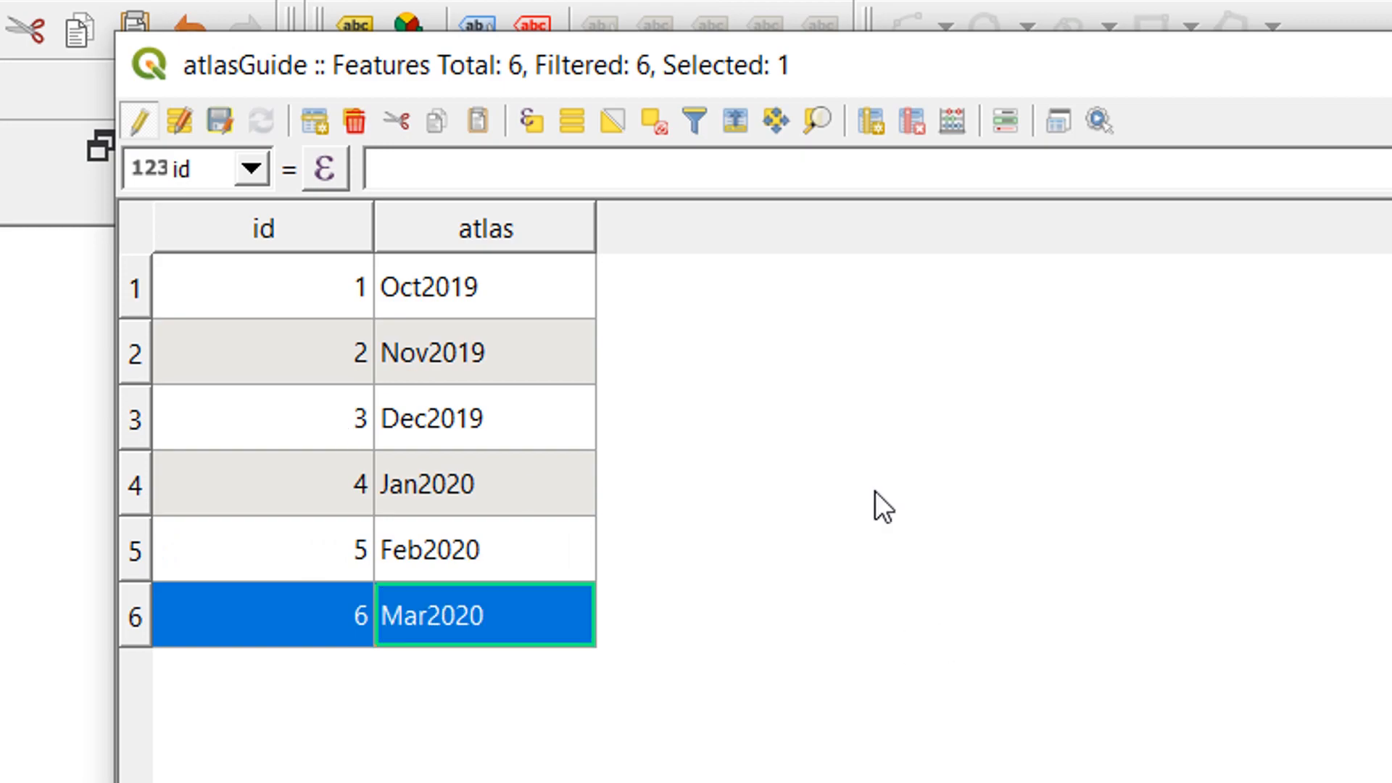
mouse_move(454, 506)
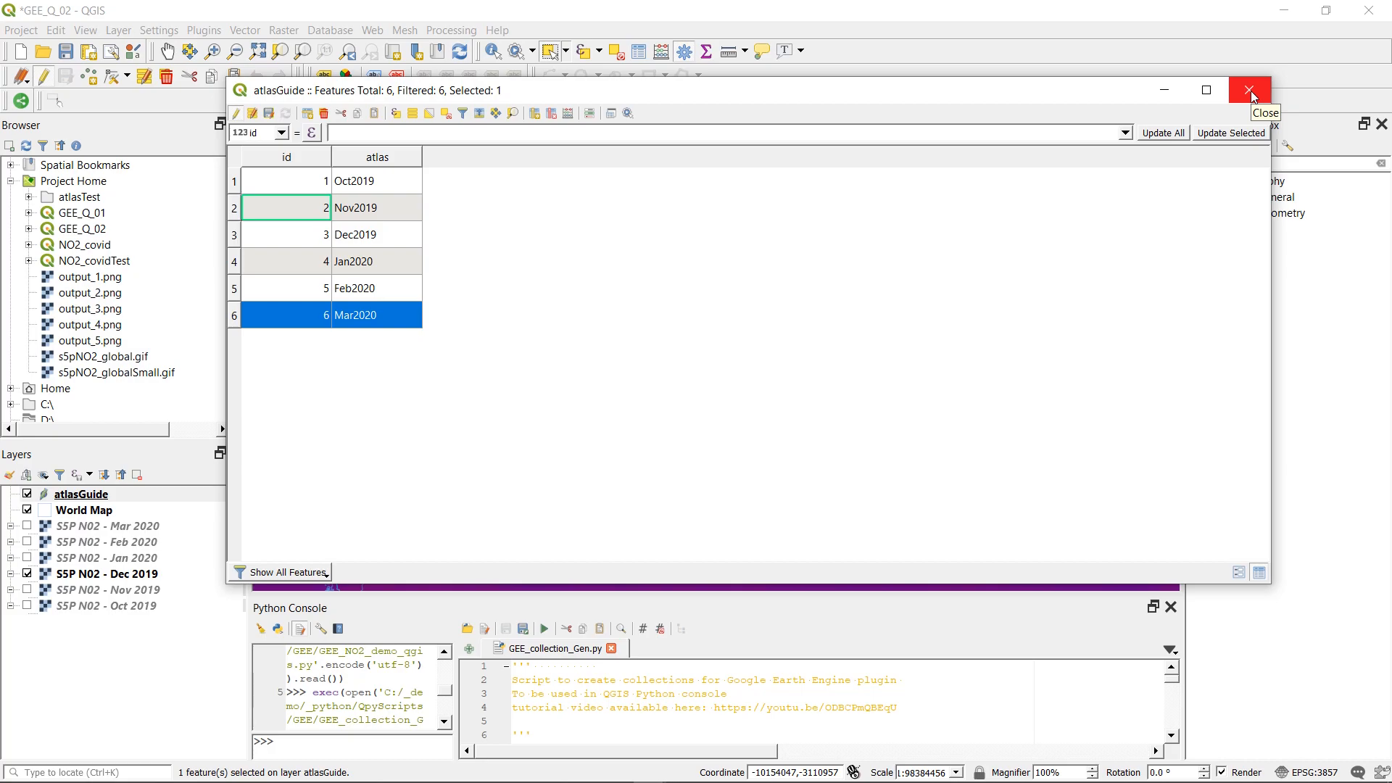
Step: Close the table and set atlasGuide as the layout atlas coverage layer
left_click(1252, 90)
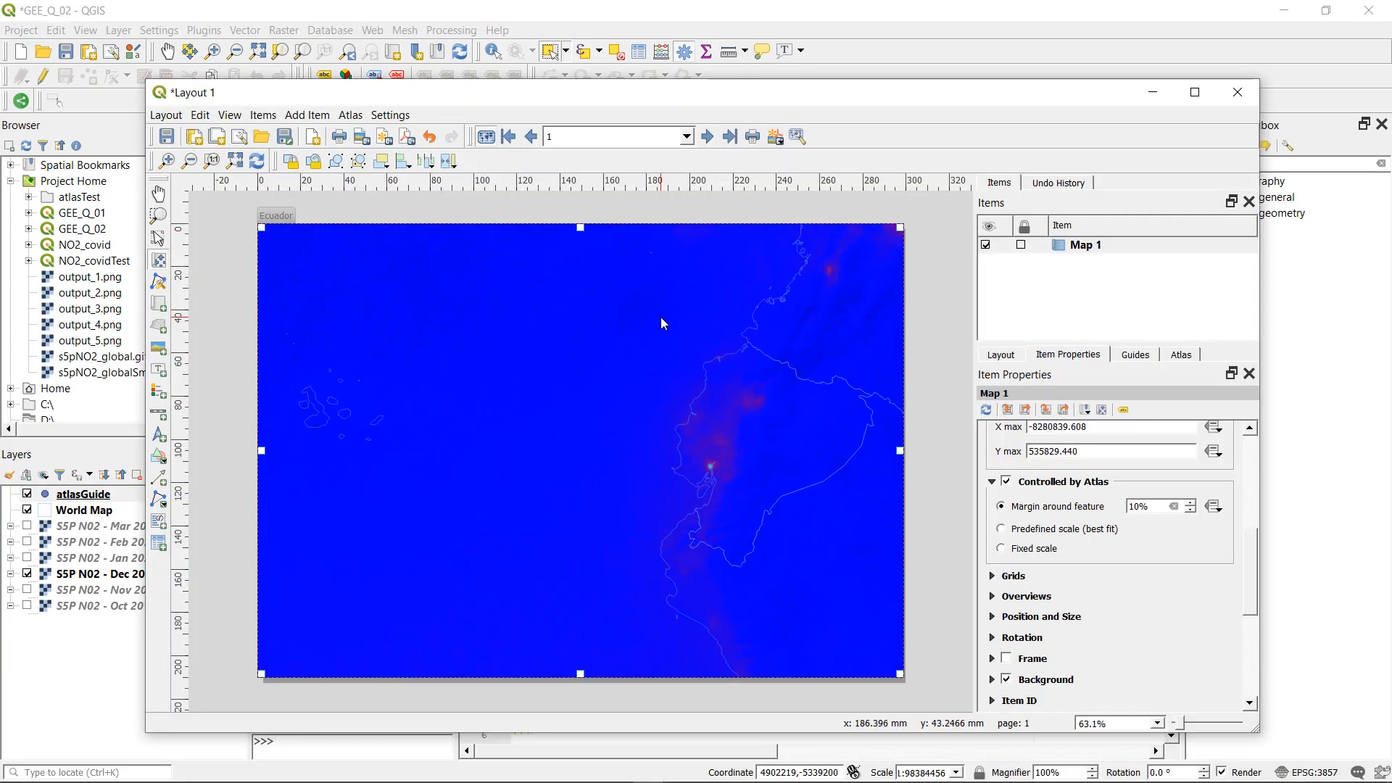
left_click(1180, 354)
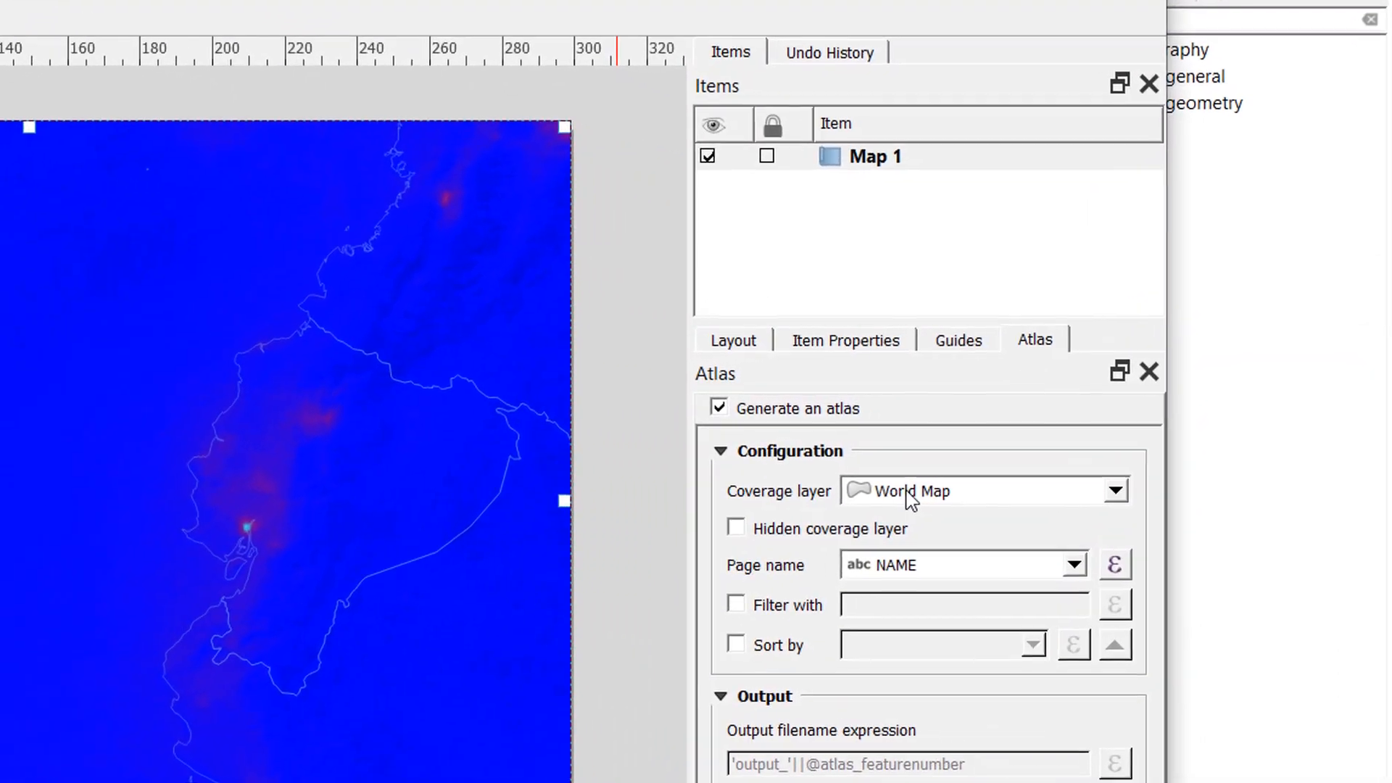
left_click(1113, 491)
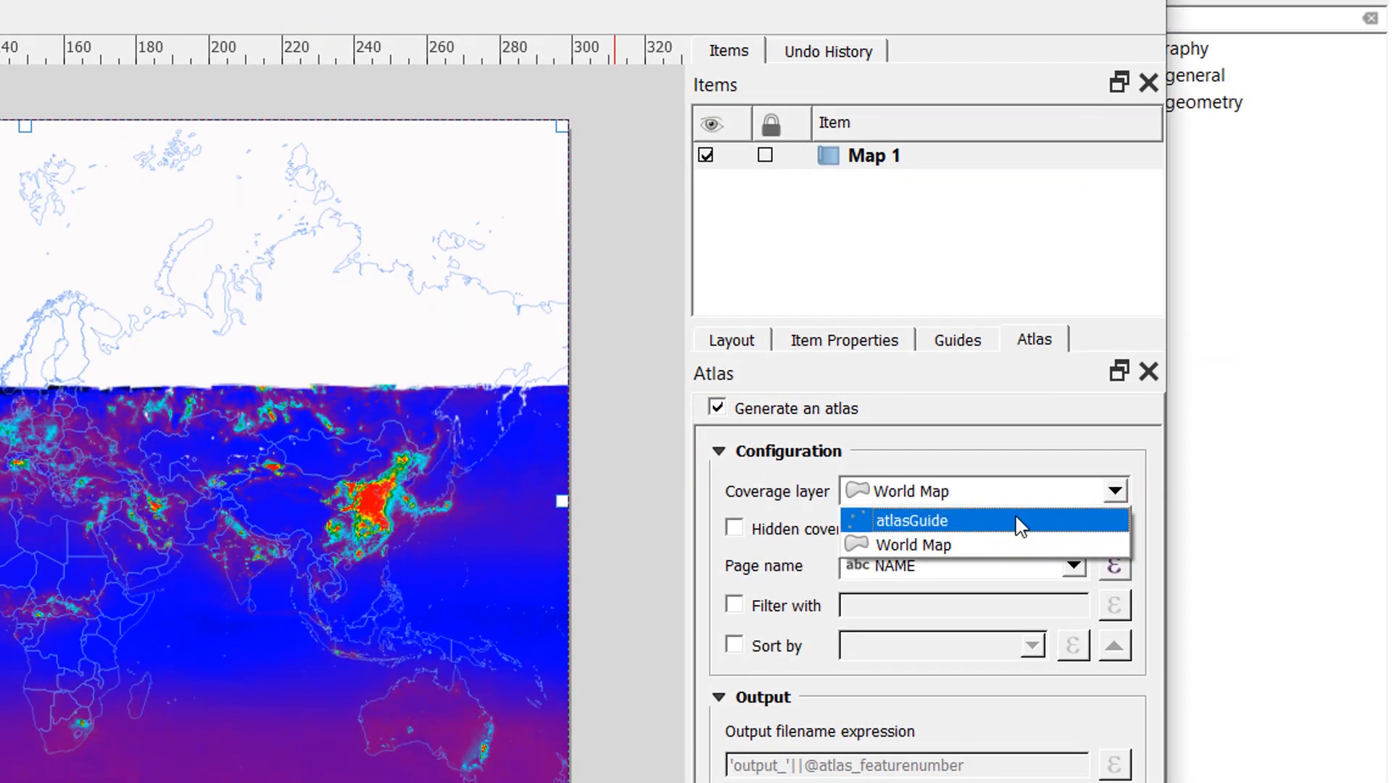
left_click(911, 521)
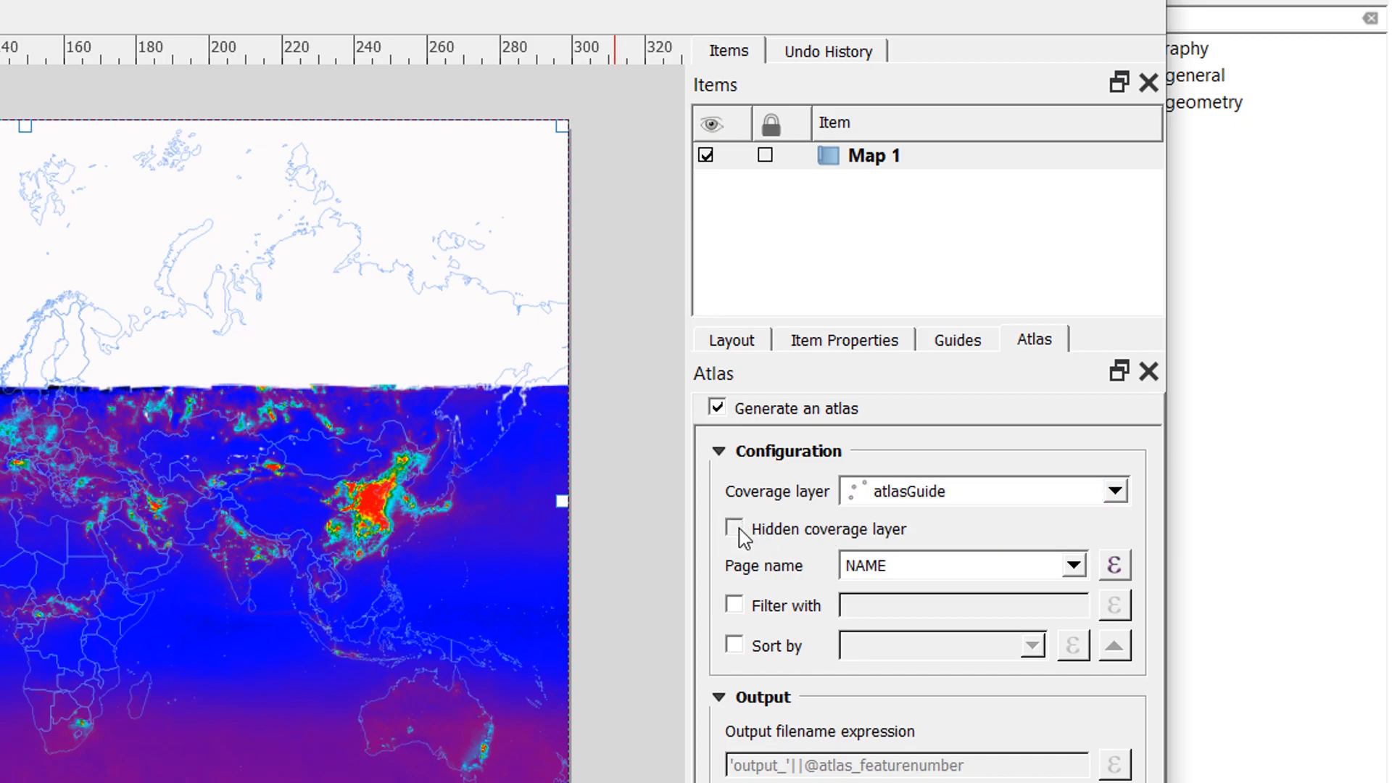
Step: Hide the coverage layer and take atlas page names from the atlas field
left_click(734, 530)
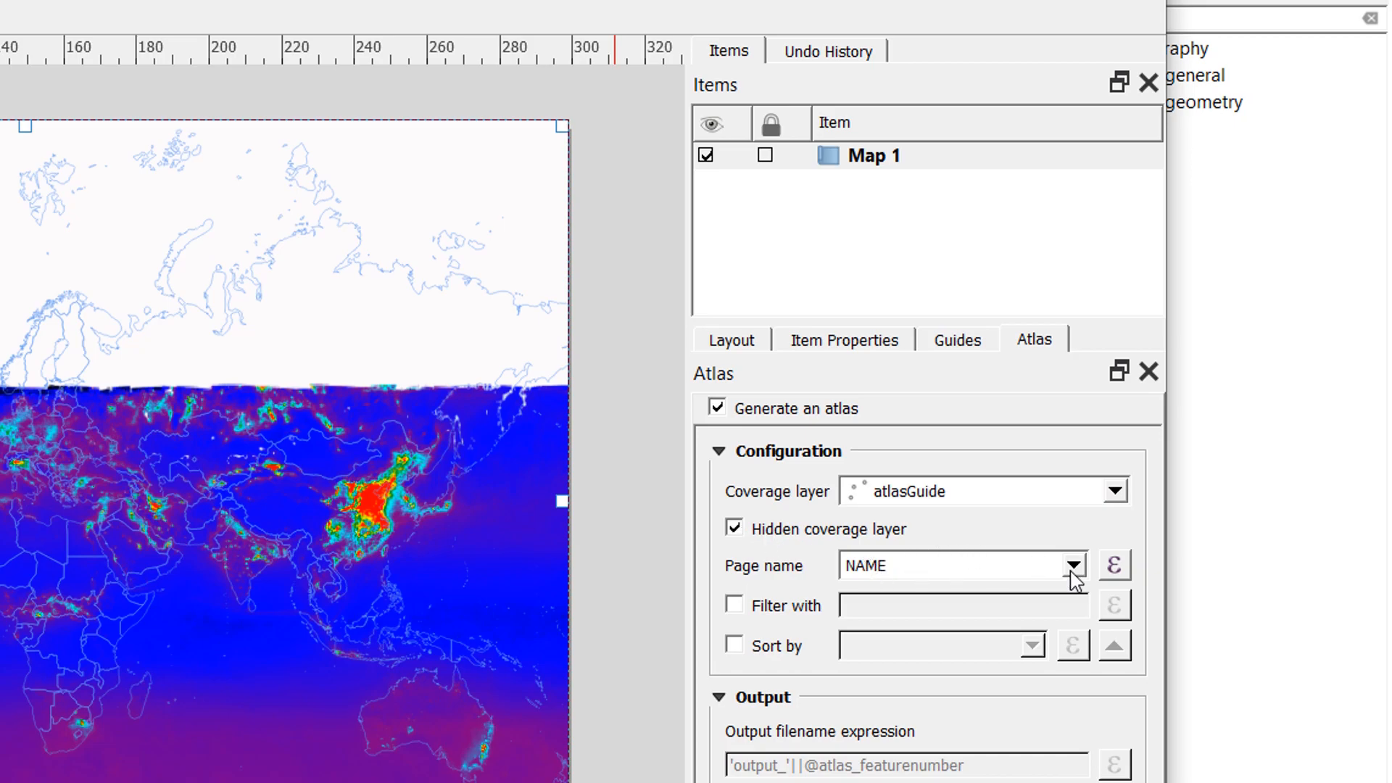
left_click(1073, 566)
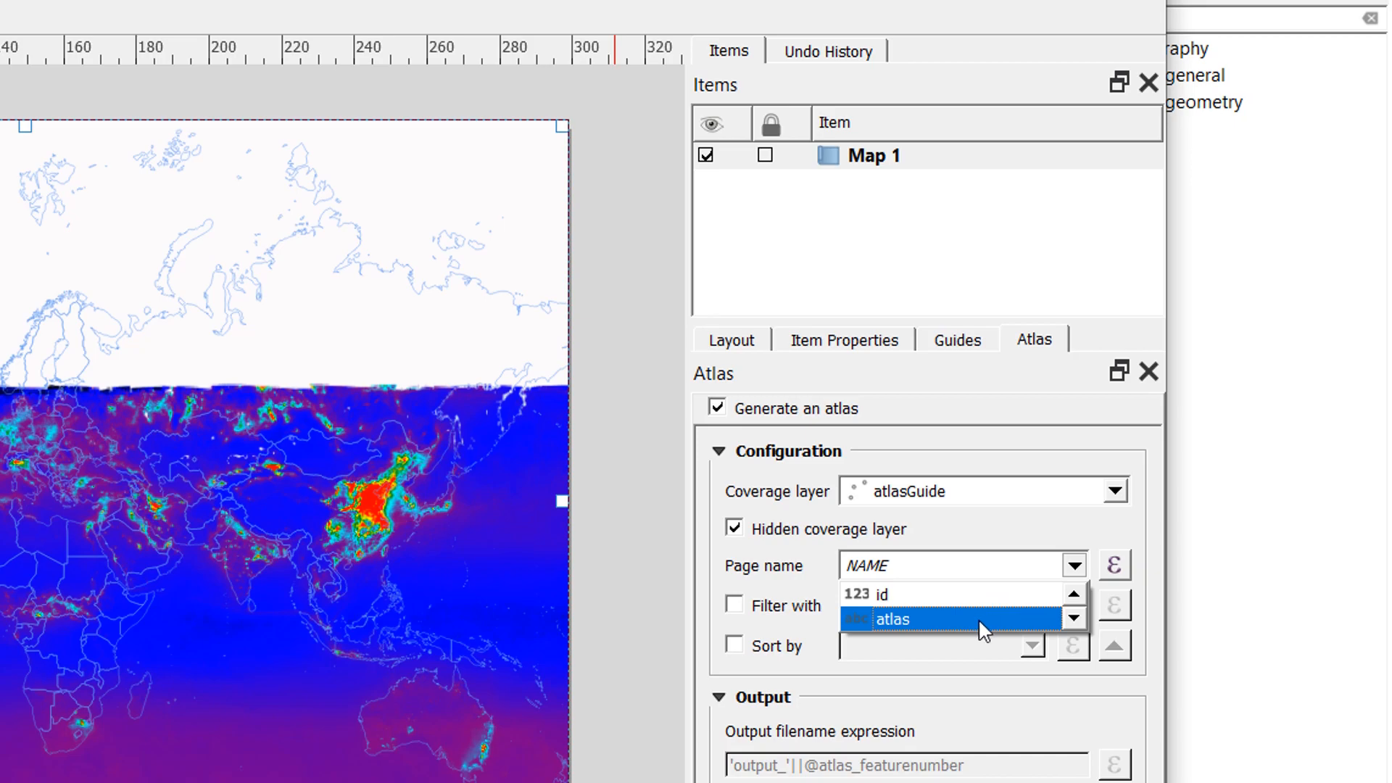
left_click(168, 197)
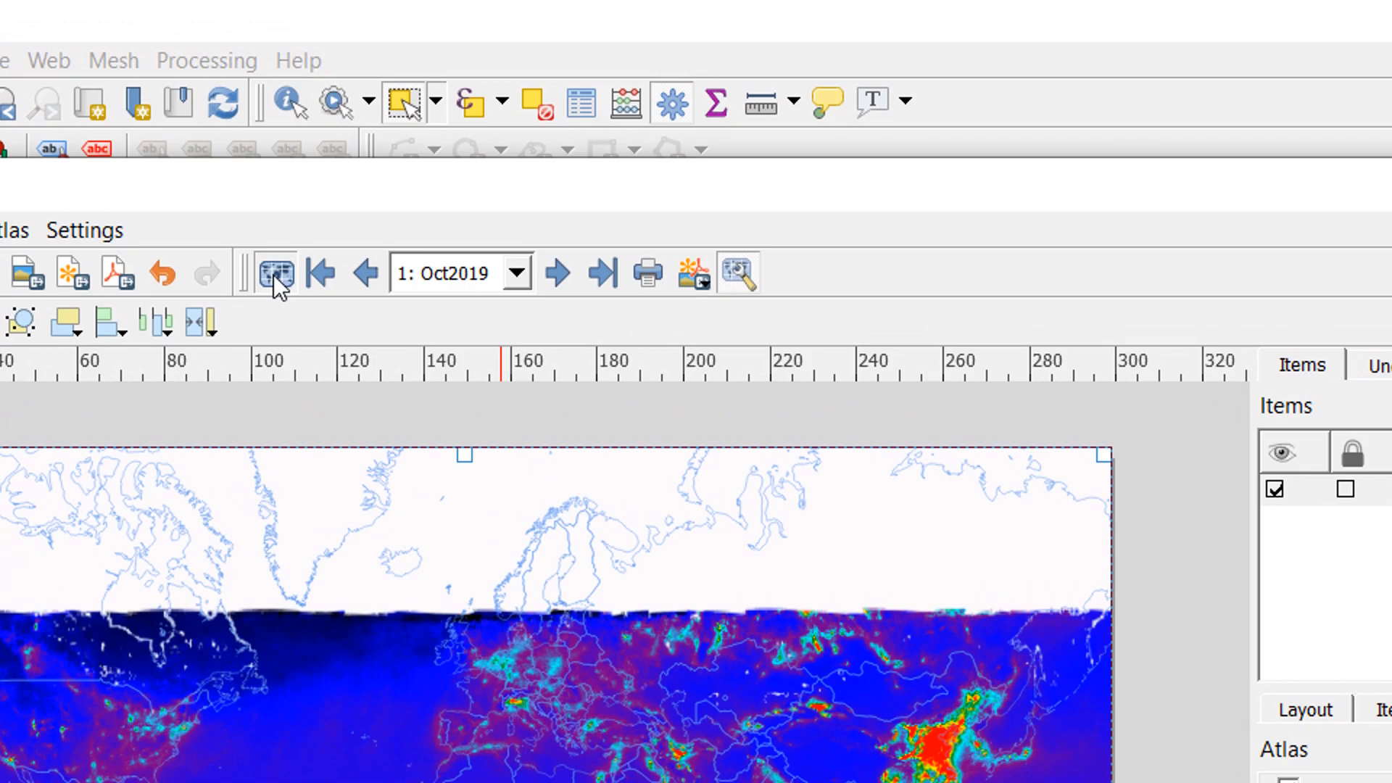
mouse_move(469, 274)
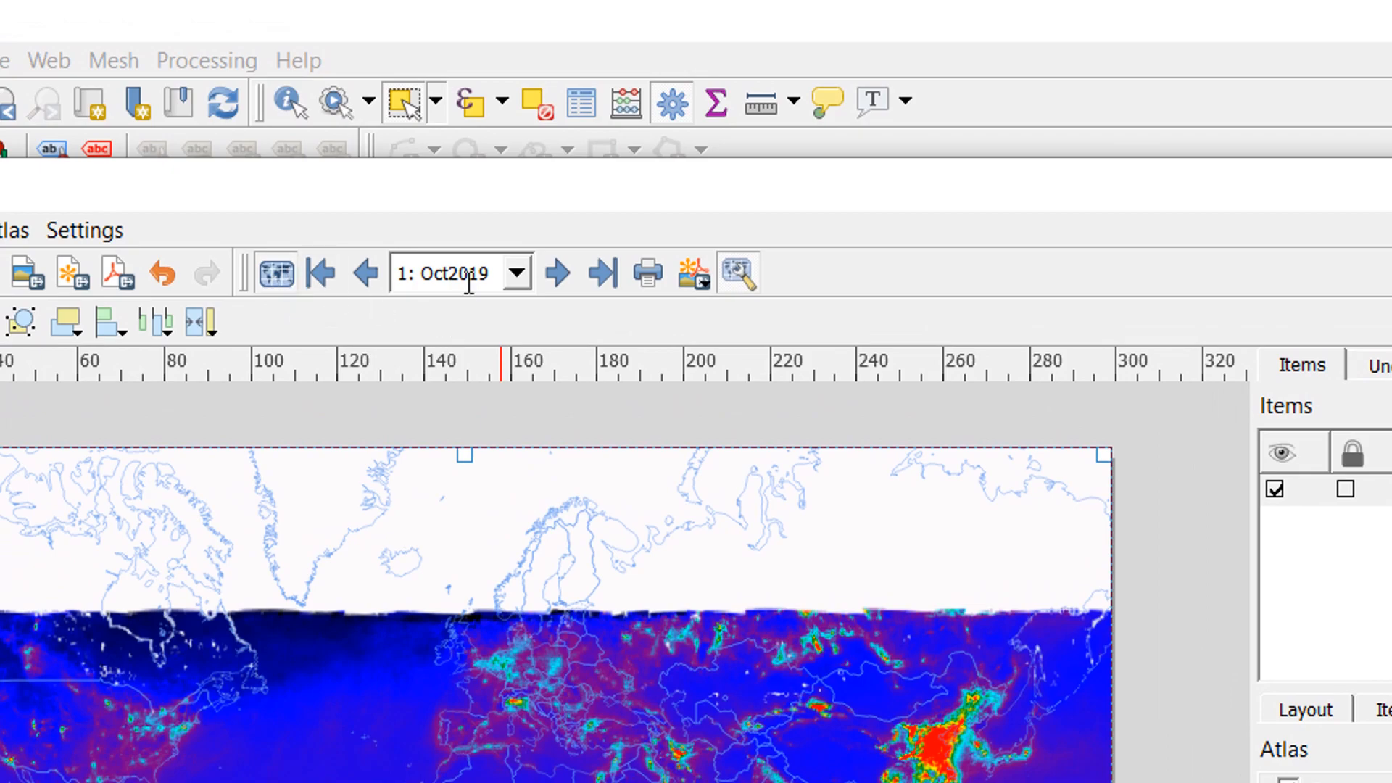
Step: Step the atlas preview through Nov2019, Dec2019, Jan2020 and Feb2020
left_click(518, 273)
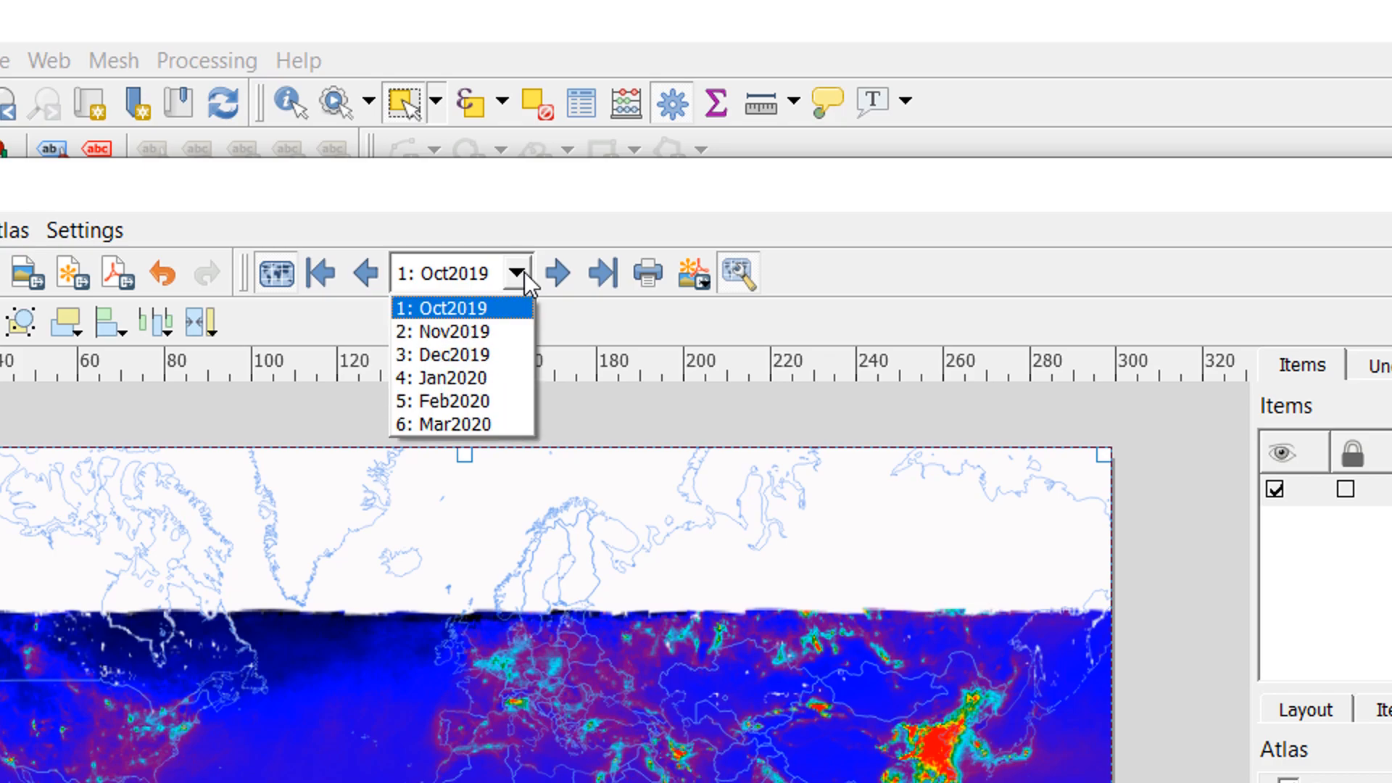
left_click(441, 331)
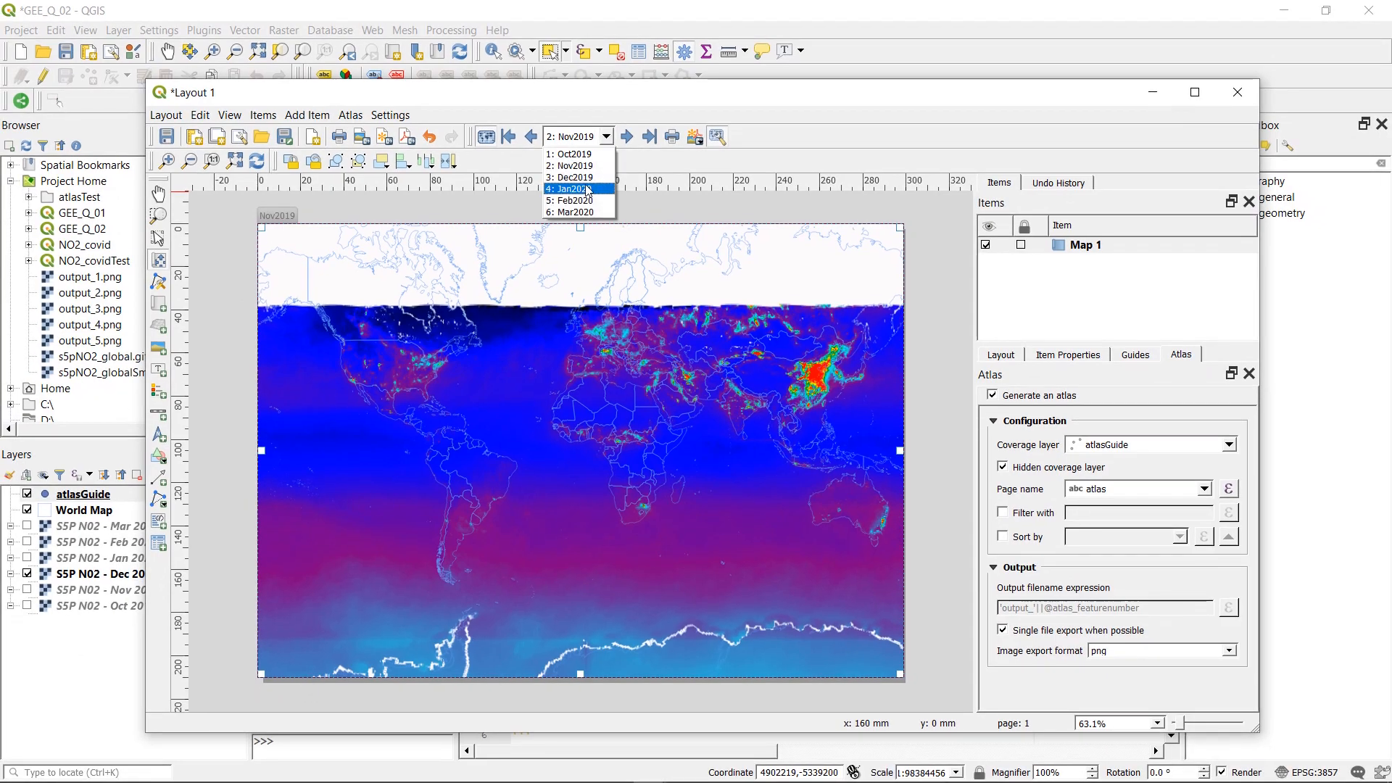
left_click(572, 177)
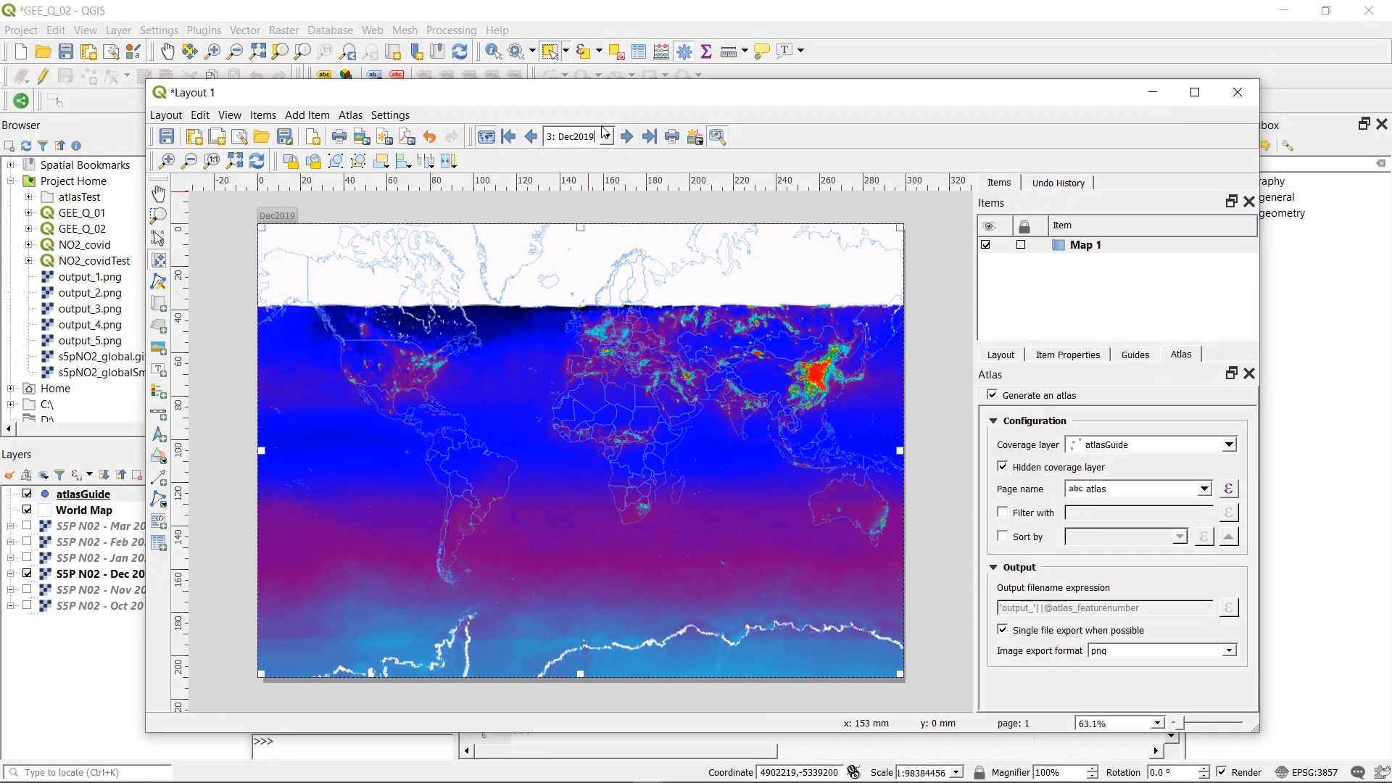
left_click(626, 136)
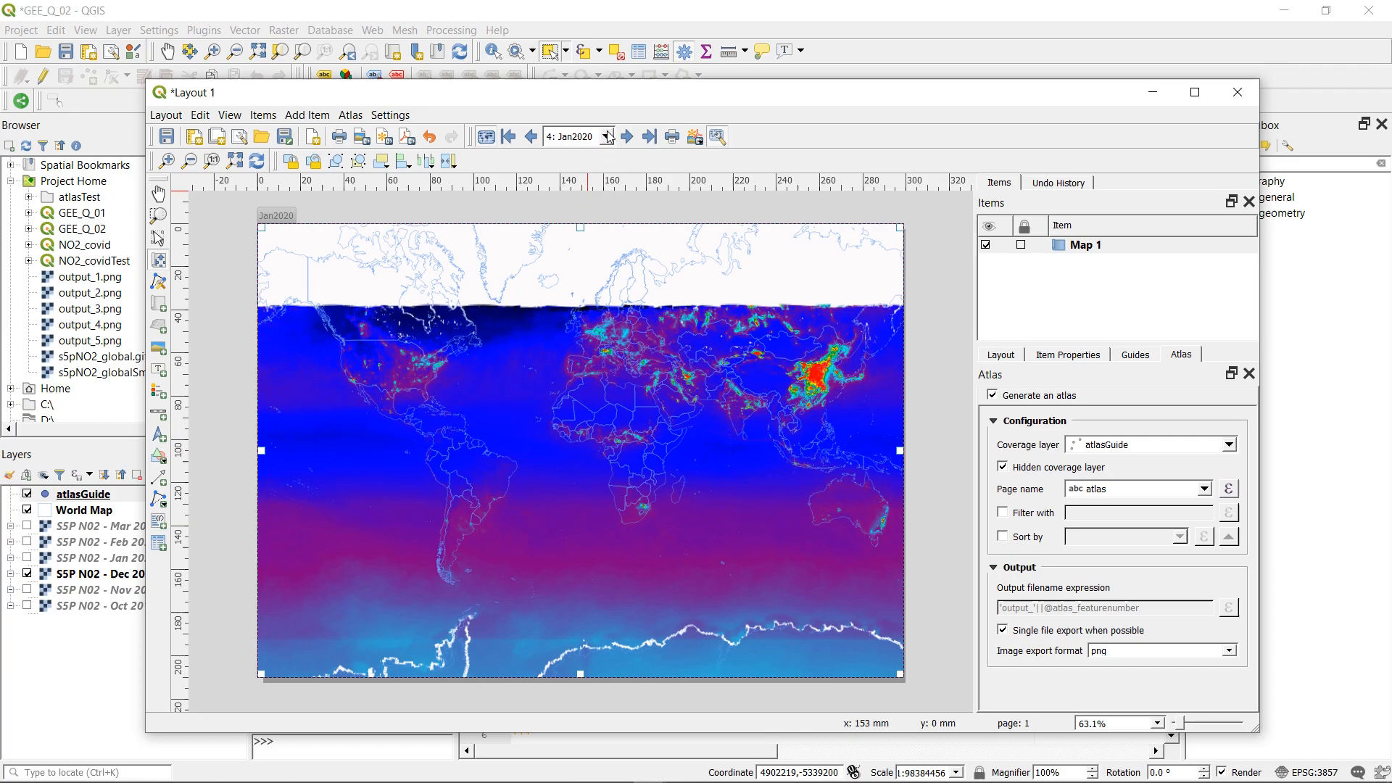
left_click(627, 136)
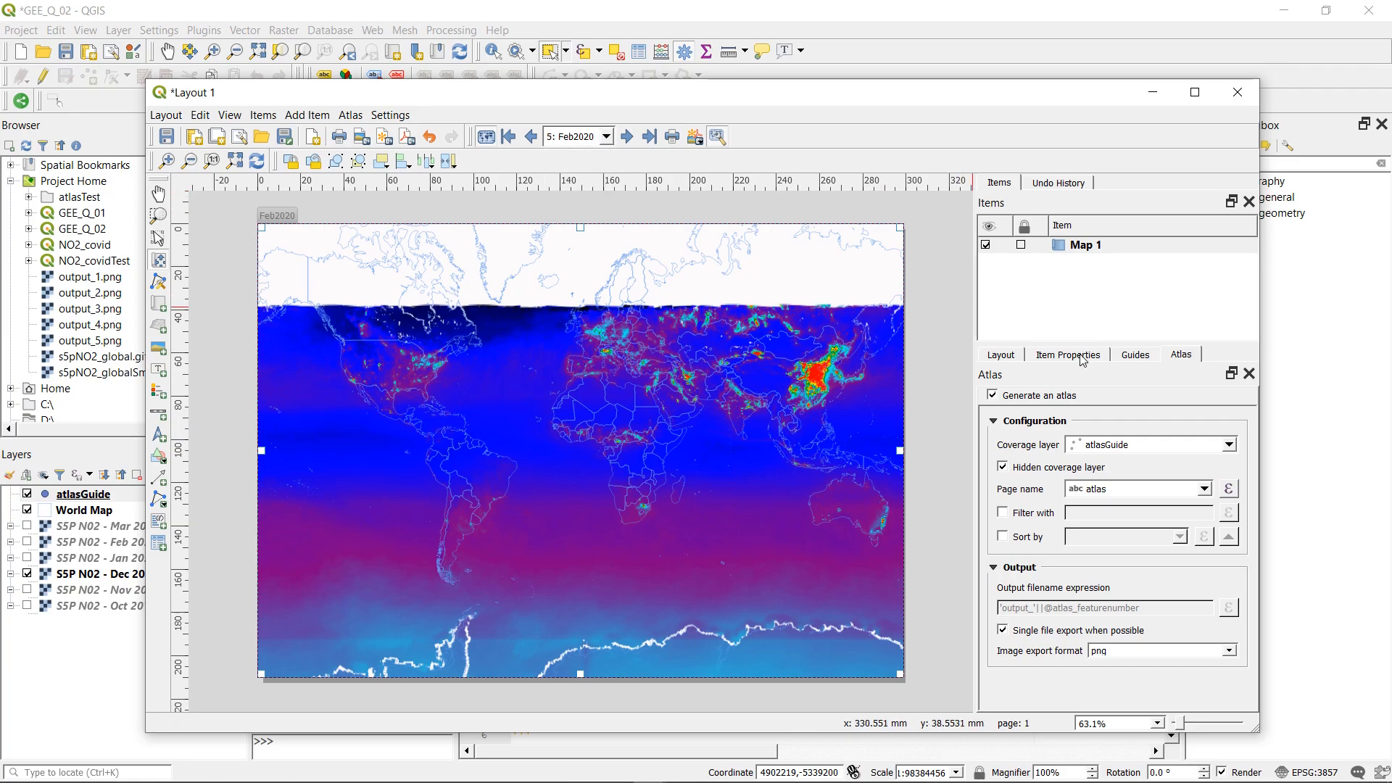
Step: In Map 1's properties, enable Follow map theme and settle on Mar2020
left_click(1069, 353)
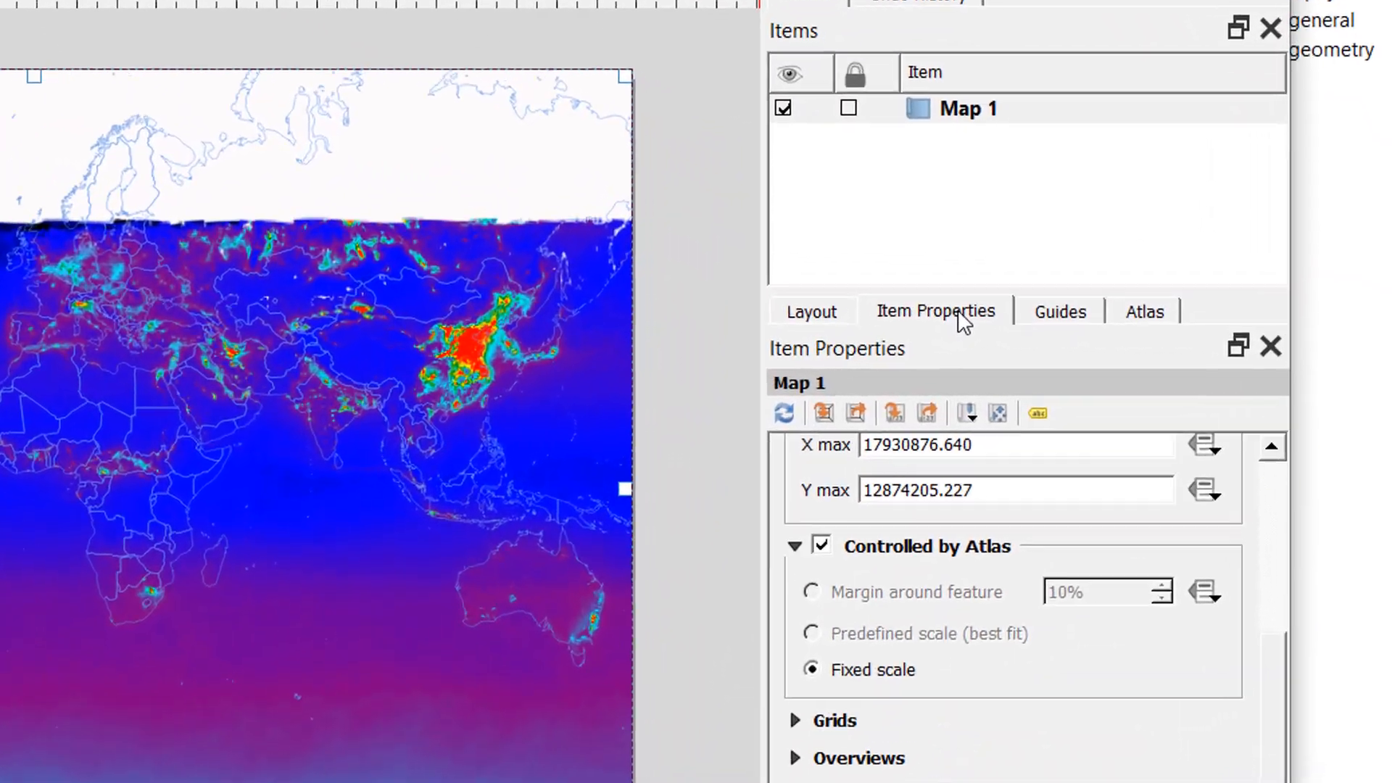
scroll("up", 3)
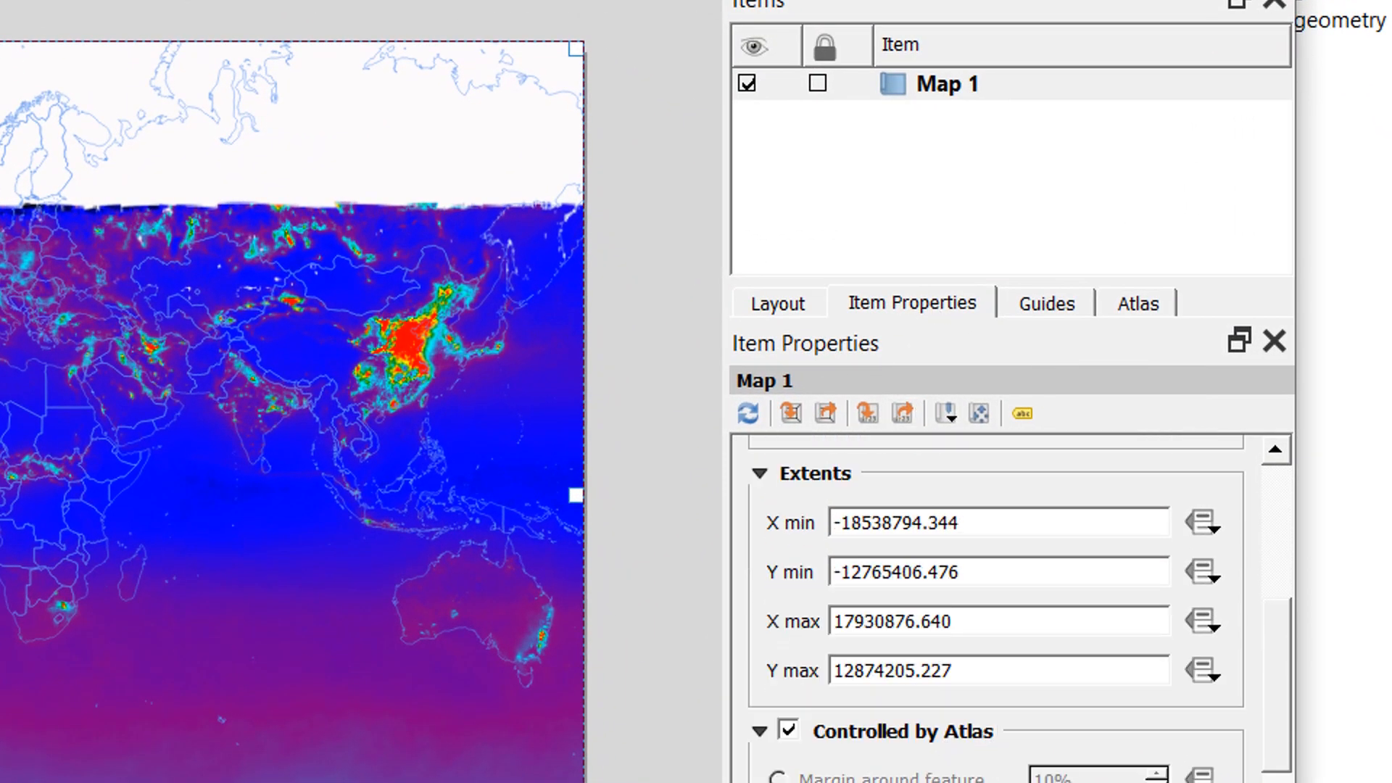
scroll("down", 3)
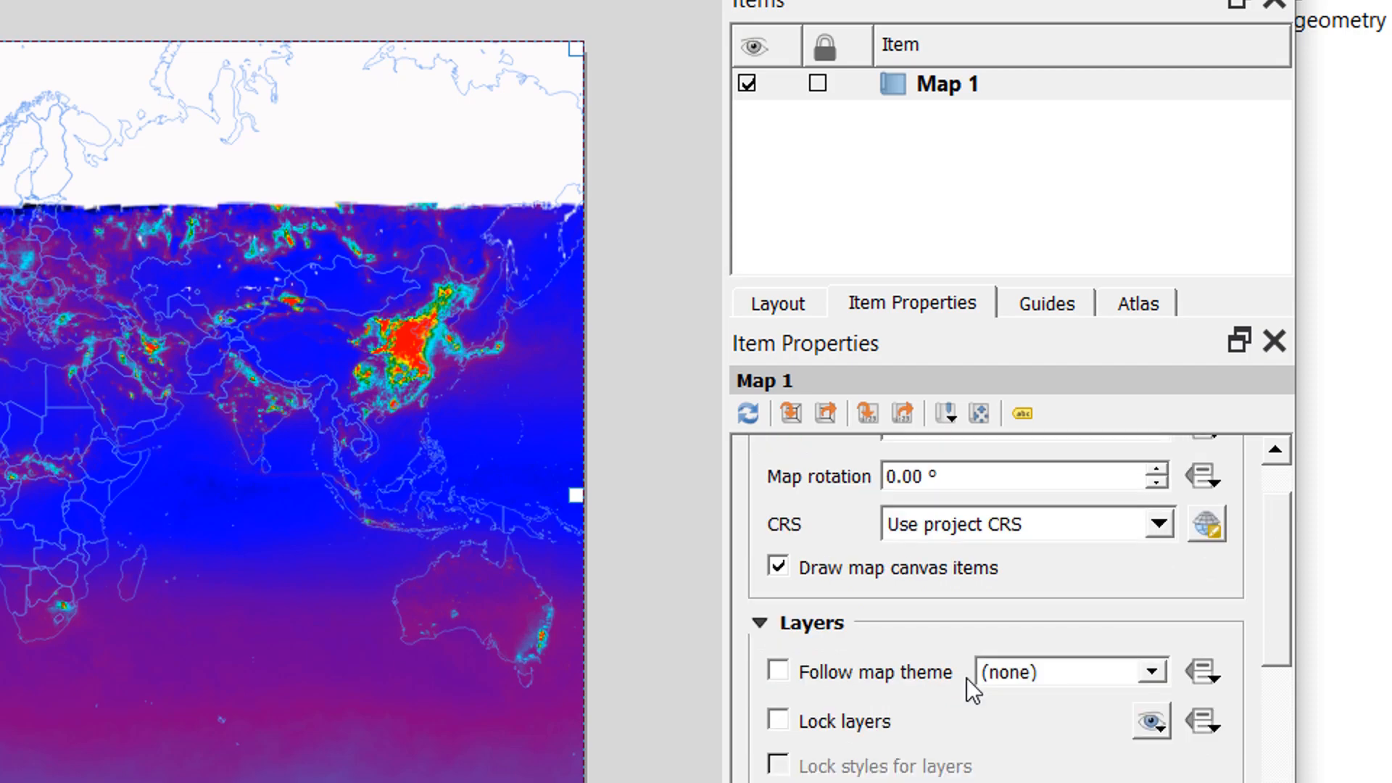
mouse_move(807, 635)
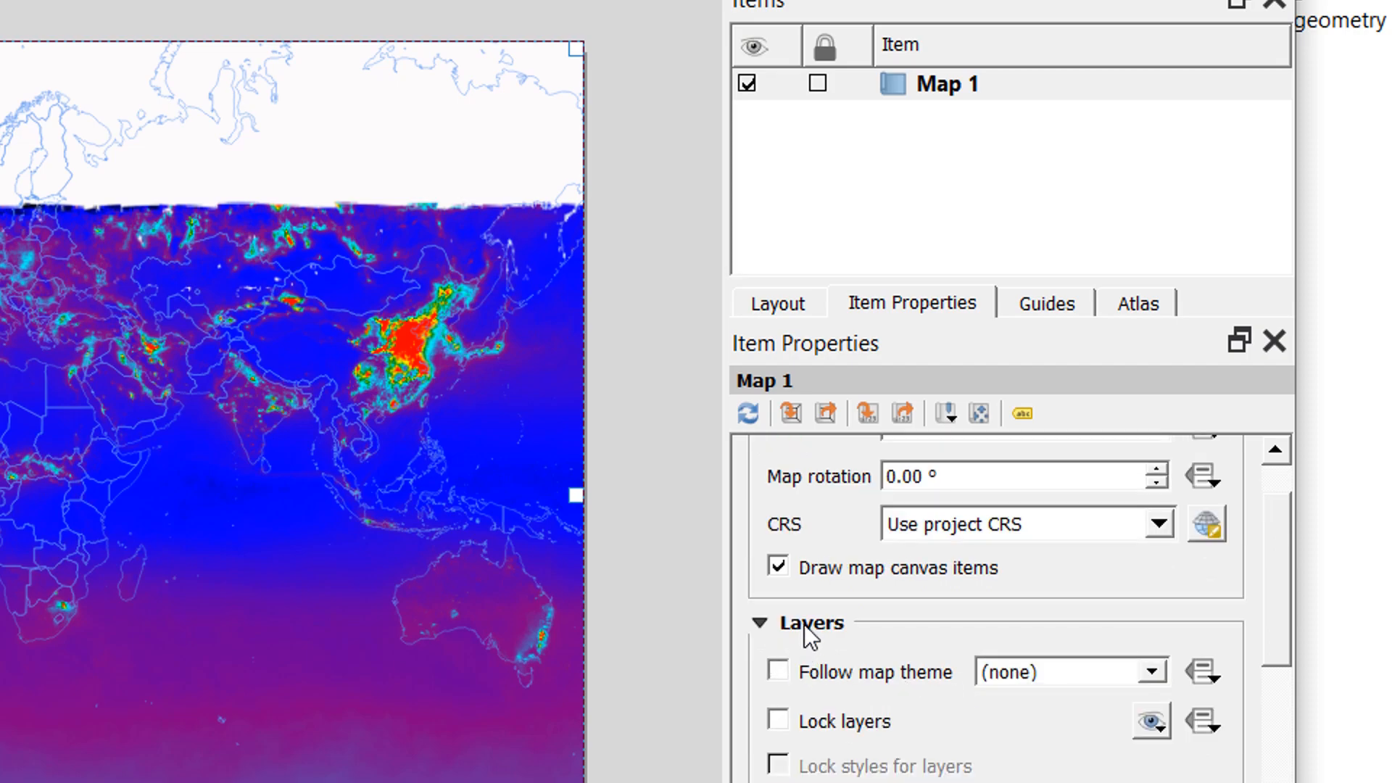
mouse_move(789, 687)
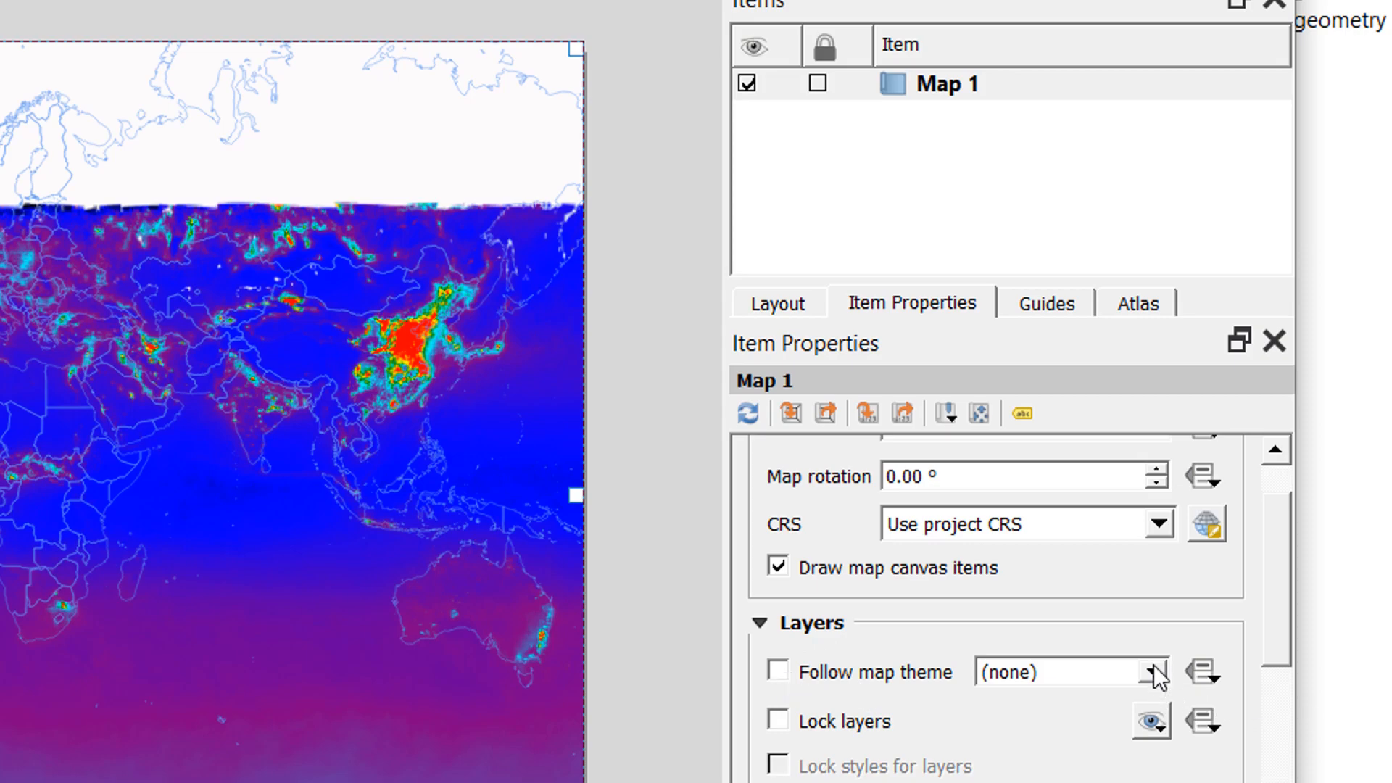
left_click(1154, 672)
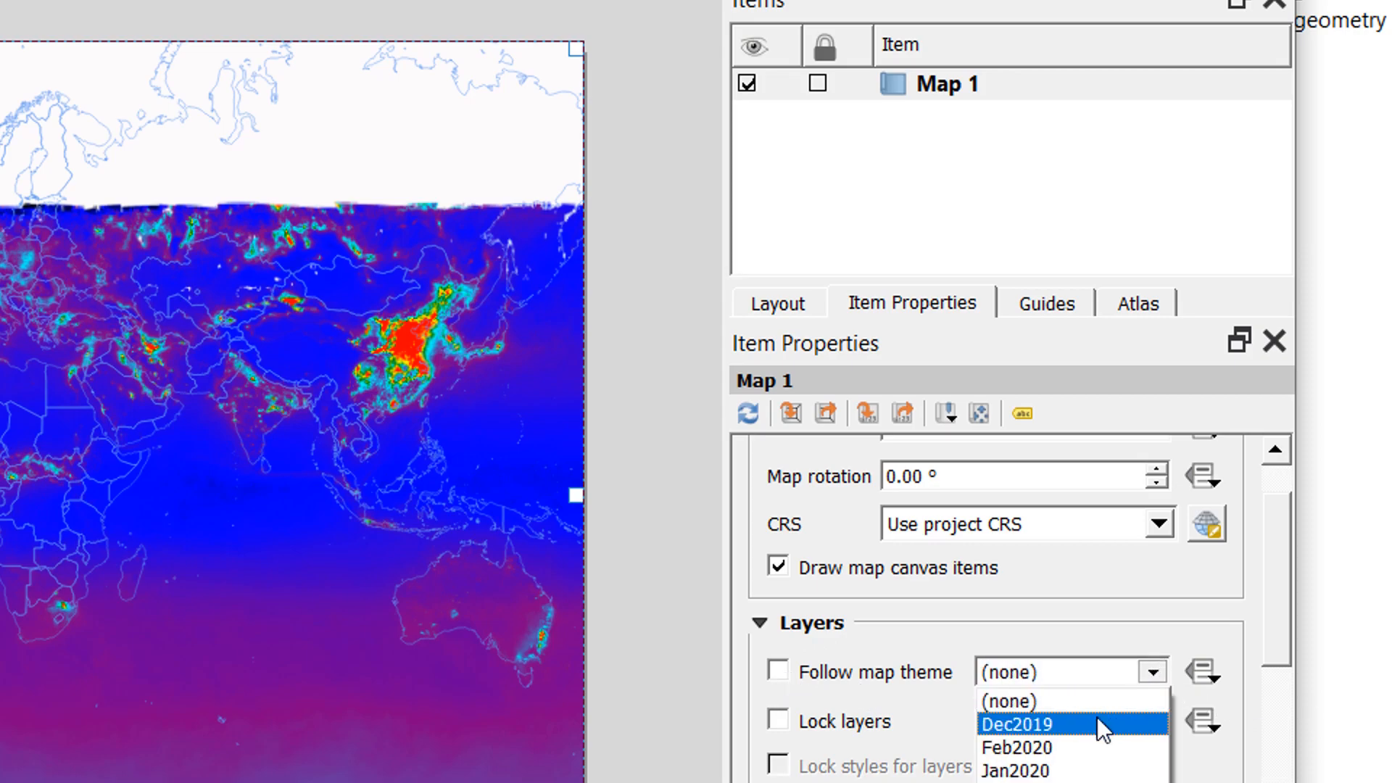
left_click(1016, 724)
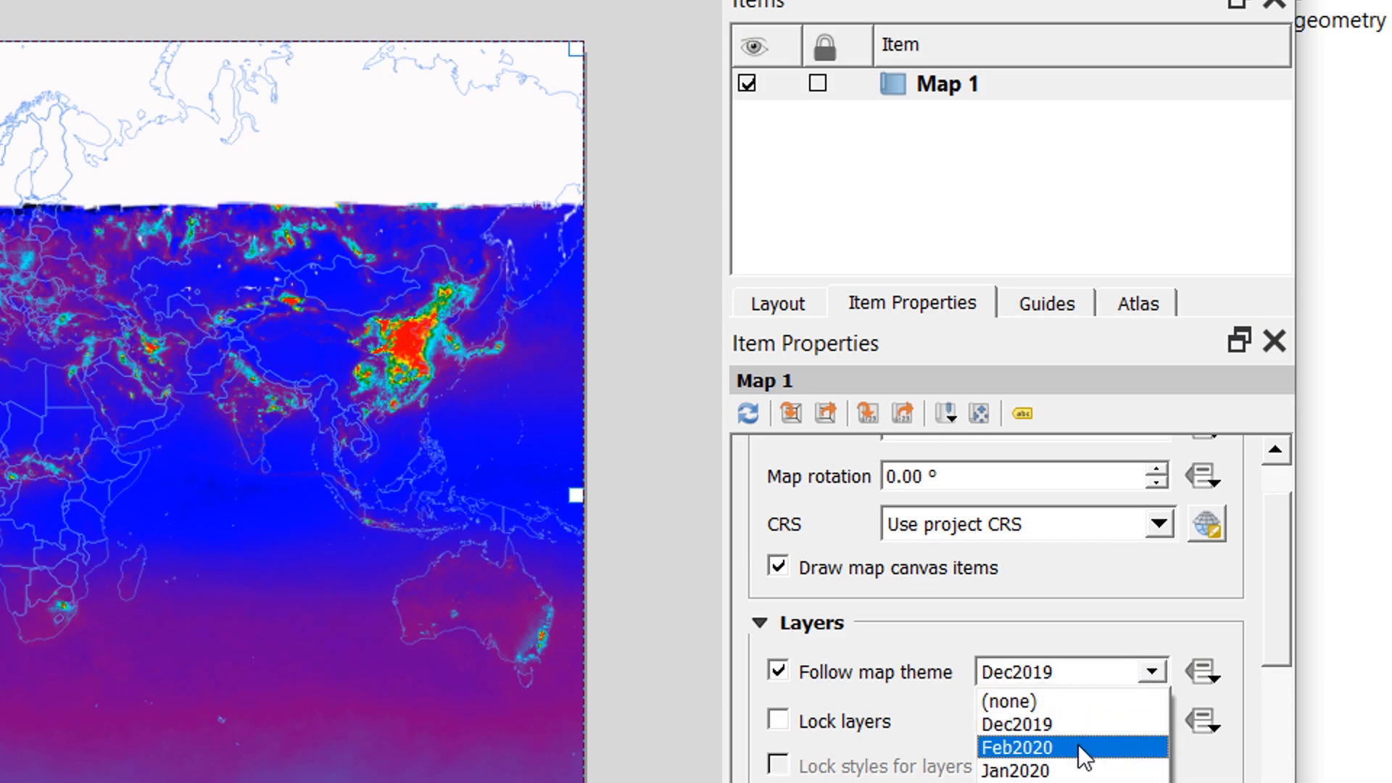
left_click(1018, 747)
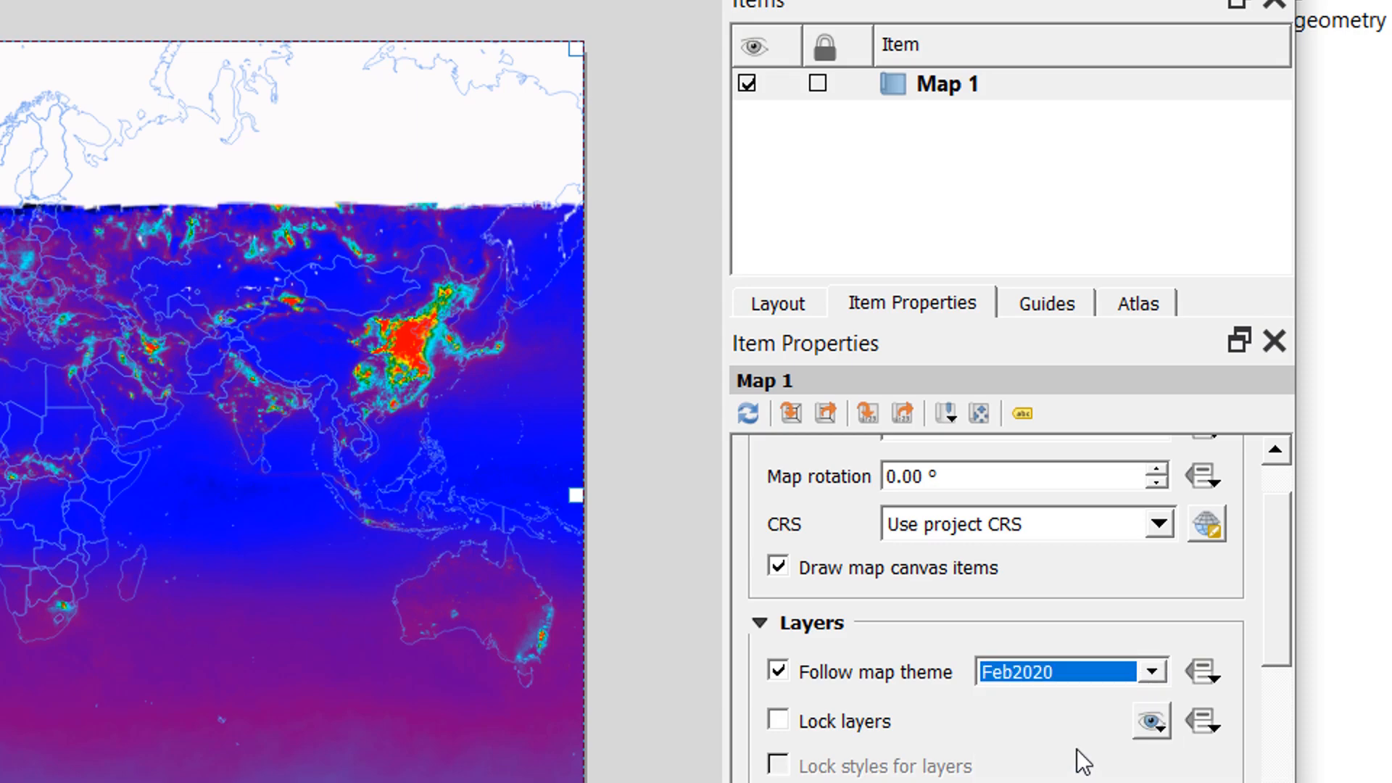
left_click(1157, 671)
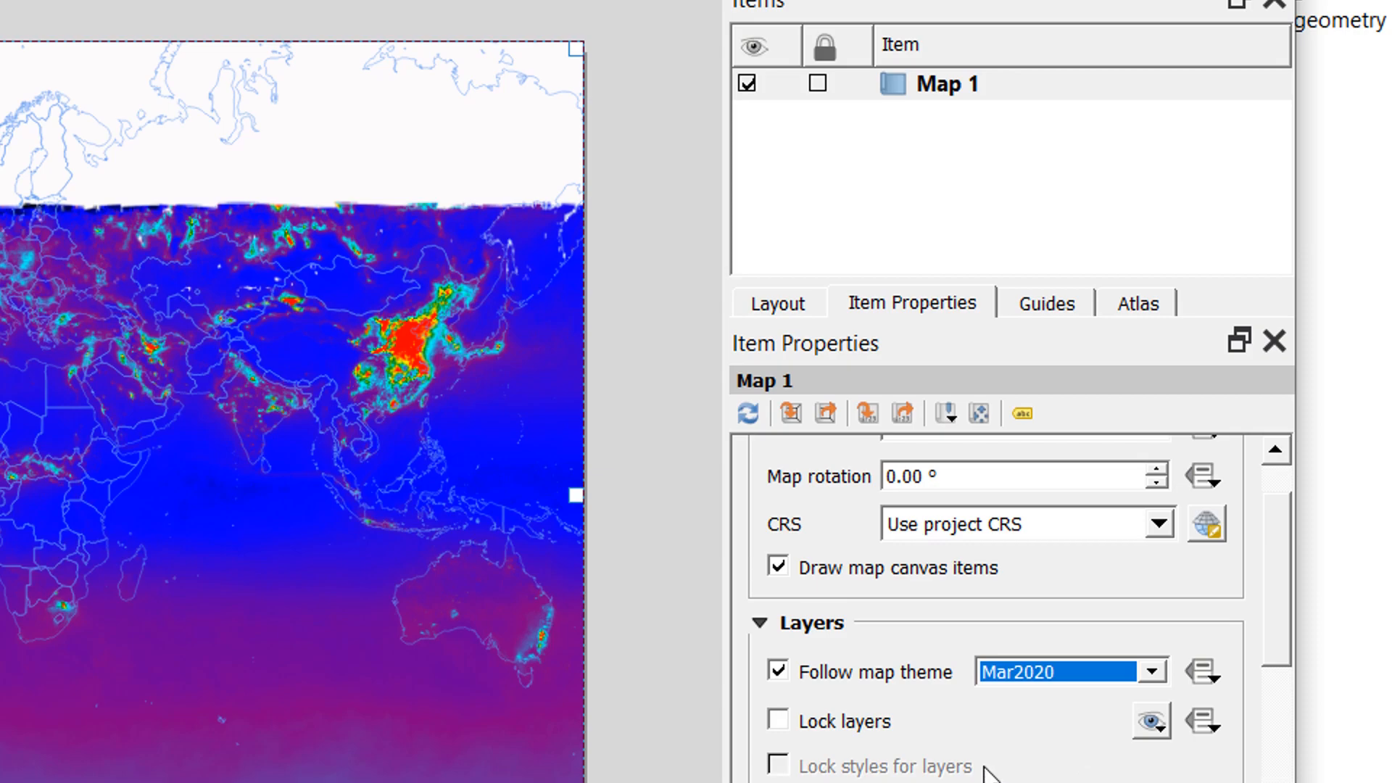
mouse_move(1203, 683)
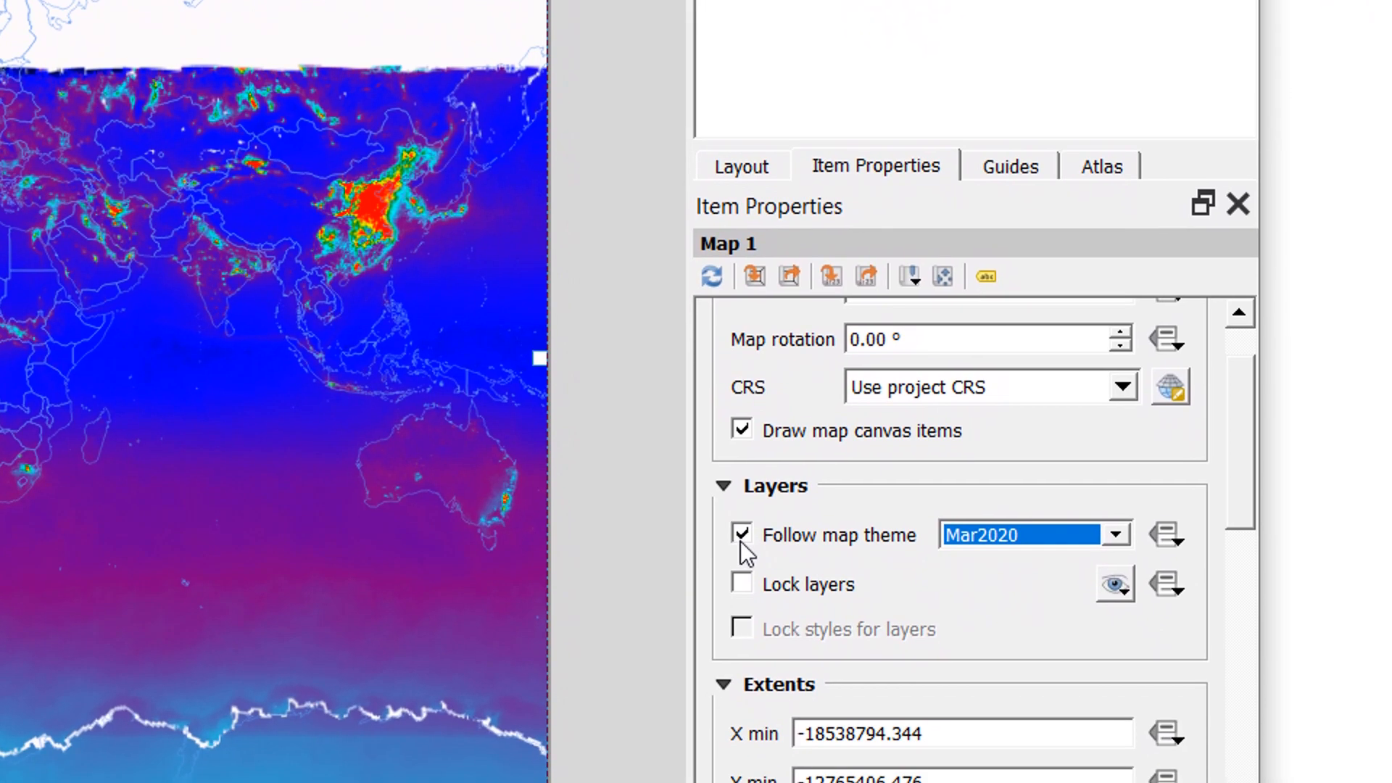
Step: Open the data-defined override for Follow map theme and choose Edit for an expression
left_click(1167, 534)
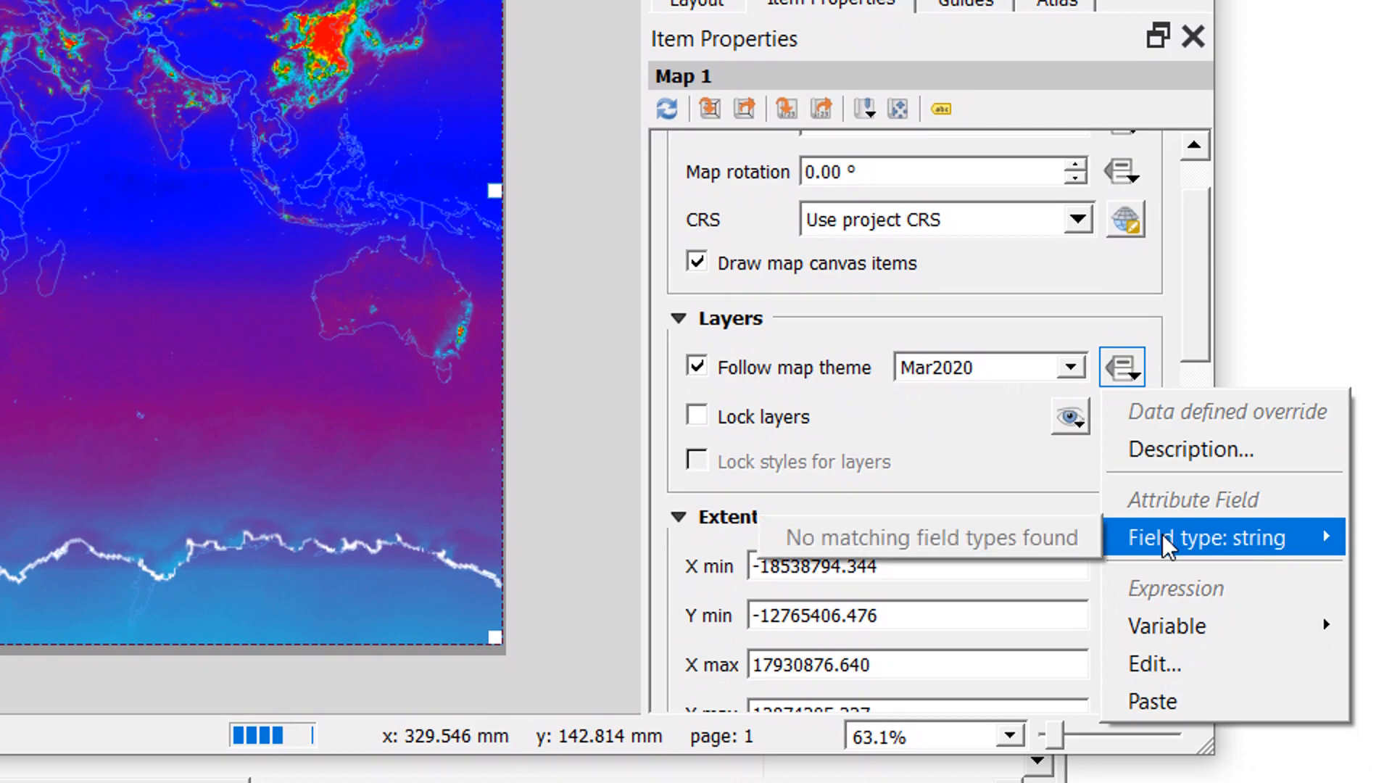
mouse_move(1234, 556)
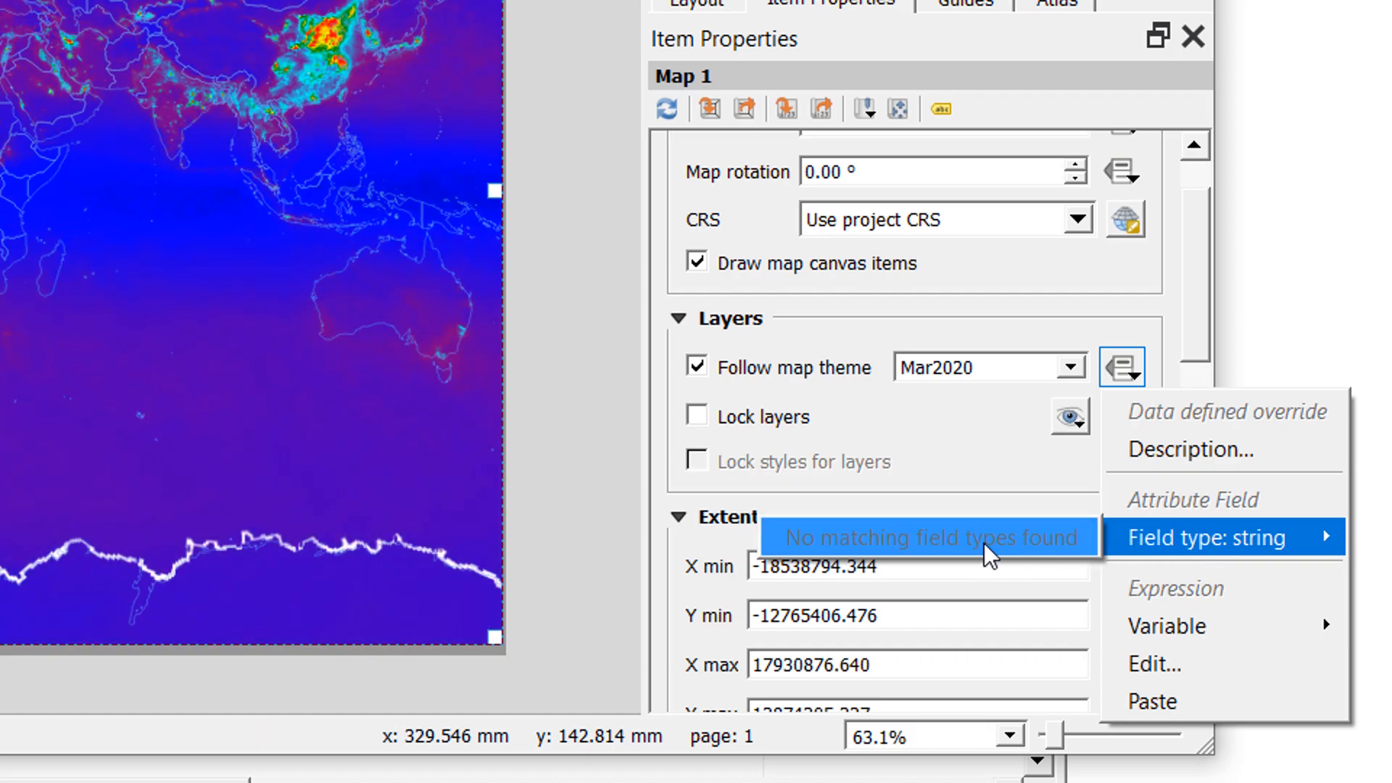
mouse_move(1004, 555)
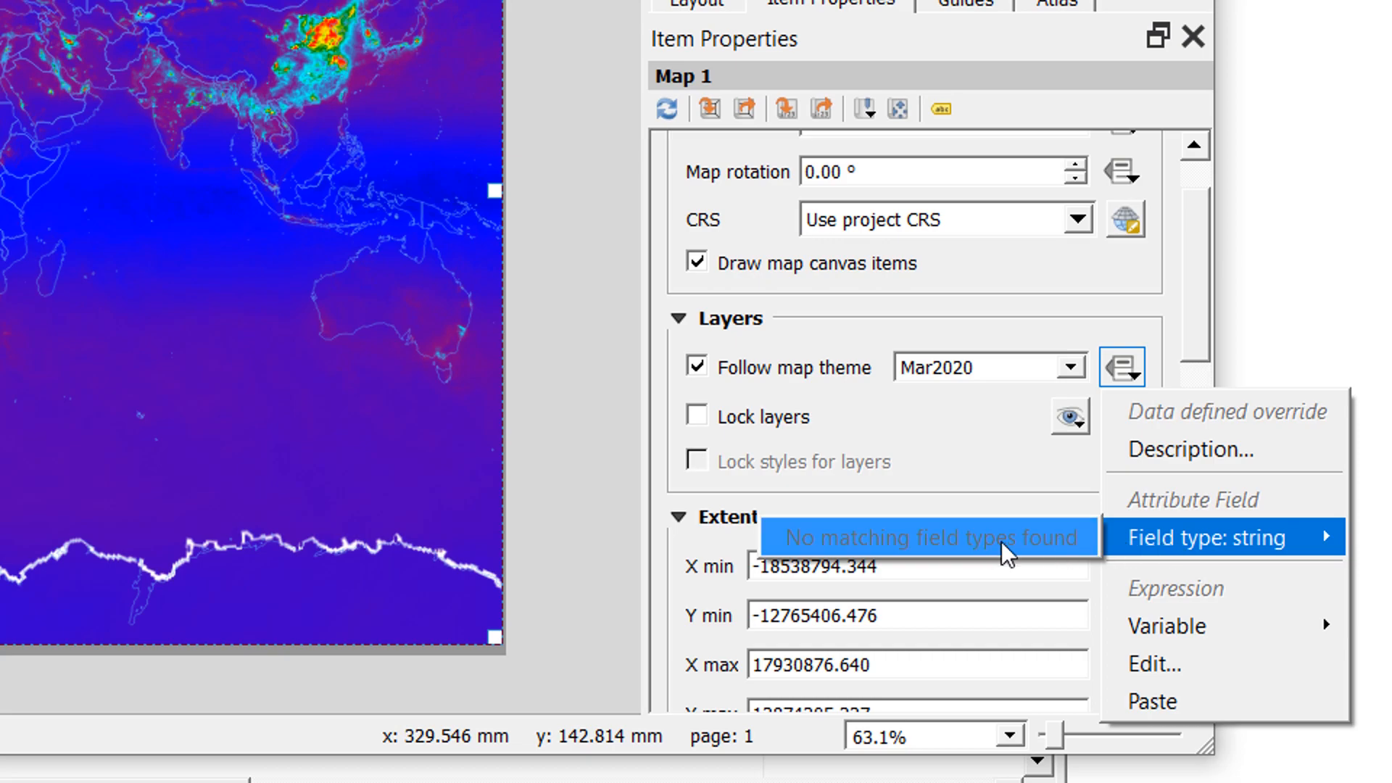
mouse_move(1188, 556)
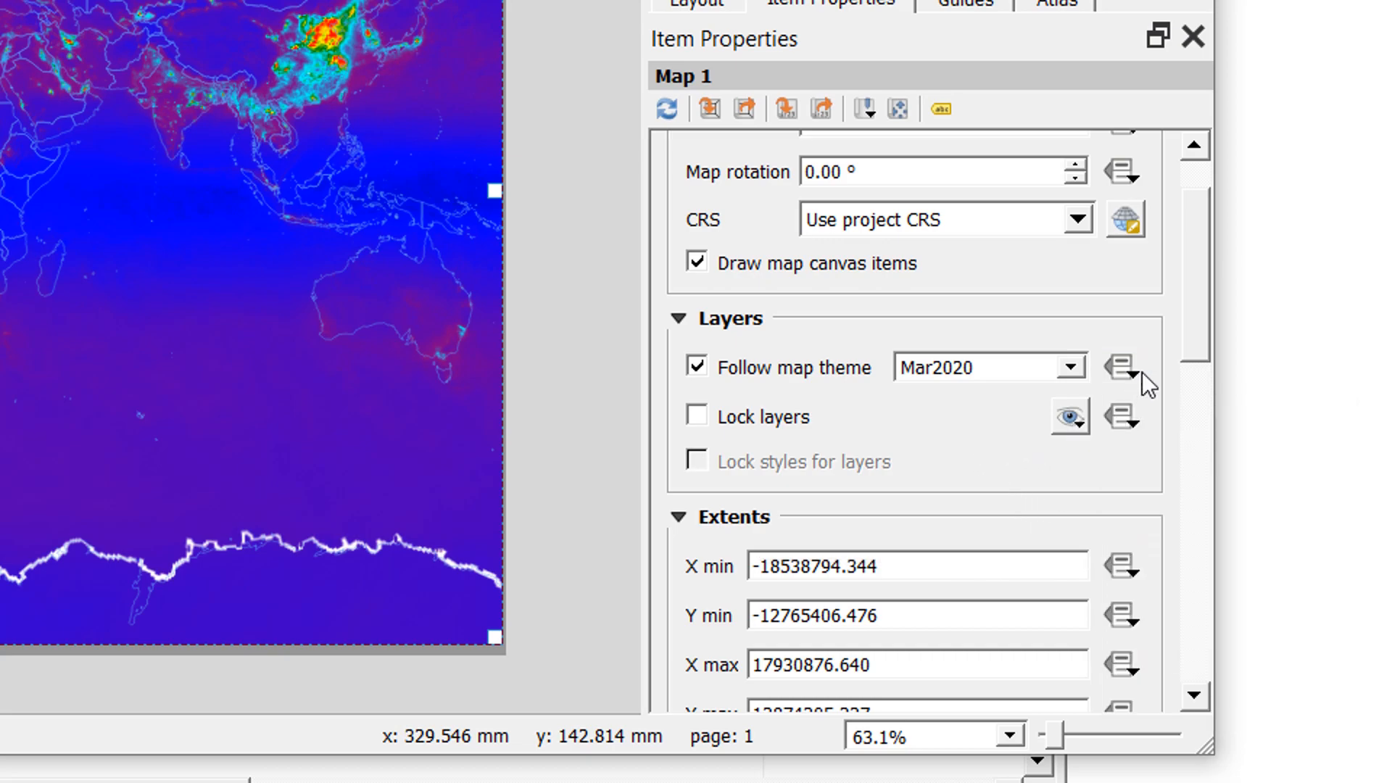
left_click(1121, 366)
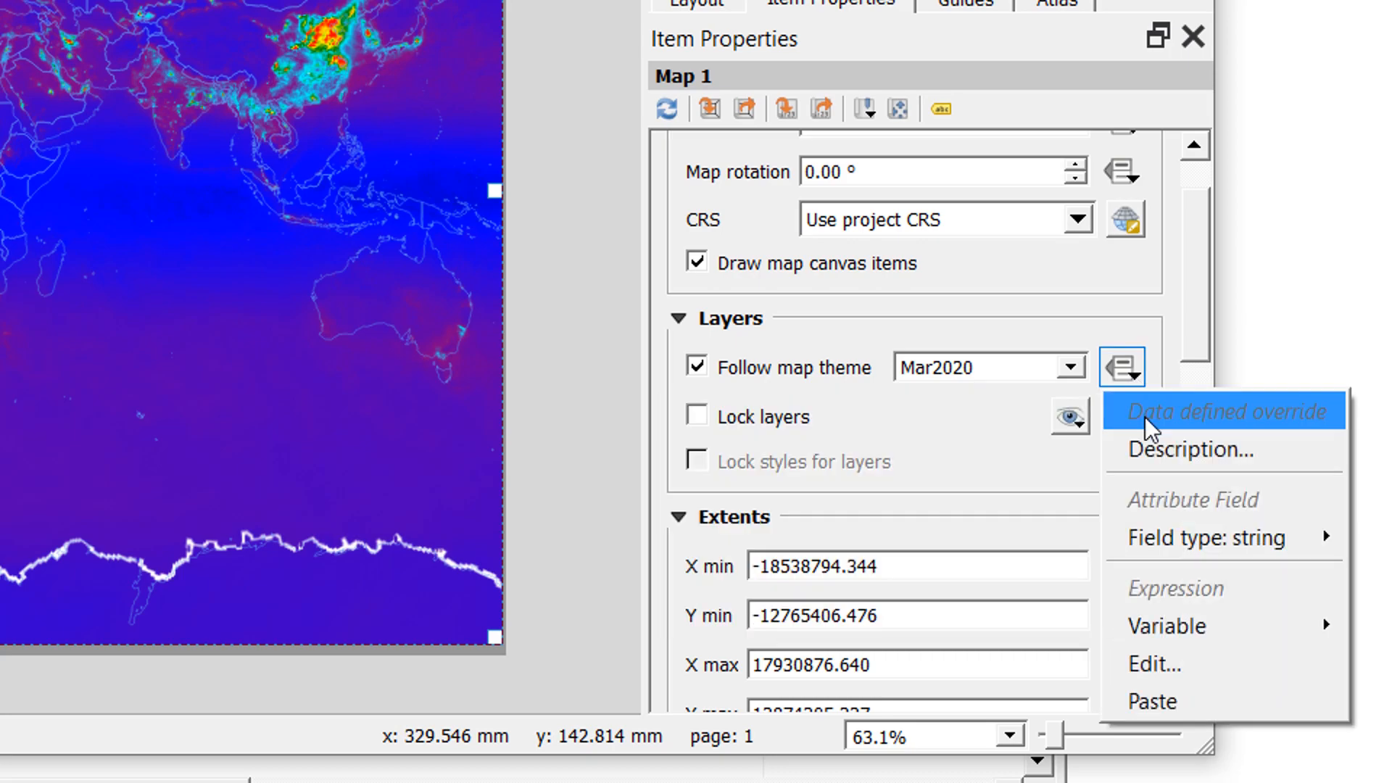
mouse_move(1180, 626)
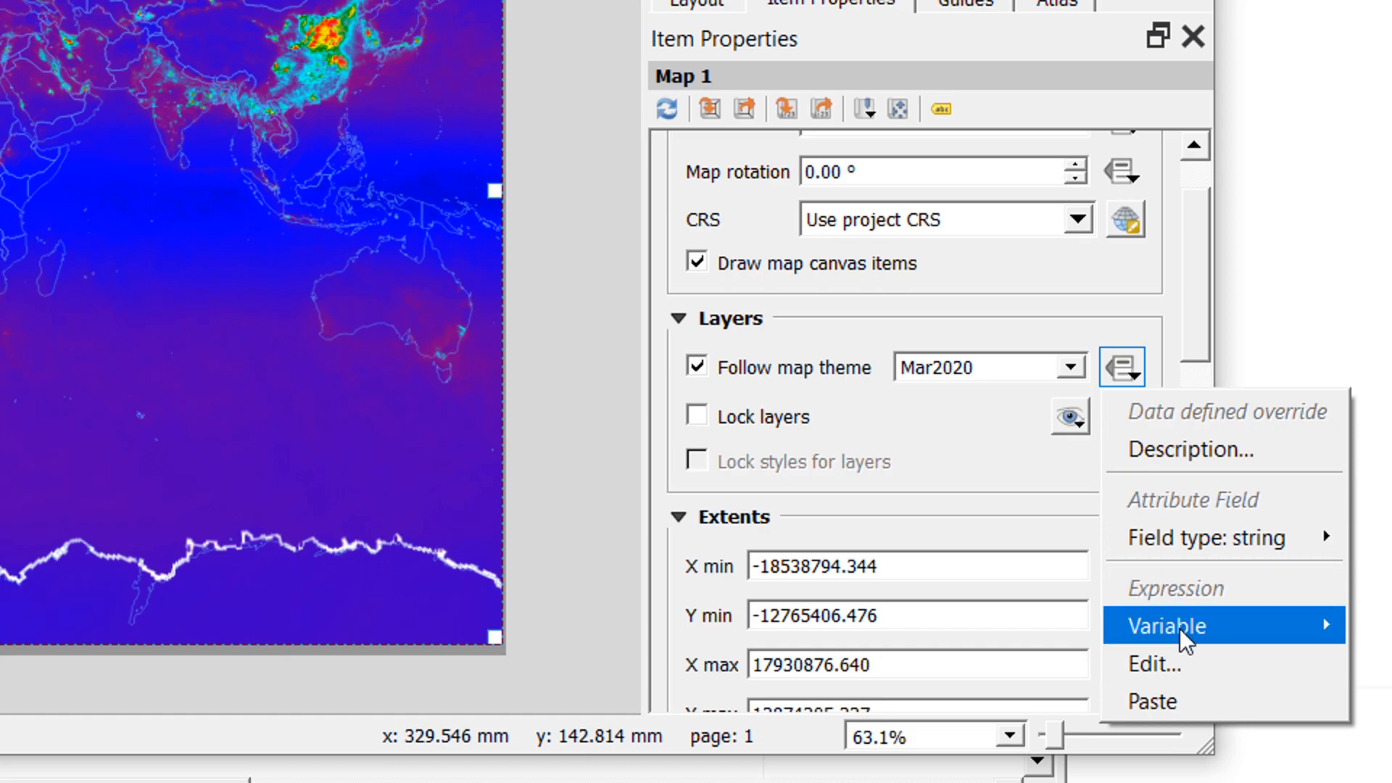
left_click(1154, 664)
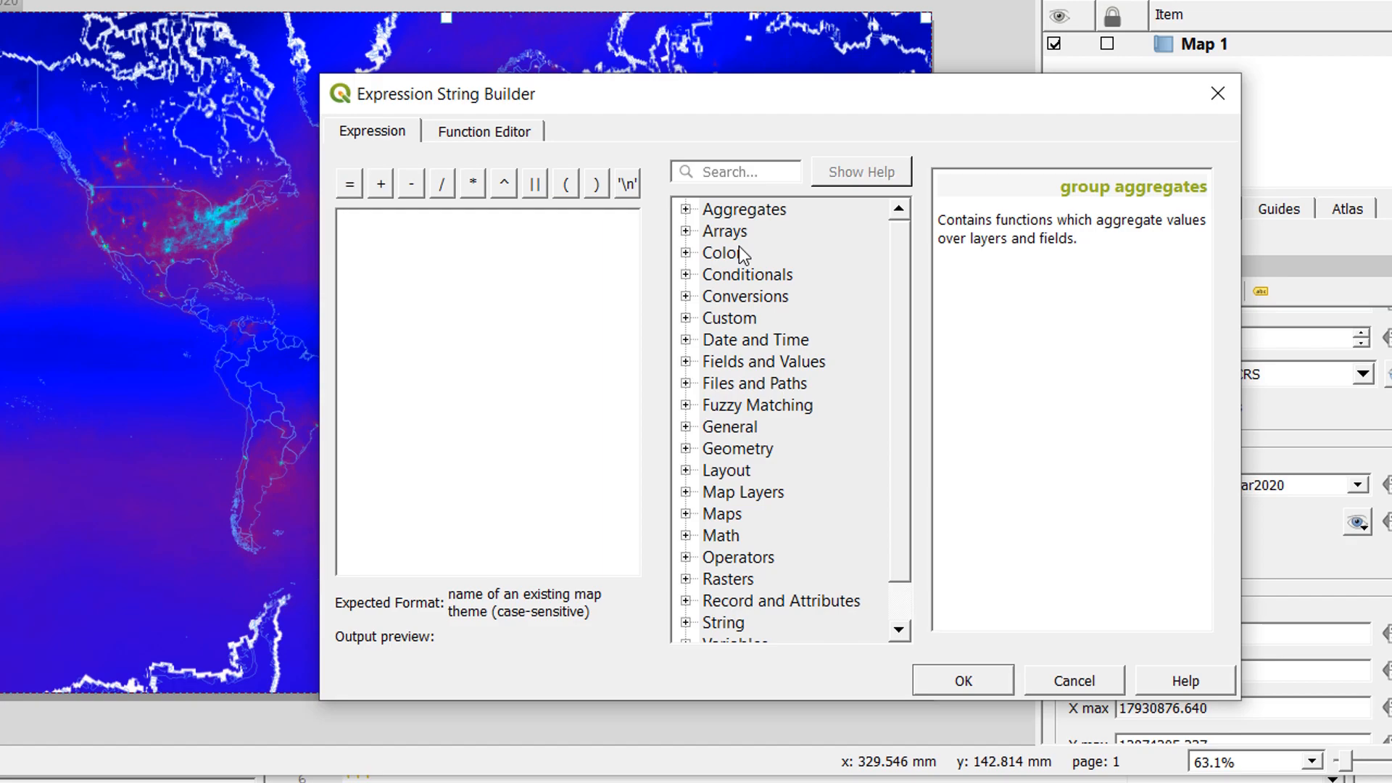
type("atlas")
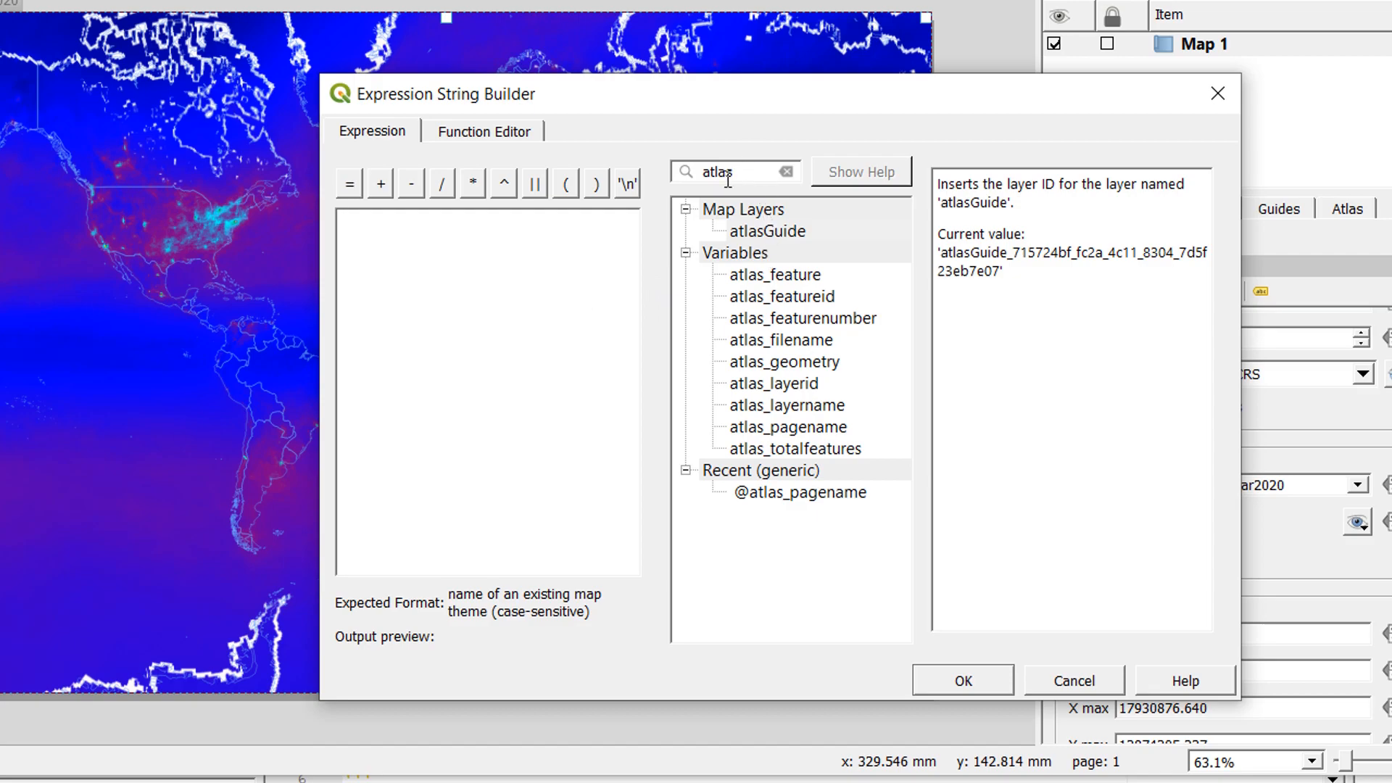
mouse_move(792, 371)
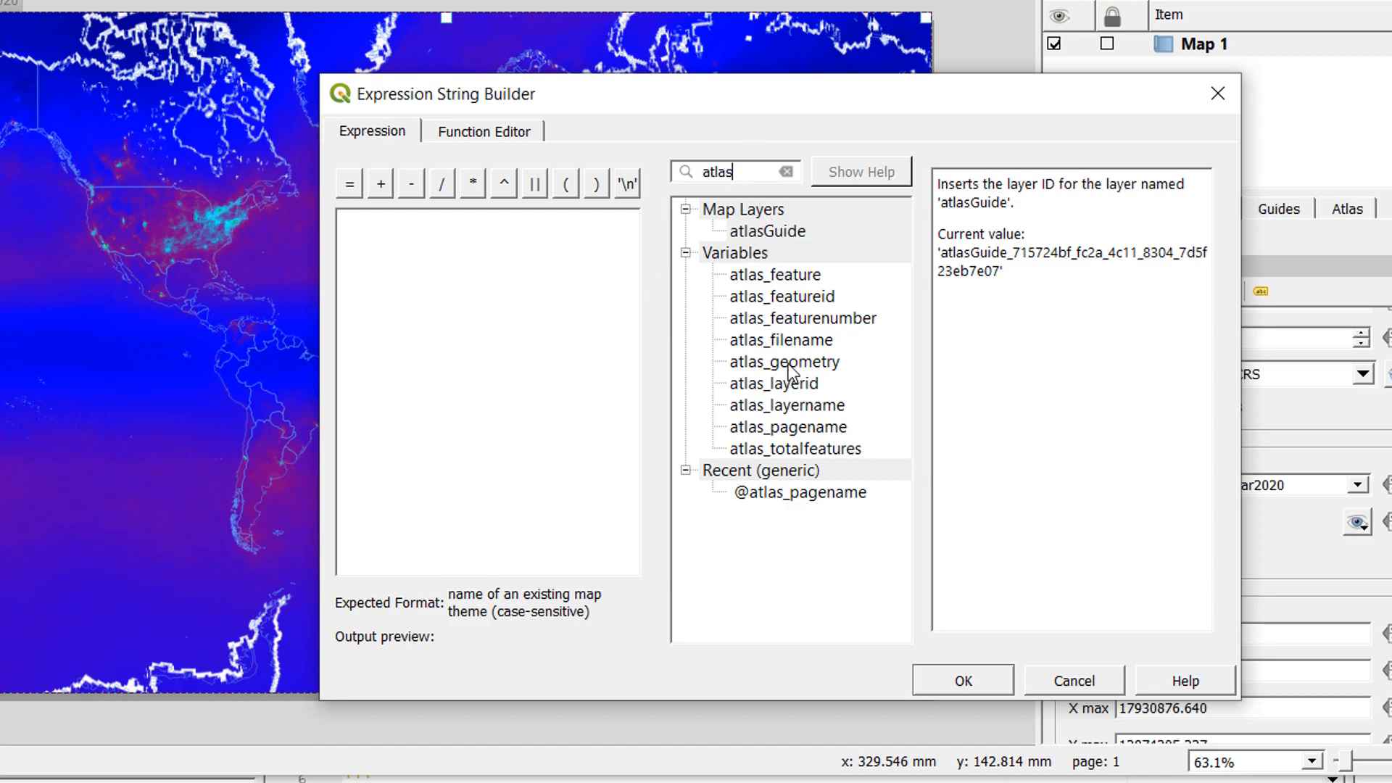
mouse_move(793, 435)
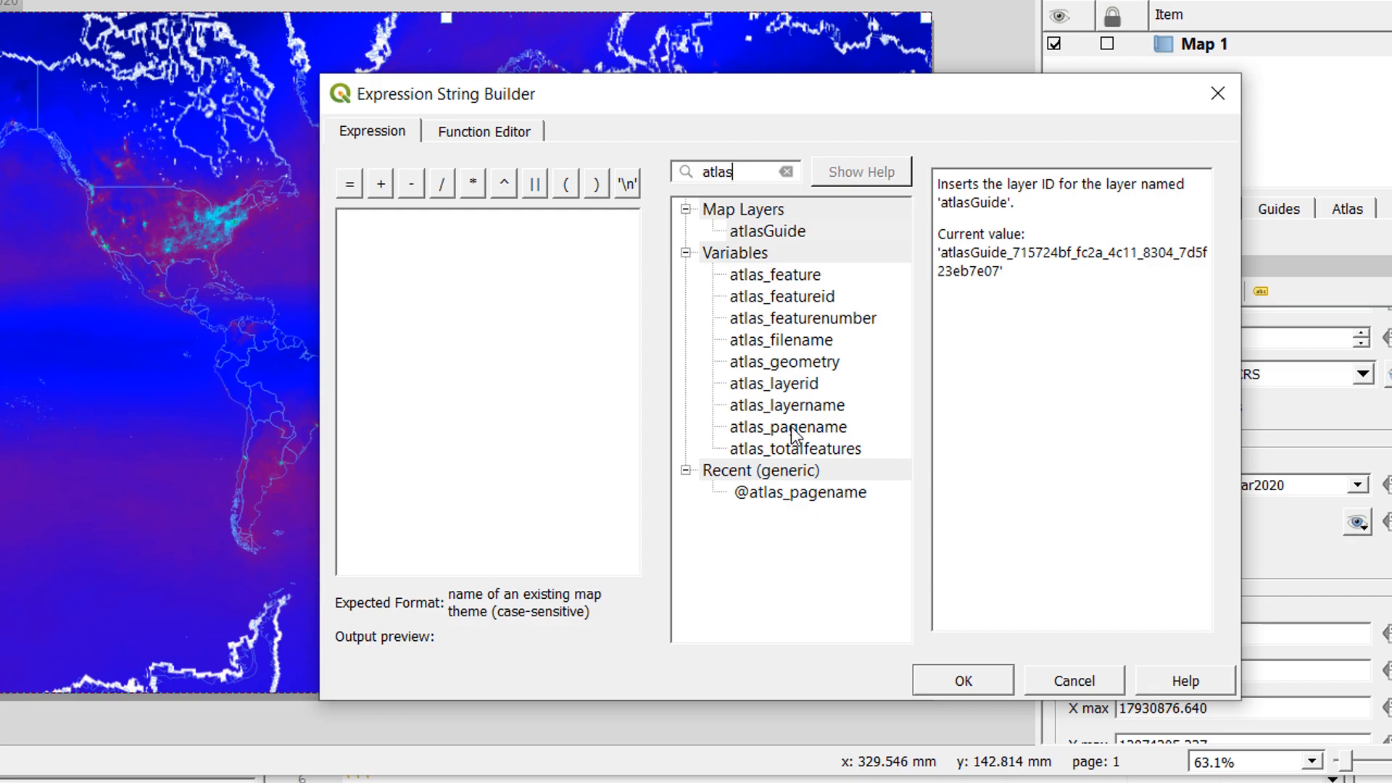
double_click(786, 426)
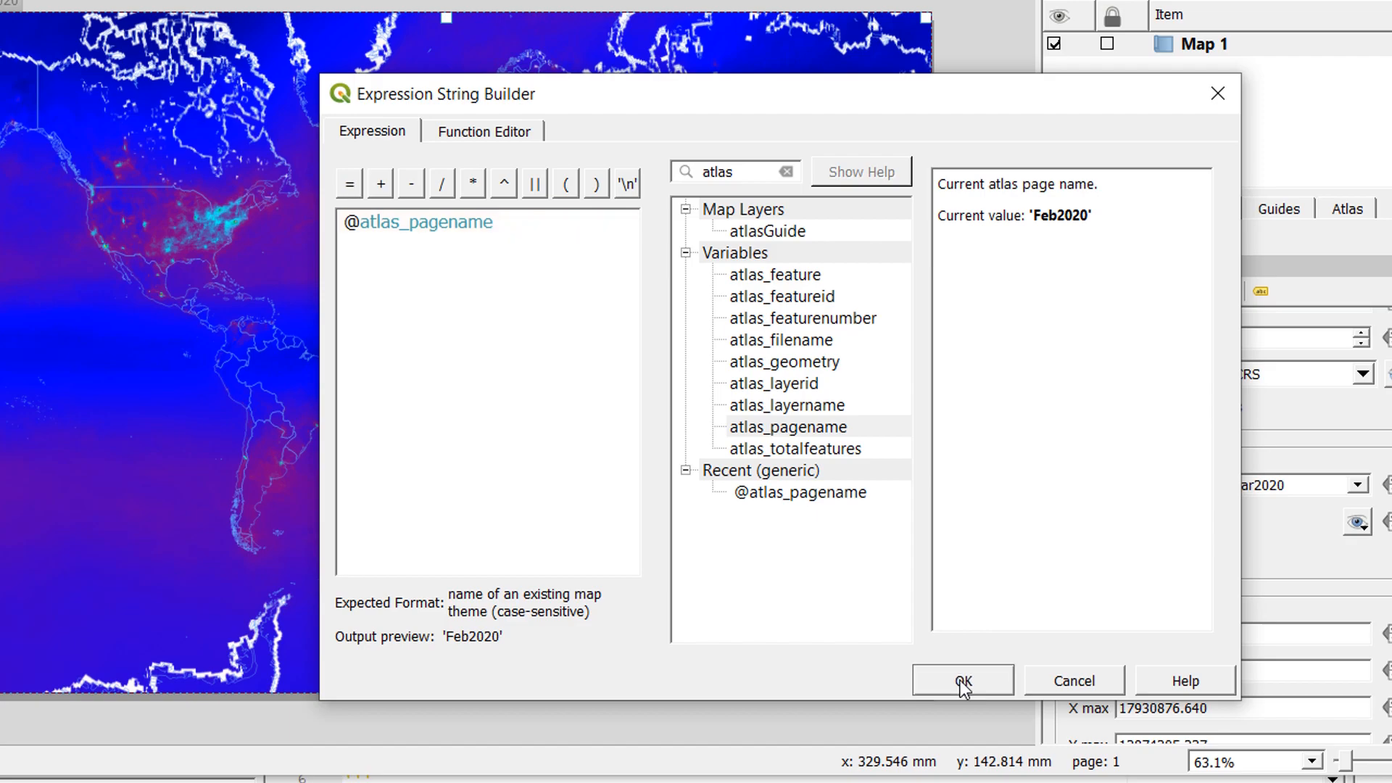
left_click(961, 682)
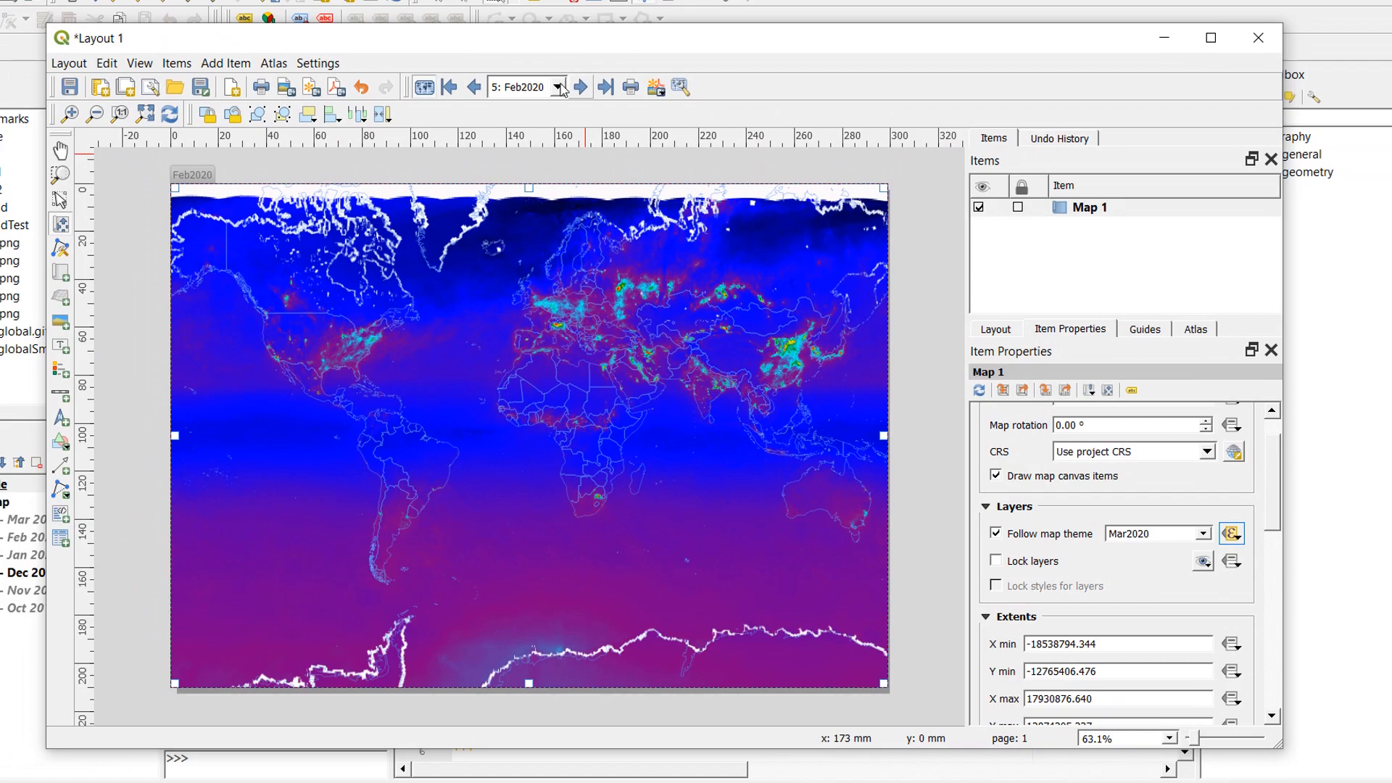
Step: Jump the atlas preview to the first page, Oct2019, showing that month's NO2 map
left_click(449, 86)
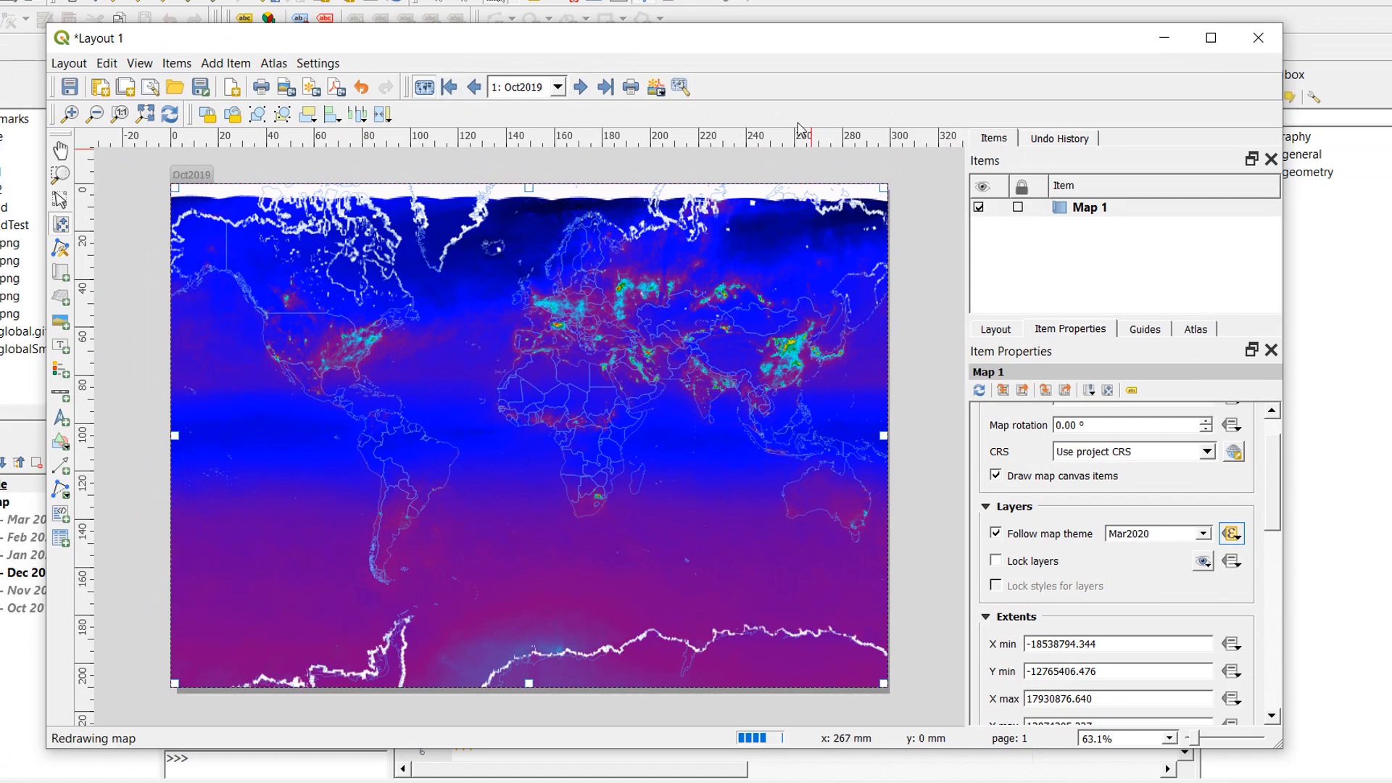
mouse_move(857, 116)
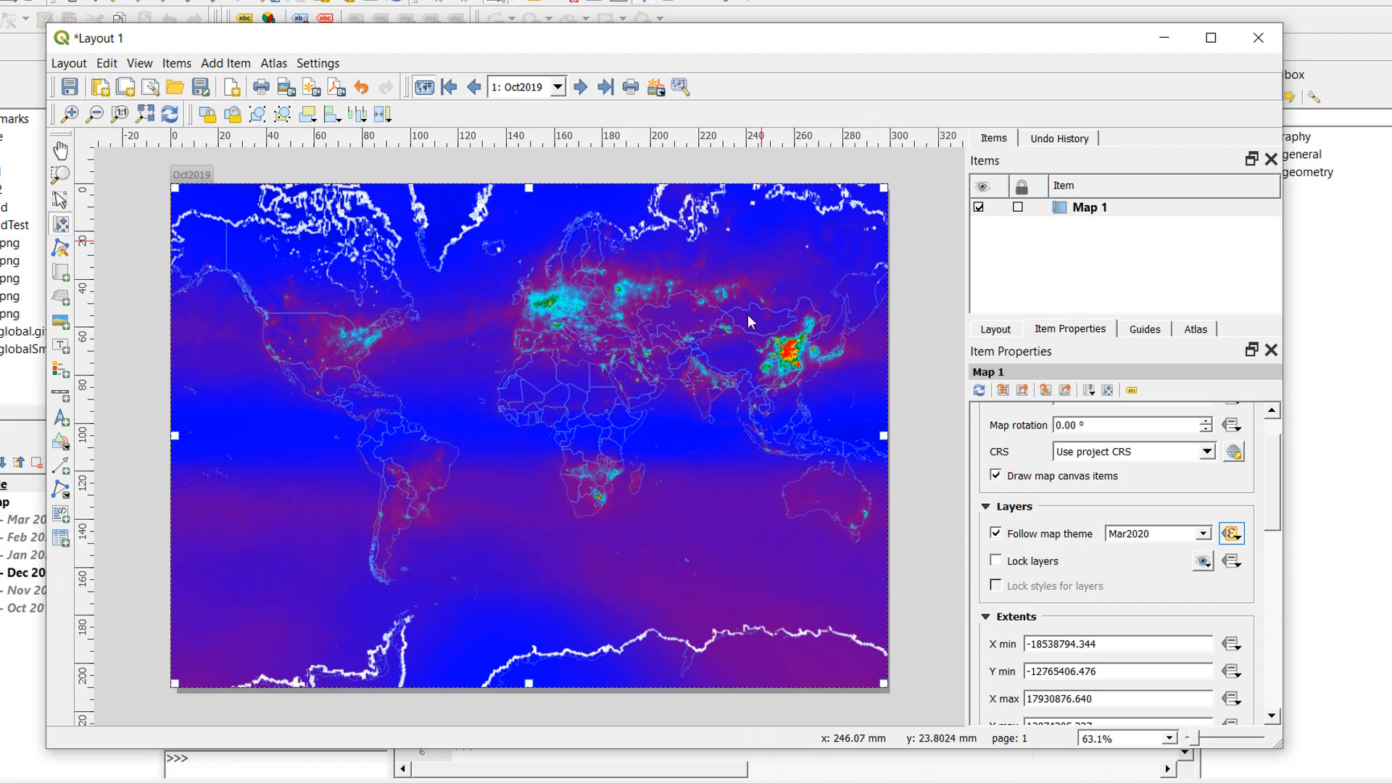
mouse_move(1224, 486)
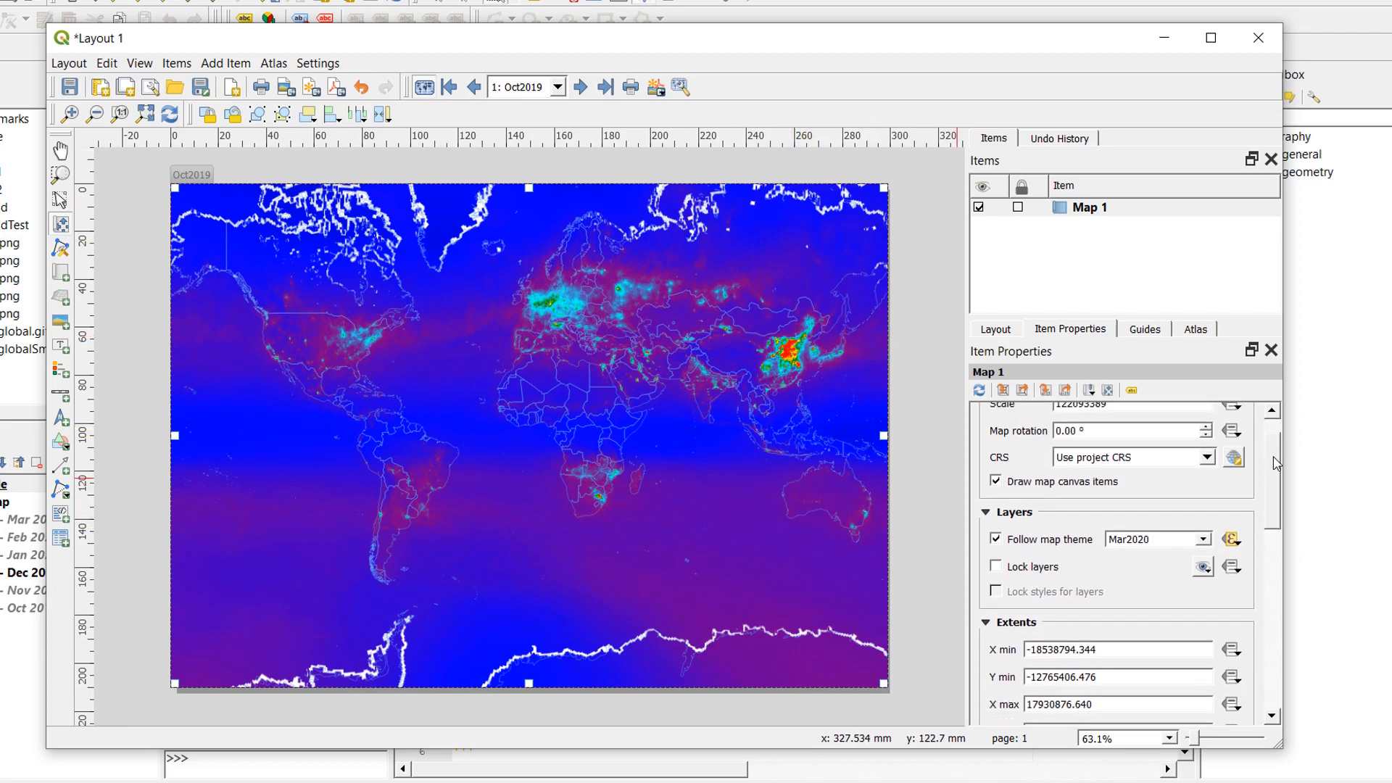
scroll("down", 3)
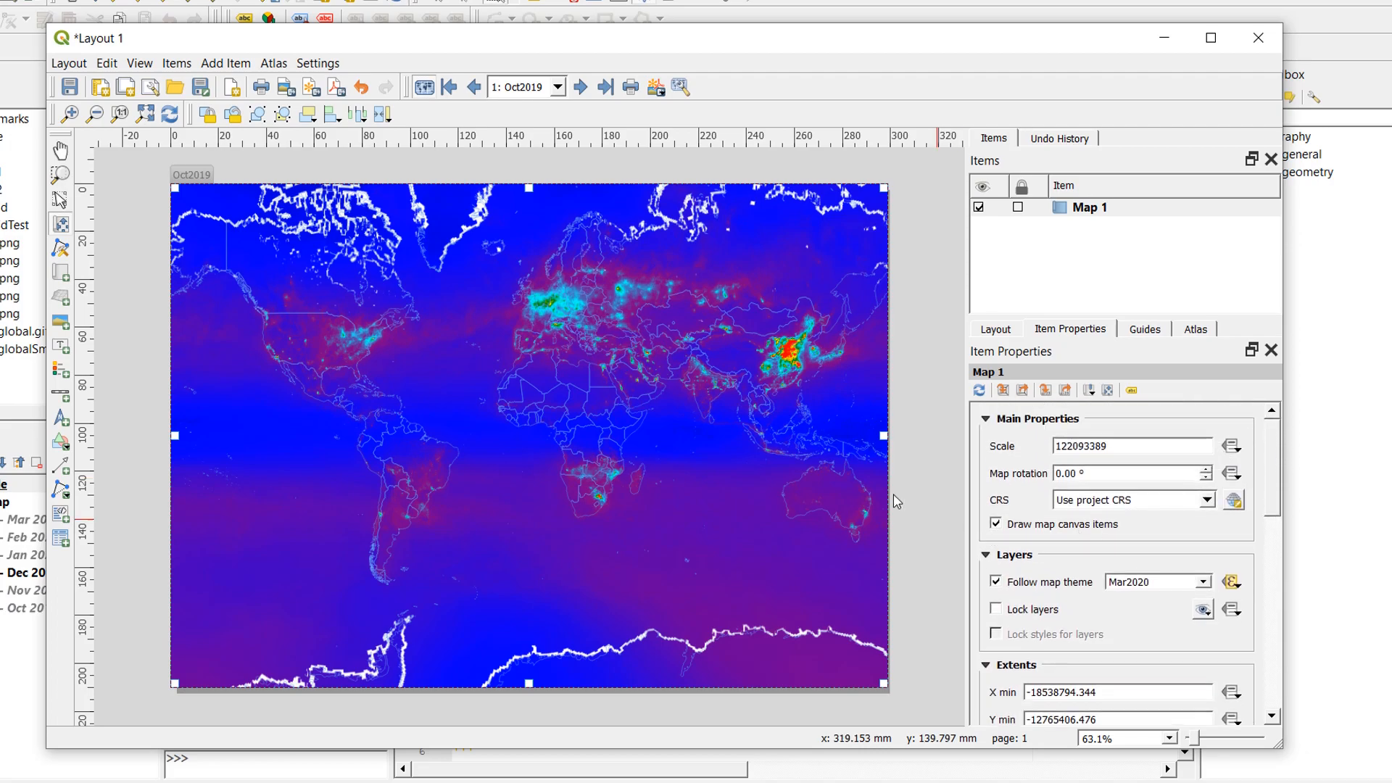
Step: Export Atlas as Images into a new atlasDemo folder inside NO2_covid
left_click(274, 62)
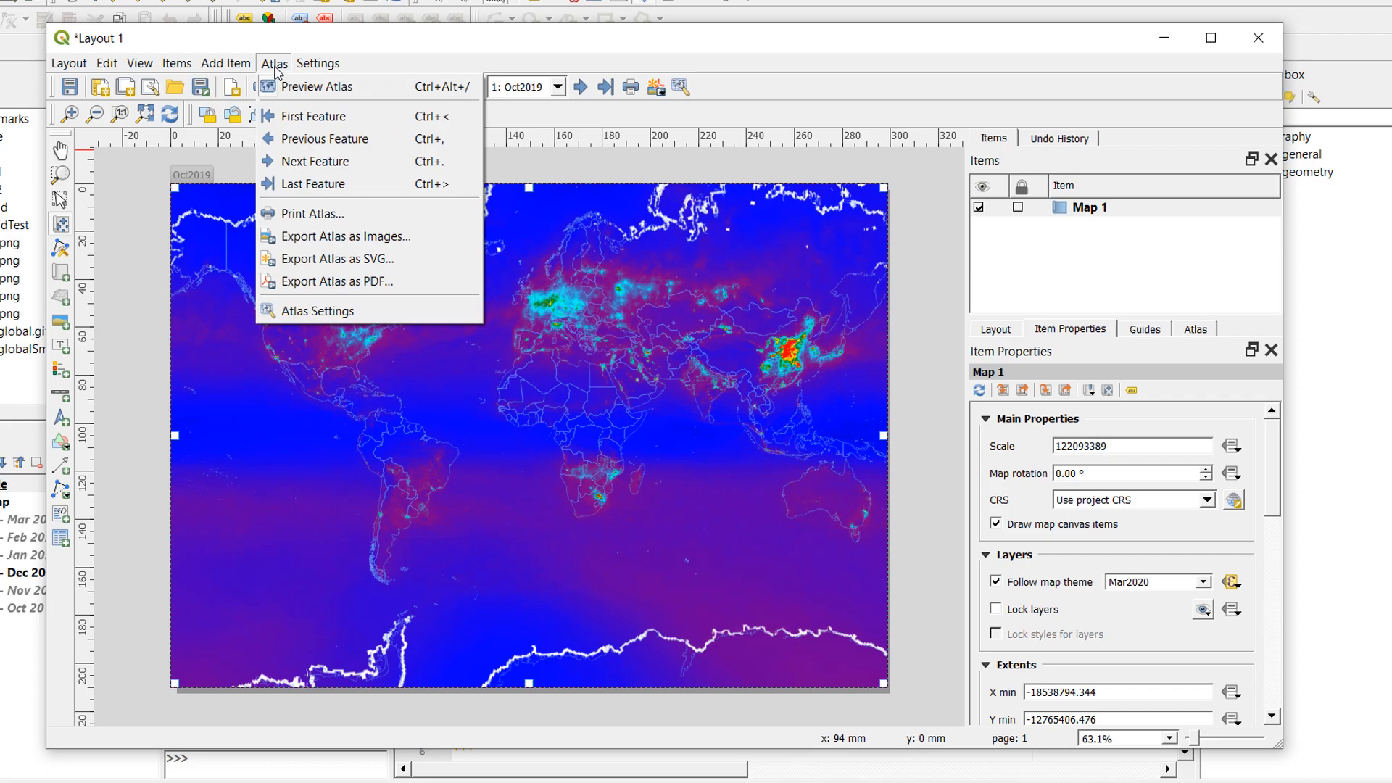
mouse_move(347, 236)
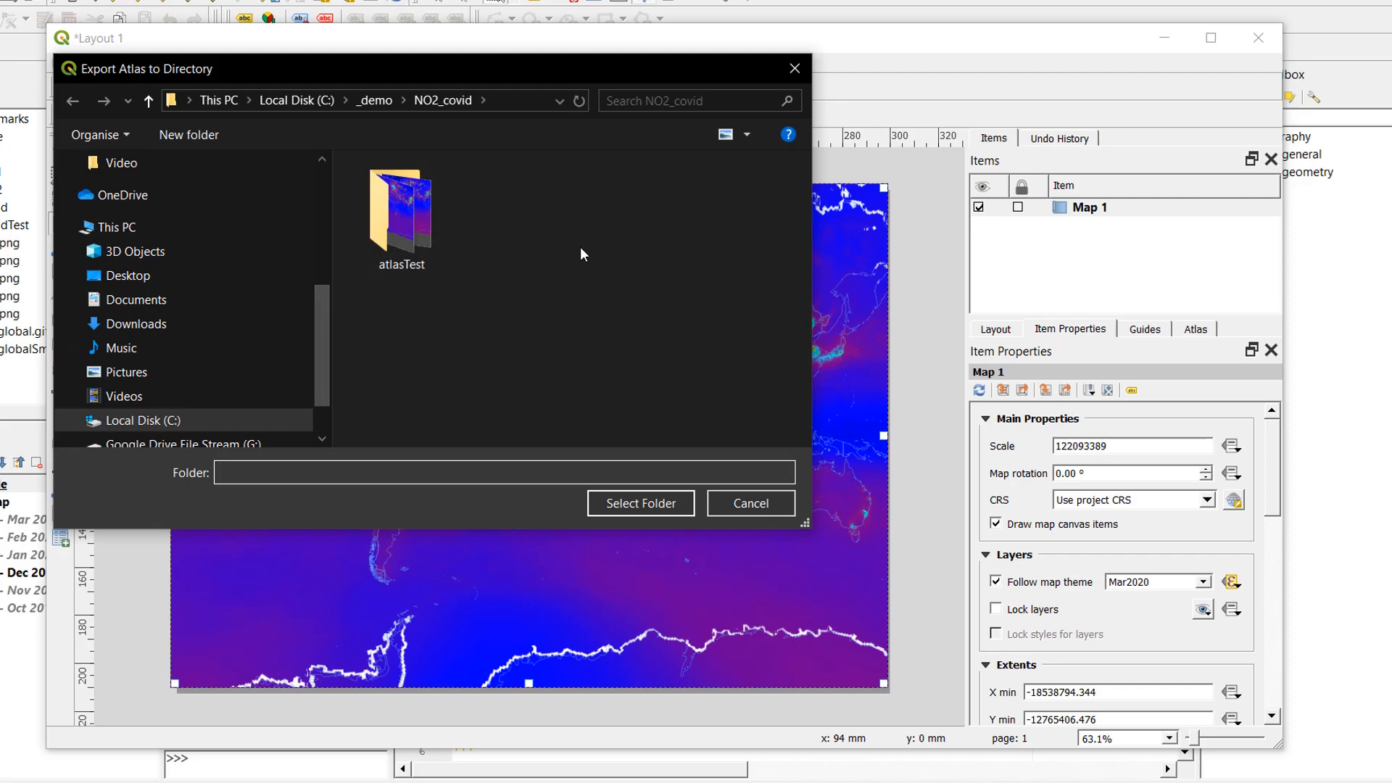
right_click(583, 256)
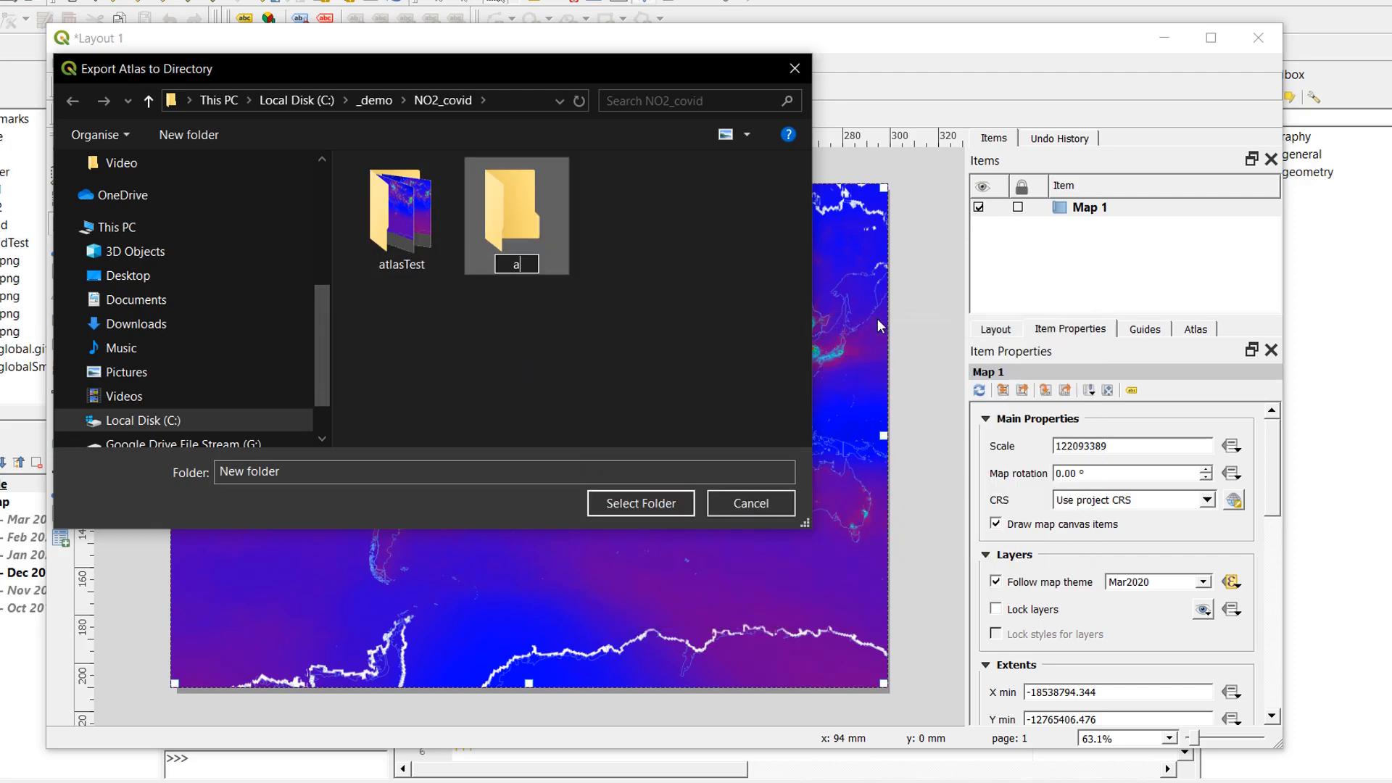
type("atlasDemo")
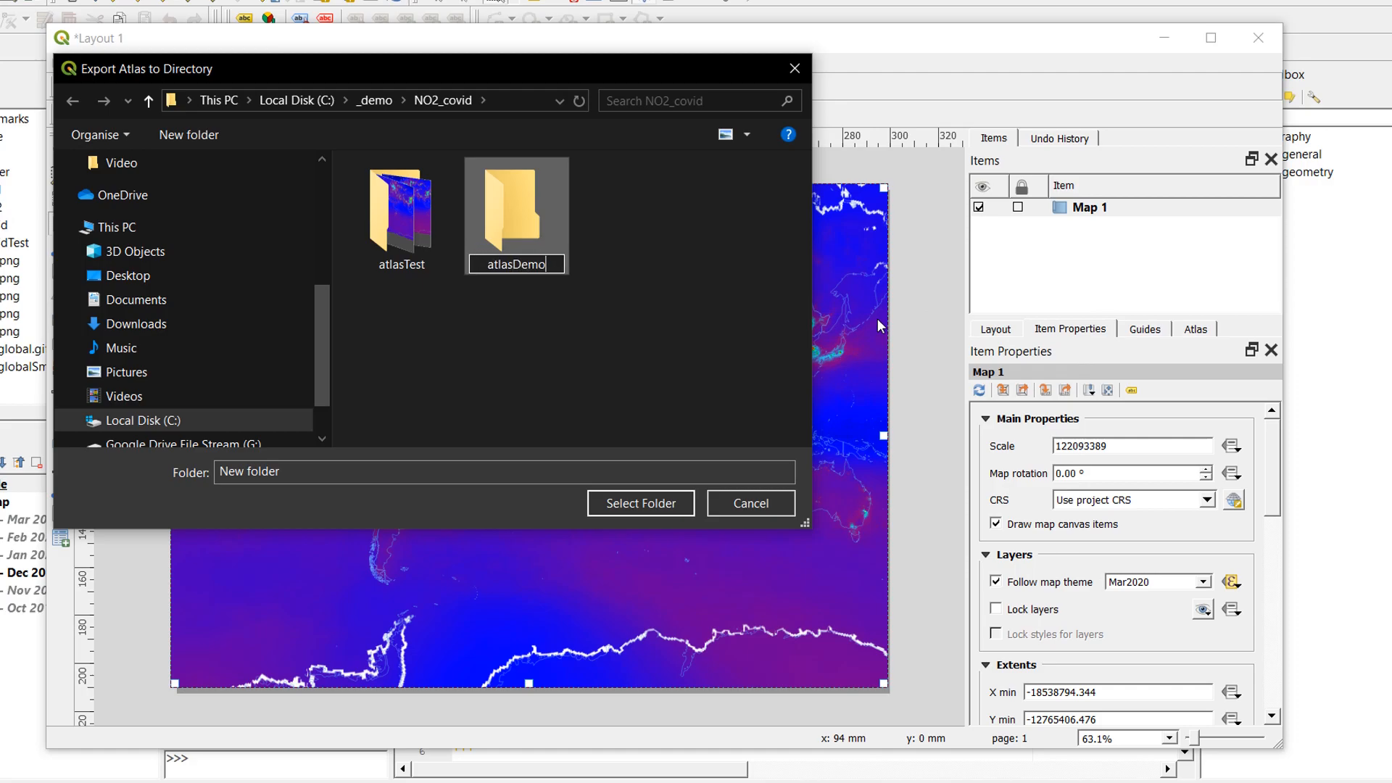
left_click(517, 214)
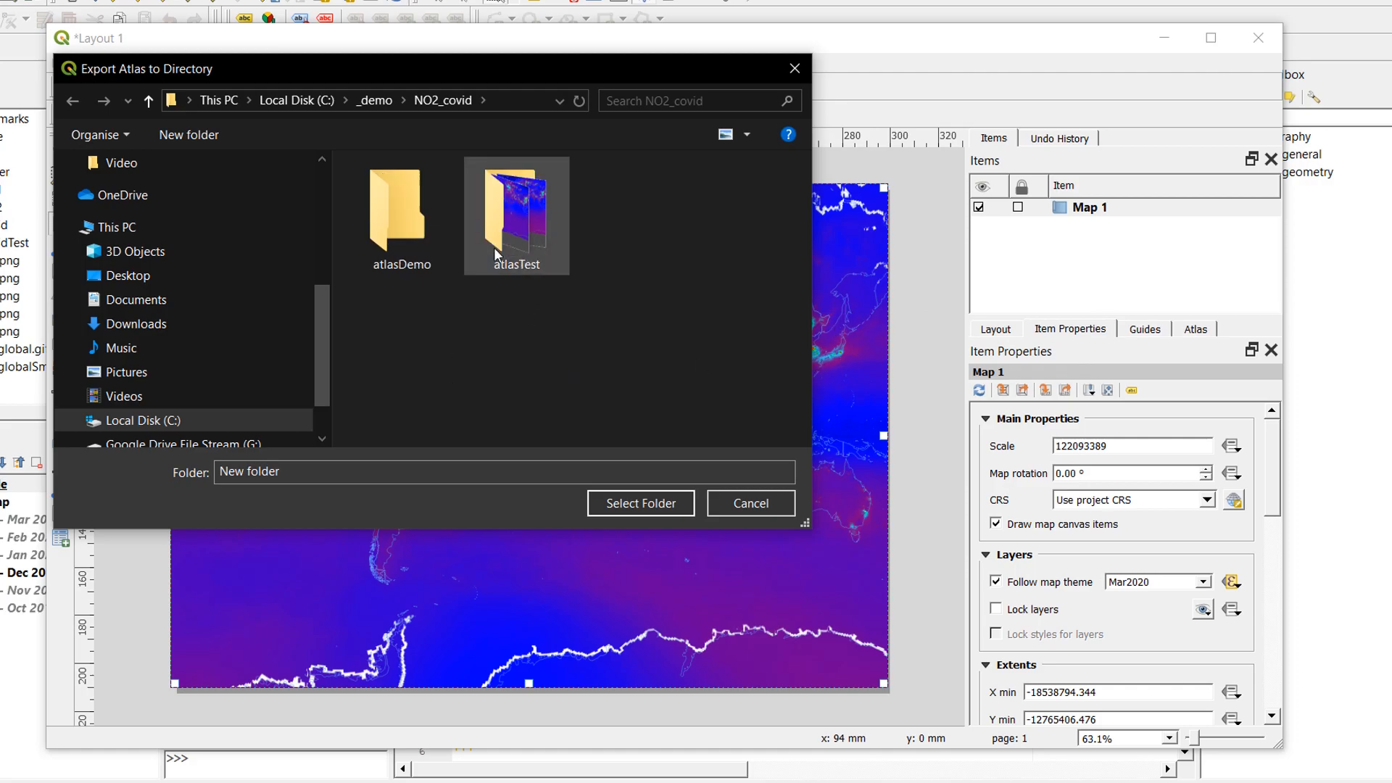
left_click(639, 503)
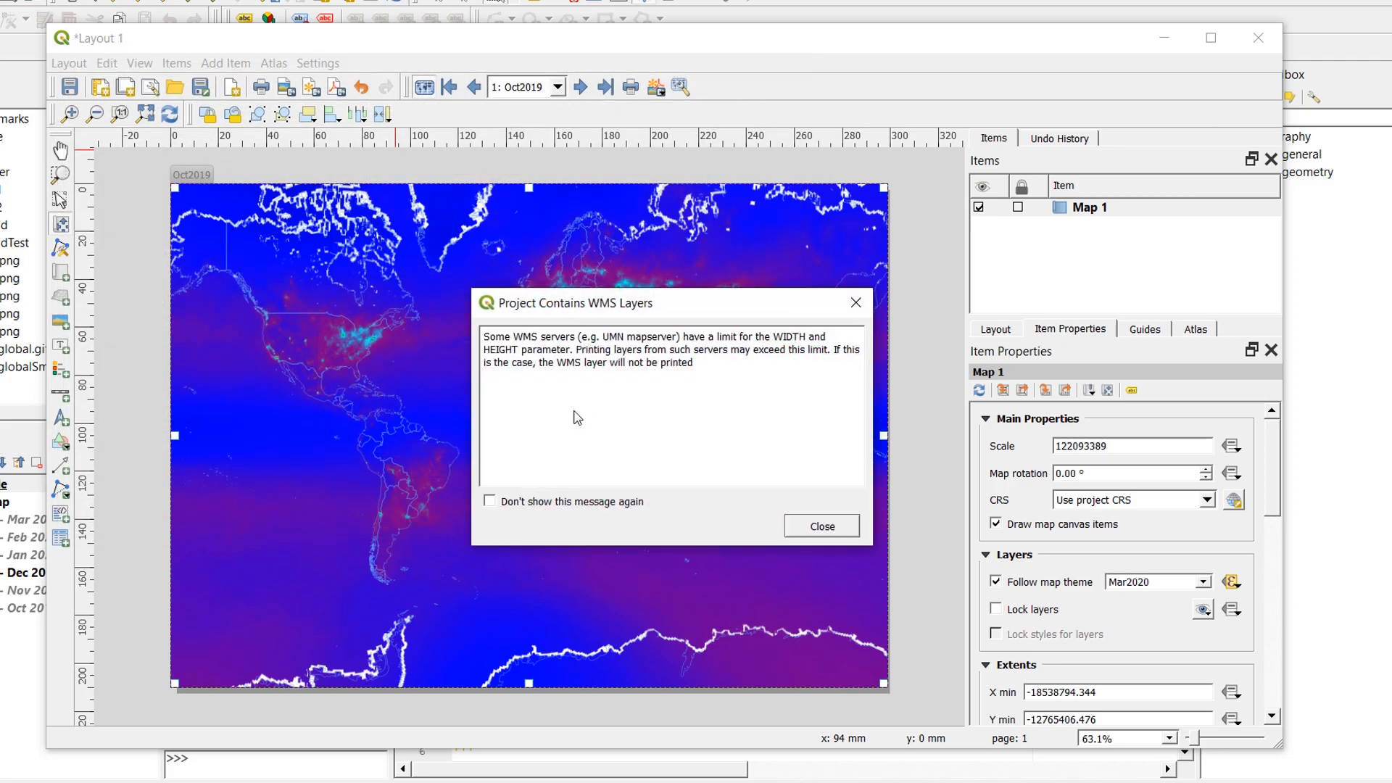
mouse_move(718, 516)
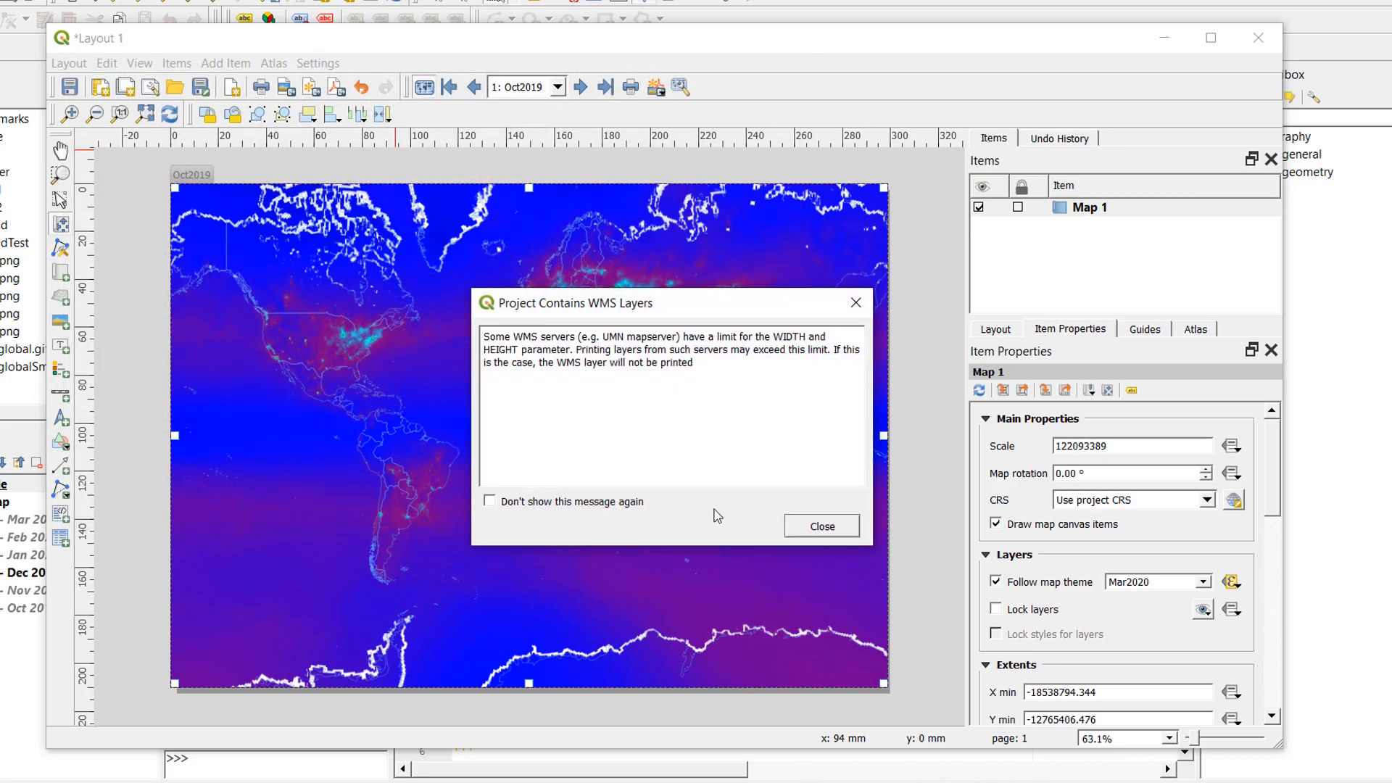
mouse_move(809, 534)
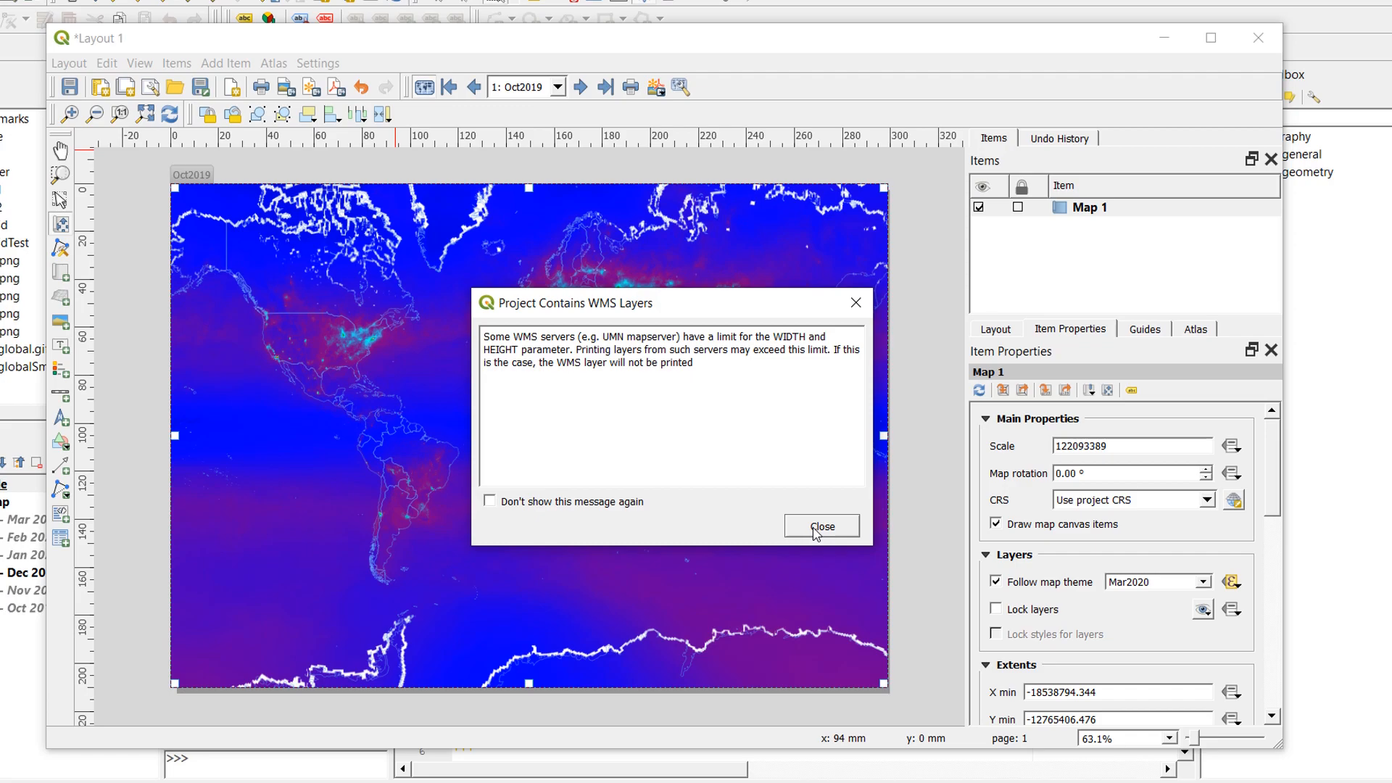
Step: Dismiss the WMS warning and export the atlas images at 90 dpi (1052 × 744 px)
left_click(820, 525)
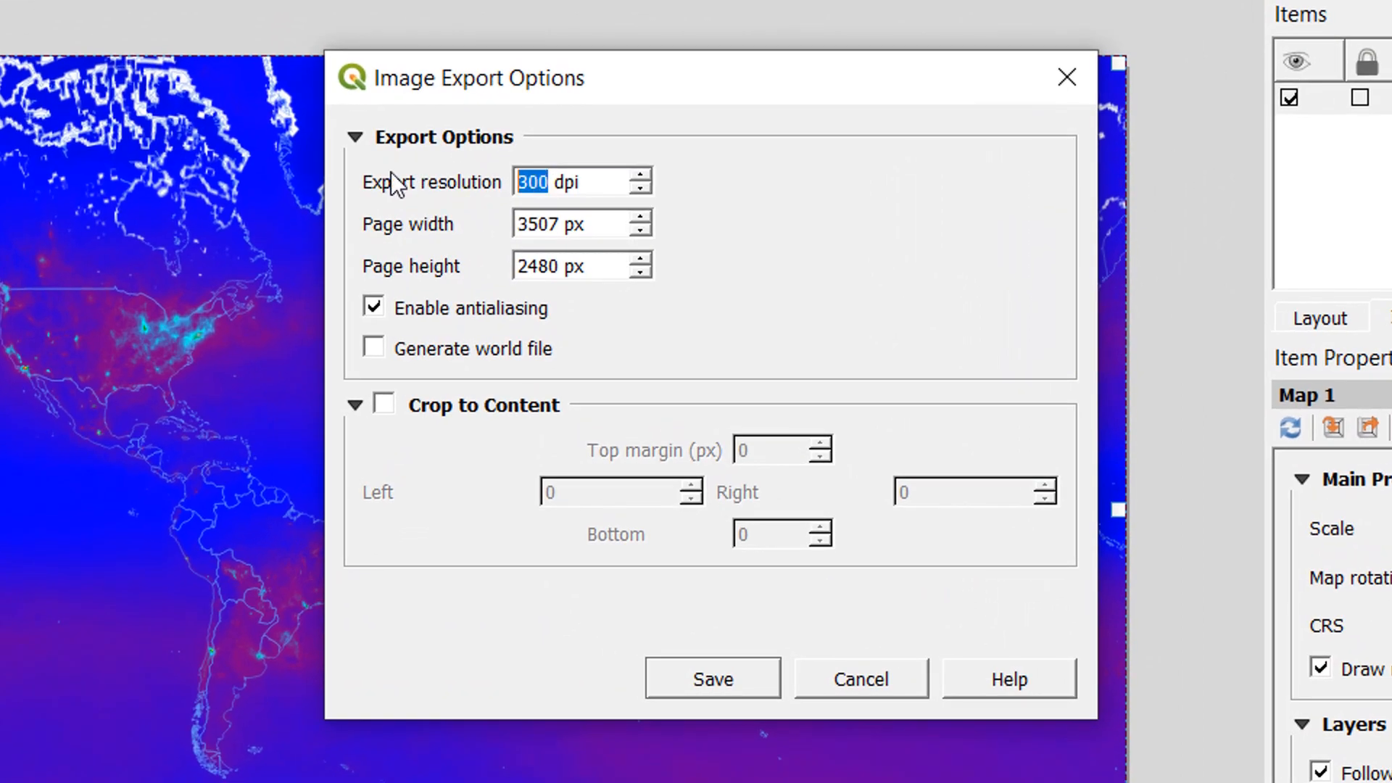
type("90")
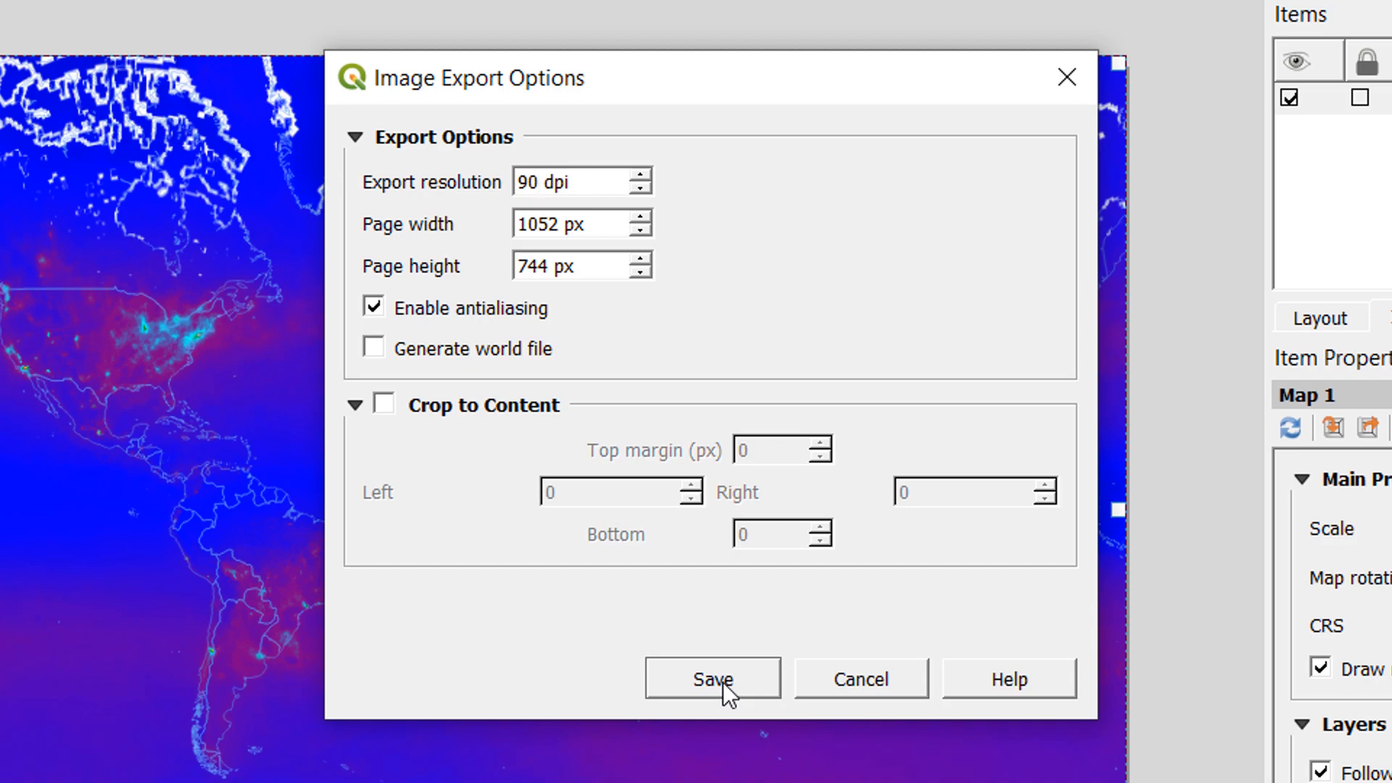
left_click(710, 679)
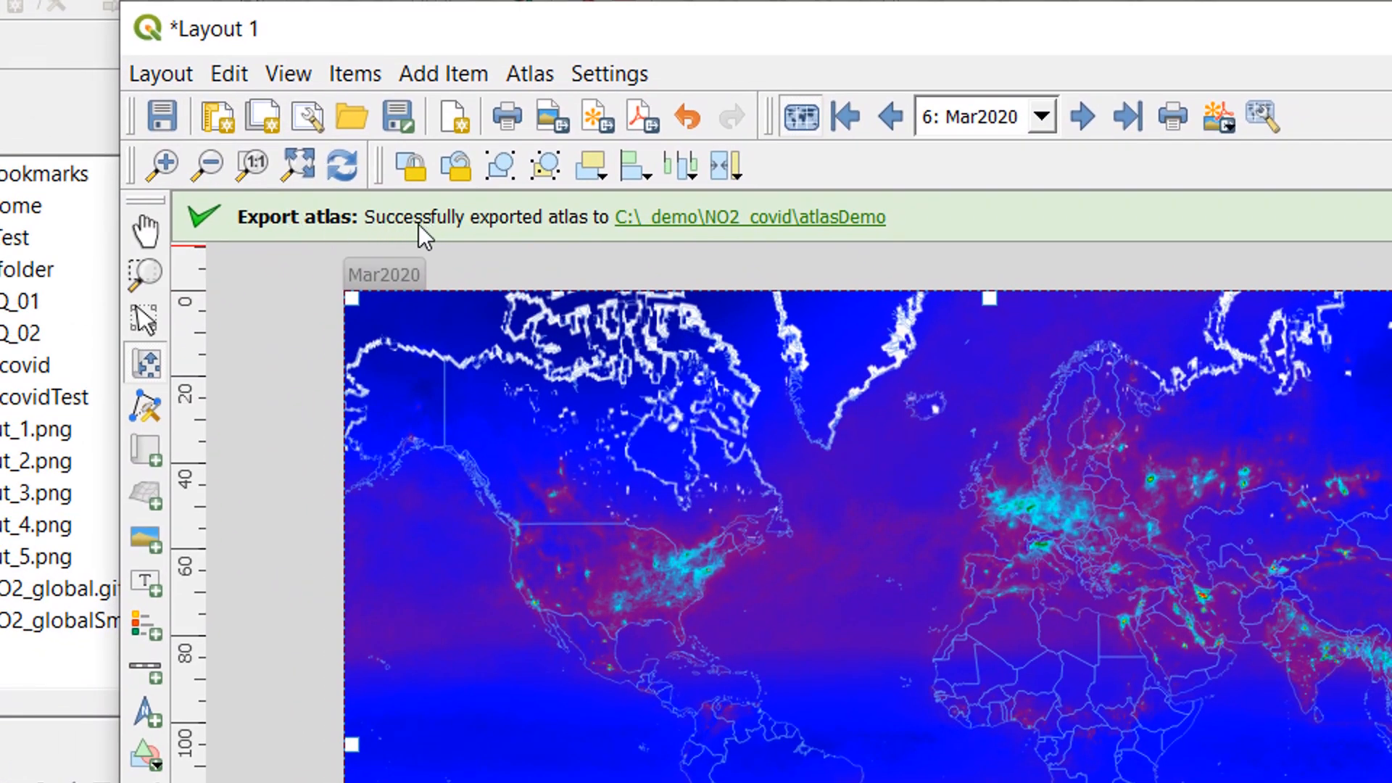
mouse_move(726, 229)
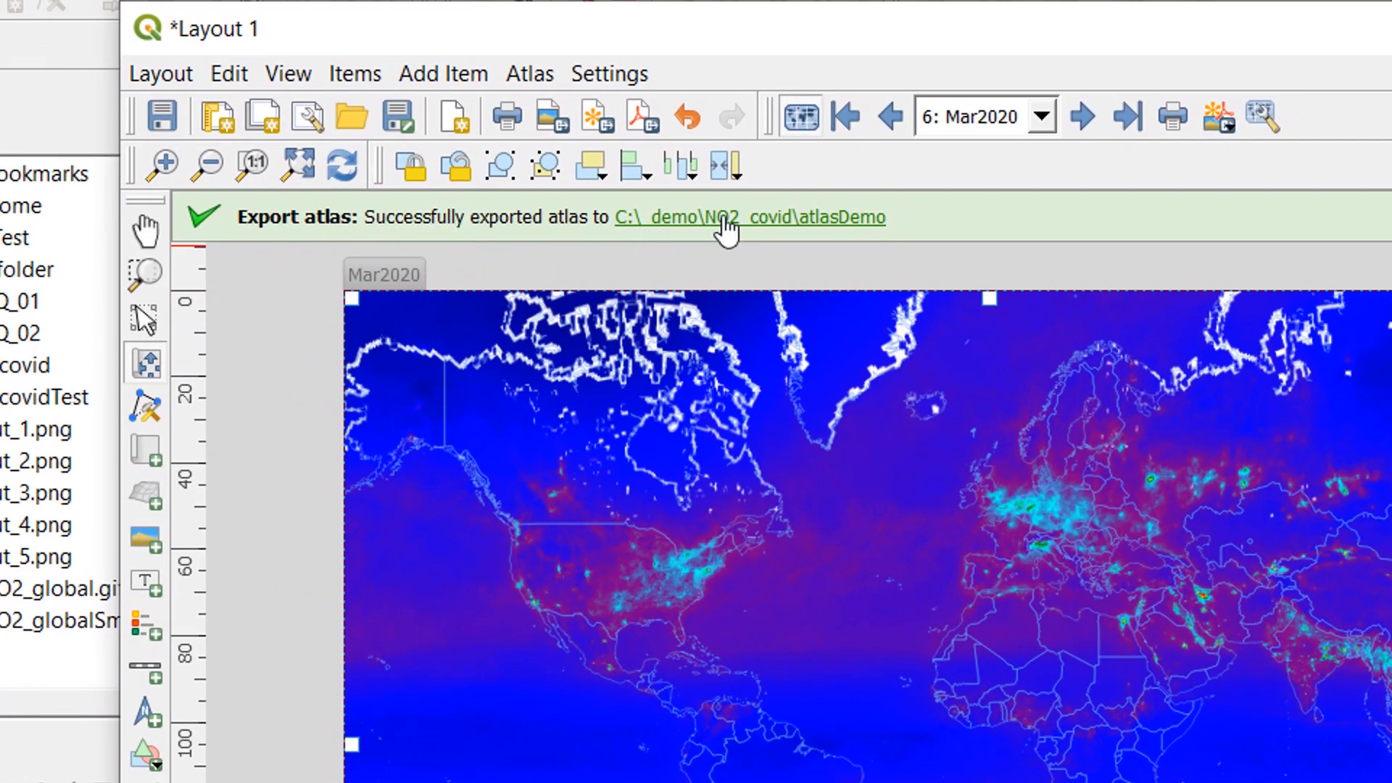
Step: Show the six exported output PNGs in atlasDemo and view output_1.png in Photos
left_click(749, 217)
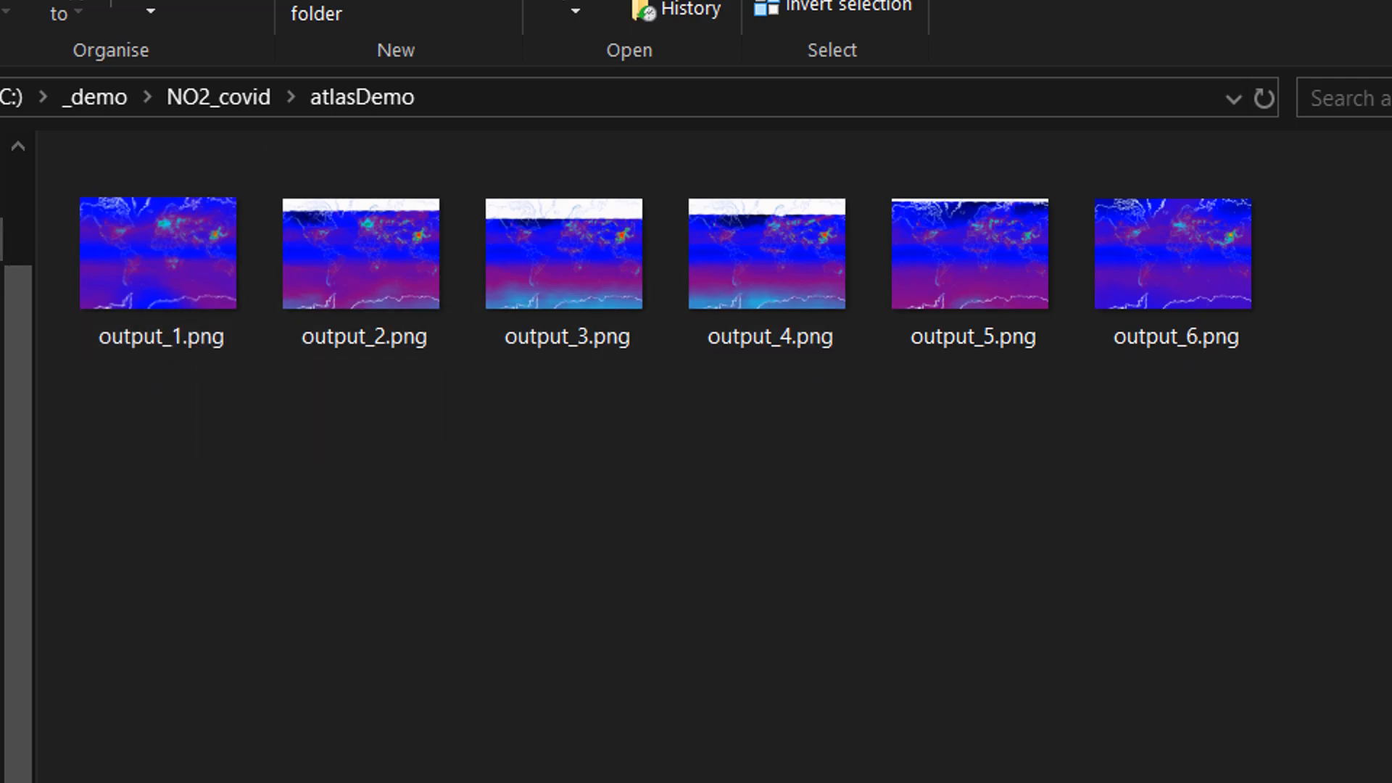
double_click(161, 252)
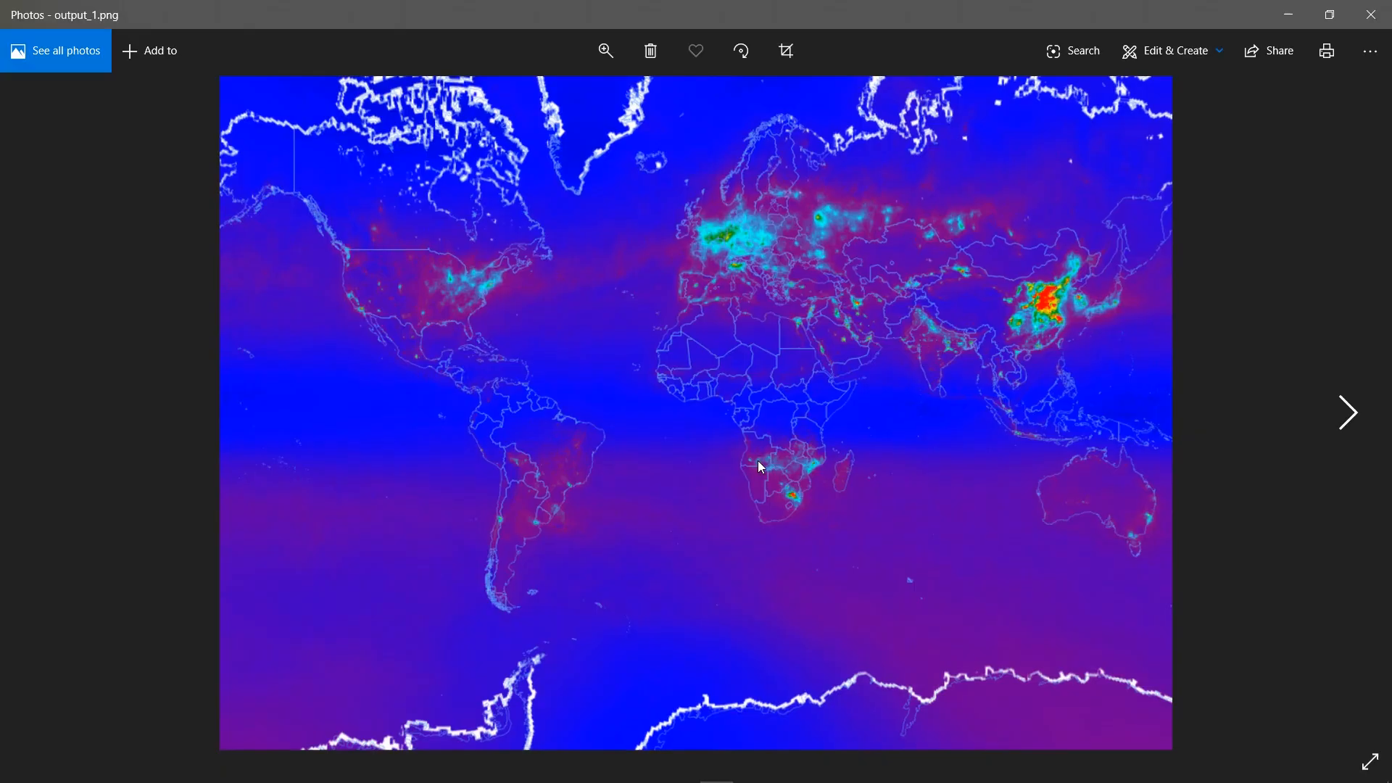
Step: Step through the remaining monthly NO2 maps up to output_6.png
left_click(1348, 413)
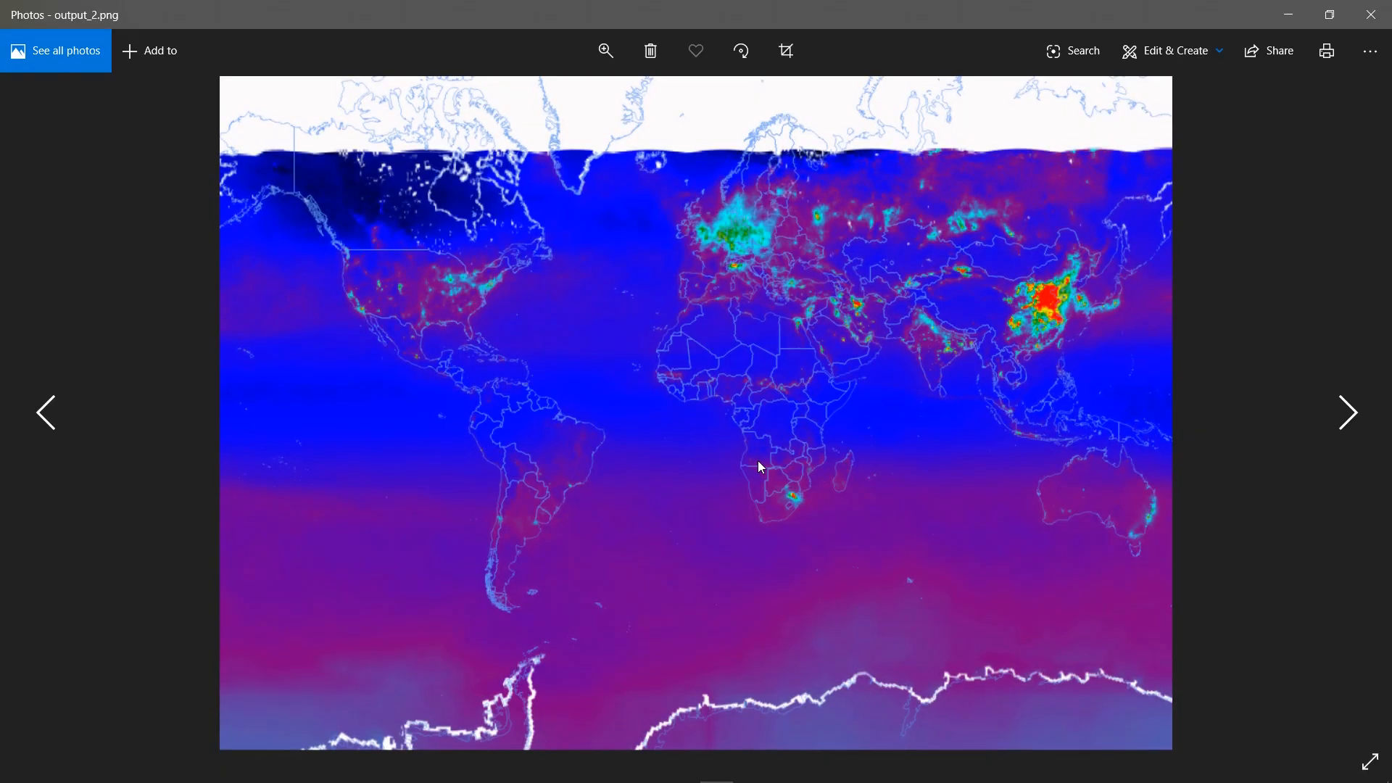
left_click(1347, 414)
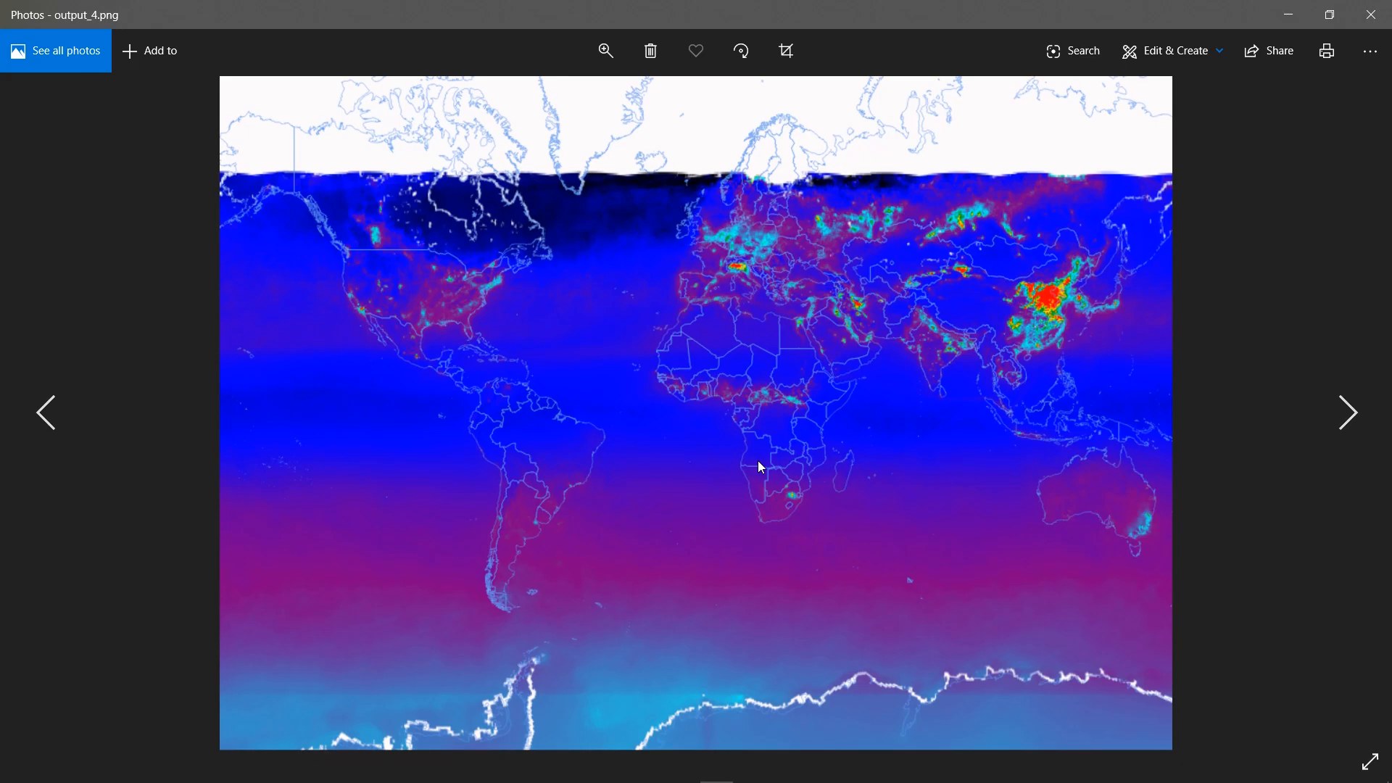
left_click(1347, 411)
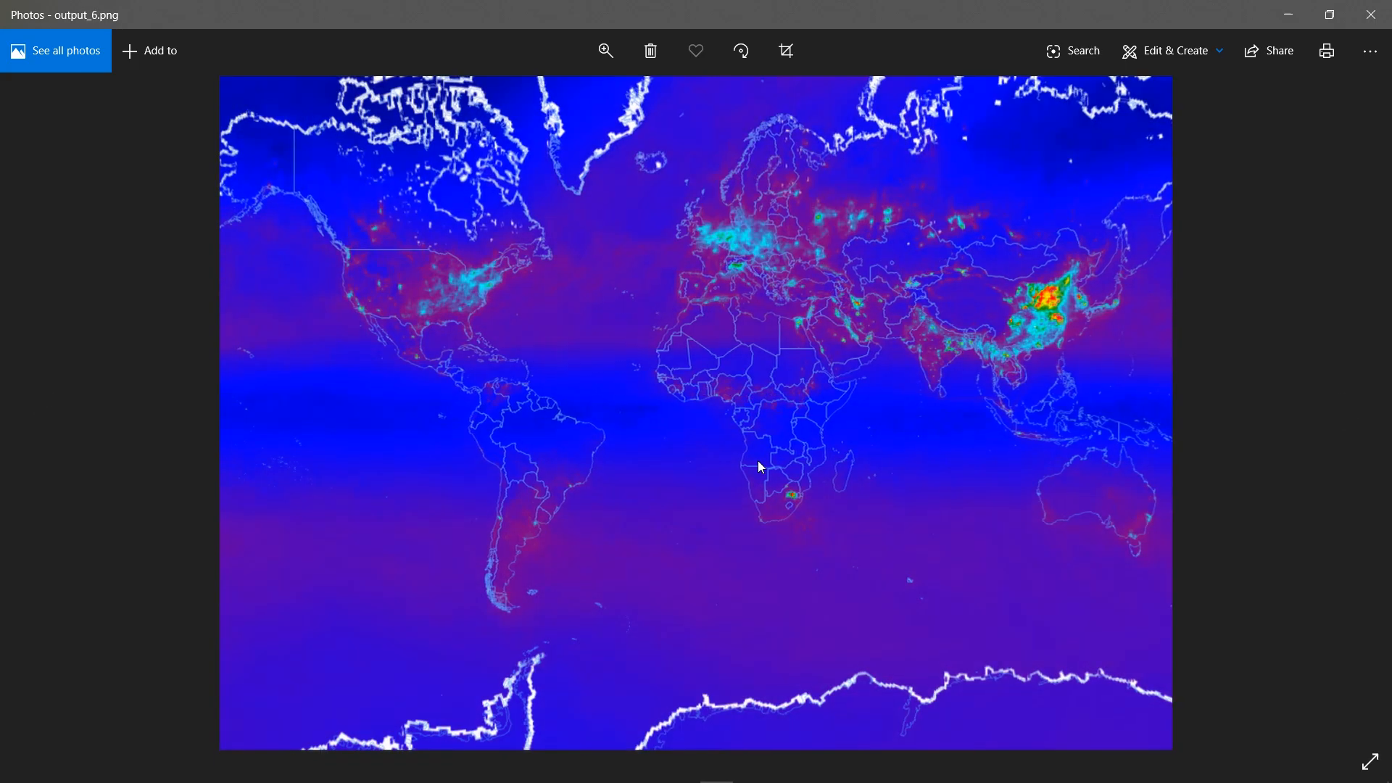